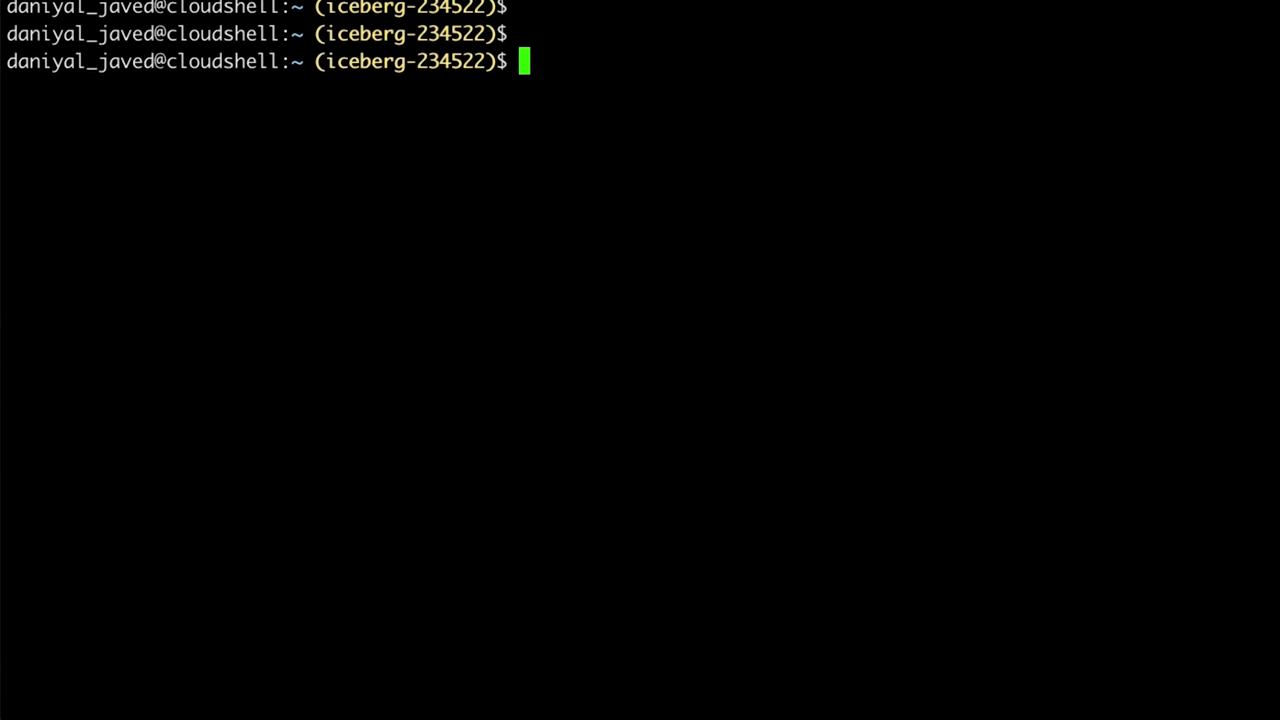
Run kubectx and kubectl get ns, then kubectl get pods -n config-management-system
text(kubectl get ns)
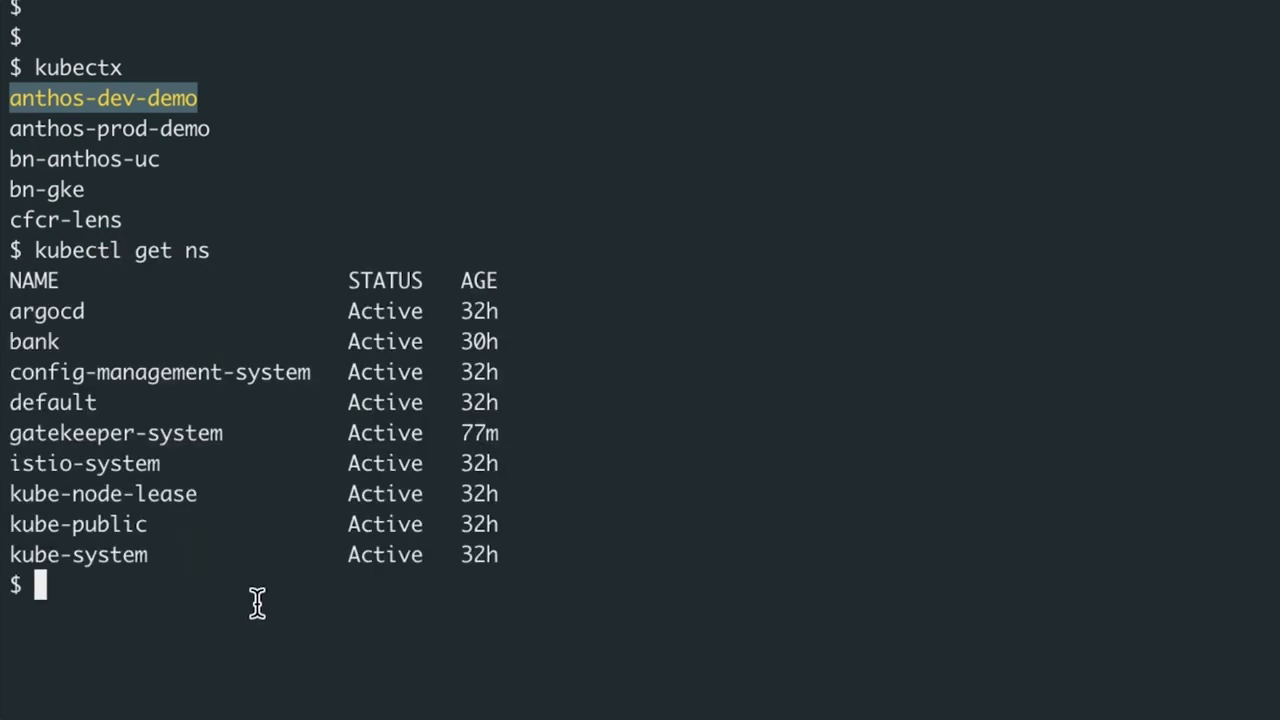
mouse_move(356, 672)
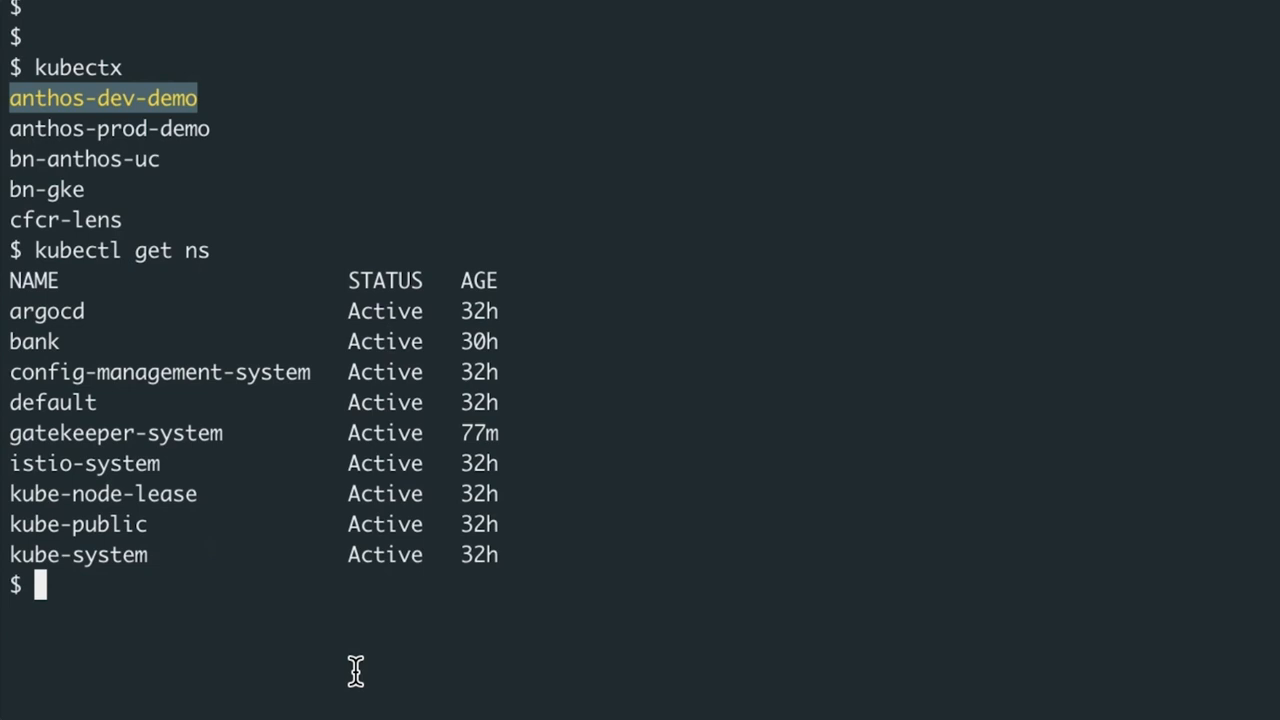
text(kubect)
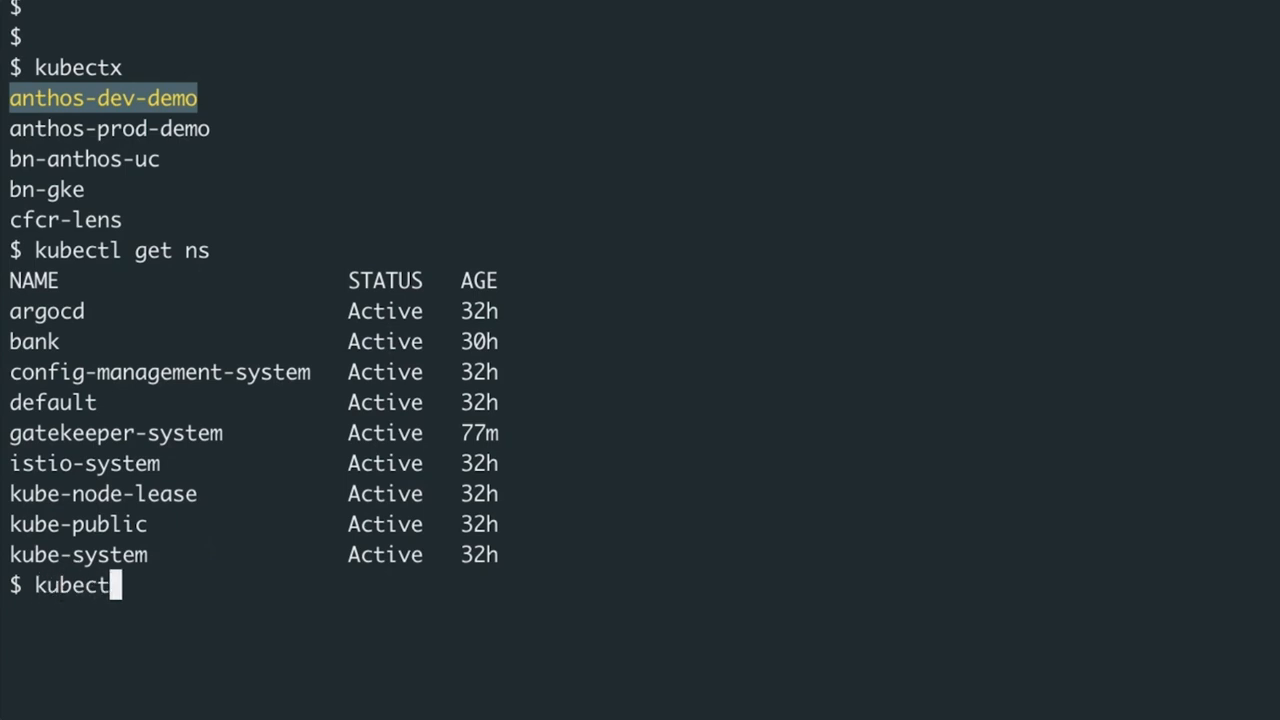
text(l get pods -n conf)
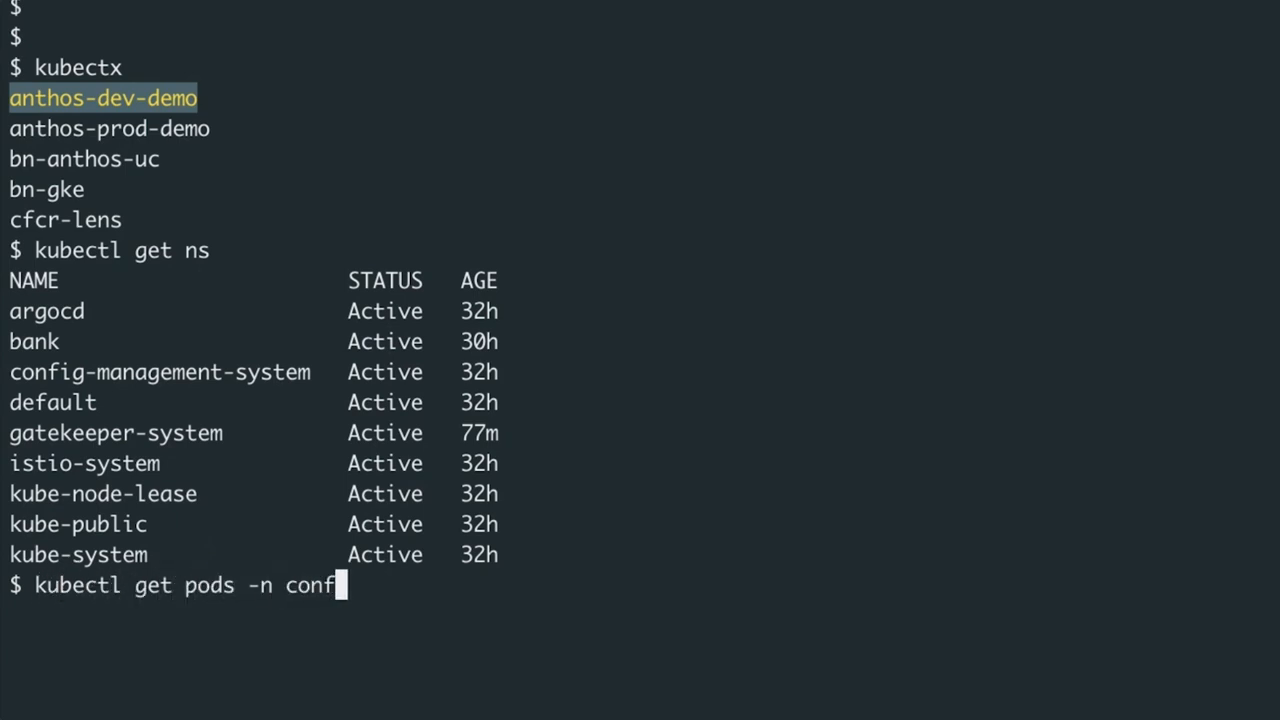
text(ig-management-system)
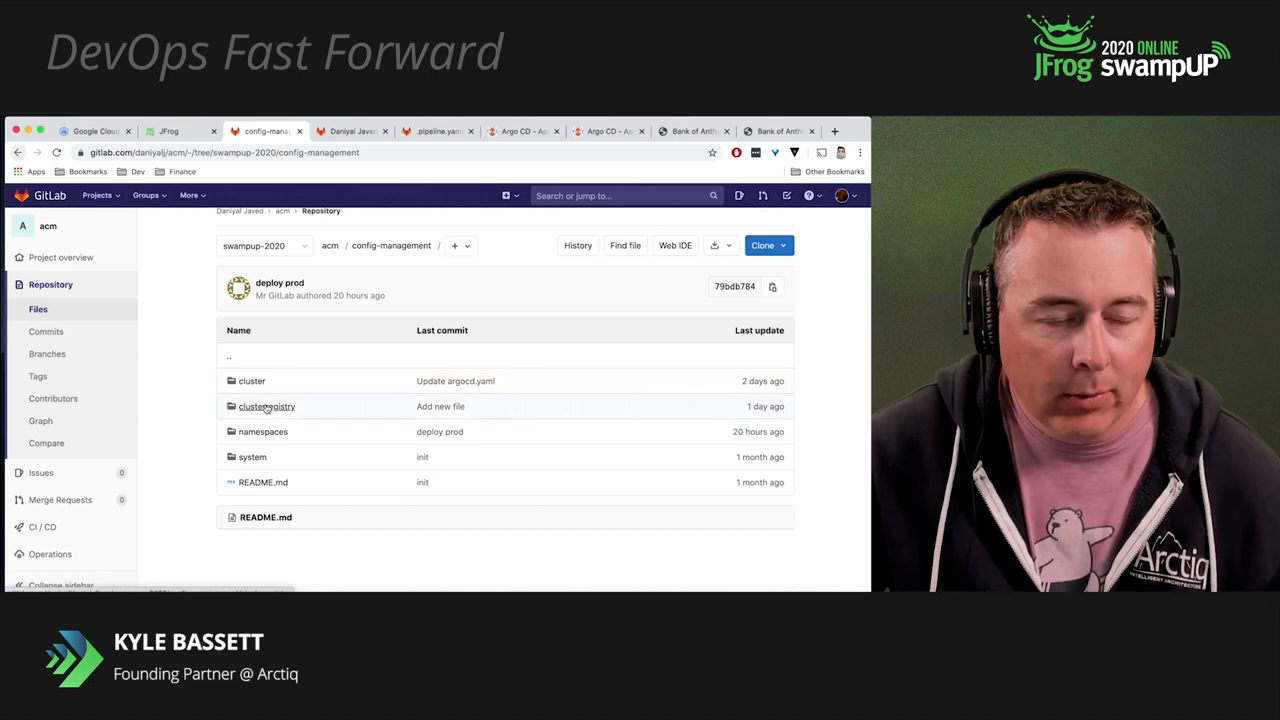
Open clusterregistry's anthos-dev files and highlight the environment: dev label value
click(266, 406)
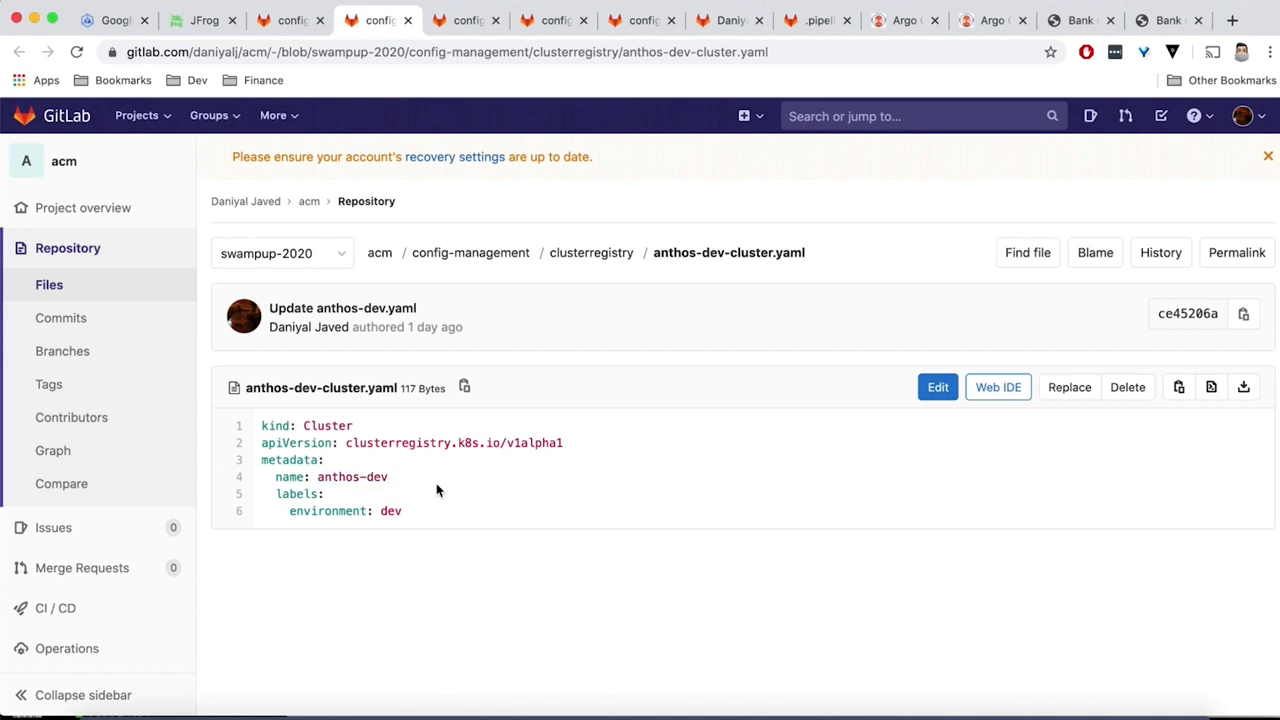
mouse_move(390, 525)
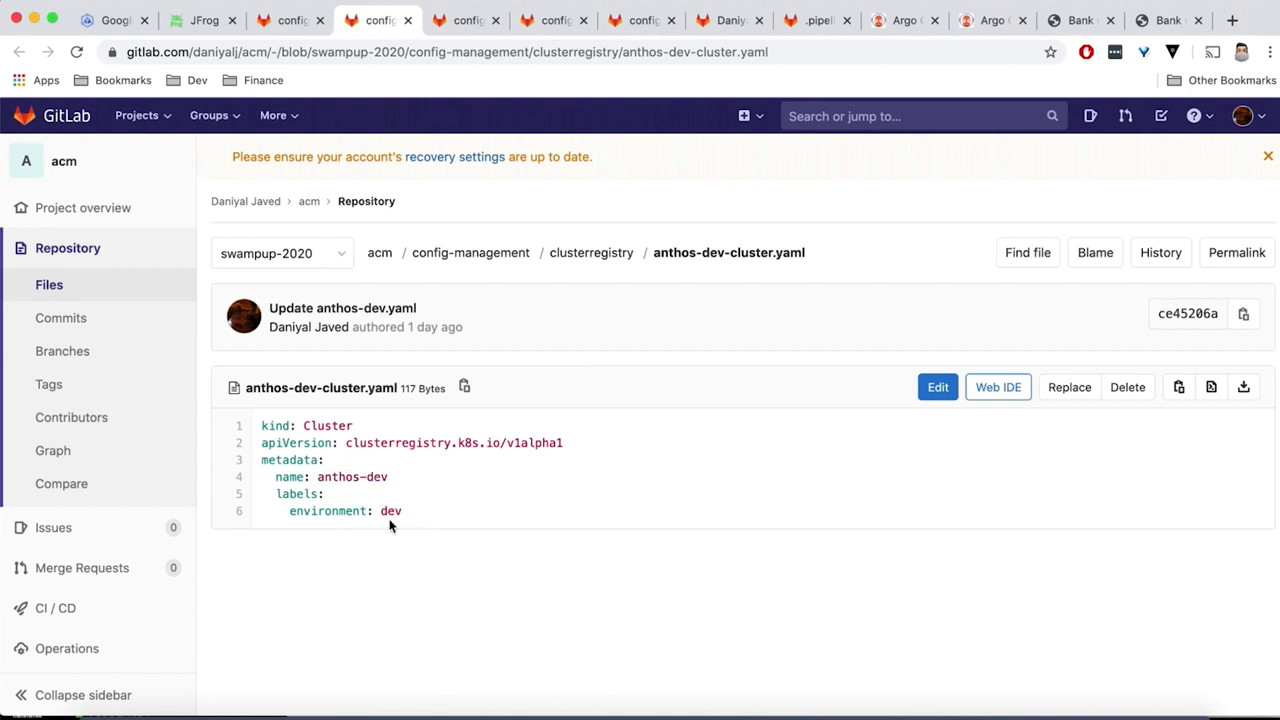
double_click(327, 511)
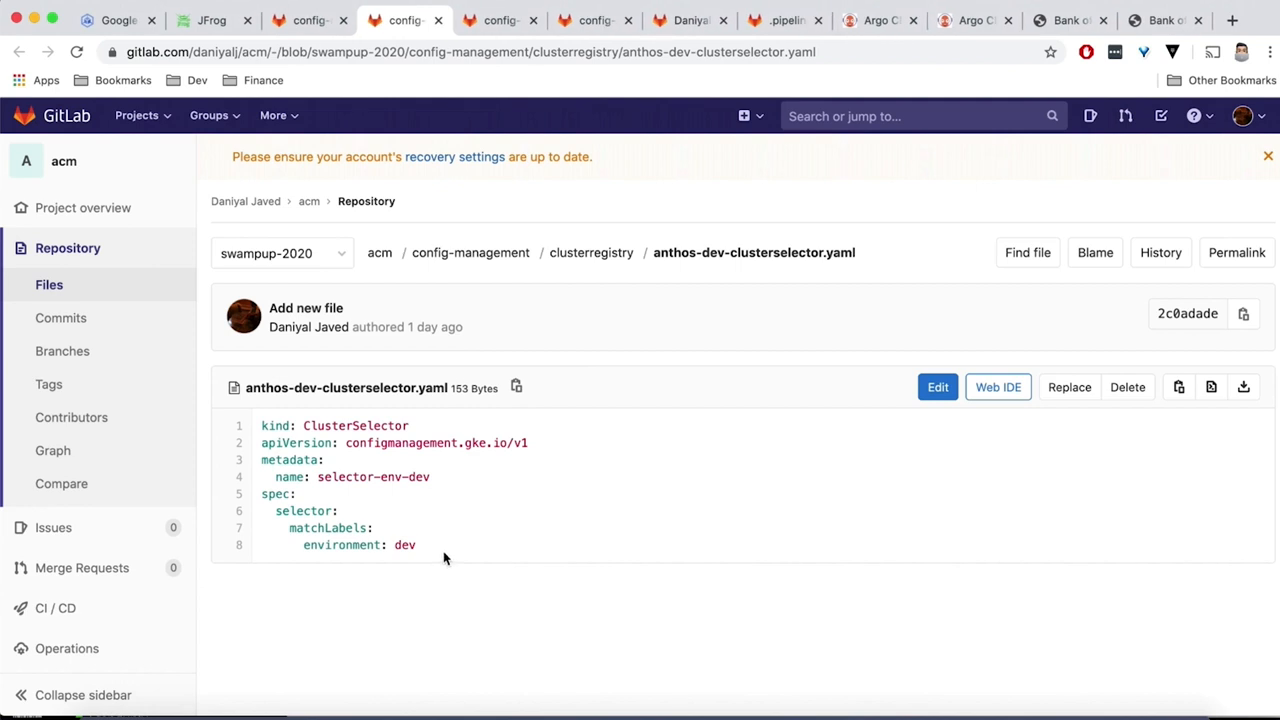
mouse_move(317, 473)
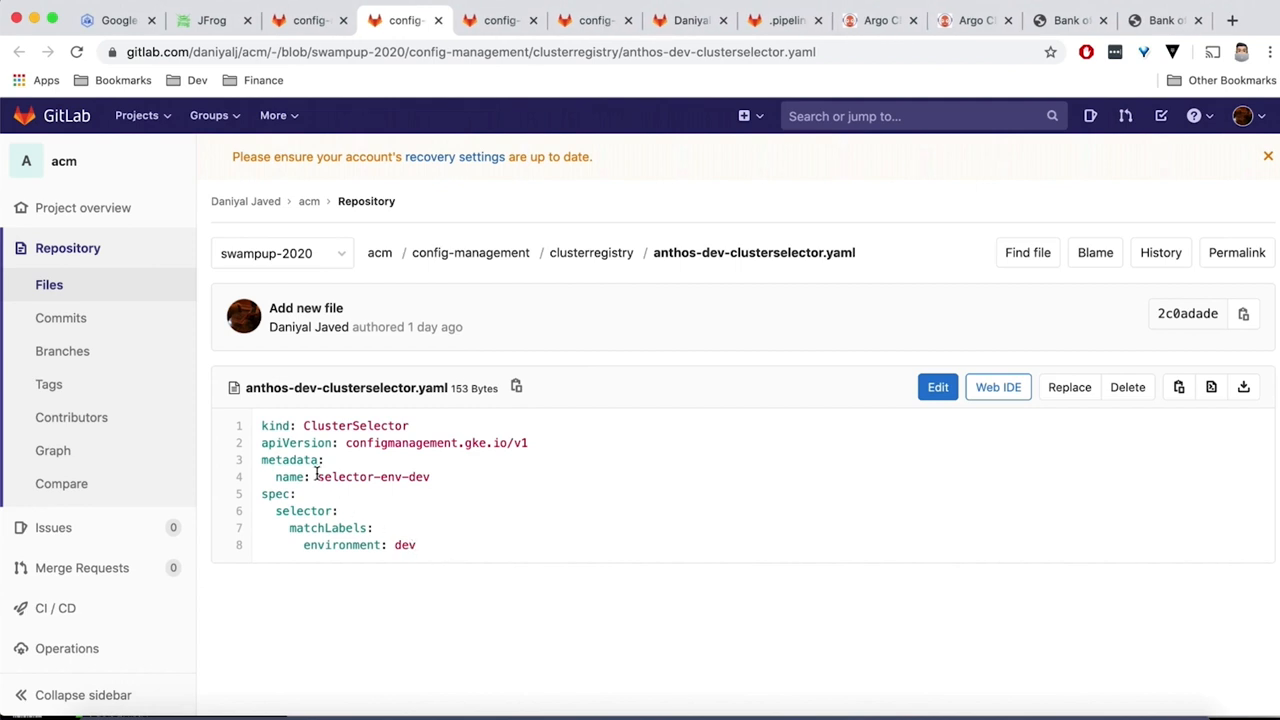
mouse_move(449, 481)
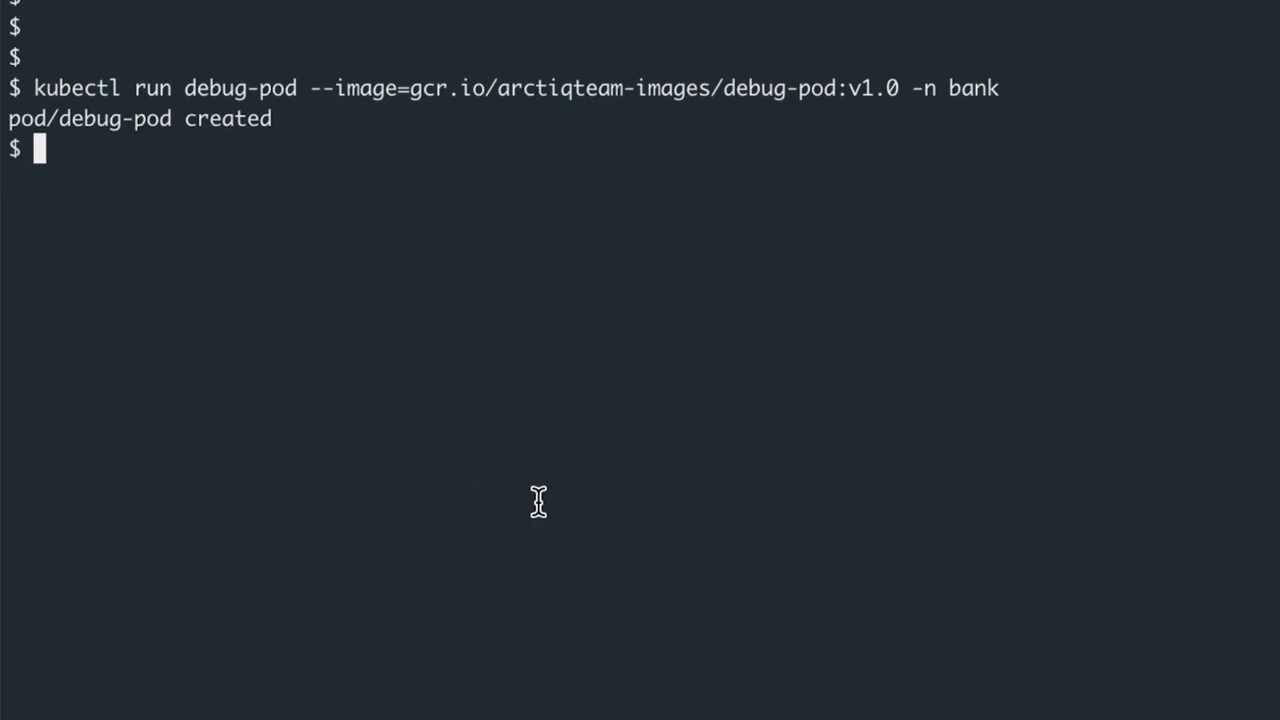
mouse_move(422, 203)
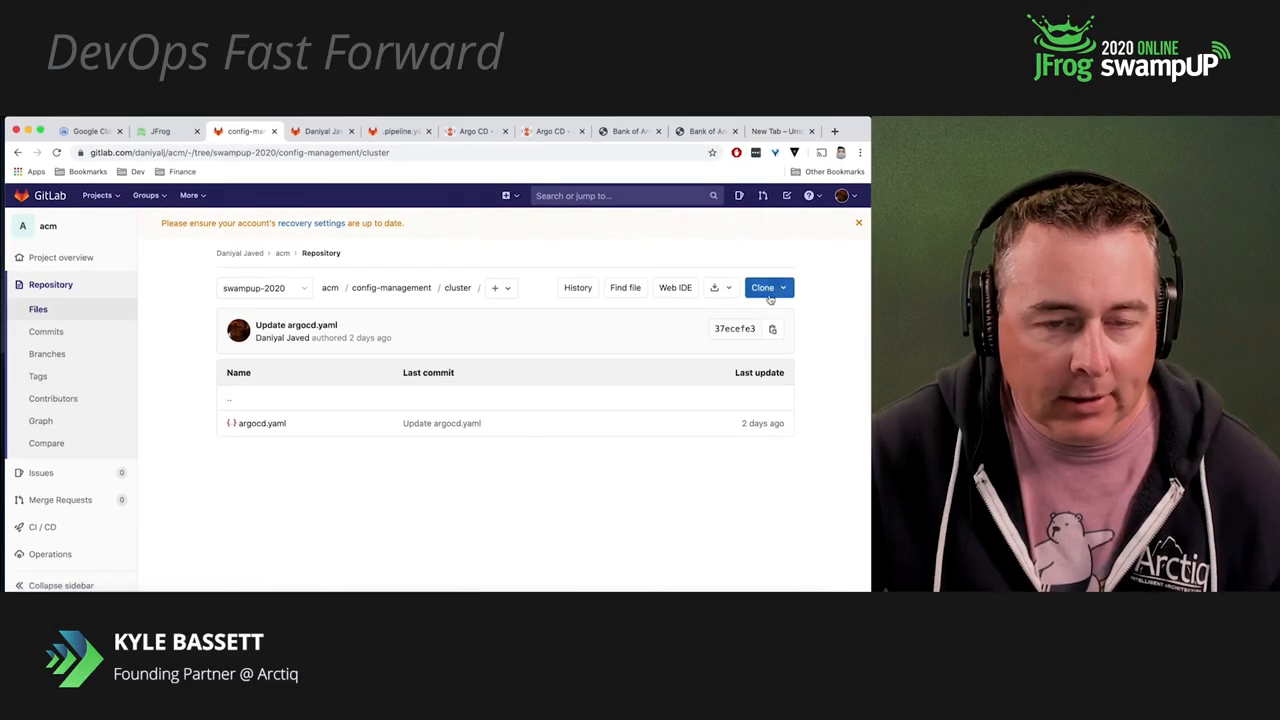
Create bank-jfrog-repo.yaml with a K8sAllowedRepos policy and commit it with an allowed-repos message
click(494, 288)
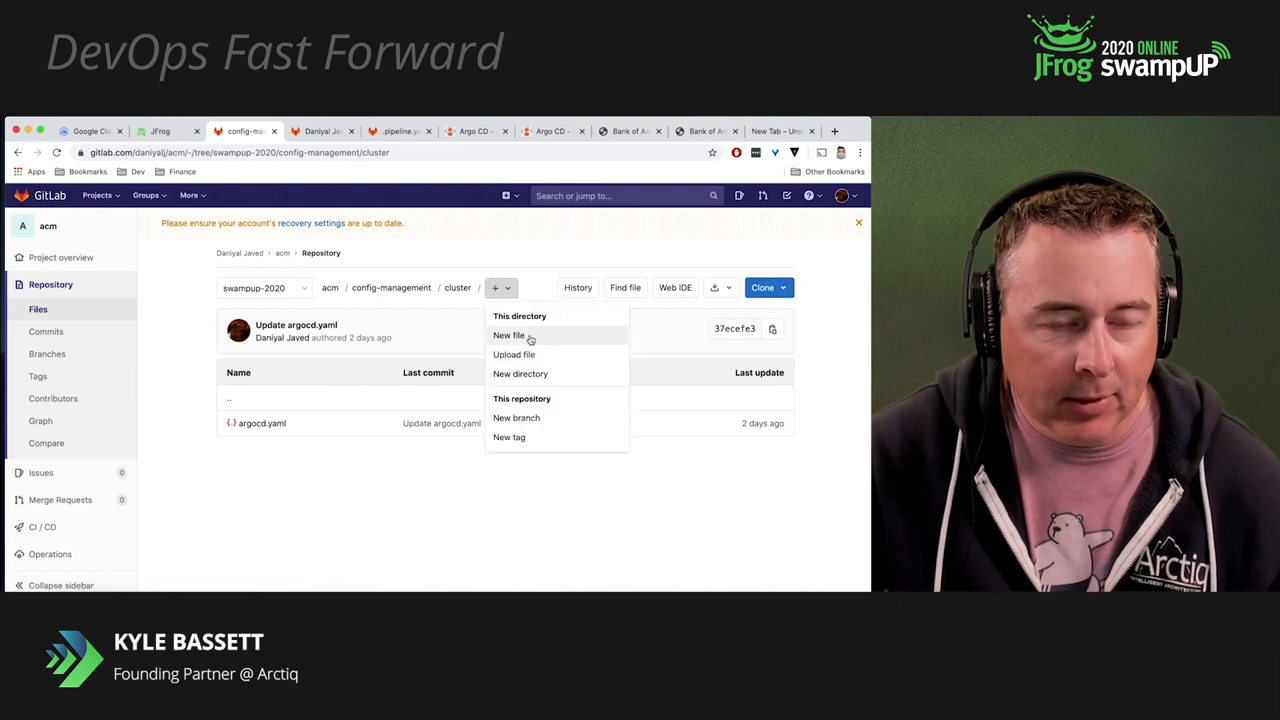
click(509, 335)
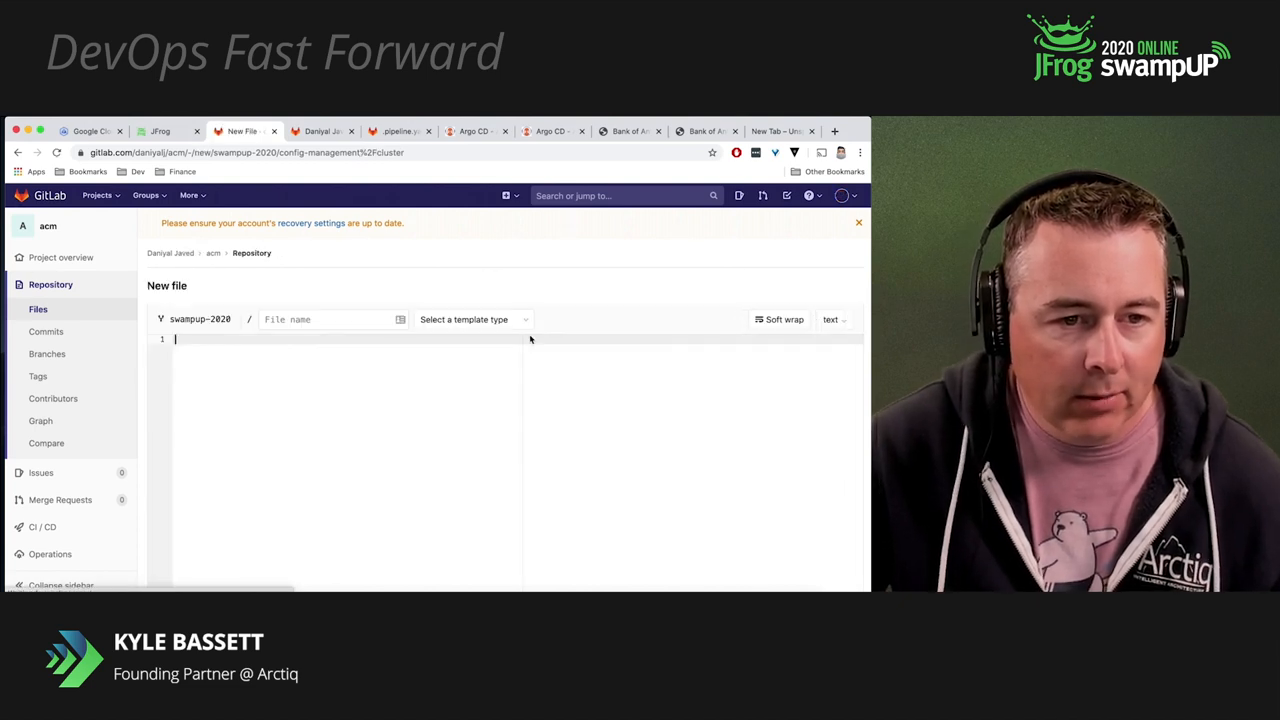
click(330, 319)
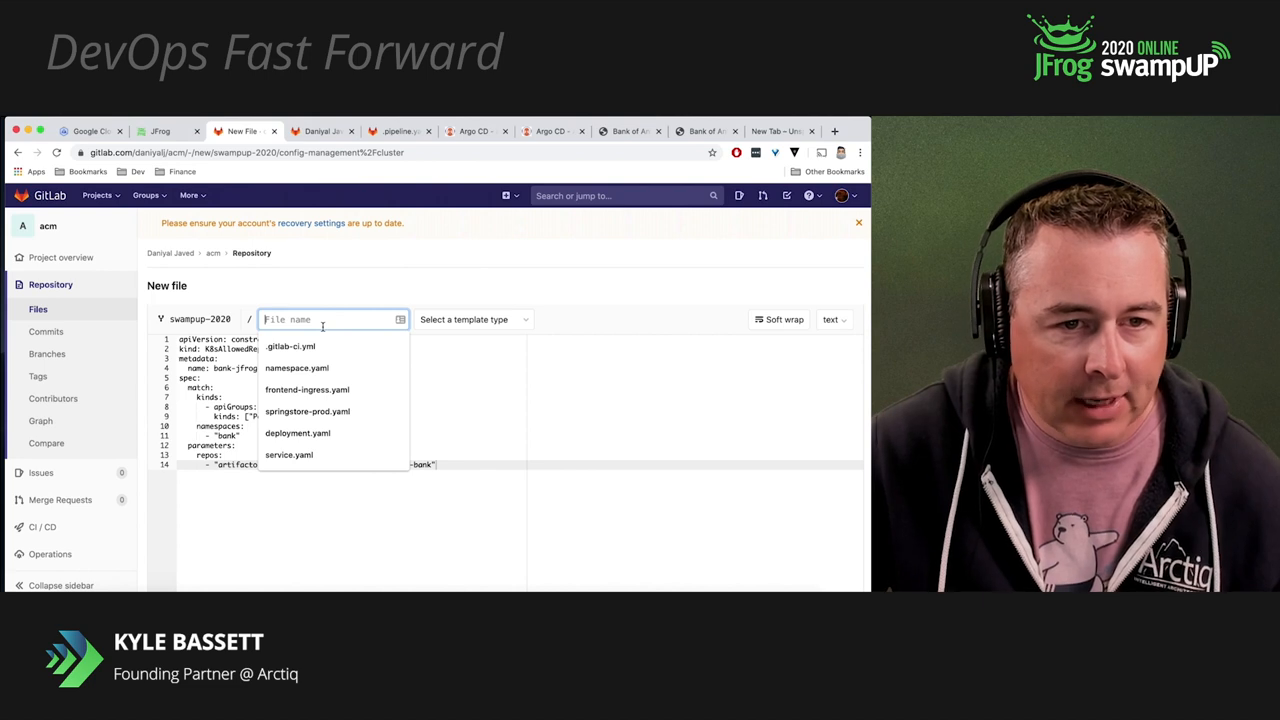
text(bank-jfrog-repo.)
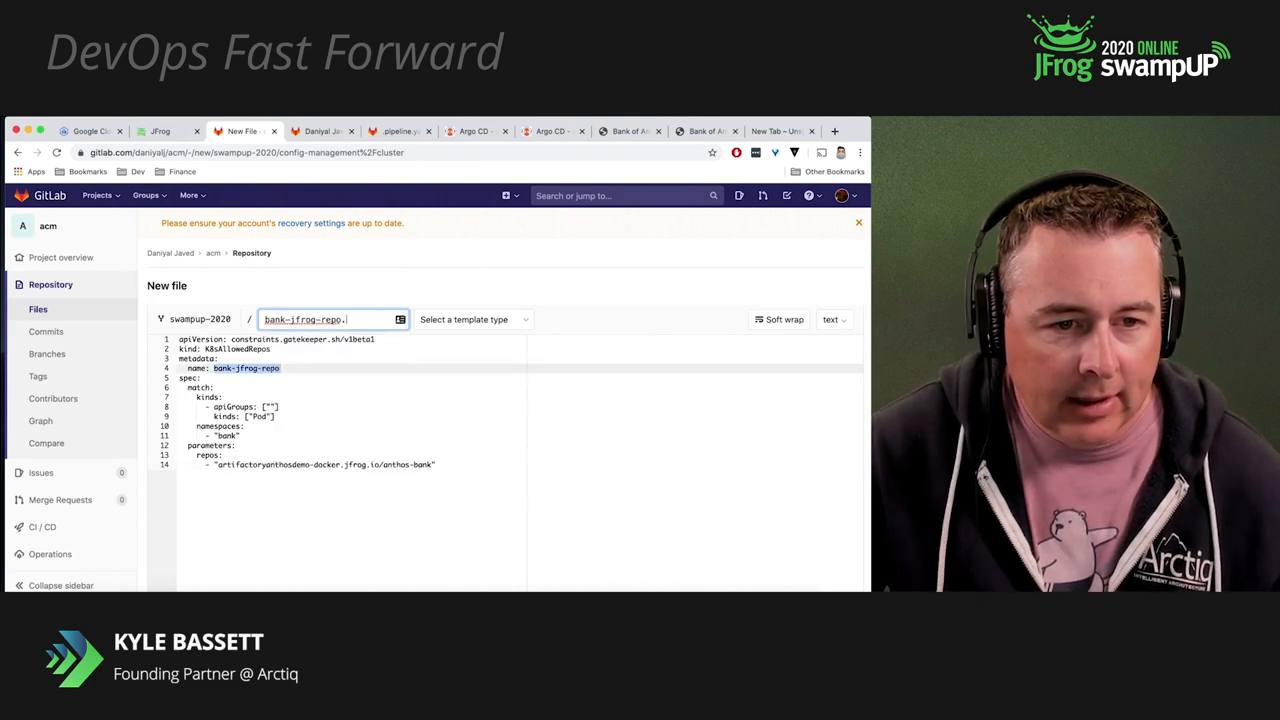
text(.yaml)
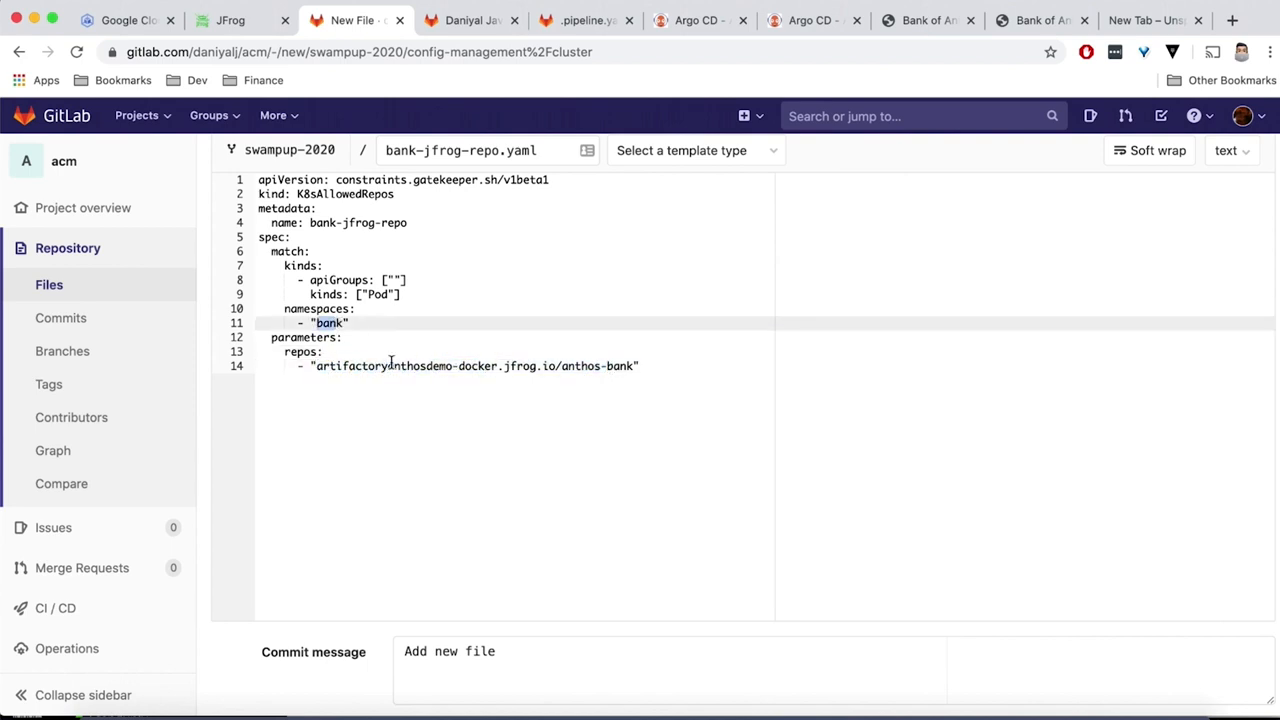
text(add policy f)
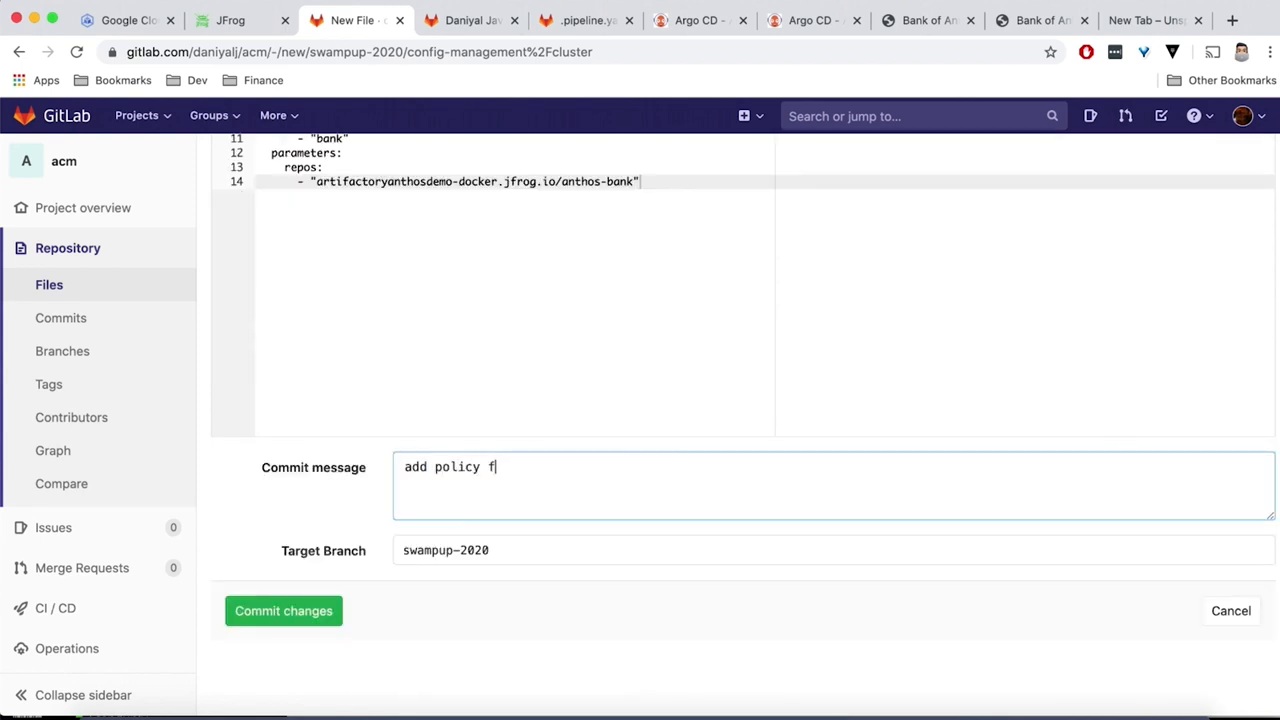
text(or allowed repos)
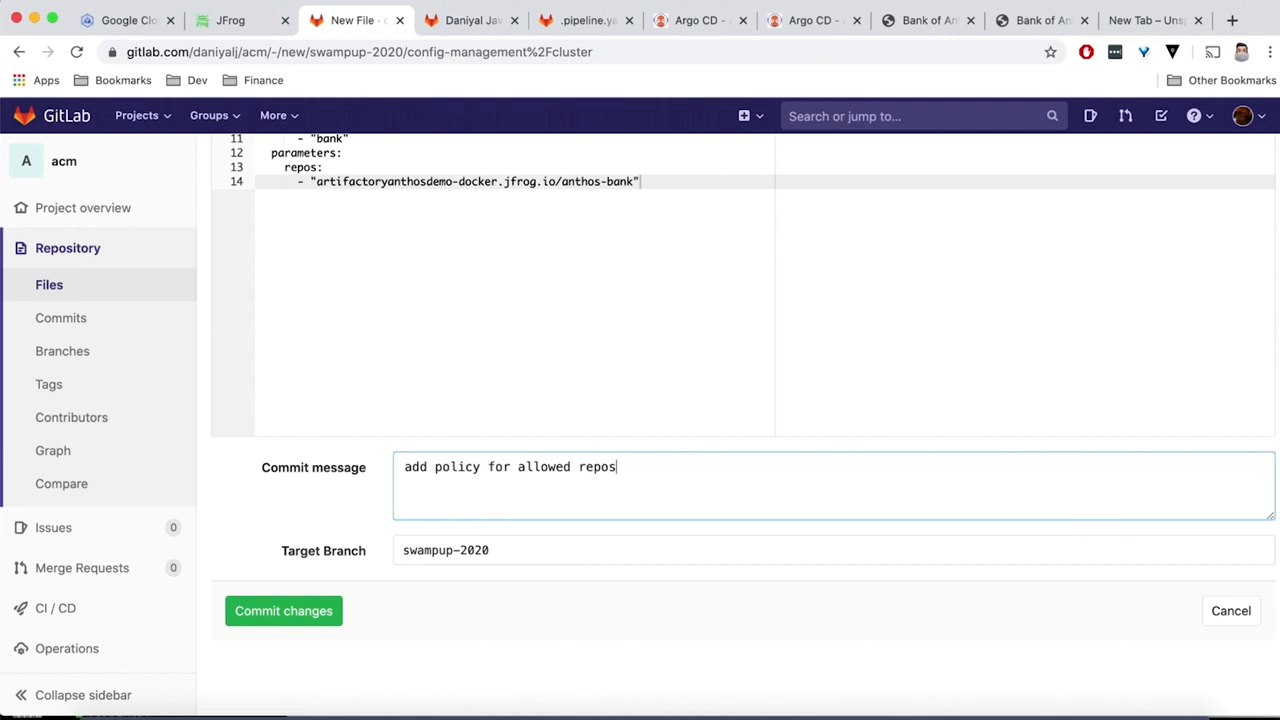
click(283, 610)
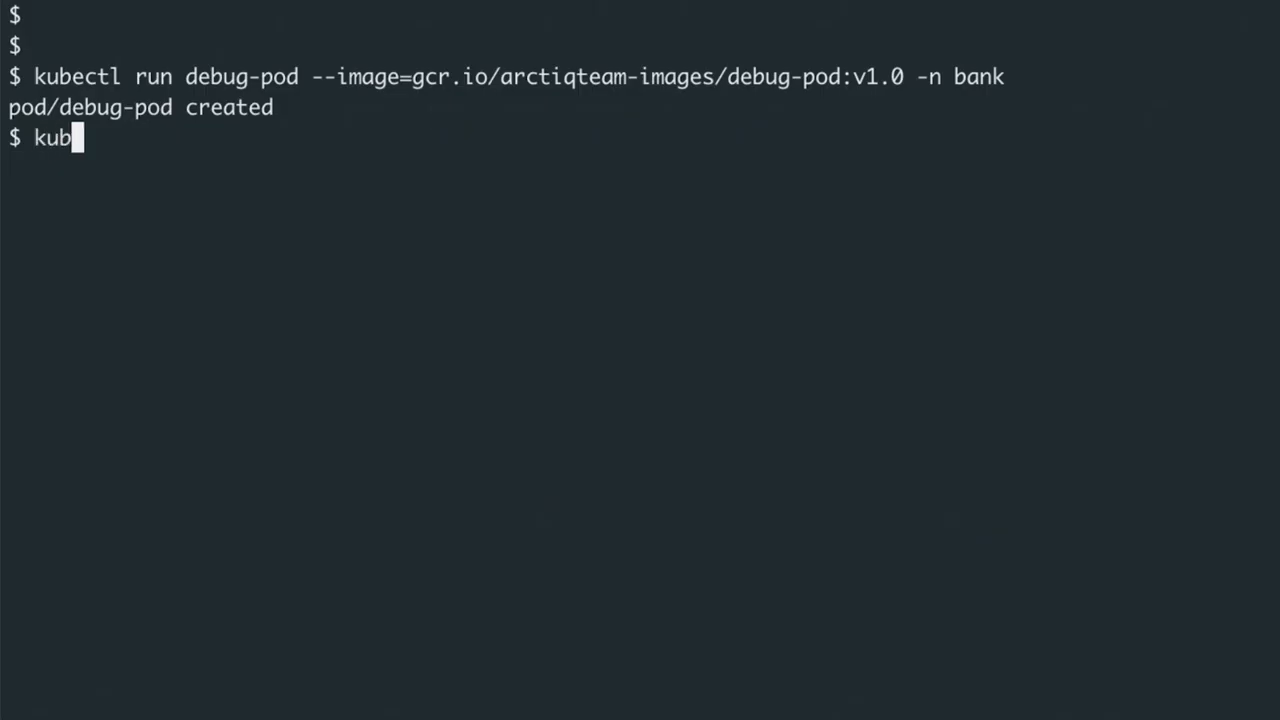
Rerun kubectl run debug-pod in bank and begin a kubectl -n bank delete pod debug-pod command
text(ectl run debug-pod --image=gcr.io/arctiqteam-images/debug-pod:v1.0 -n bank)
text(kubectl -n bank)
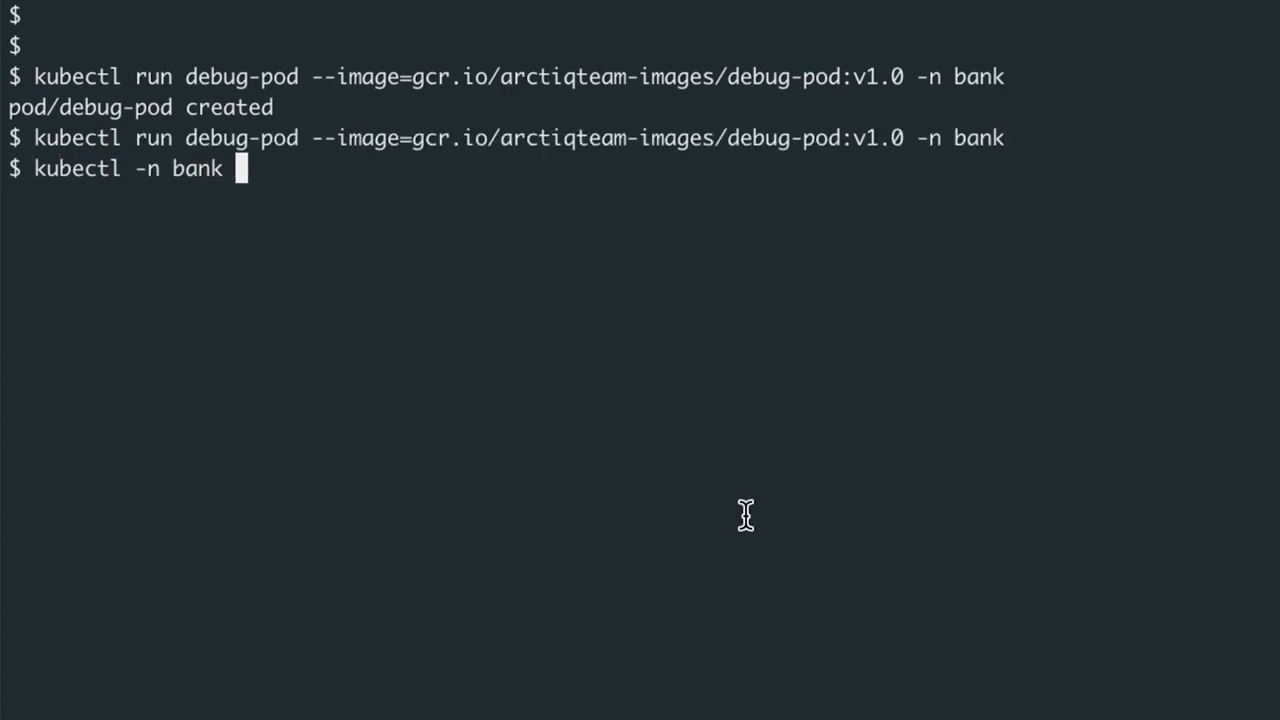
double_click(115, 107)
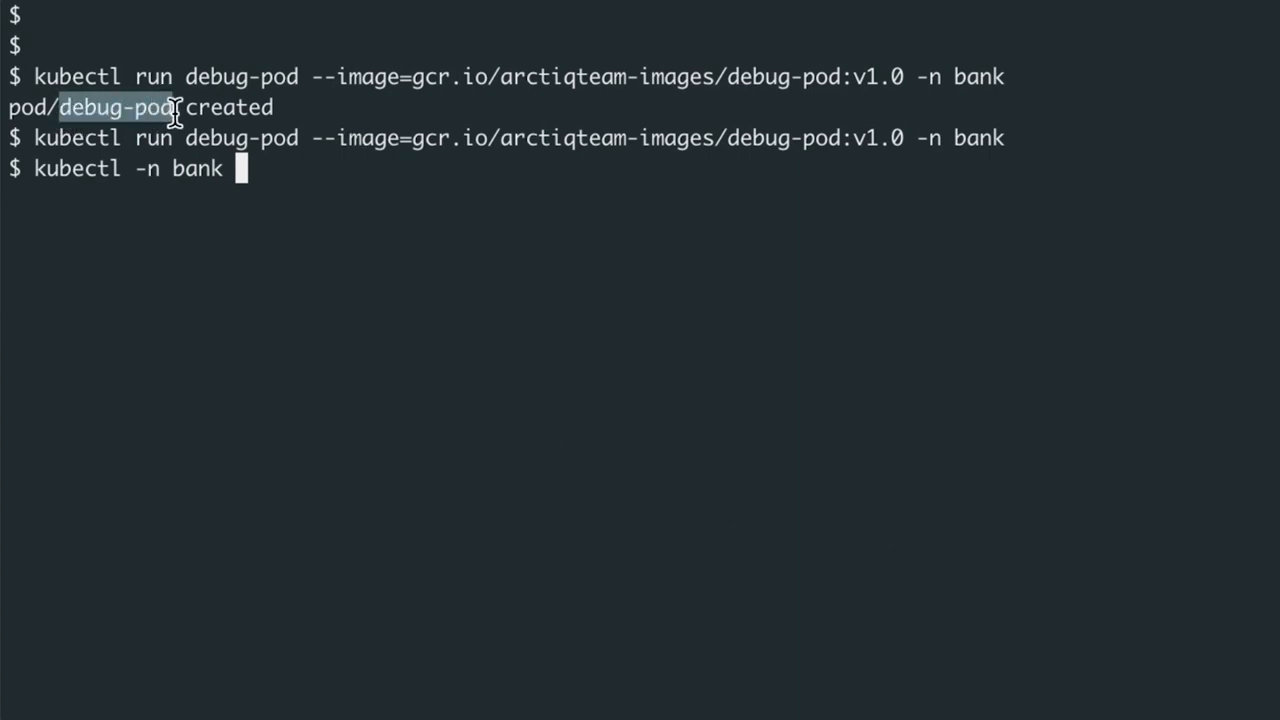
text(delete pod)
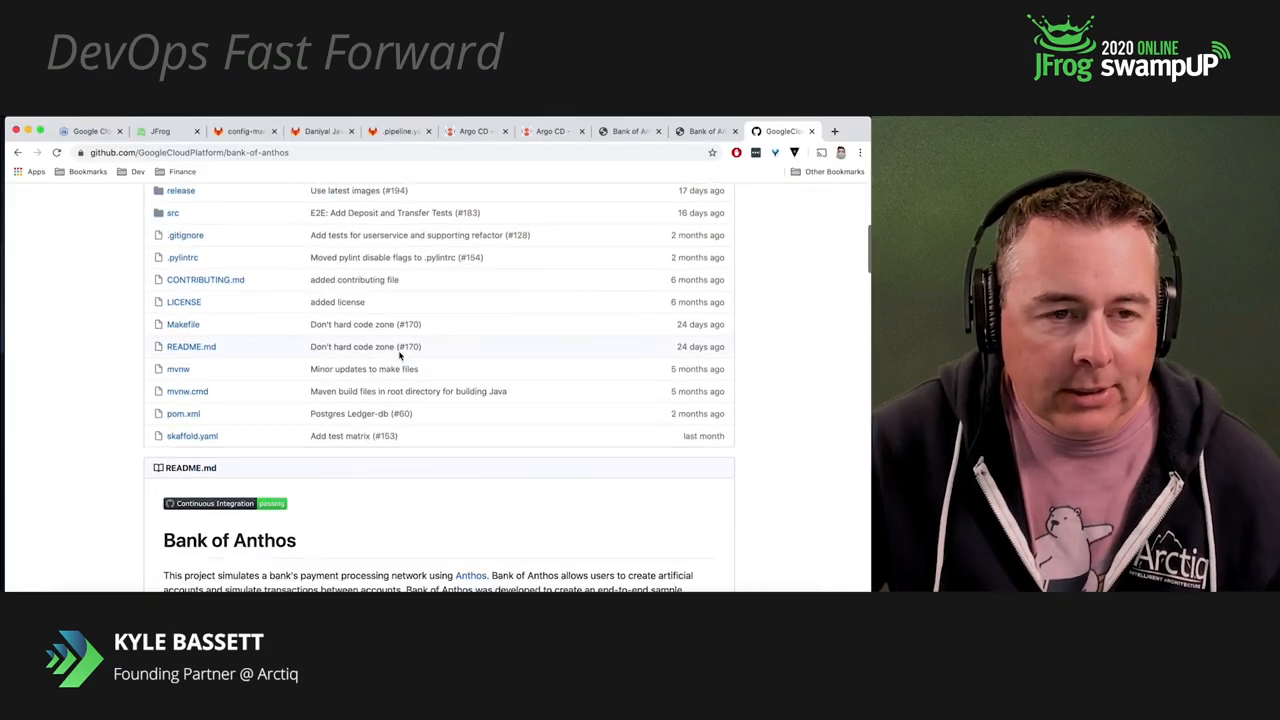
Scroll the bank-of-anthos README down to the Architecture diagram
scroll(down, 3)
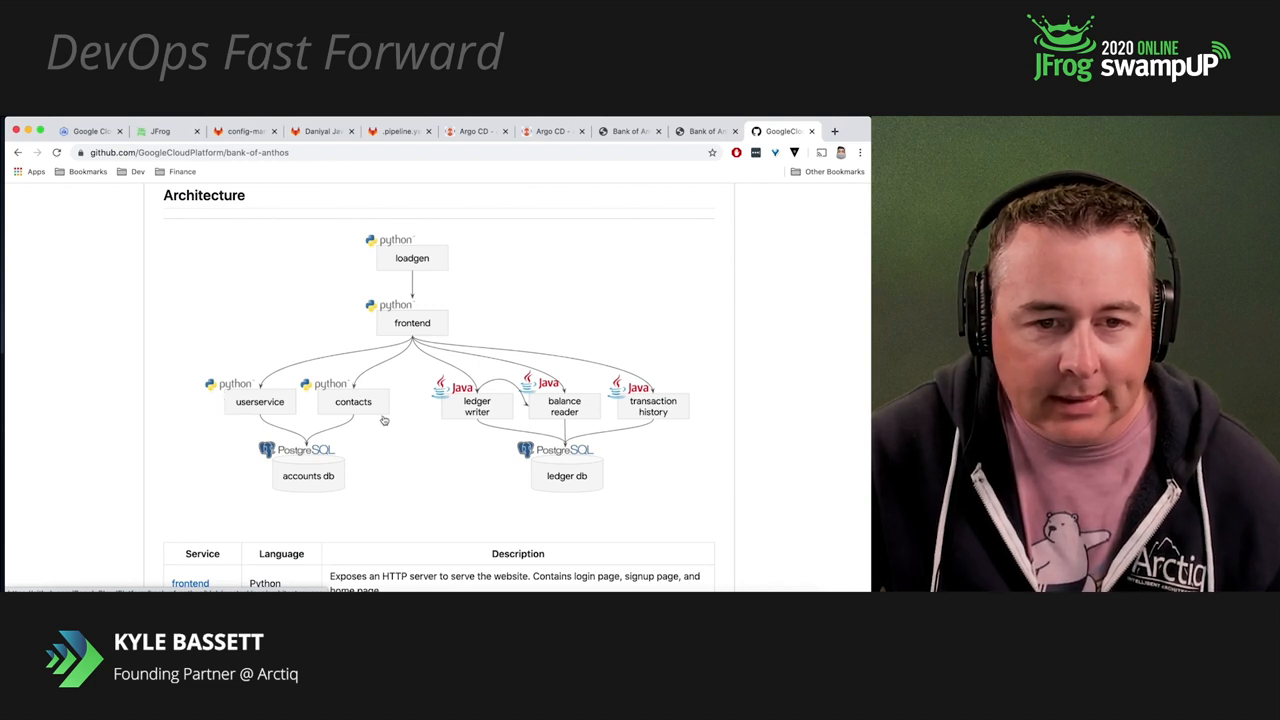
mouse_move(465, 423)
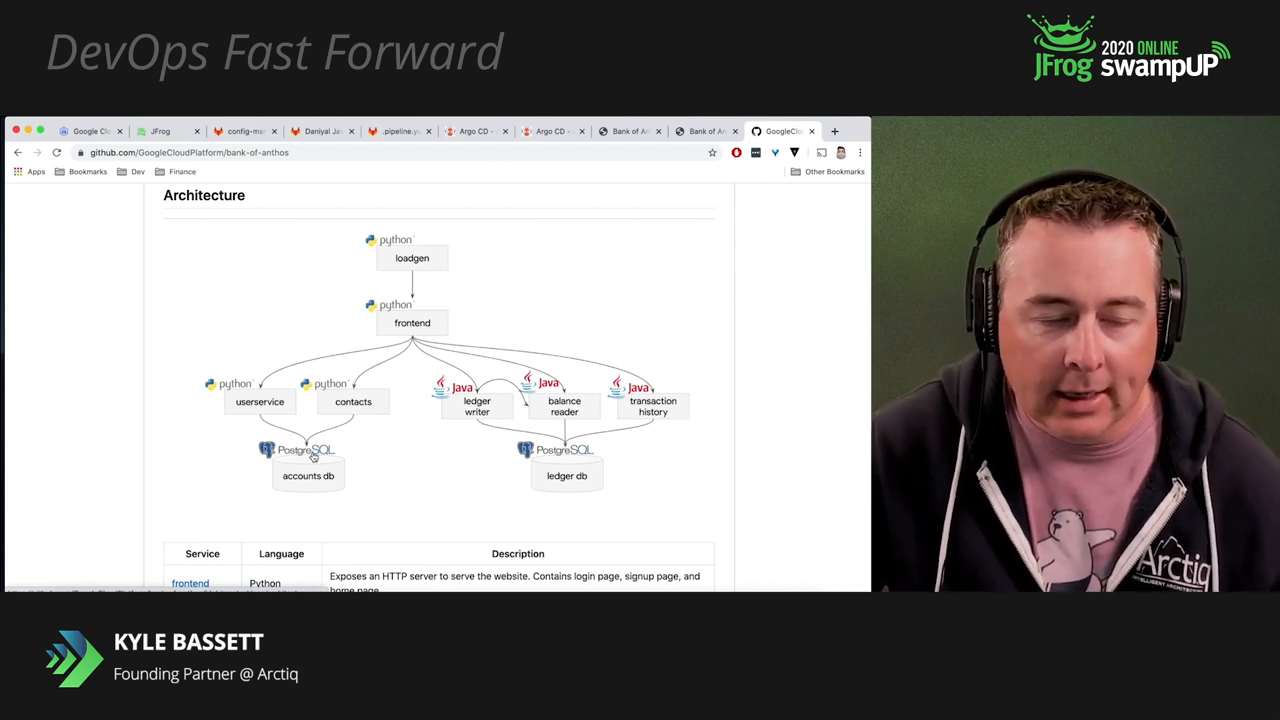
Scroll through GitLab's bank-of-anthos project page and README, then close the GitHub tab
click(320, 131)
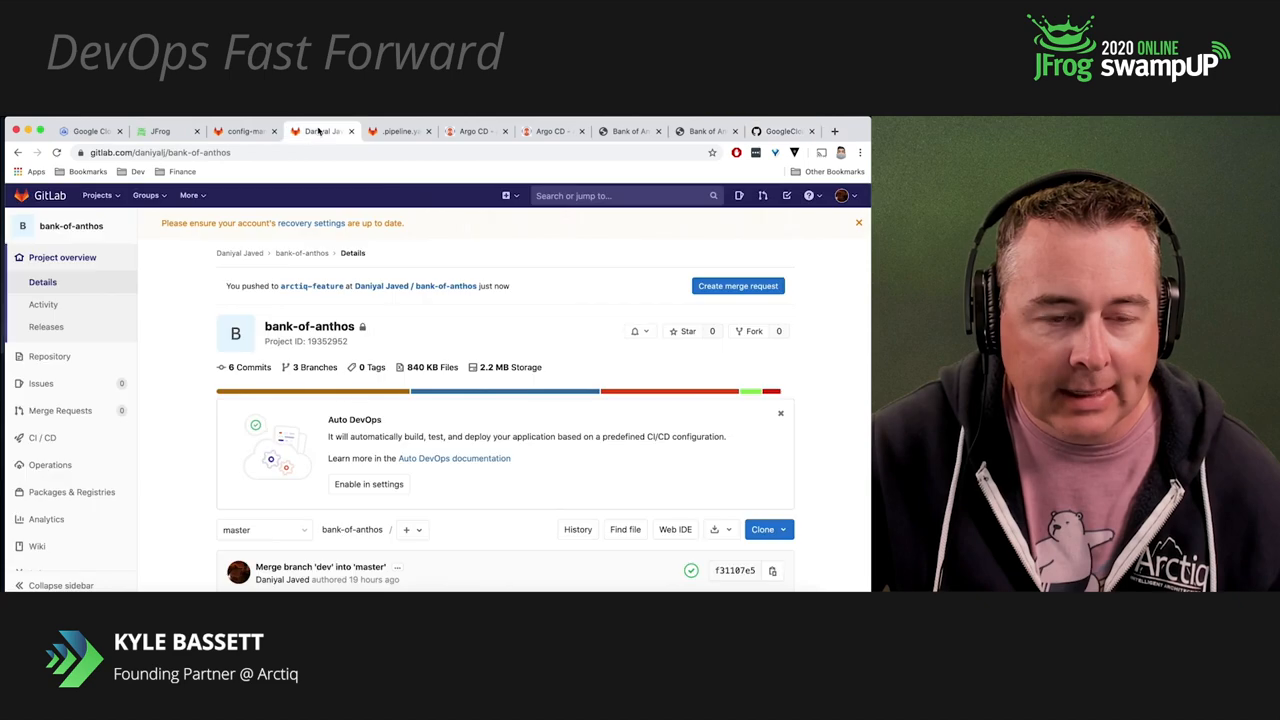
scroll(down, 3)
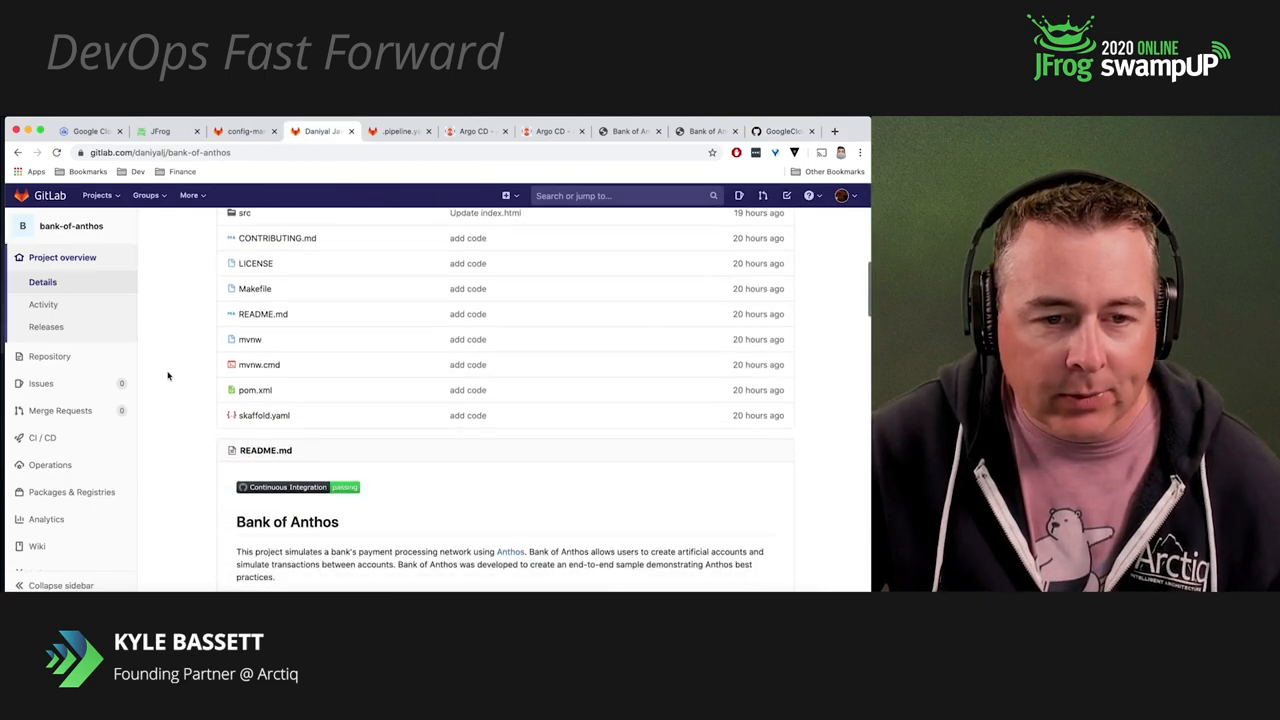
scroll(down, 3)
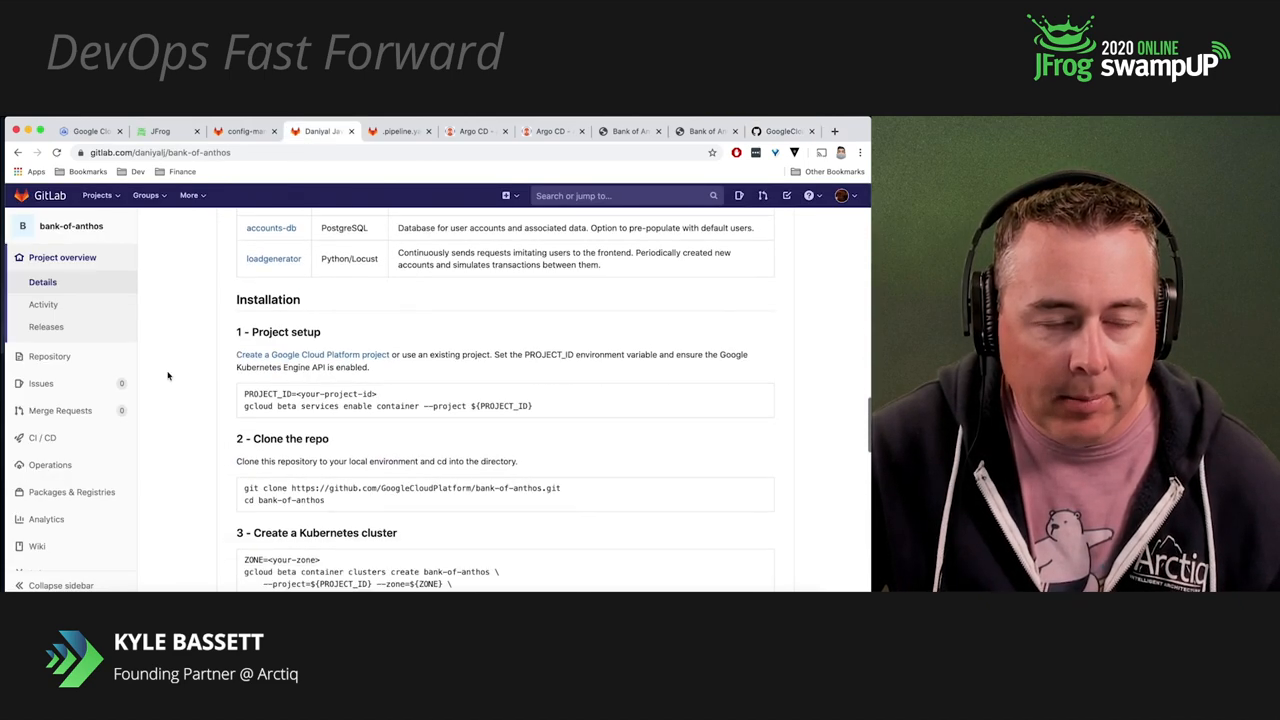
click(780, 131)
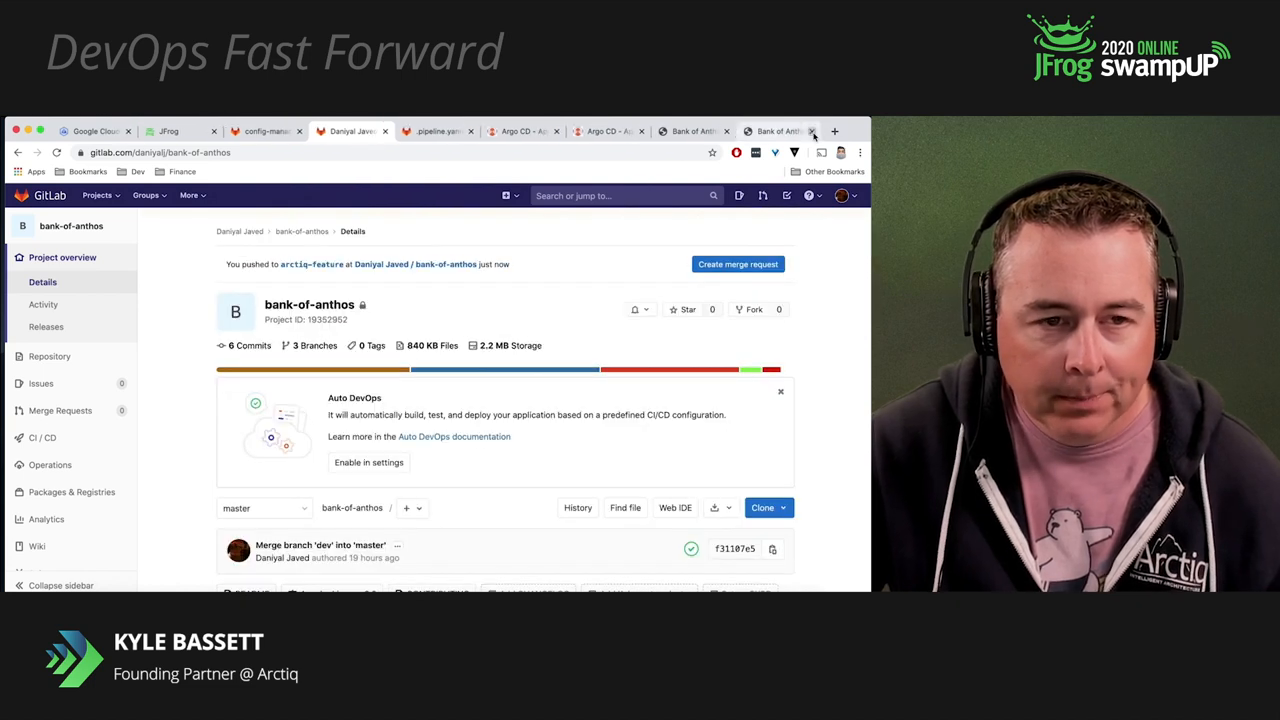
Sign in to Bank of Anthos as testuser and send Bob a $1000 payment
click(692, 131)
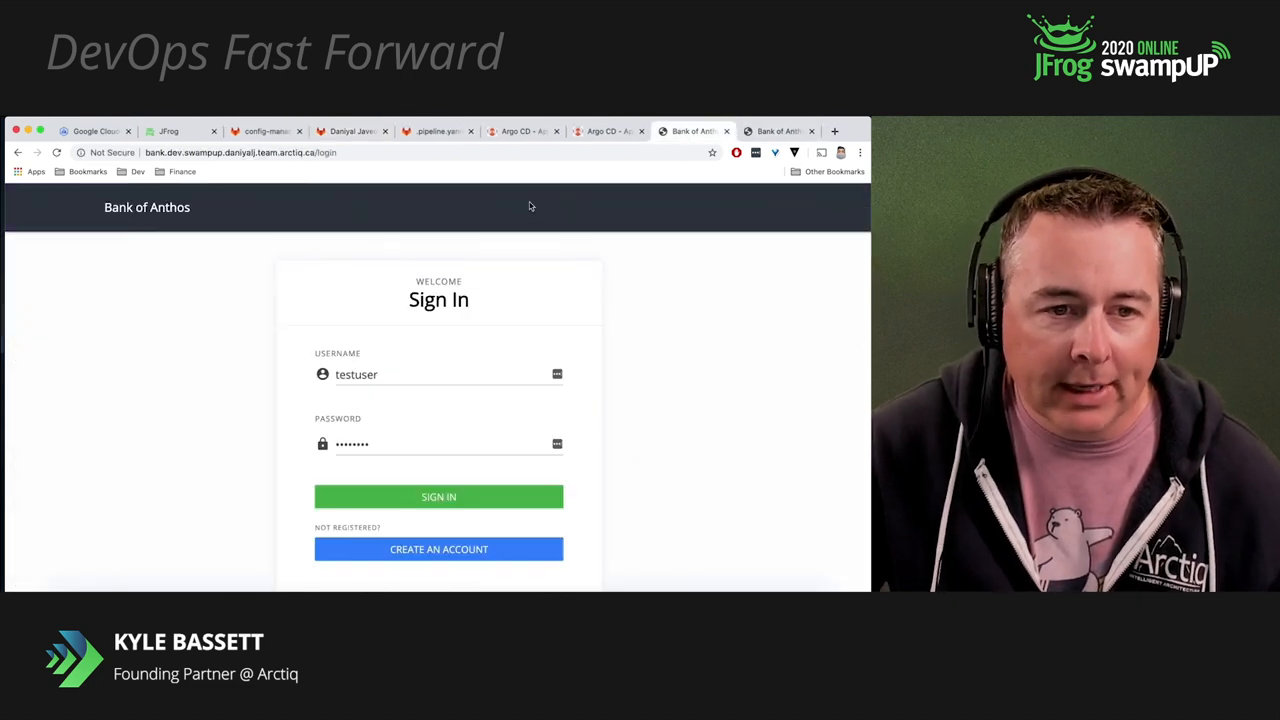
click(438, 497)
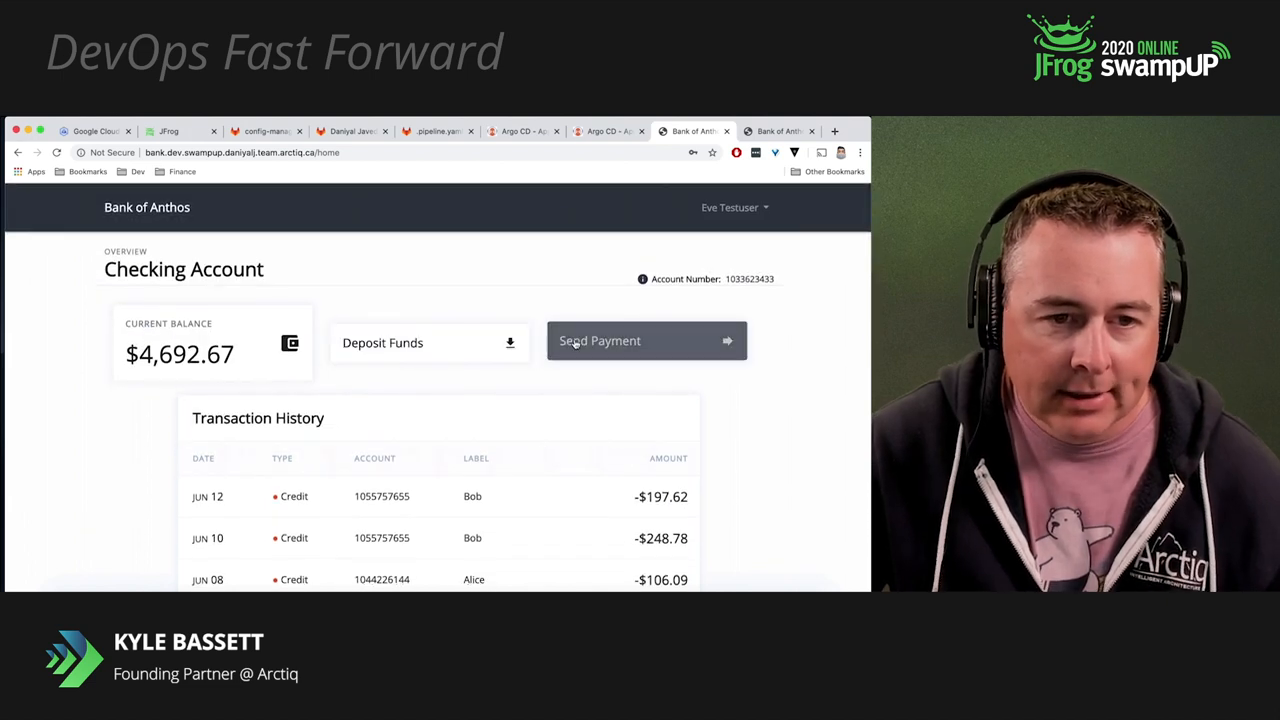
click(646, 340)
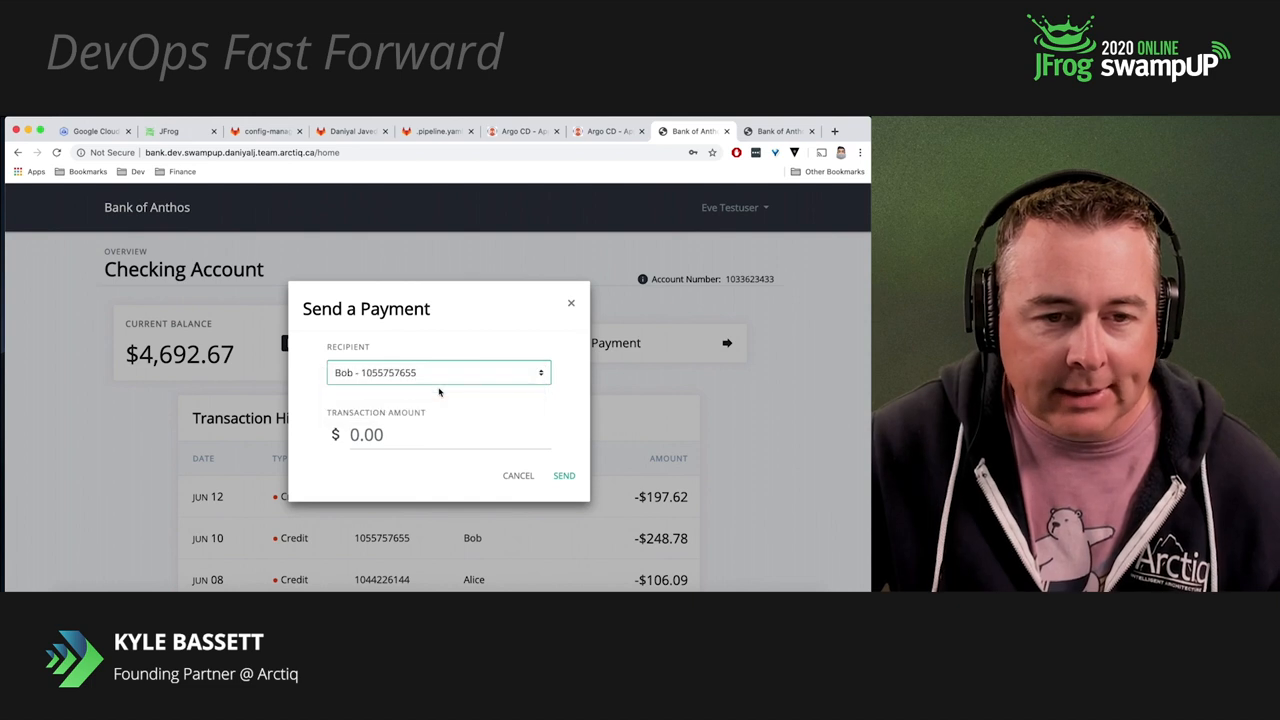
text(1)
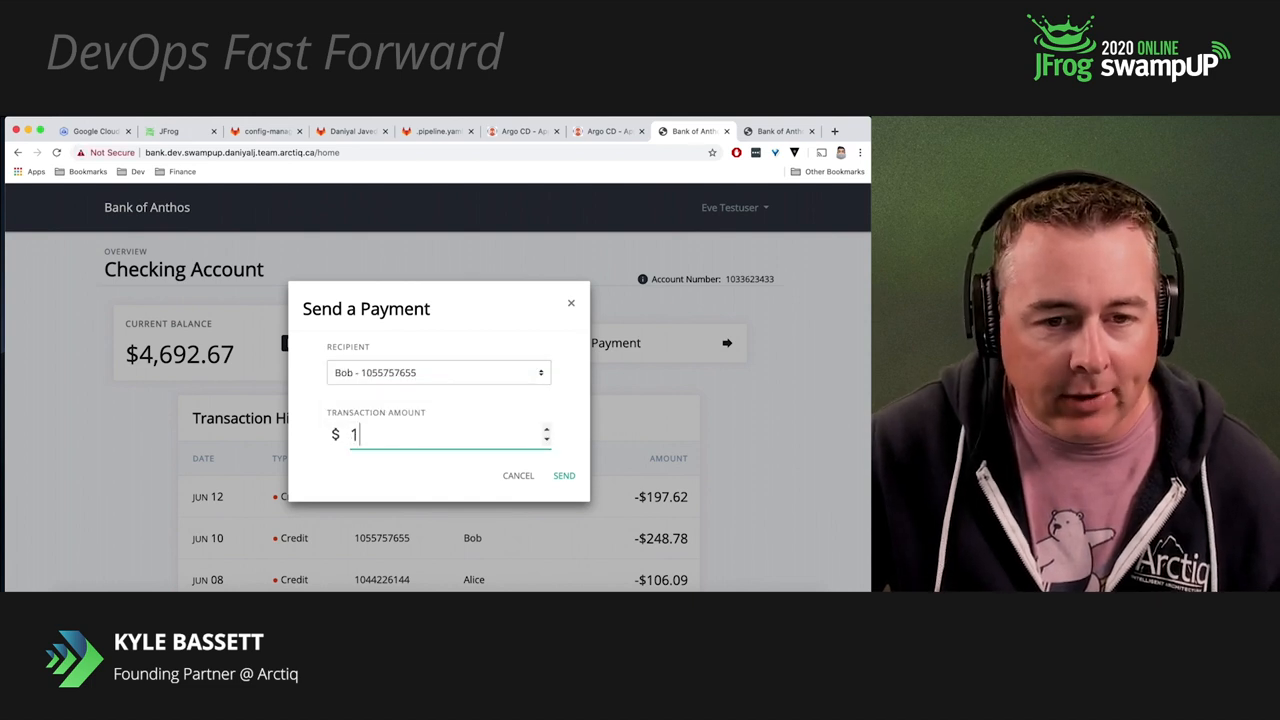
text(000)
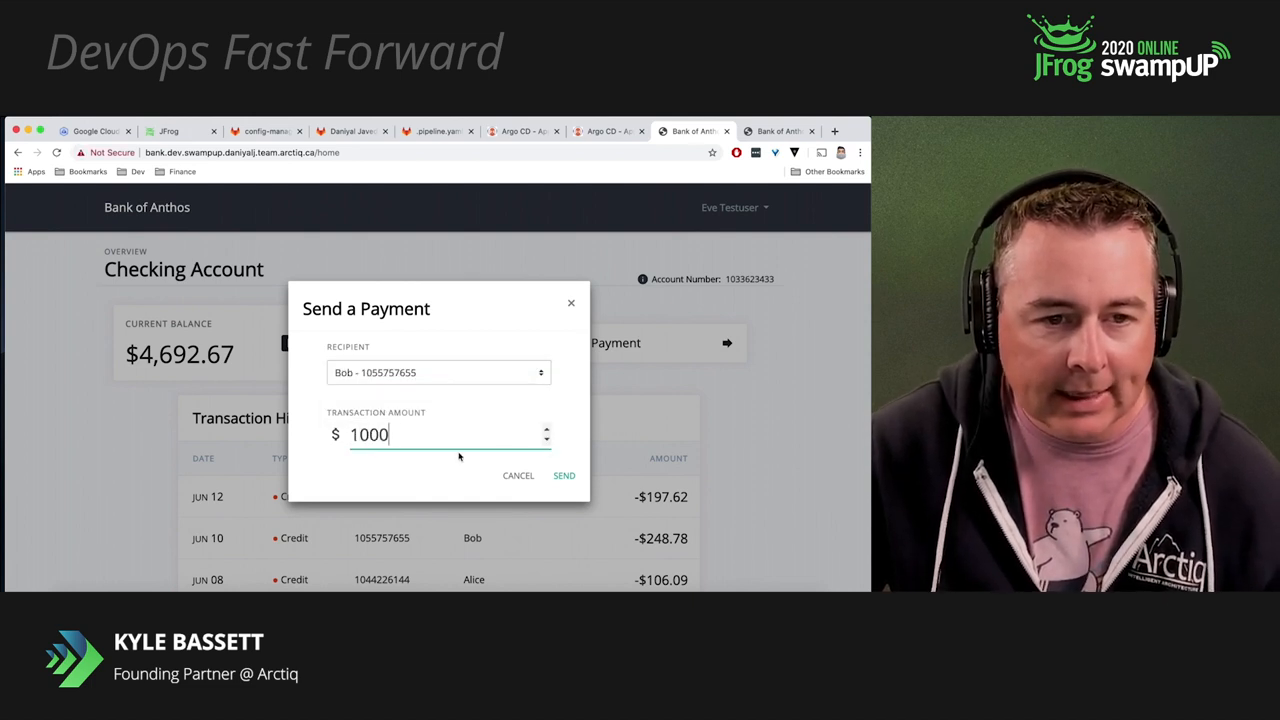
click(564, 475)
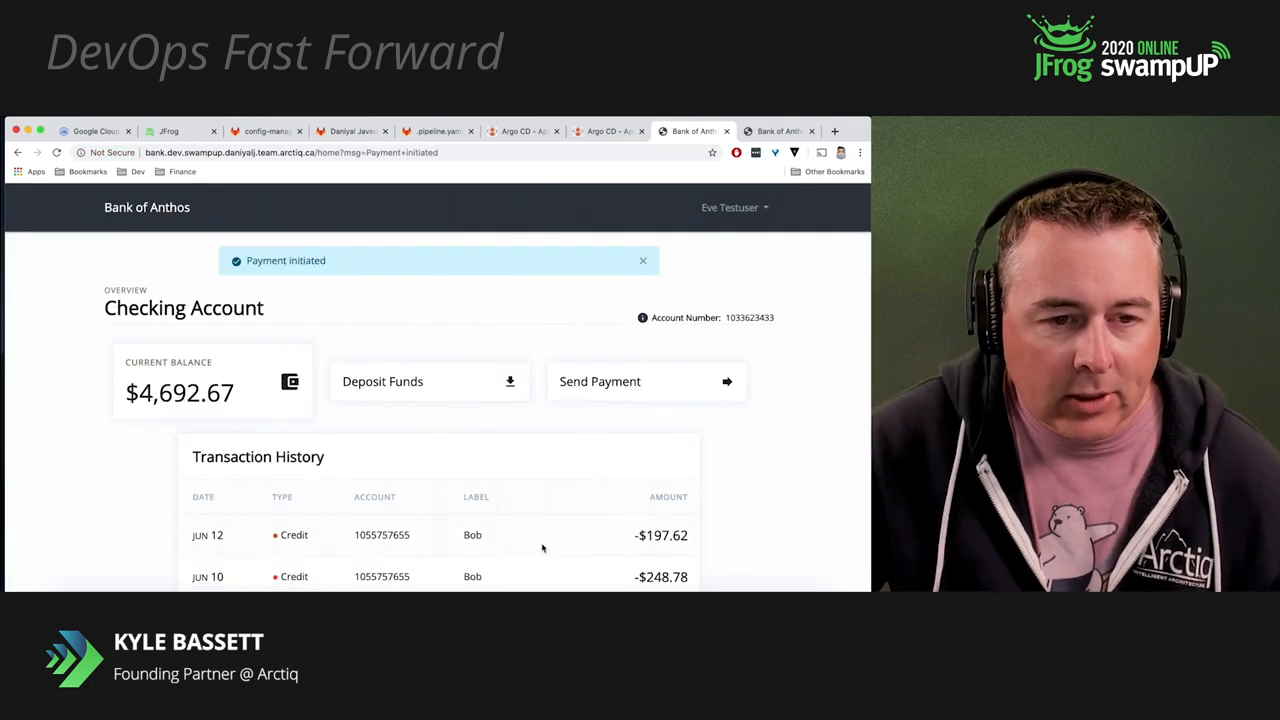
Browse config-management's namespaces folder into argocd to reach ingress.yaml
click(264, 131)
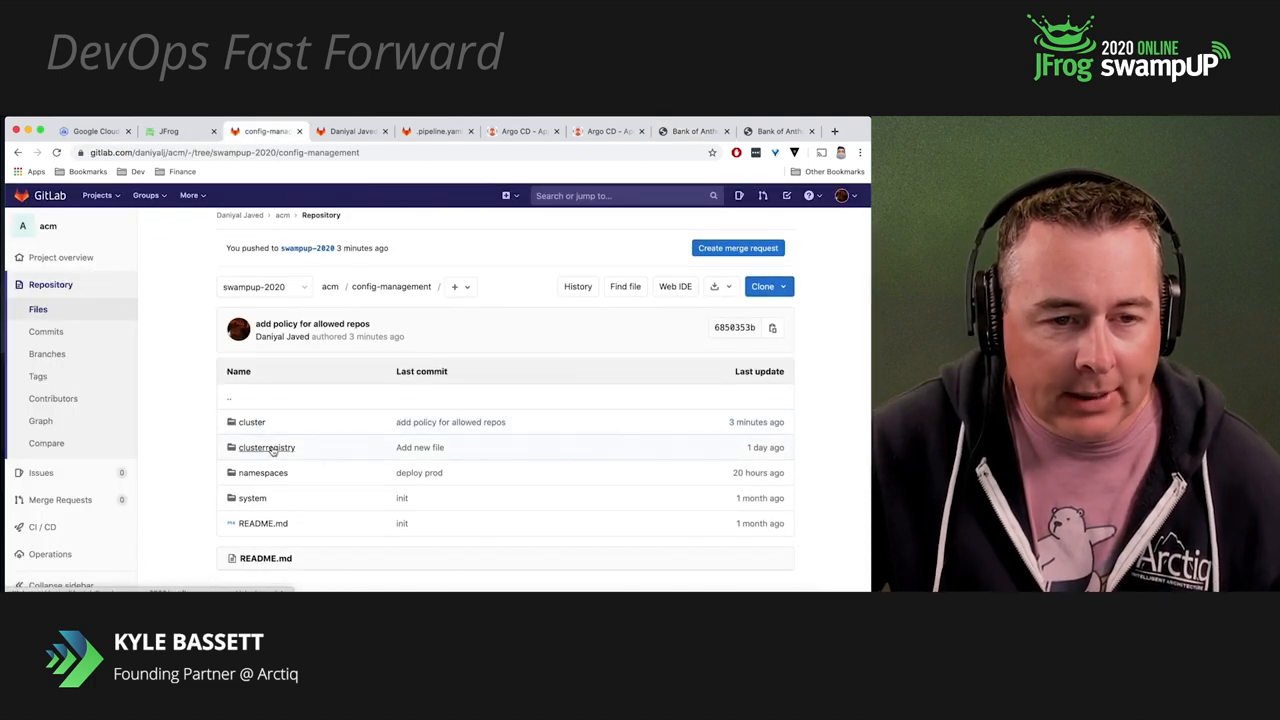
click(263, 472)
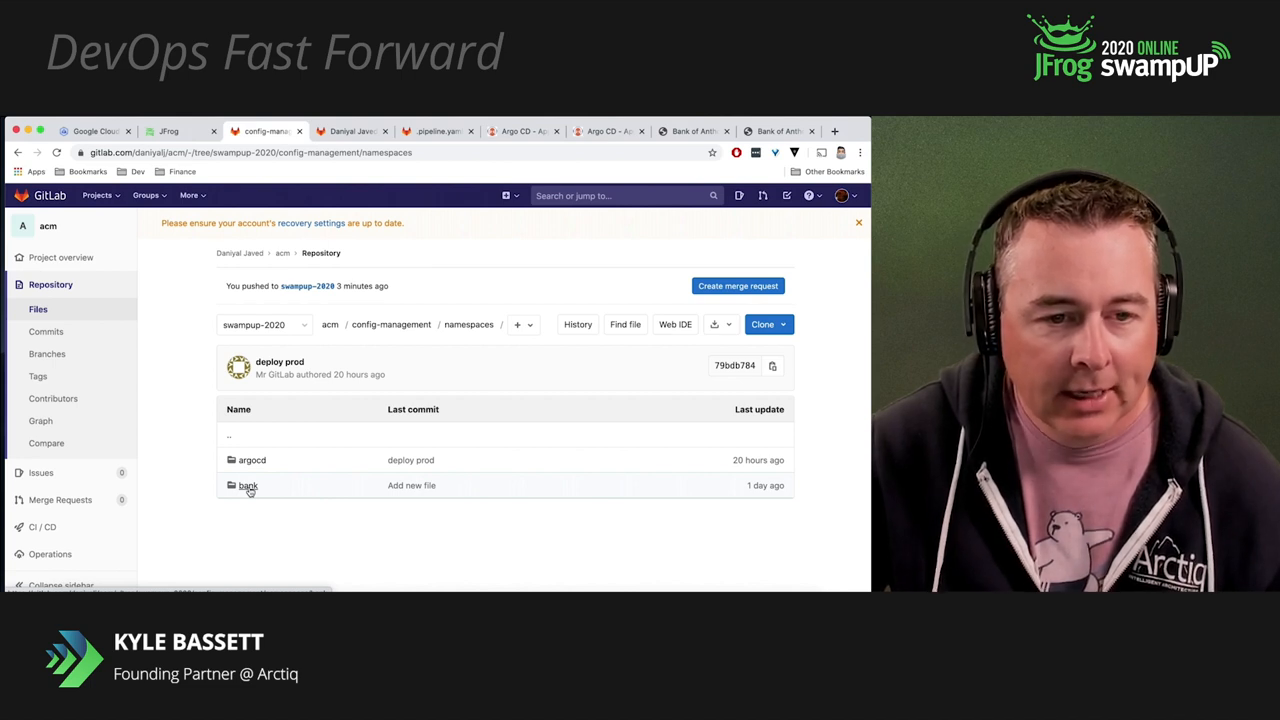
click(248, 485)
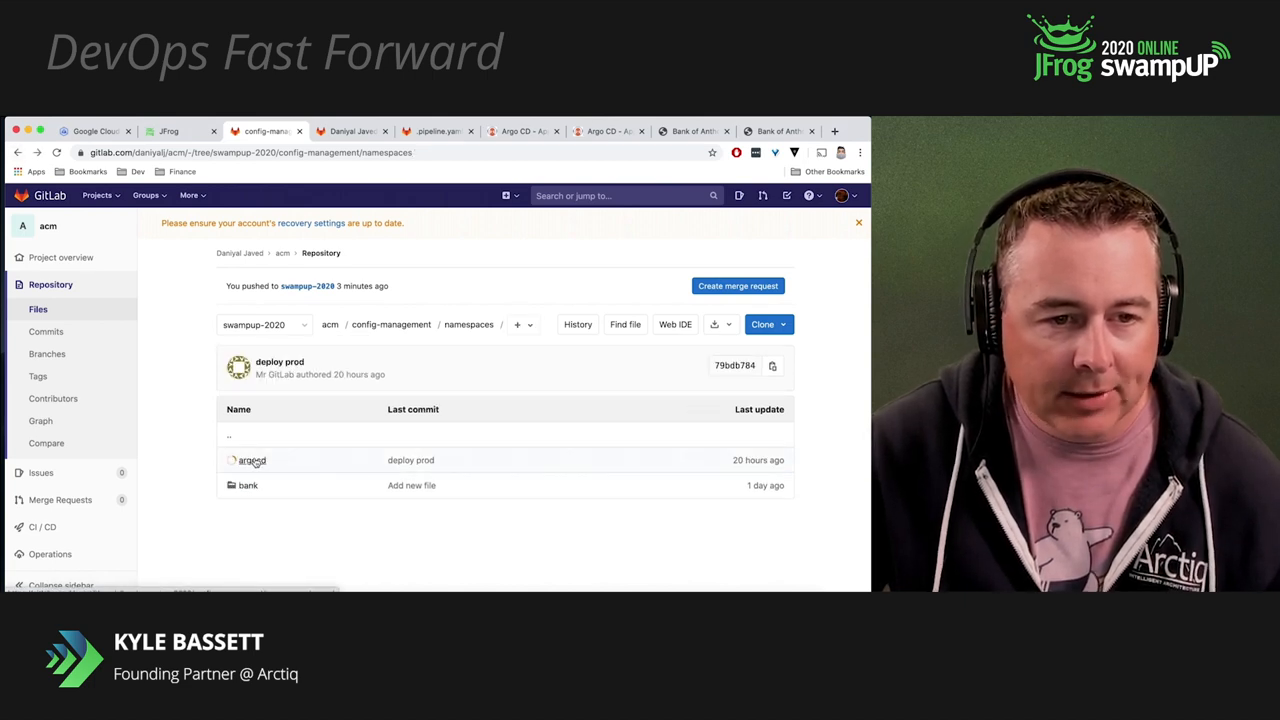
click(252, 460)
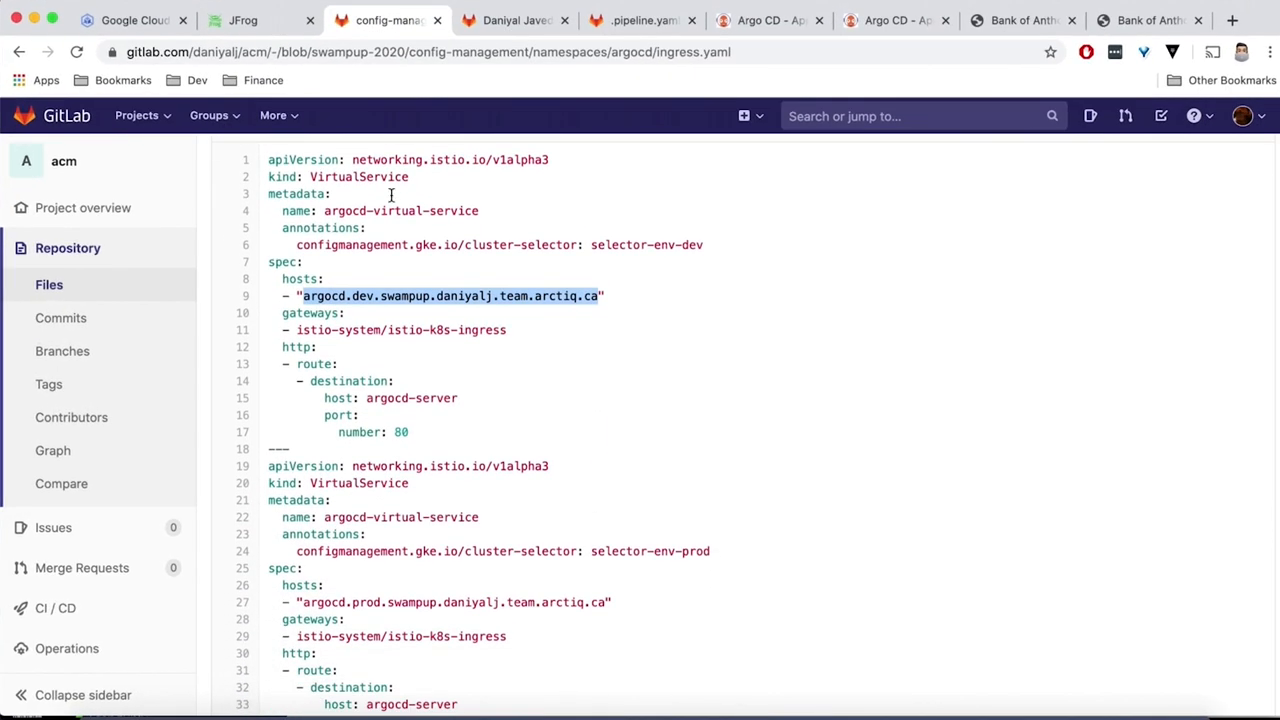
Highlight the dev cluster selector annotations, then prod in the selector and hostname of ingress.yaml
drag(268, 159, 408, 432)
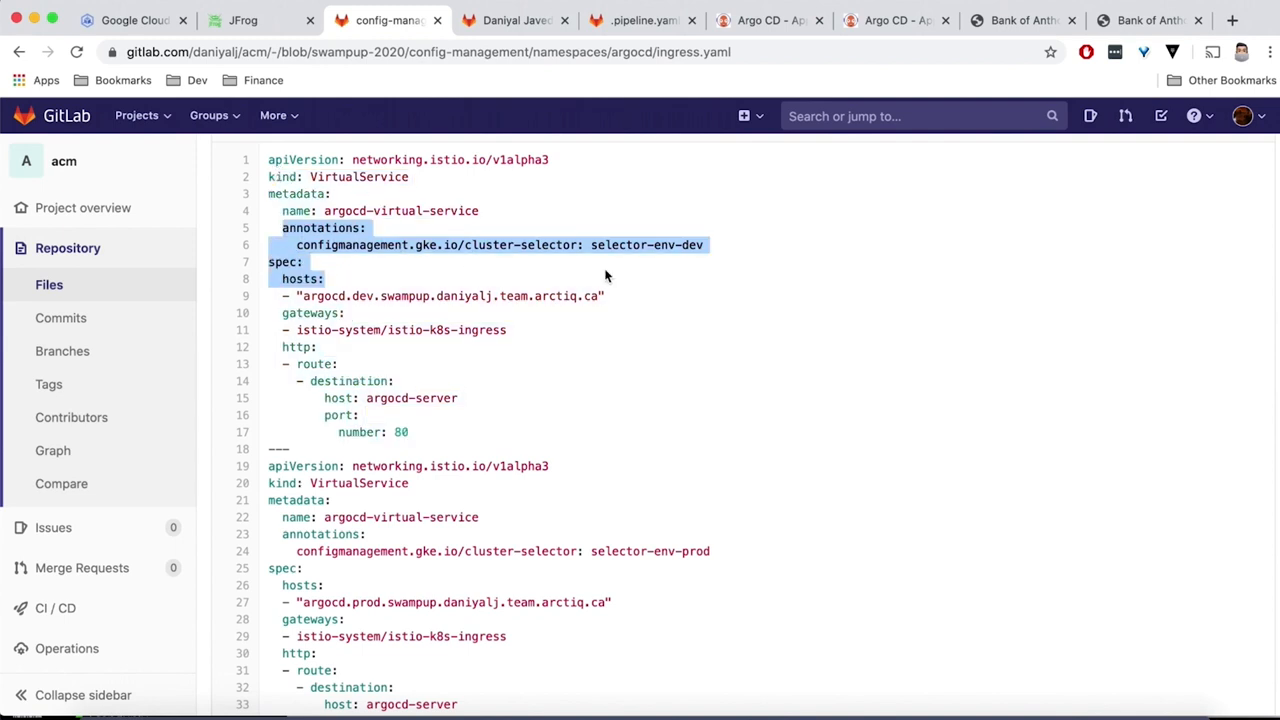
click(460, 245)
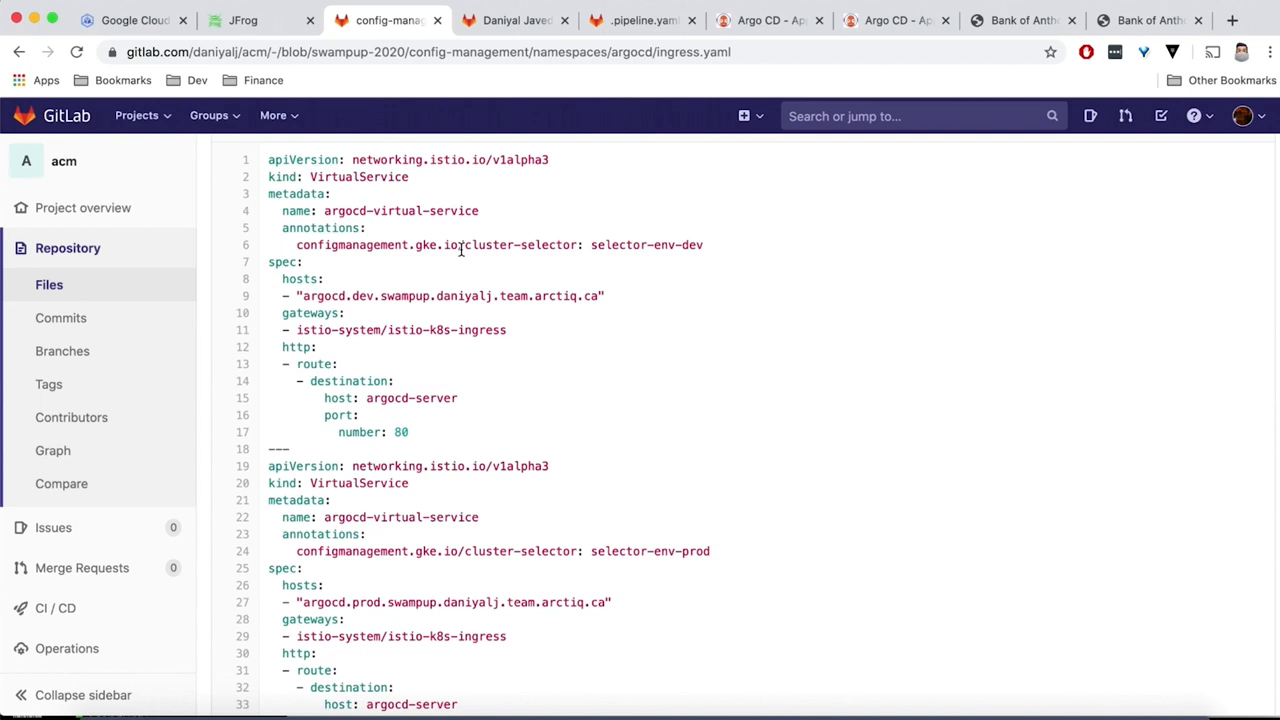
mouse_move(700, 520)
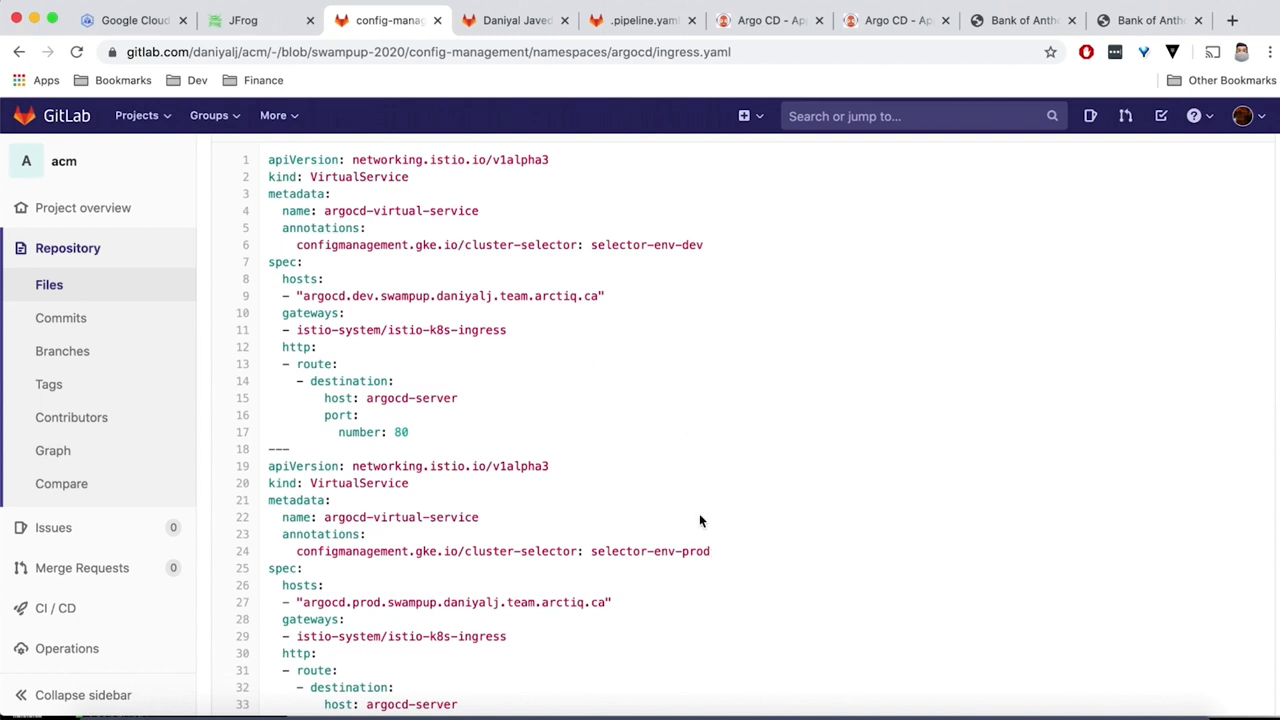
double_click(499, 245)
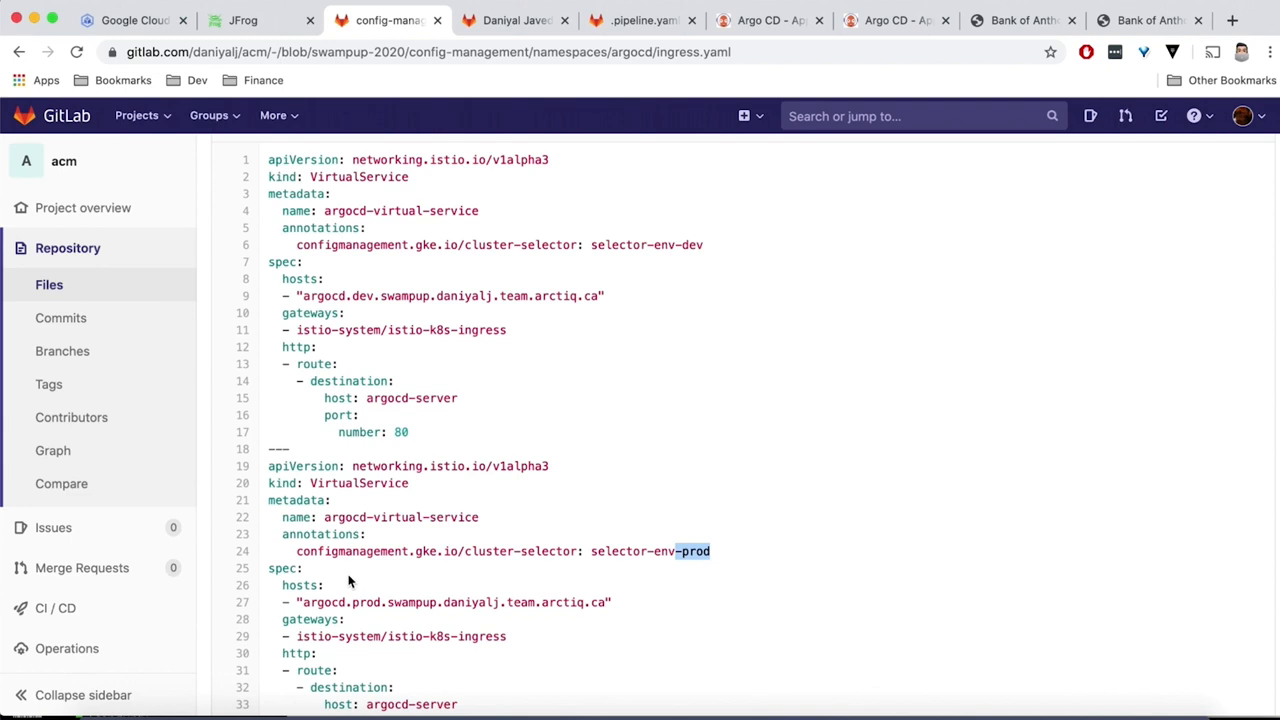
double_click(369, 602)
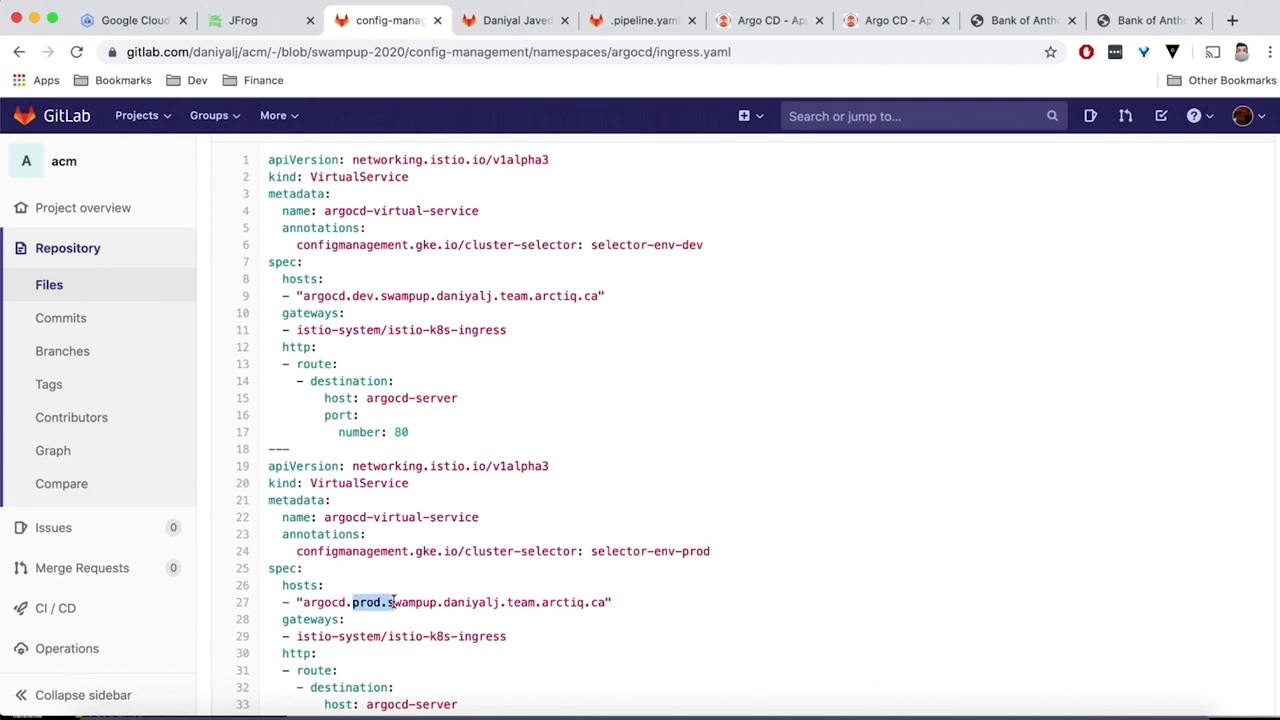
click(763, 20)
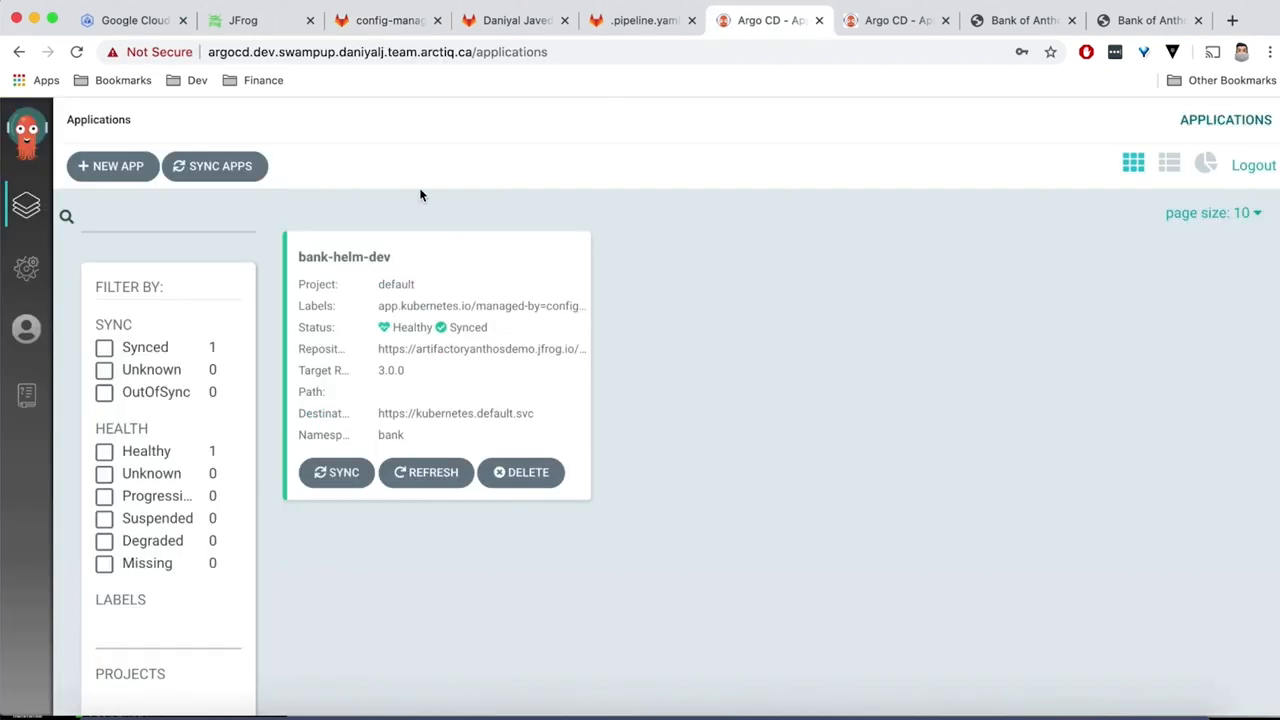
Check bank-helm-prod is Healthy and Synced in prod Argo CD, then return to GitLab's argocd folder
click(378, 52)
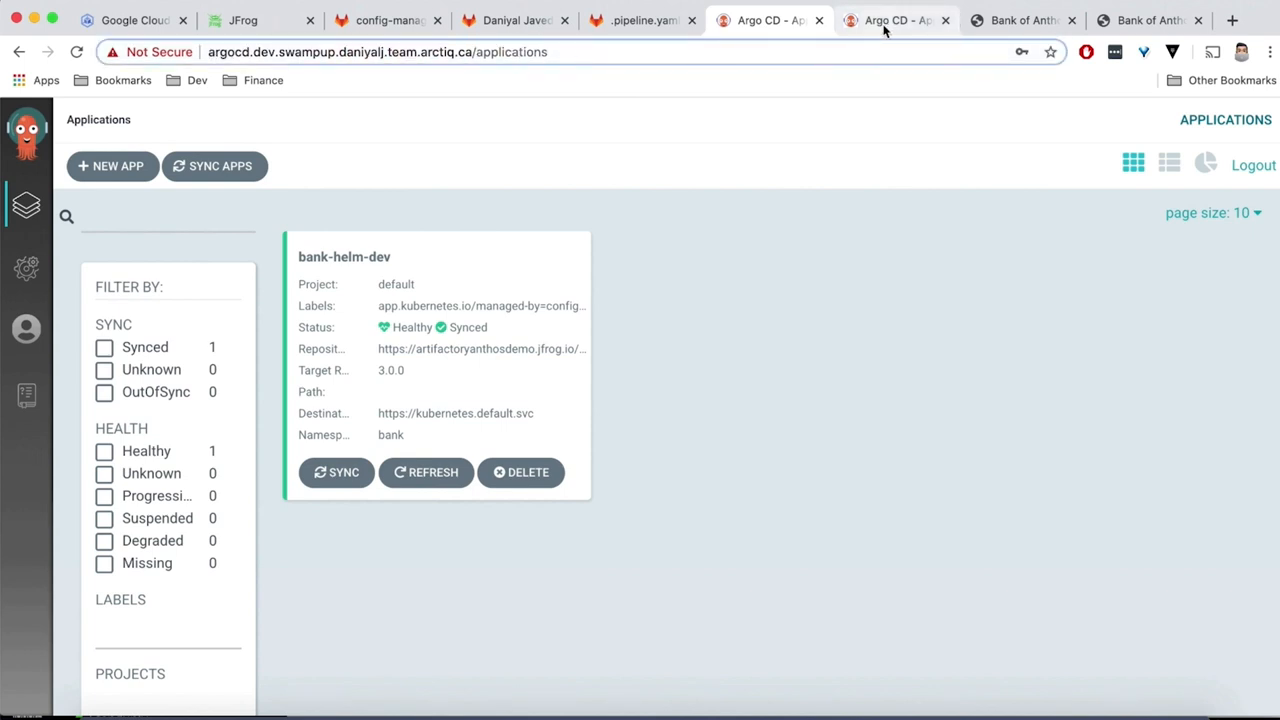
click(895, 20)
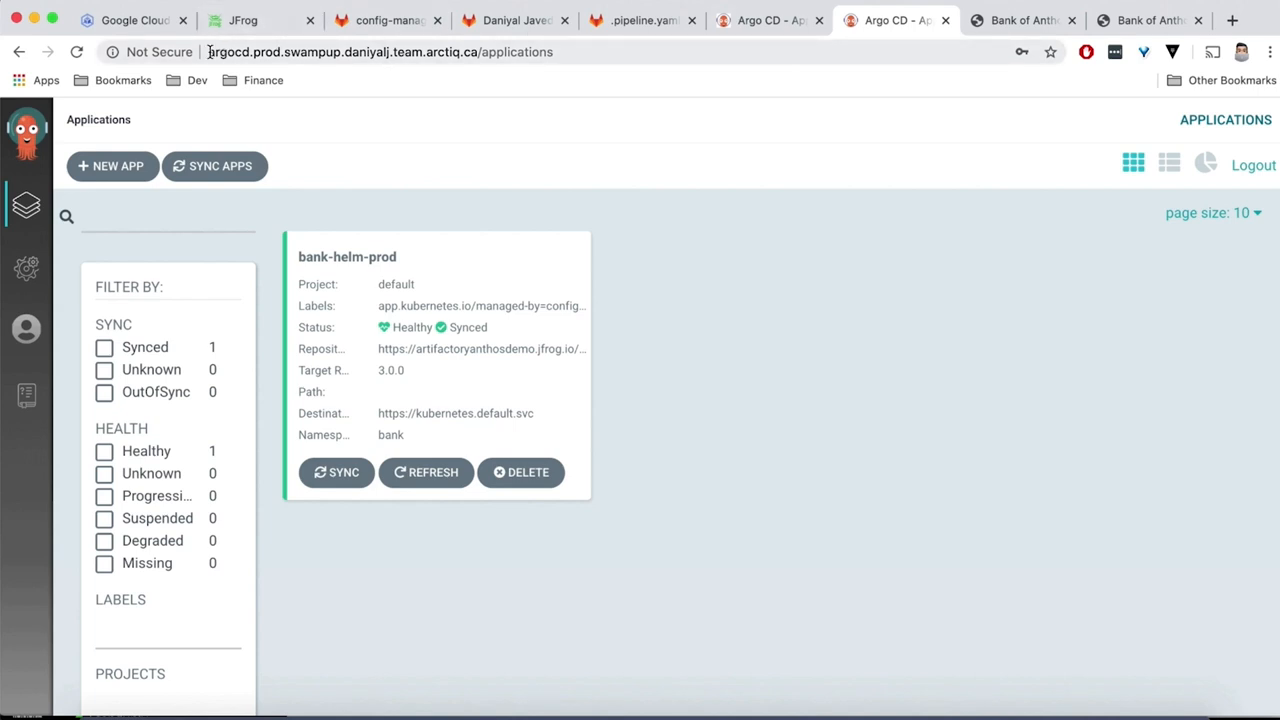
click(380, 52)
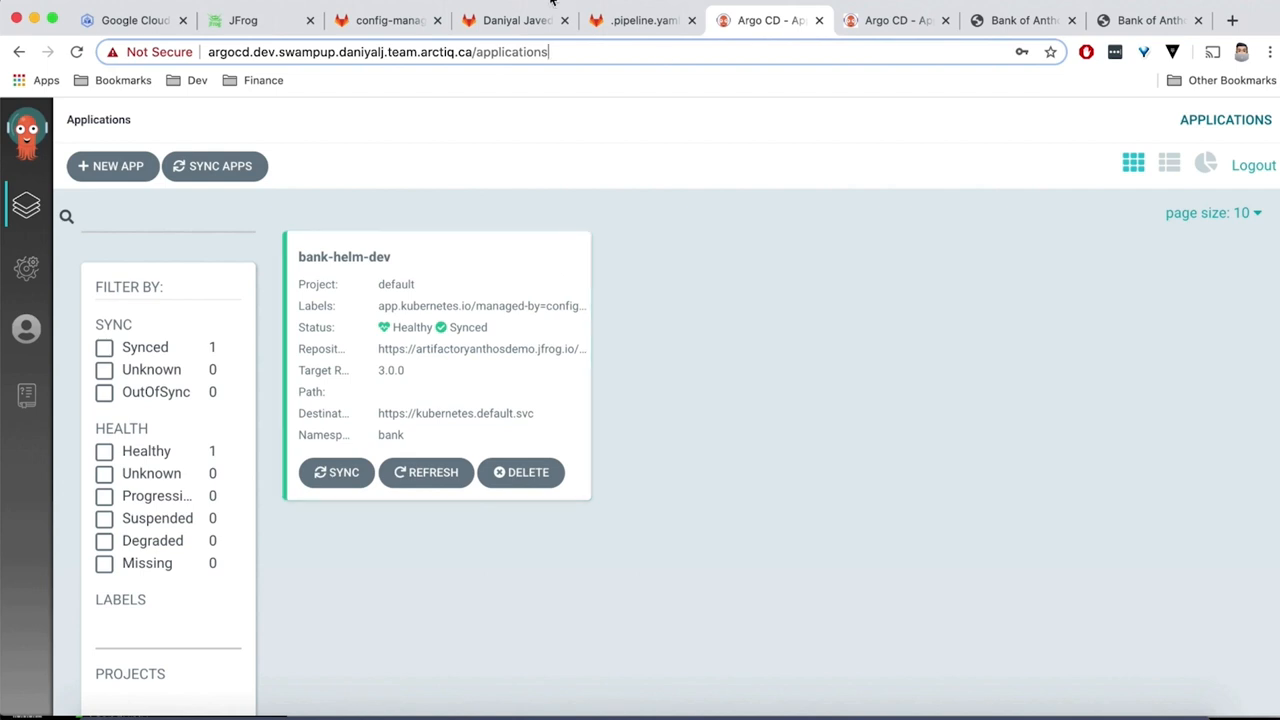
click(385, 20)
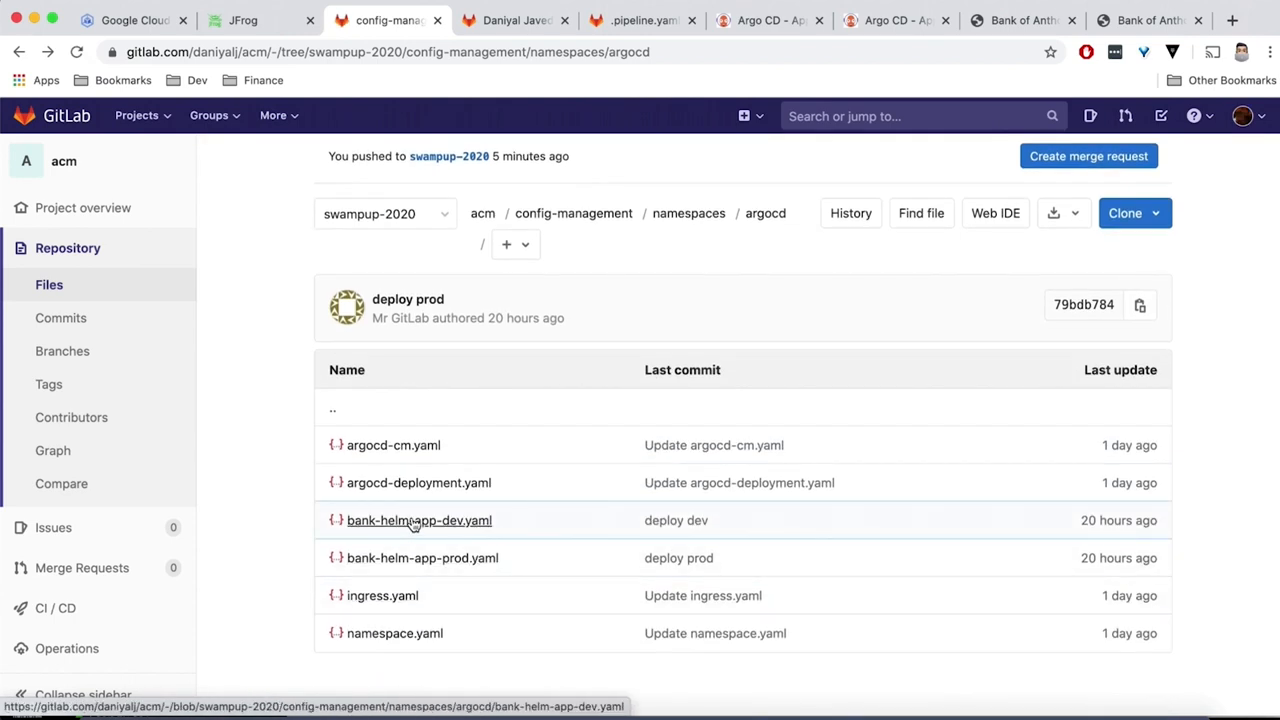
Open namespaces/argocd/bank-helm-app-dev.yaml and review its selector-env-dev and imageTag 139d7ef2 settings
click(419, 520)
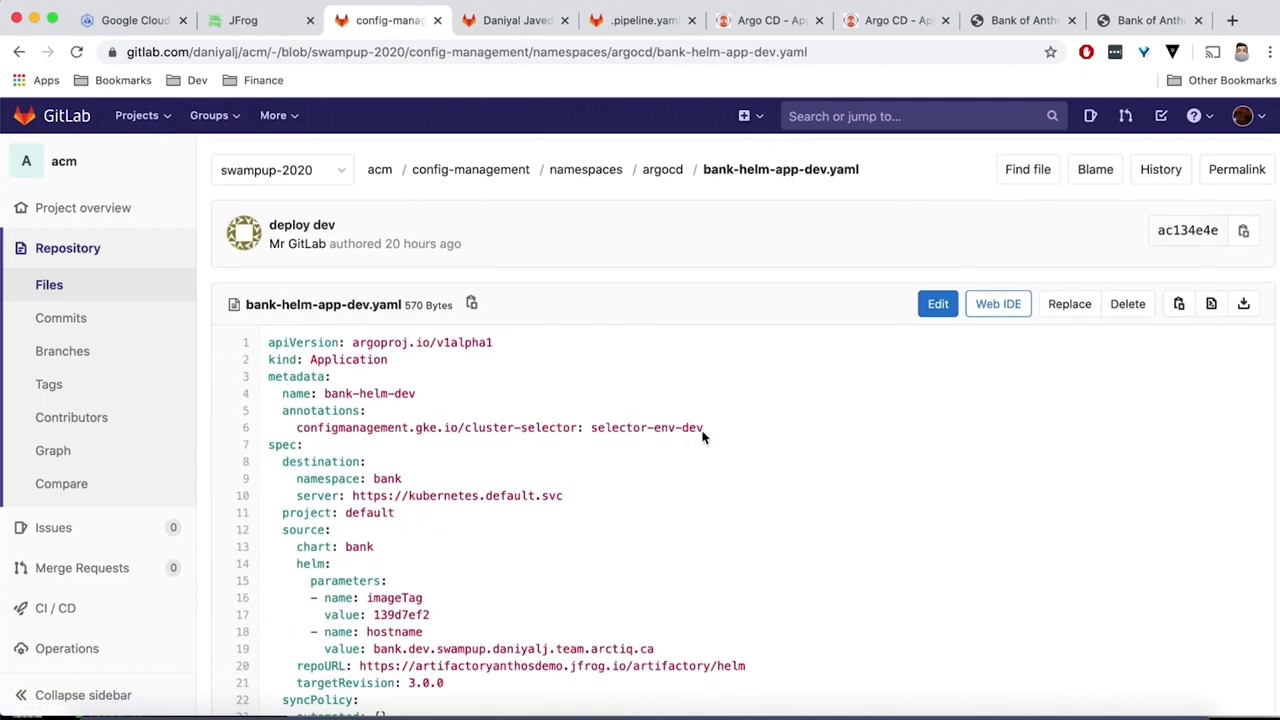
double_click(497, 427)
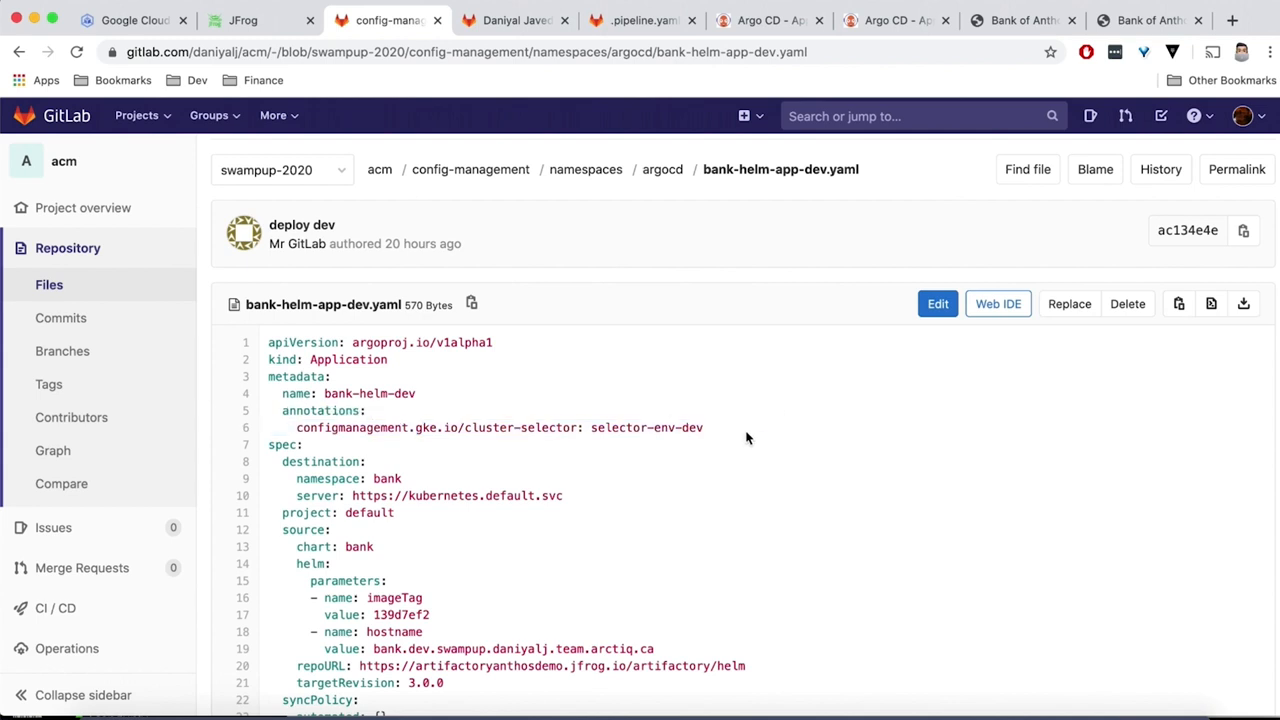
scroll(down, 3)
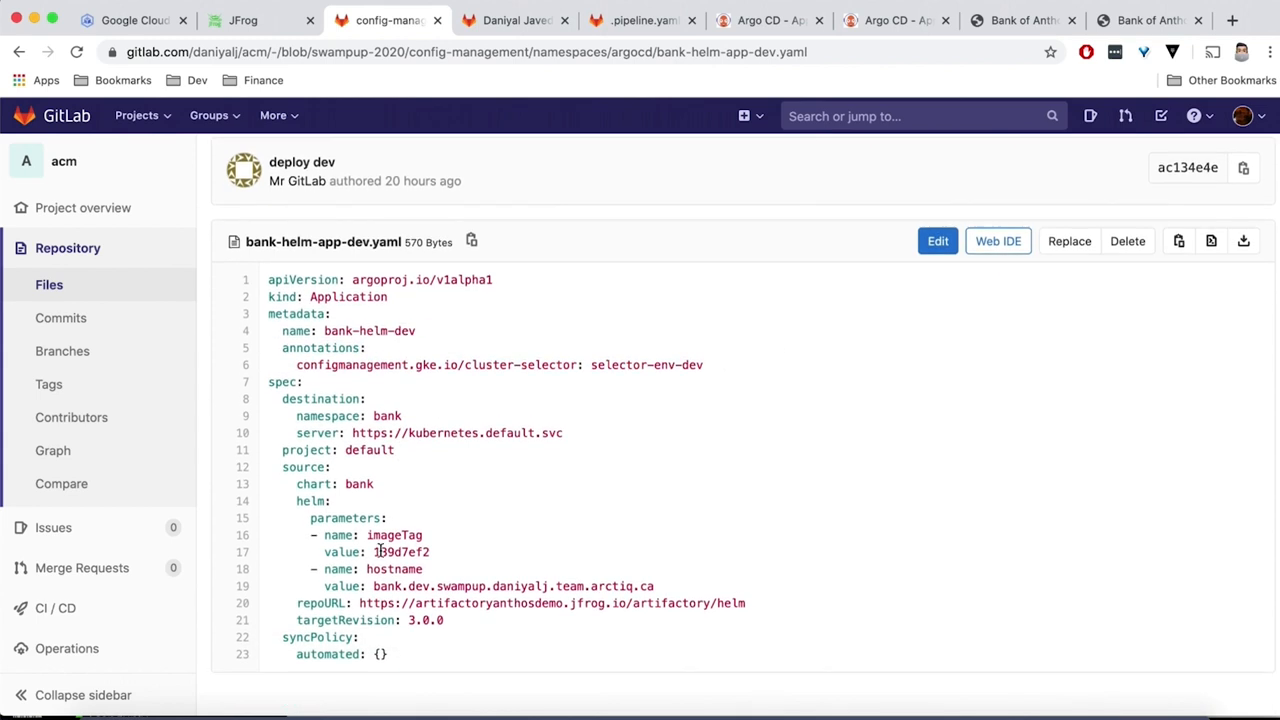
drag(296, 501, 420, 535)
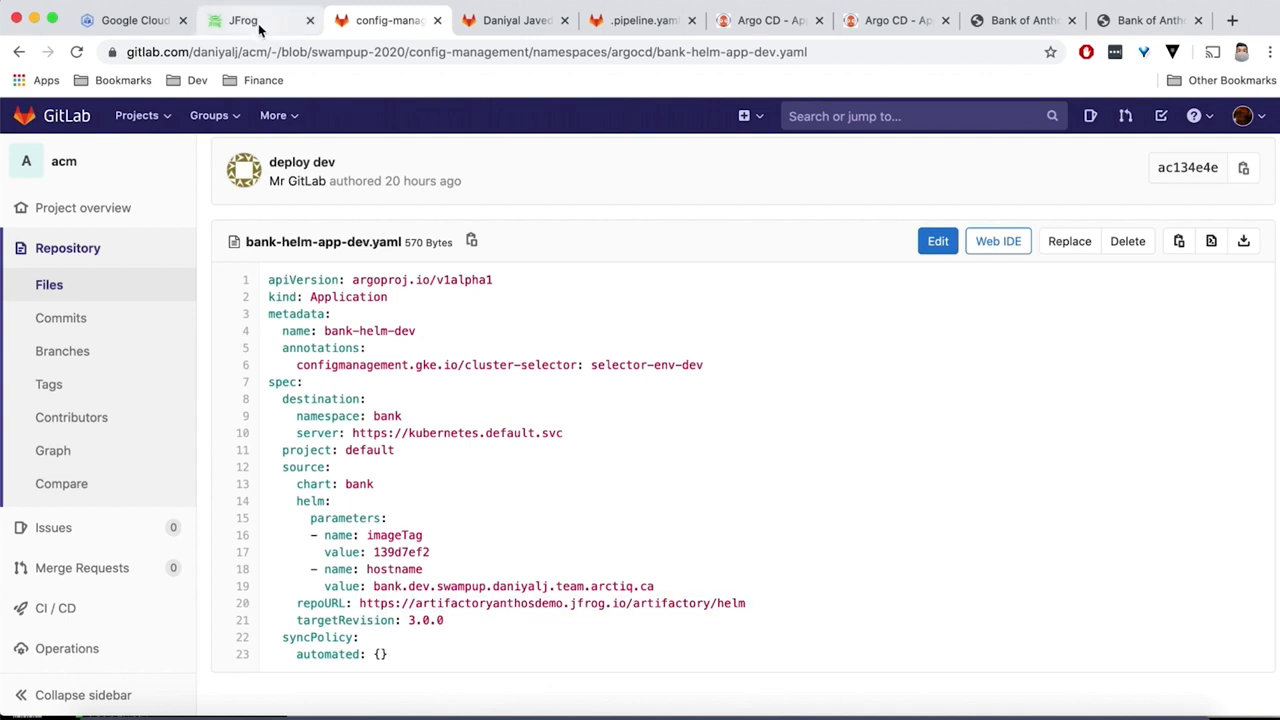
Browse JFrog's helm repository and view the bank-3.0.0.tgz chart details (3.09 KB, helm-local)
click(243, 20)
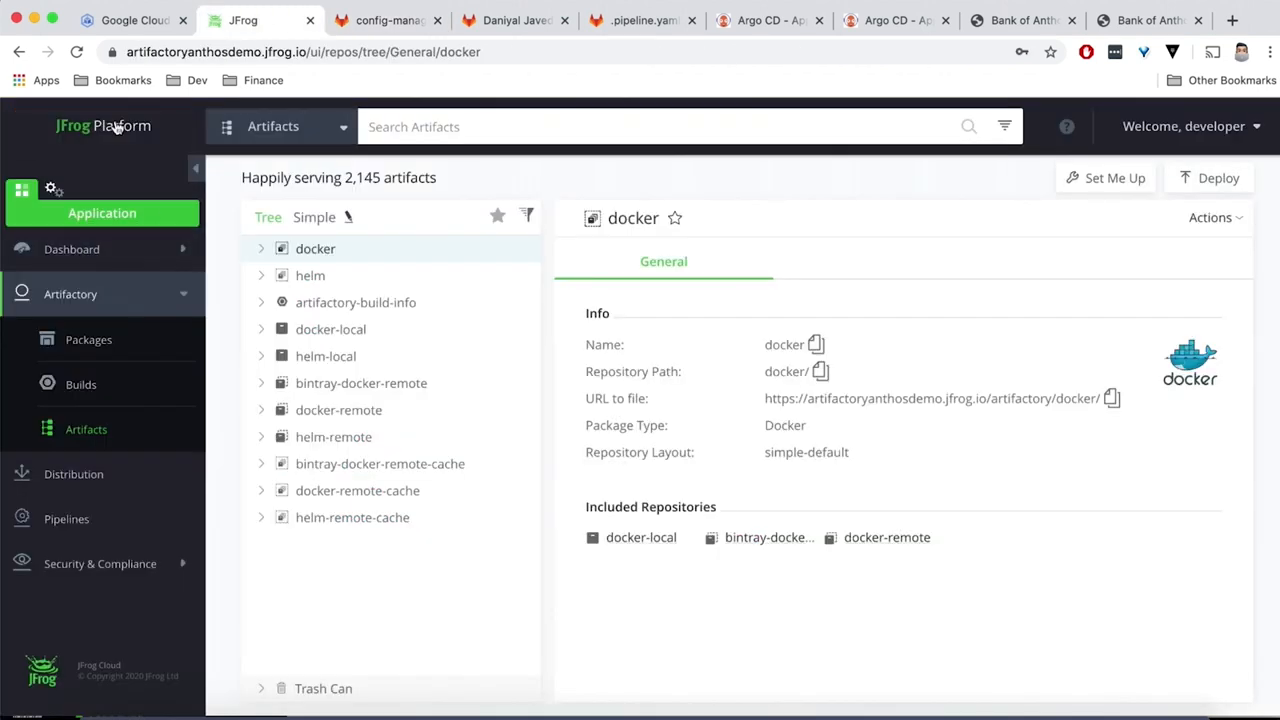
click(88, 339)
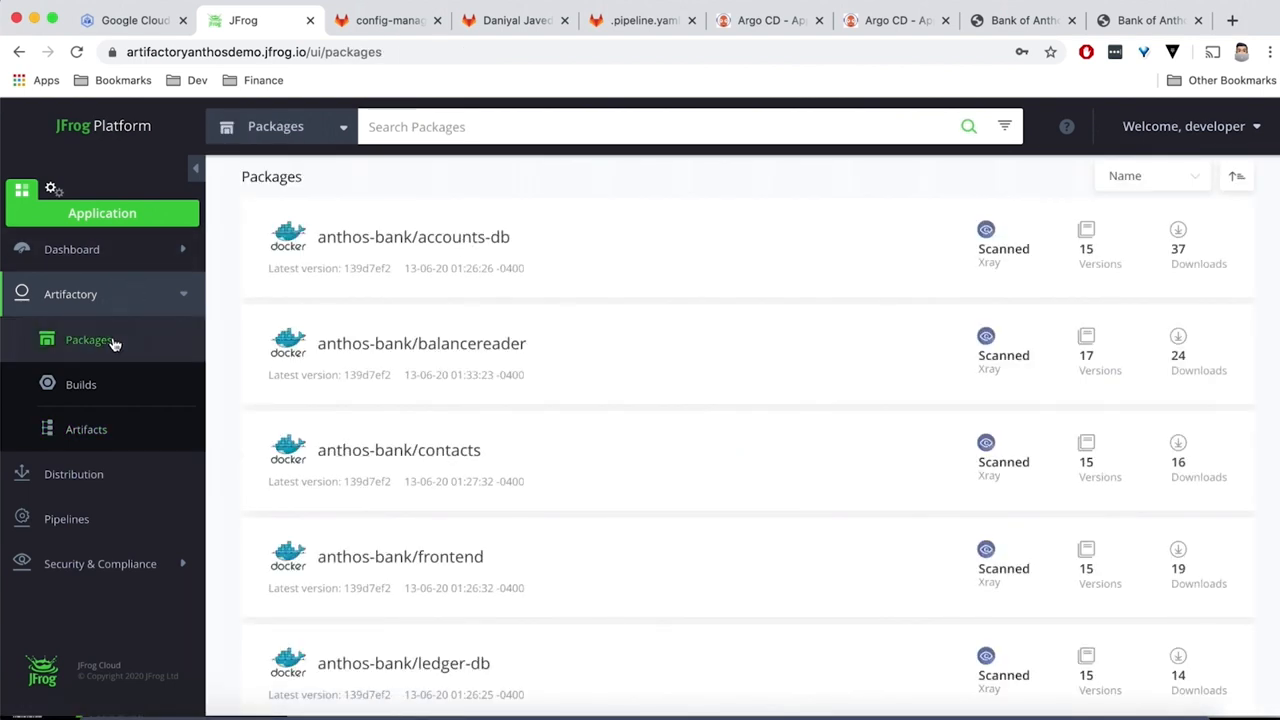
click(86, 429)
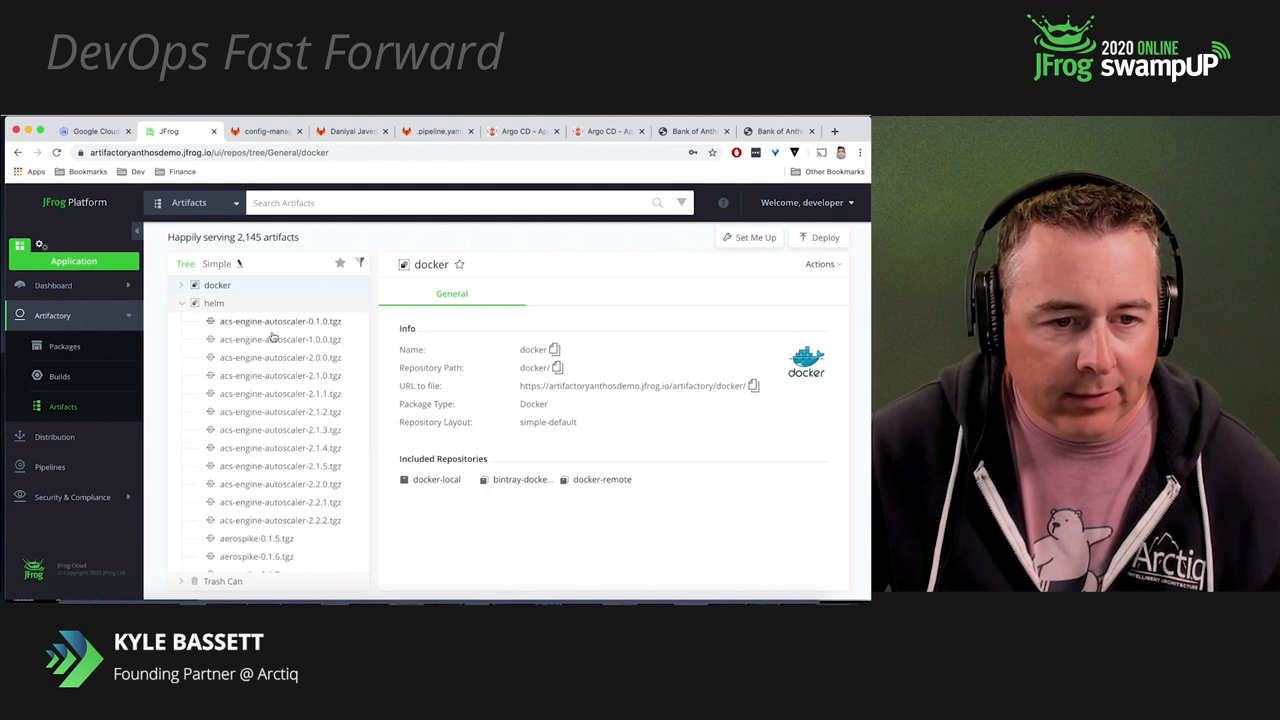
scroll(down, 3)
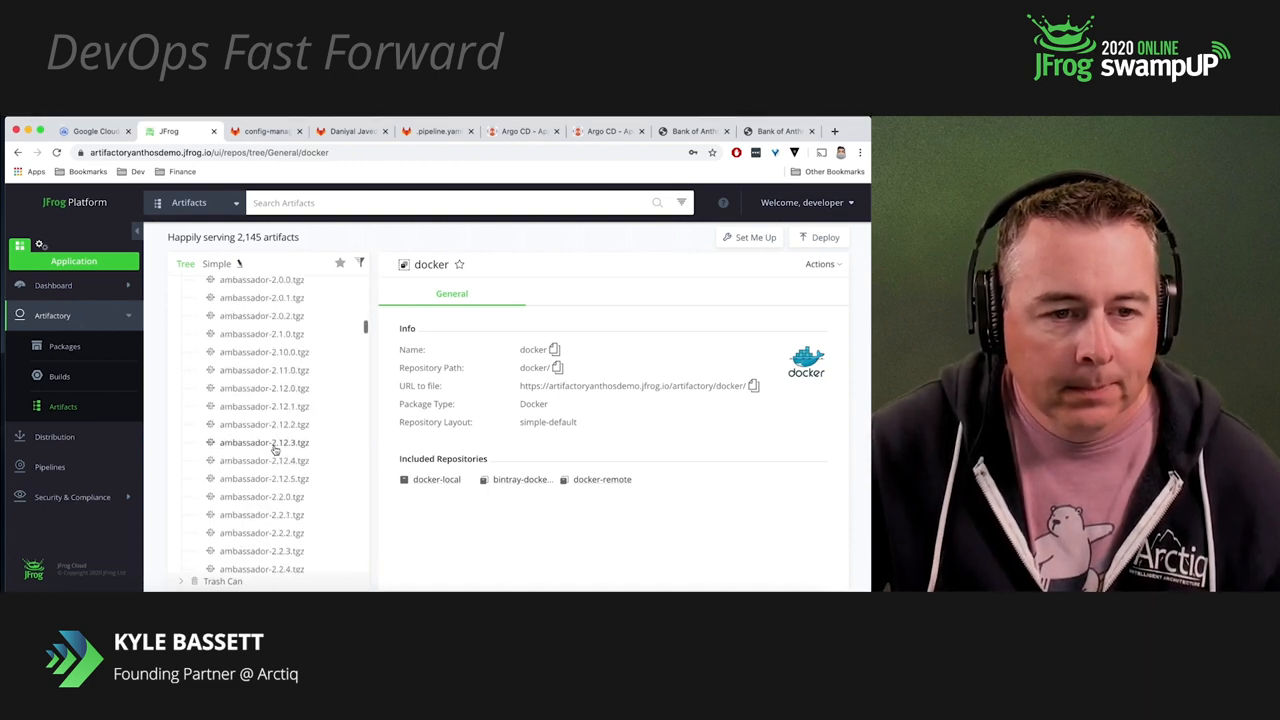
text(bank)
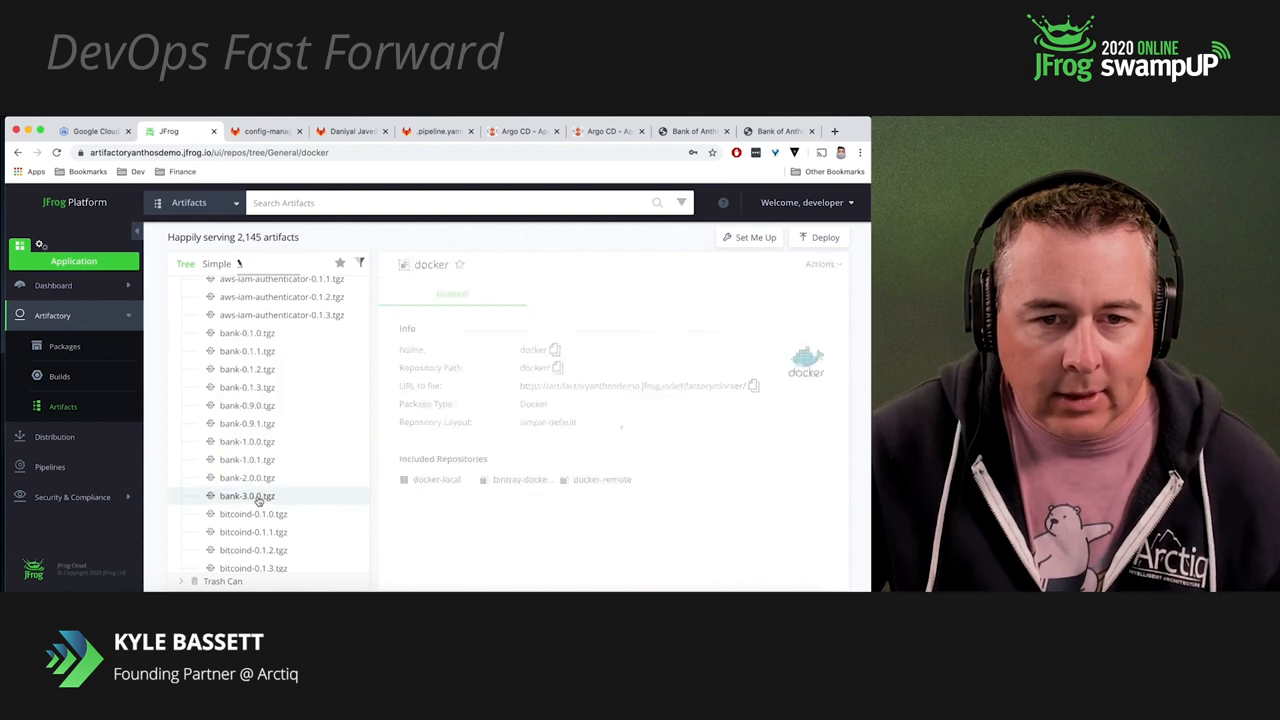
click(247, 495)
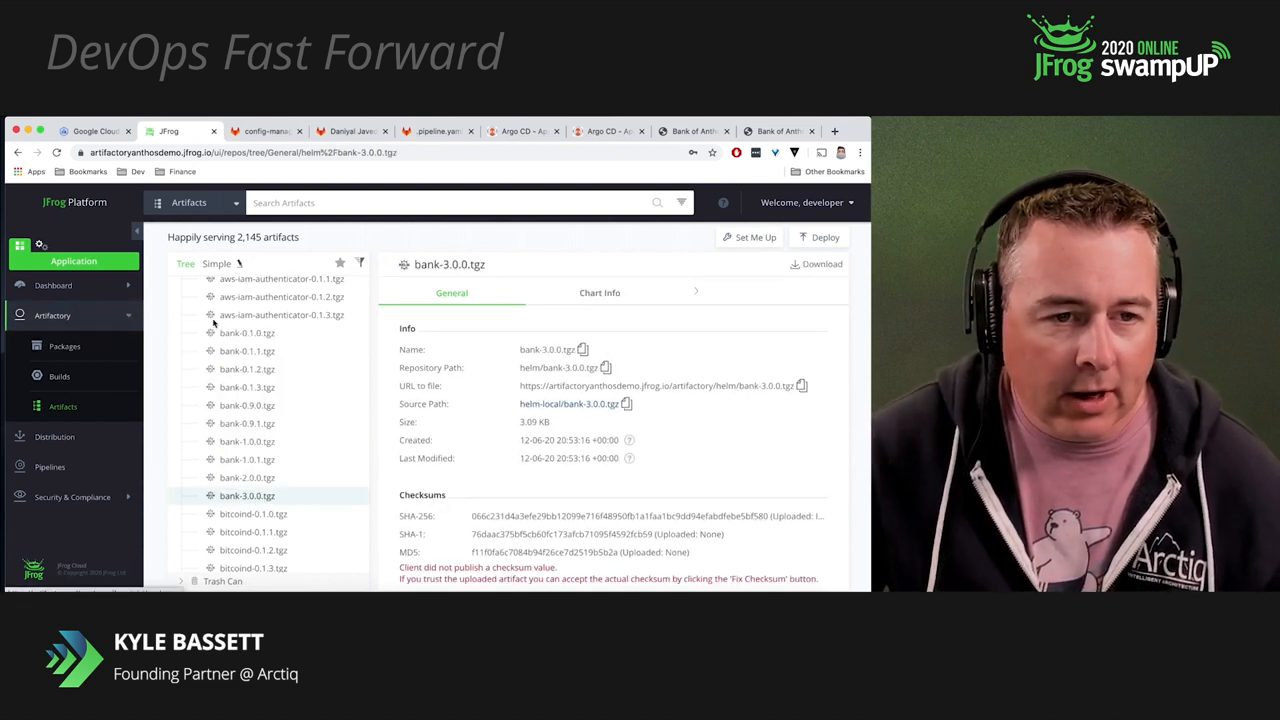
scroll(down, 3)
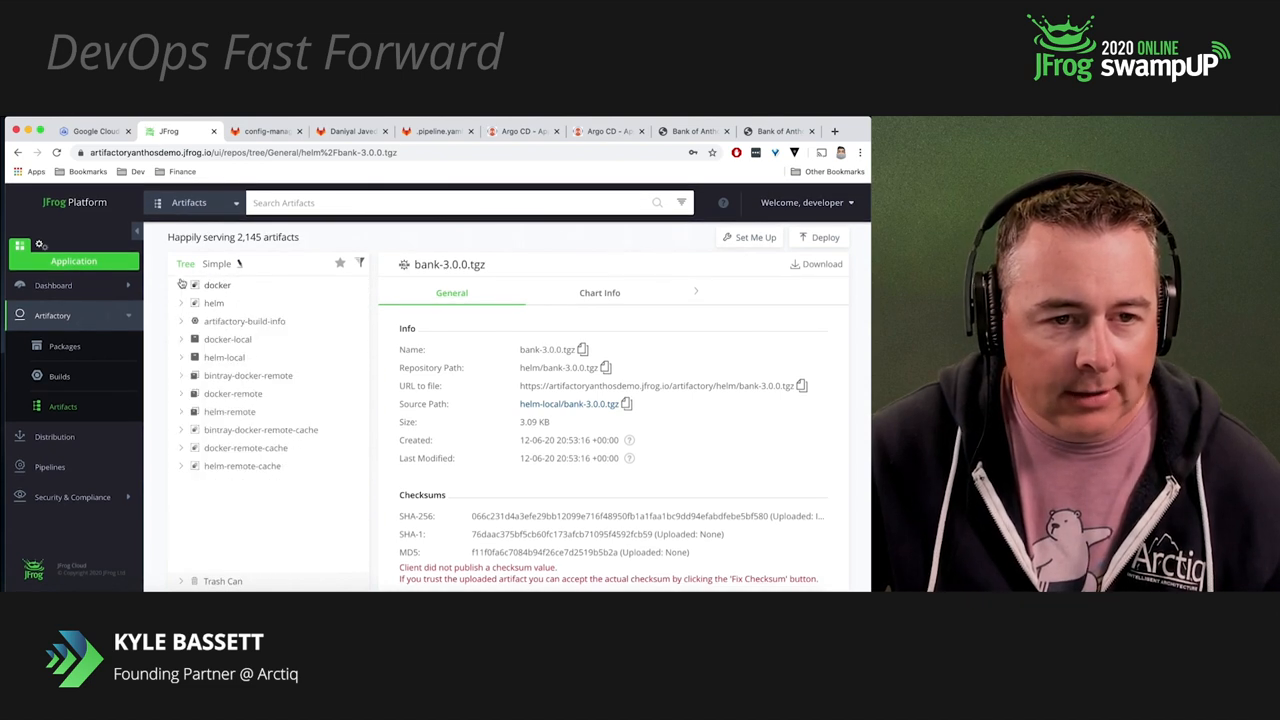
Expand docker > anthos-bank > accounts-db to list image tag folders like 139d7ef2
click(181, 284)
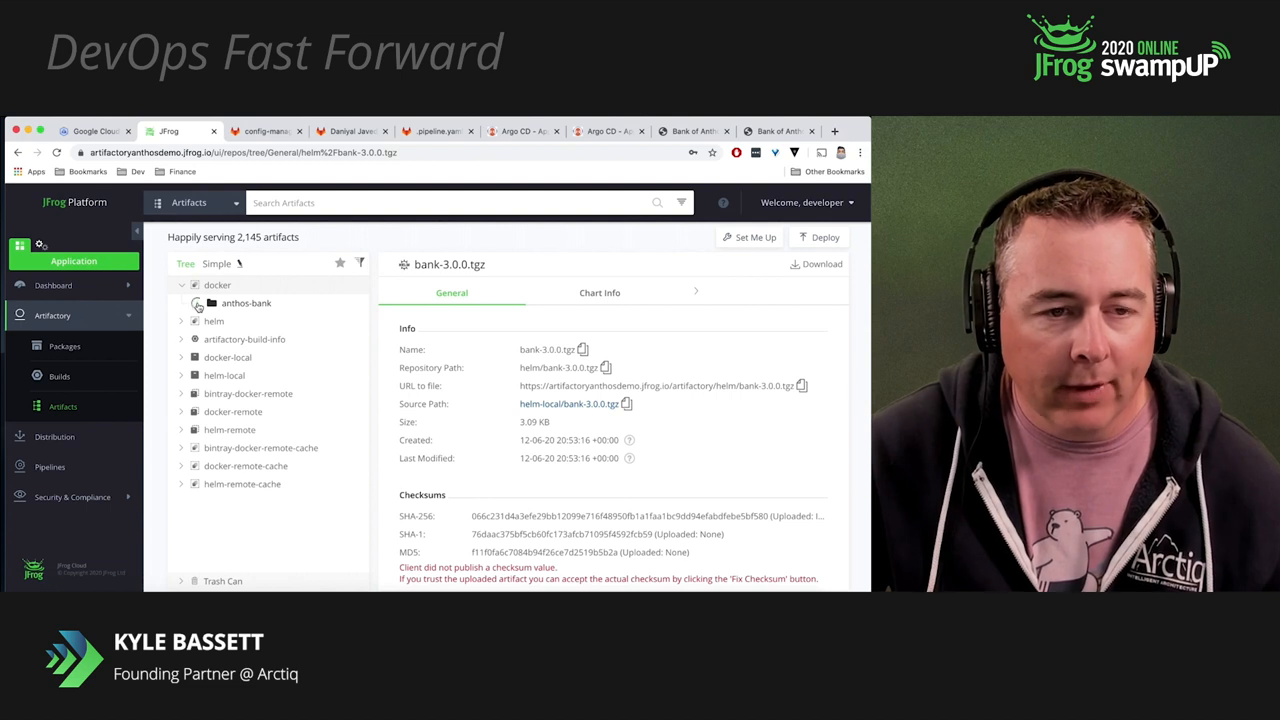
click(198, 303)
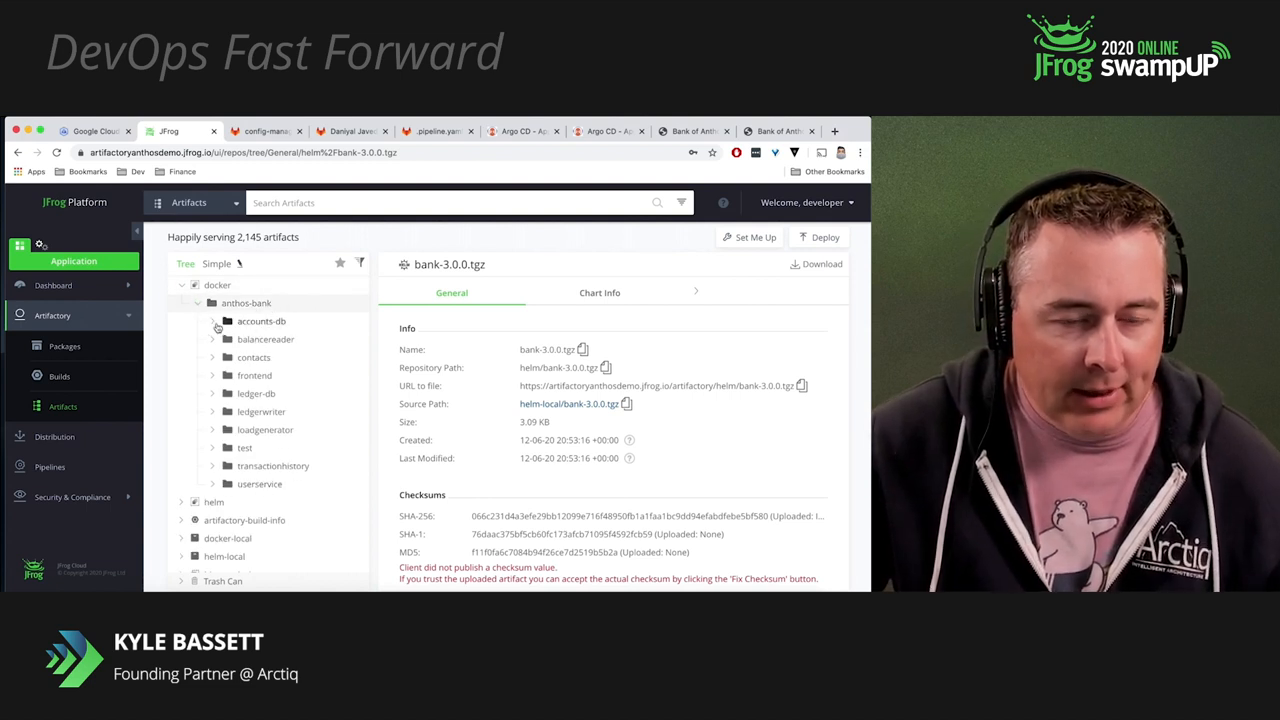
click(212, 321)
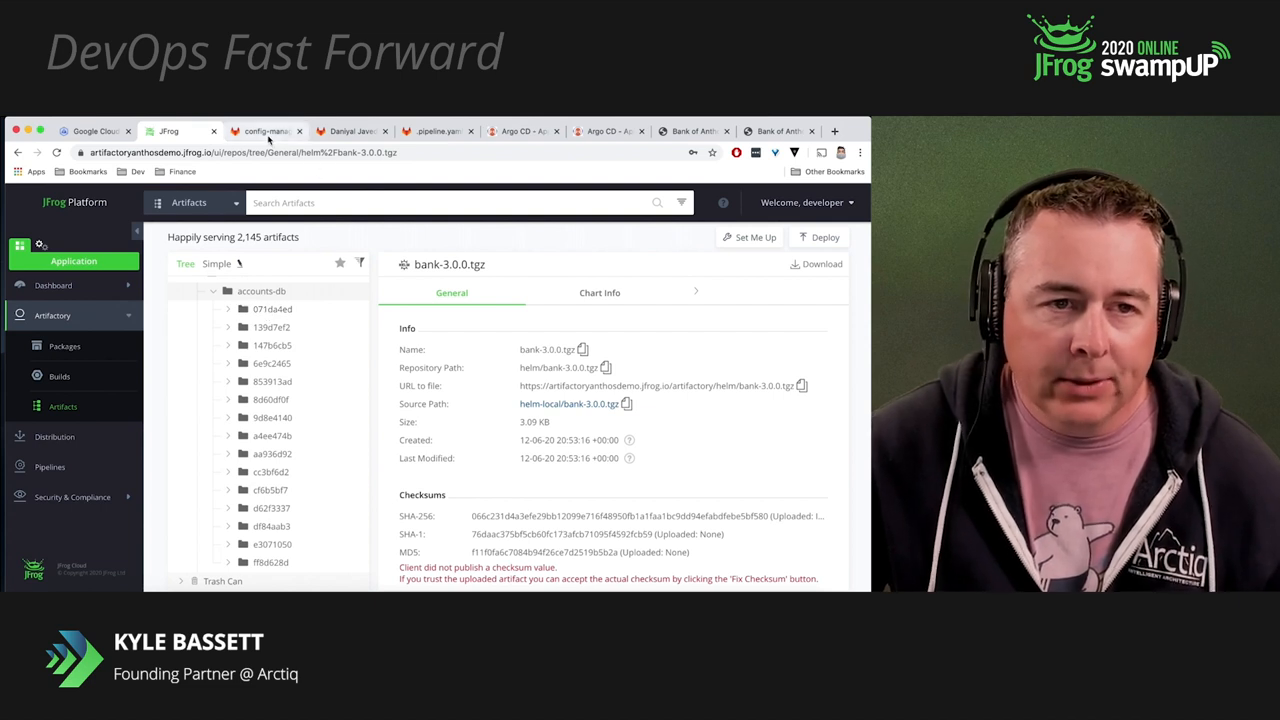
Pass through the config-management tab to the bank-of-anthos project overview
click(262, 131)
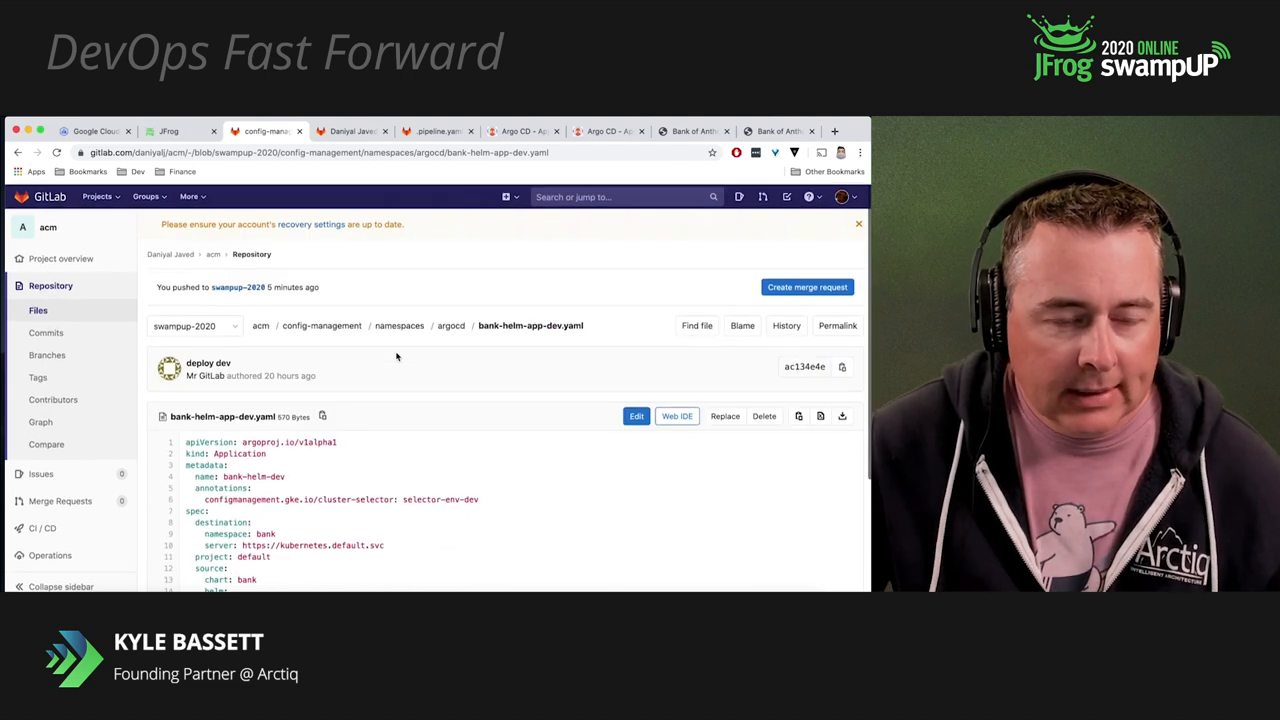
click(352, 131)
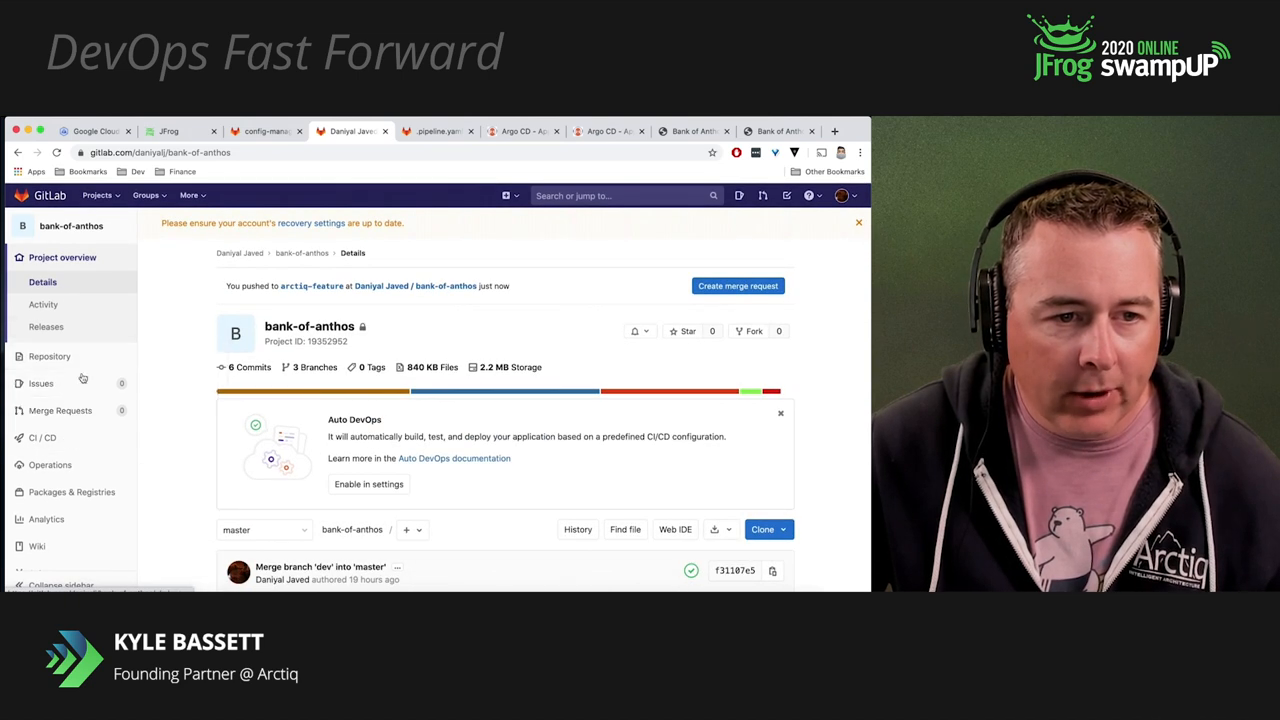
Open Repository > Branches to list arctiq-feature, master and dev
click(49, 356)
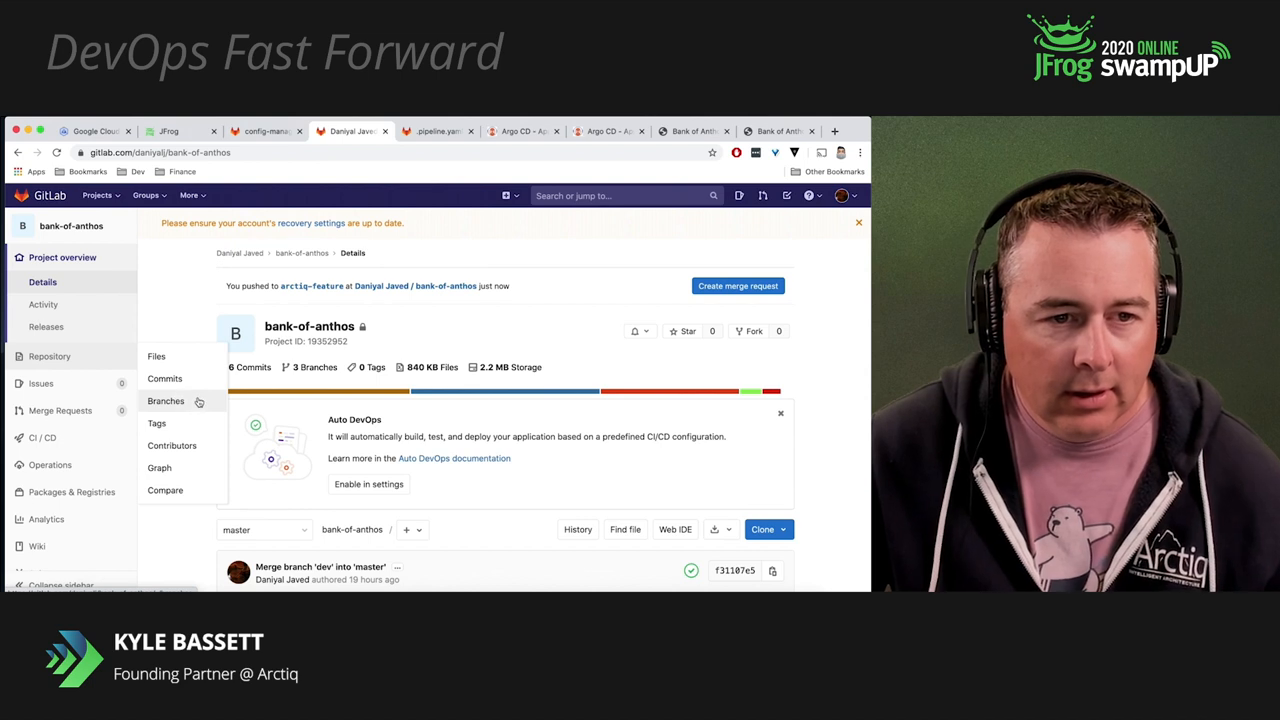
click(166, 401)
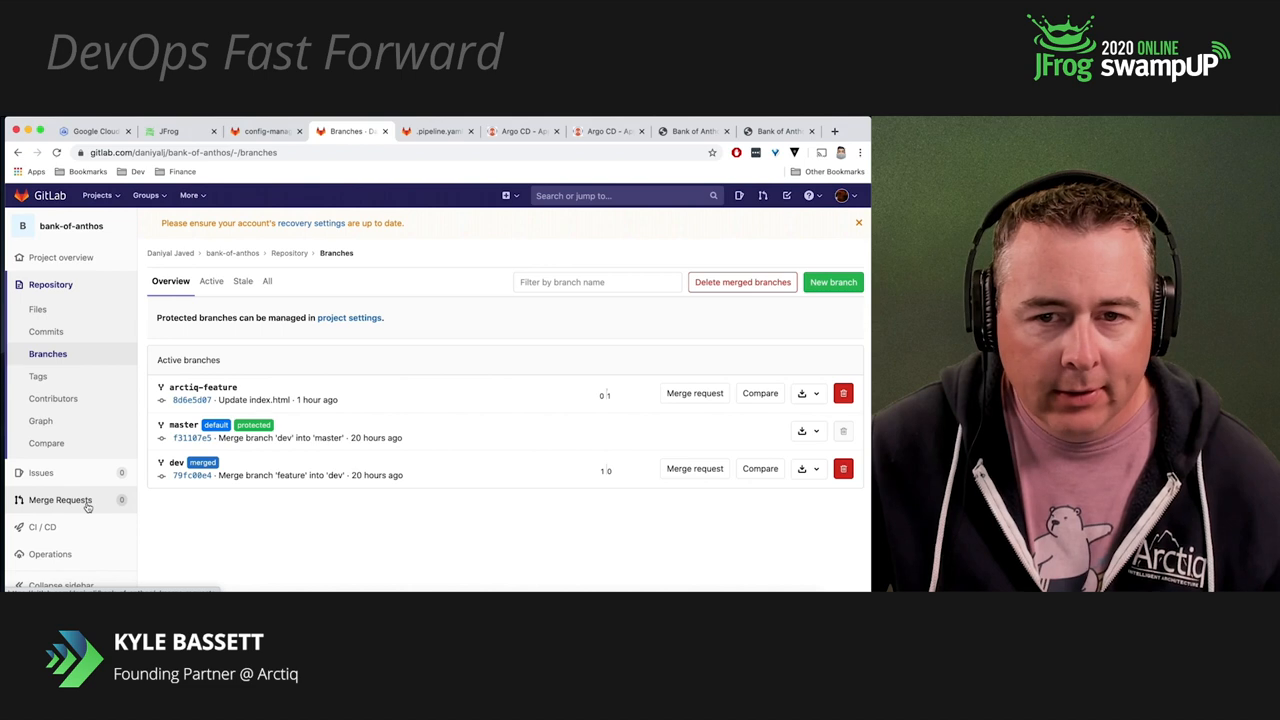
Start a merge request from arctiq-feature, retargeting it from master to dev
click(61, 500)
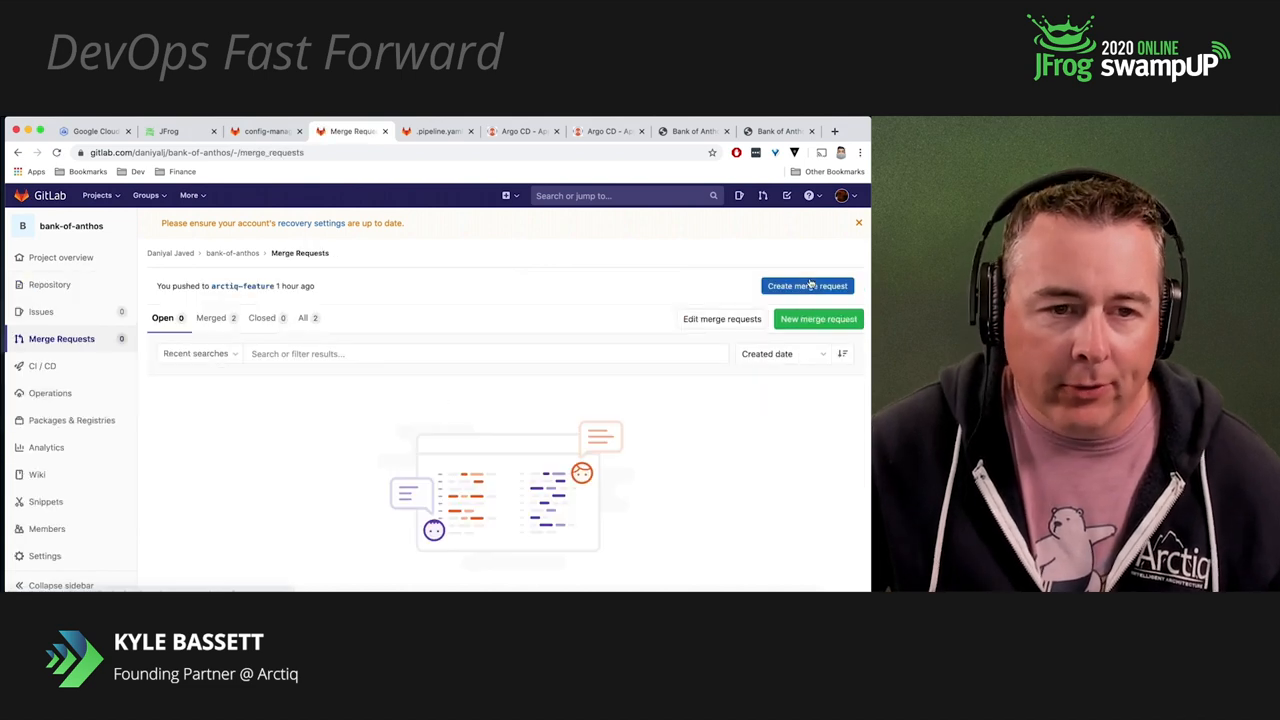
click(807, 285)
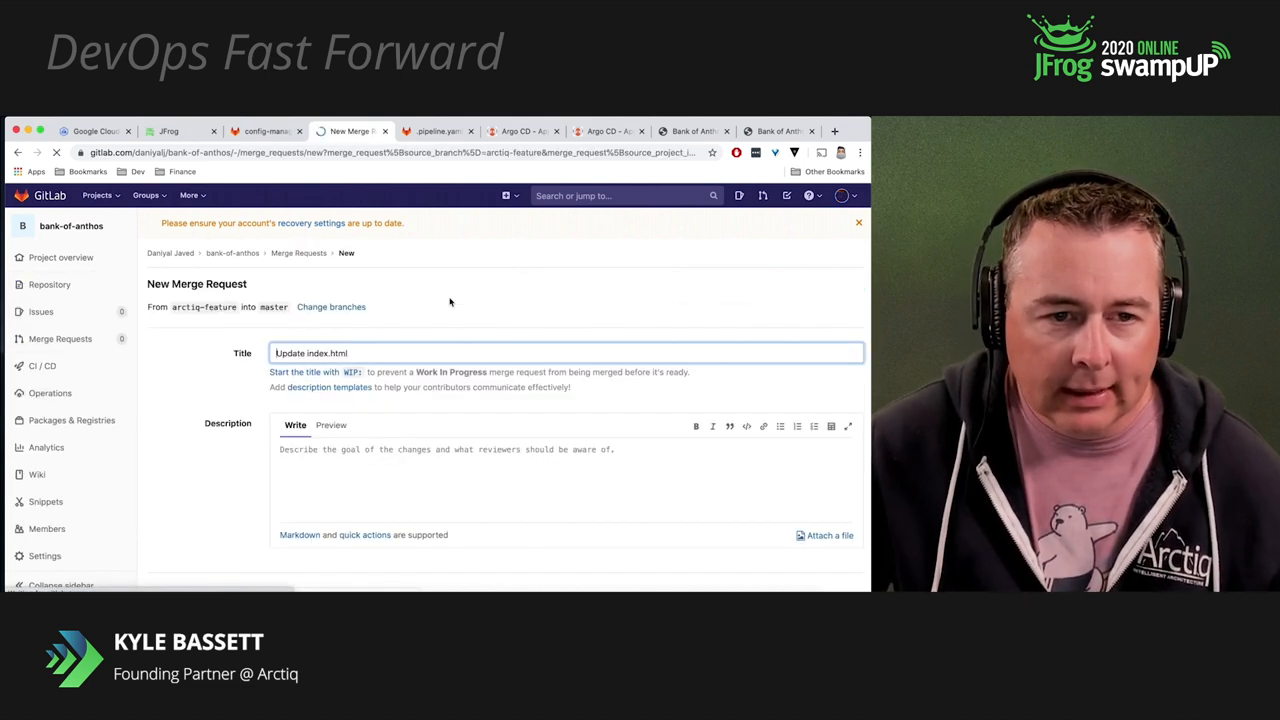
click(331, 307)
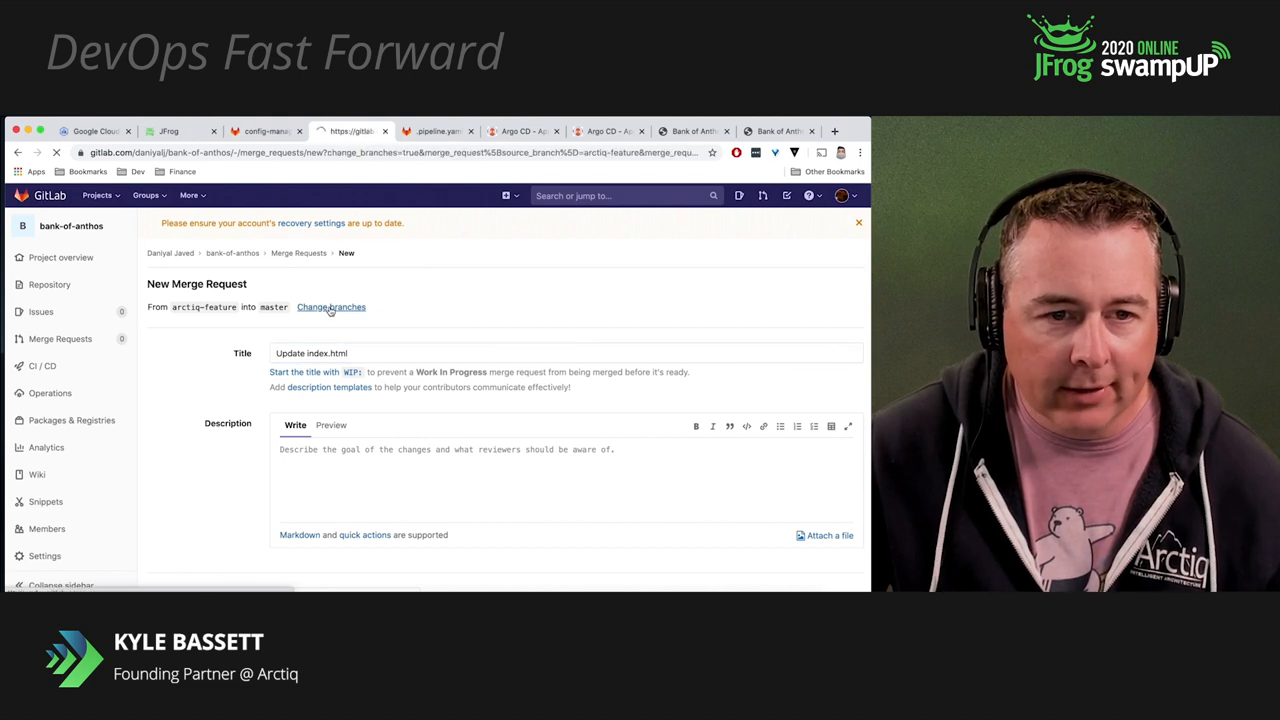
click(331, 307)
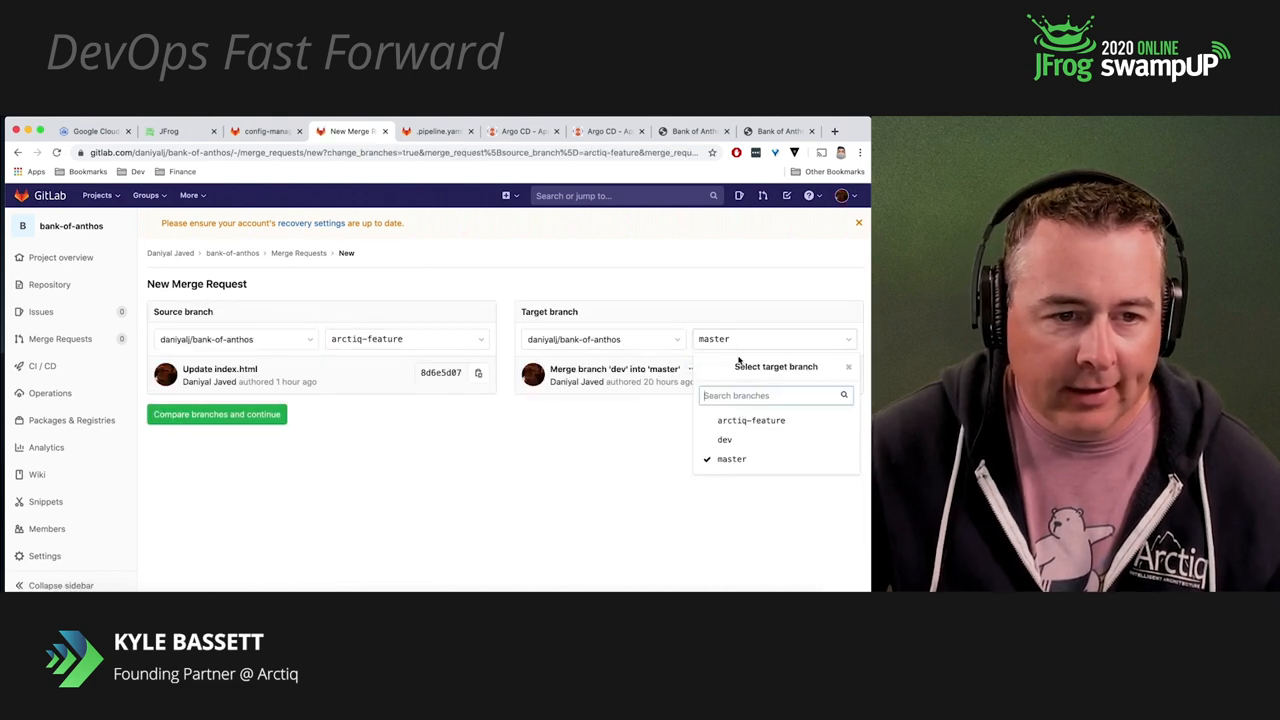
click(724, 439)
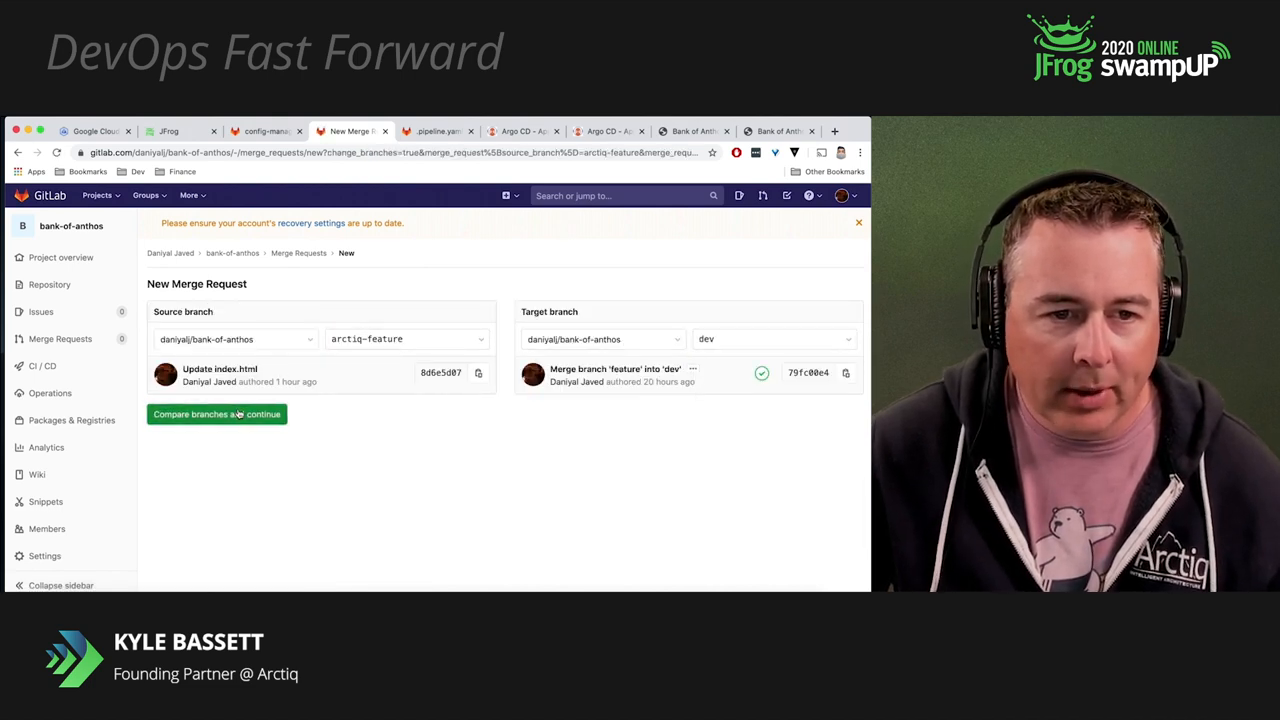
click(216, 414)
text(Add)
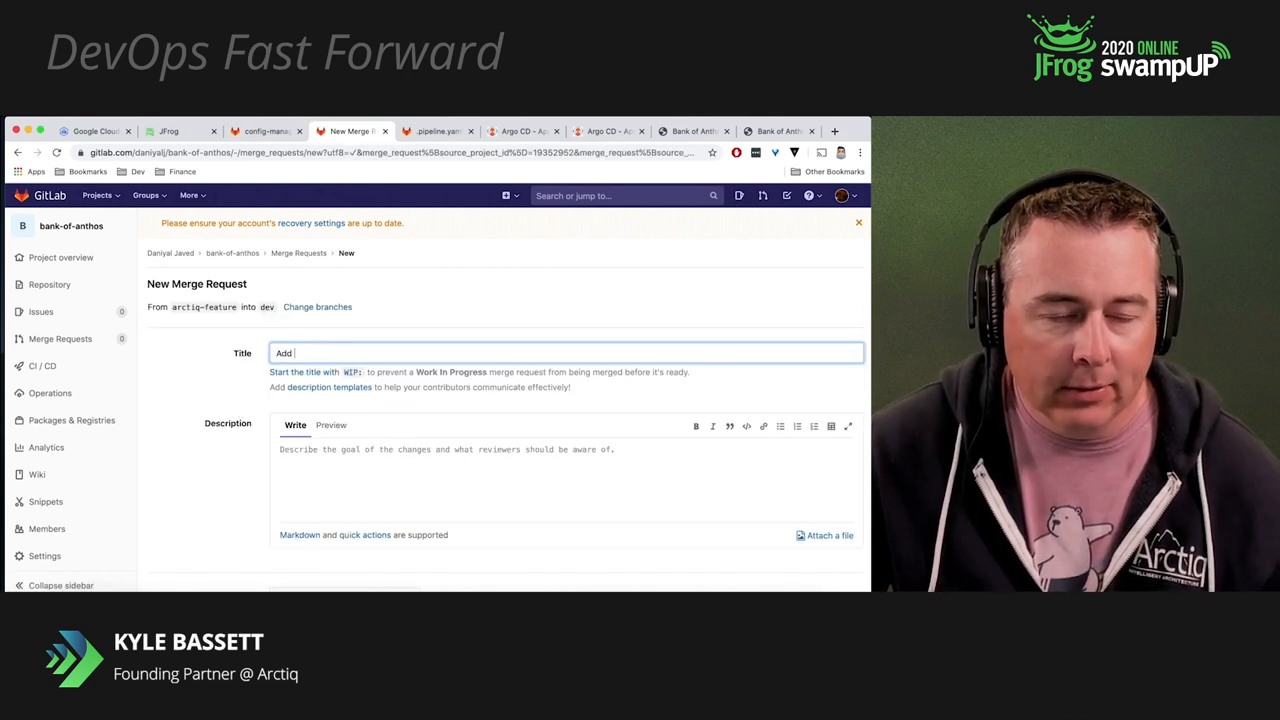
Title it 'Add Bank of Arctiq', describe the Arctiq theme change, keep source branch, submit
text(Bank of Arctiq)
click(566, 480)
text(Changing theme and naming to)
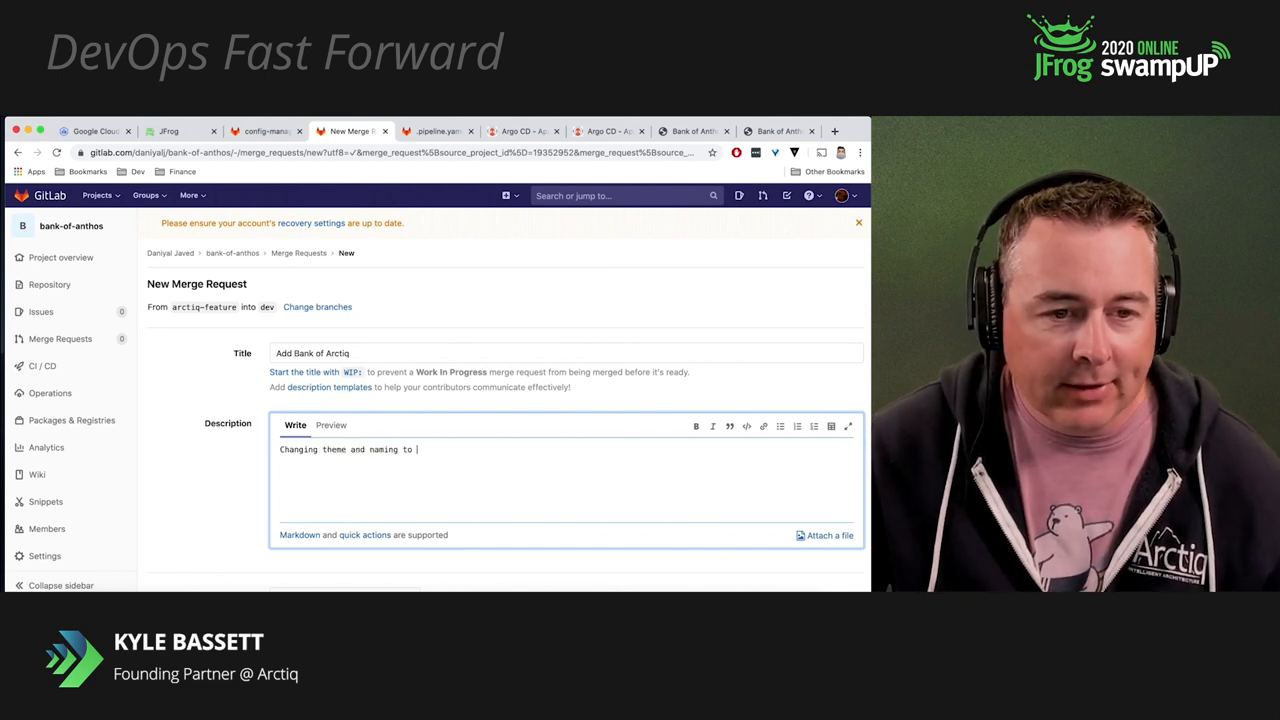
text(Arctiq)
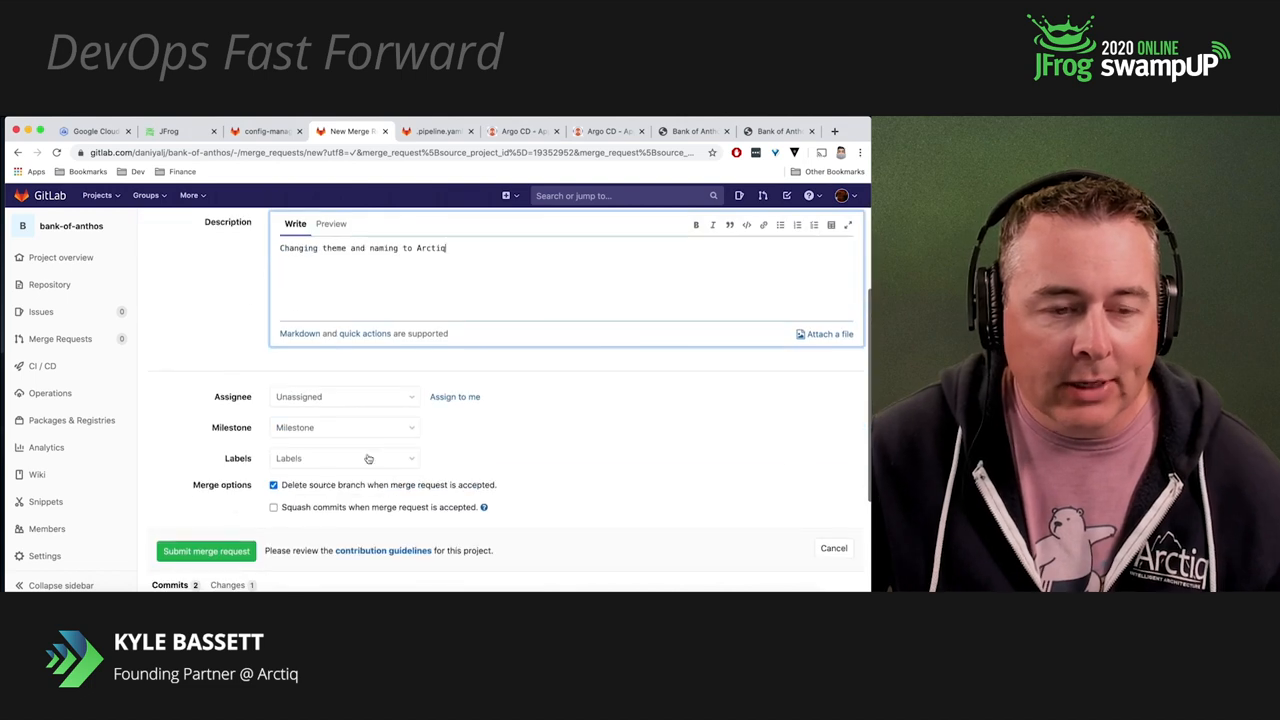
click(273, 484)
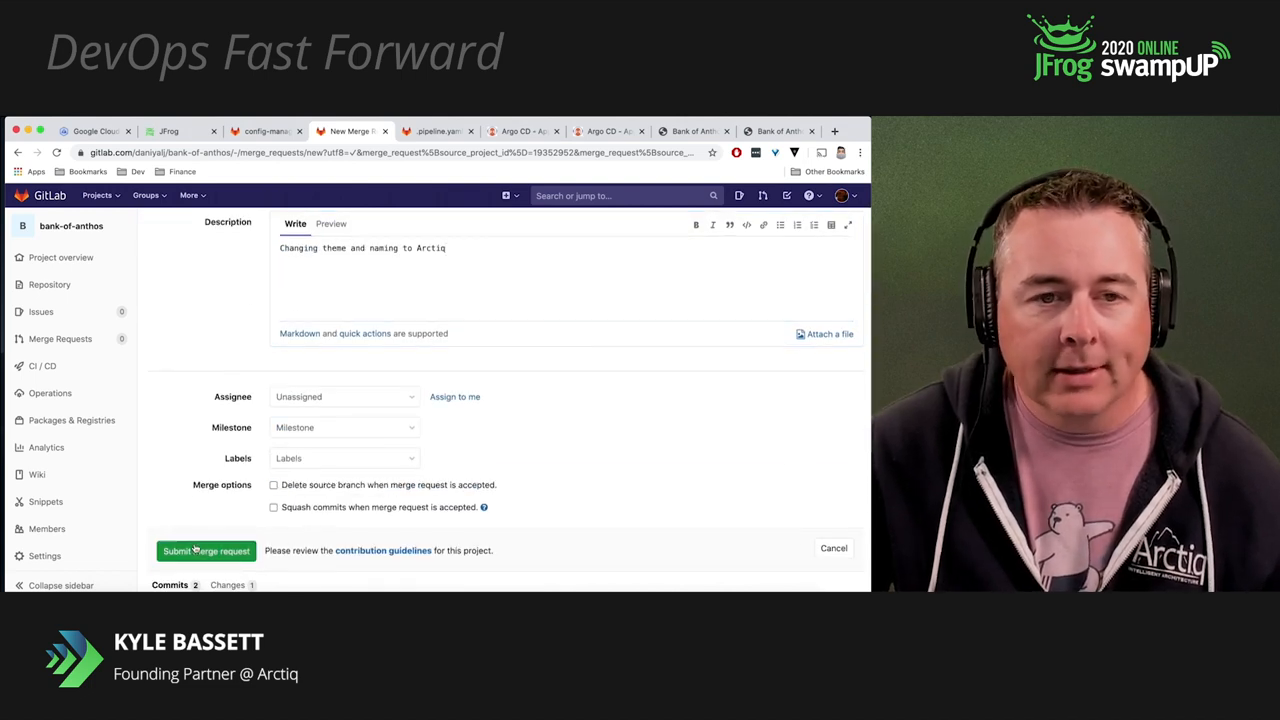
click(205, 550)
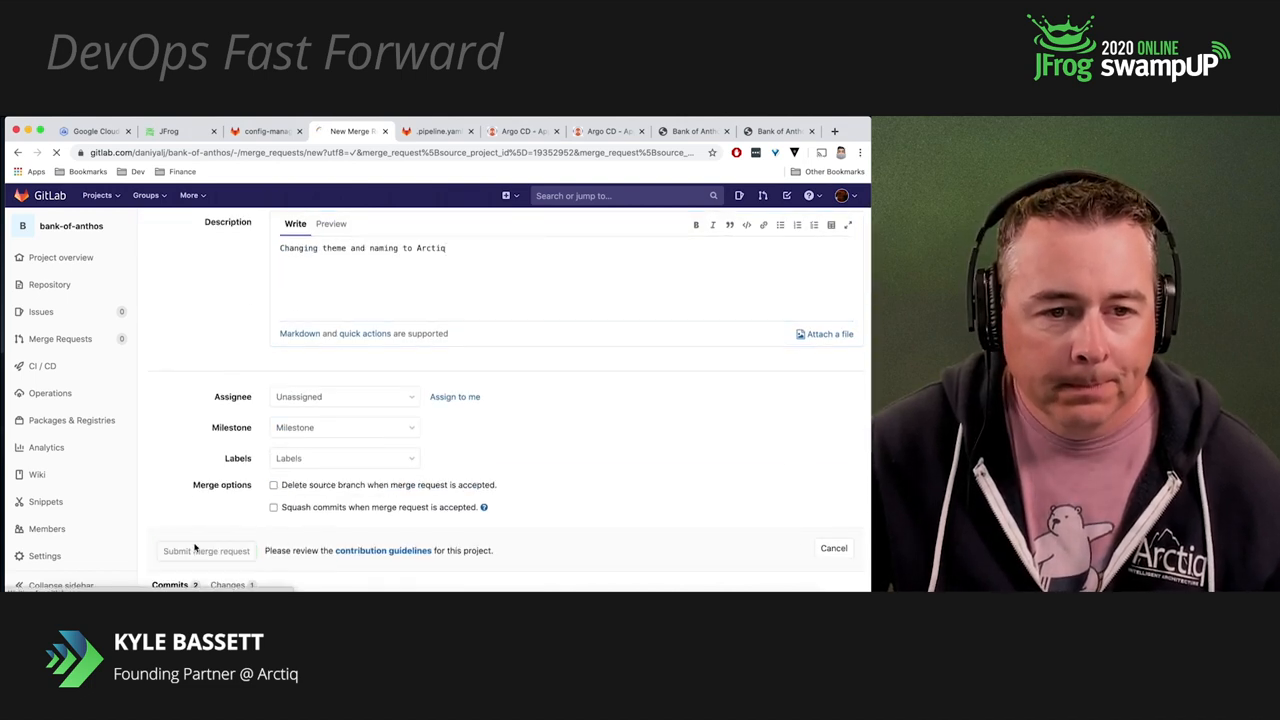
Open merge request !3's detached pipeline running code quality, build and Helm parameter stages
click(205, 551)
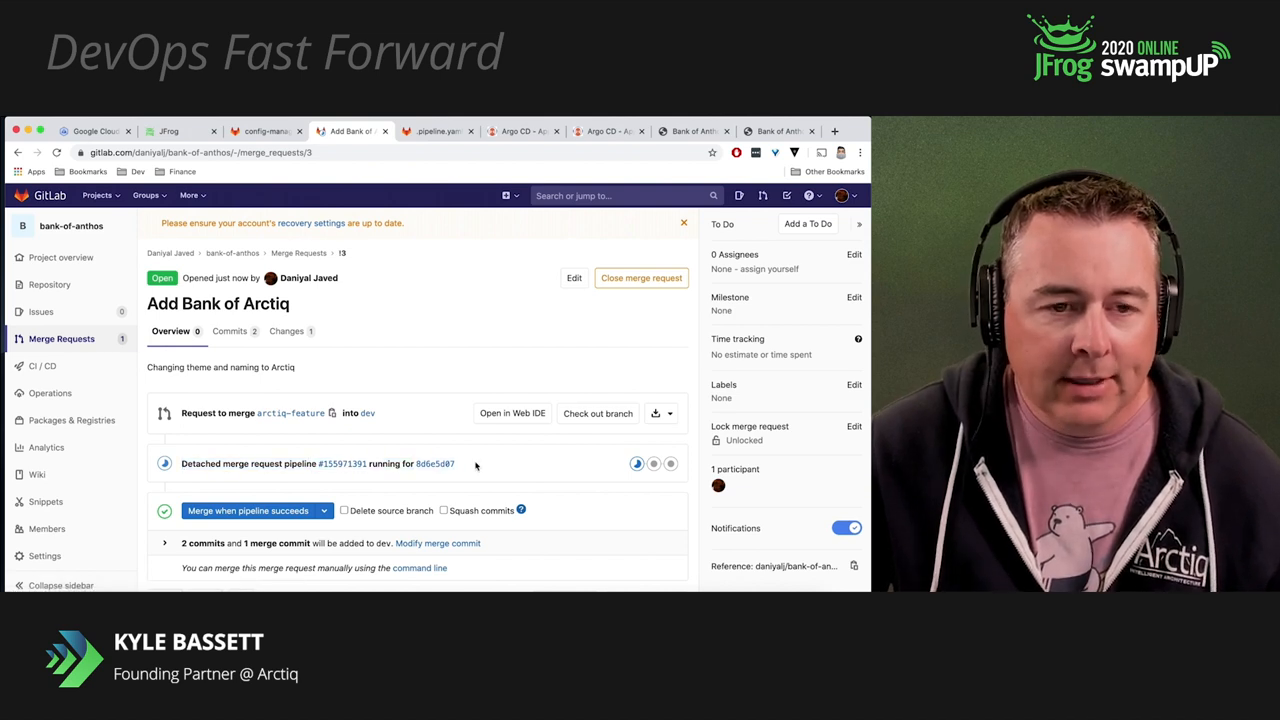
click(343, 463)
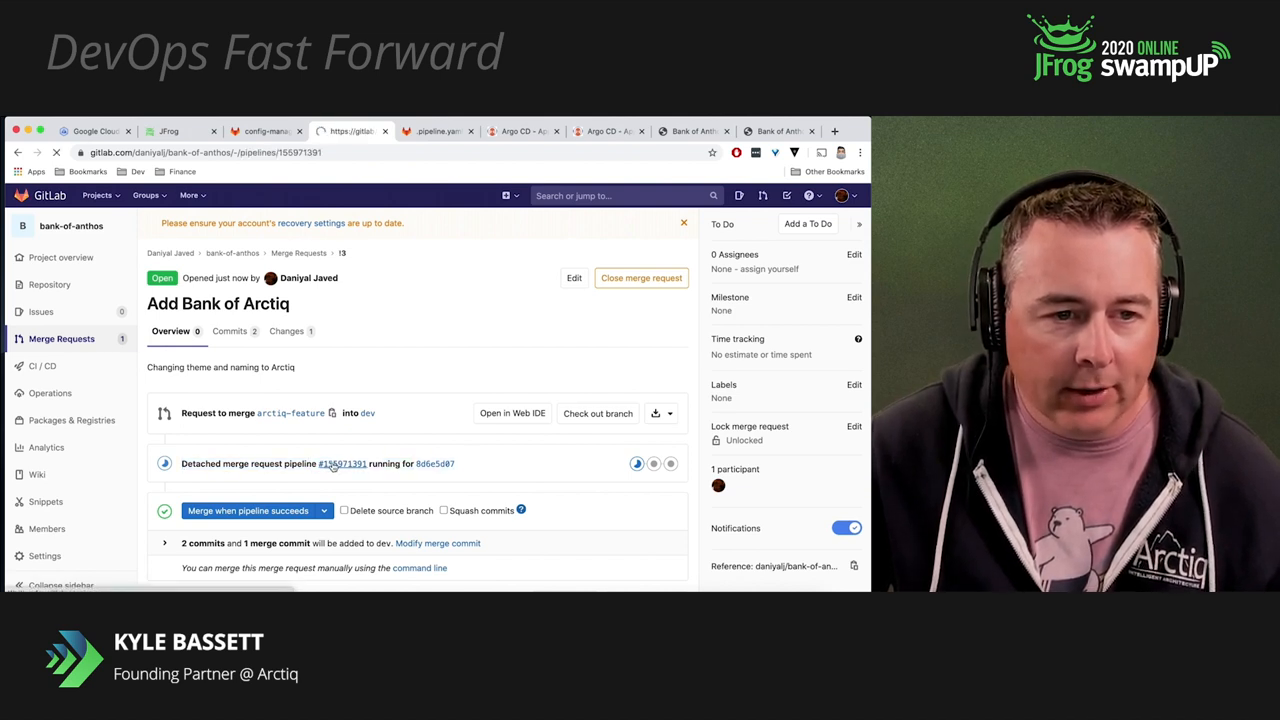
click(343, 463)
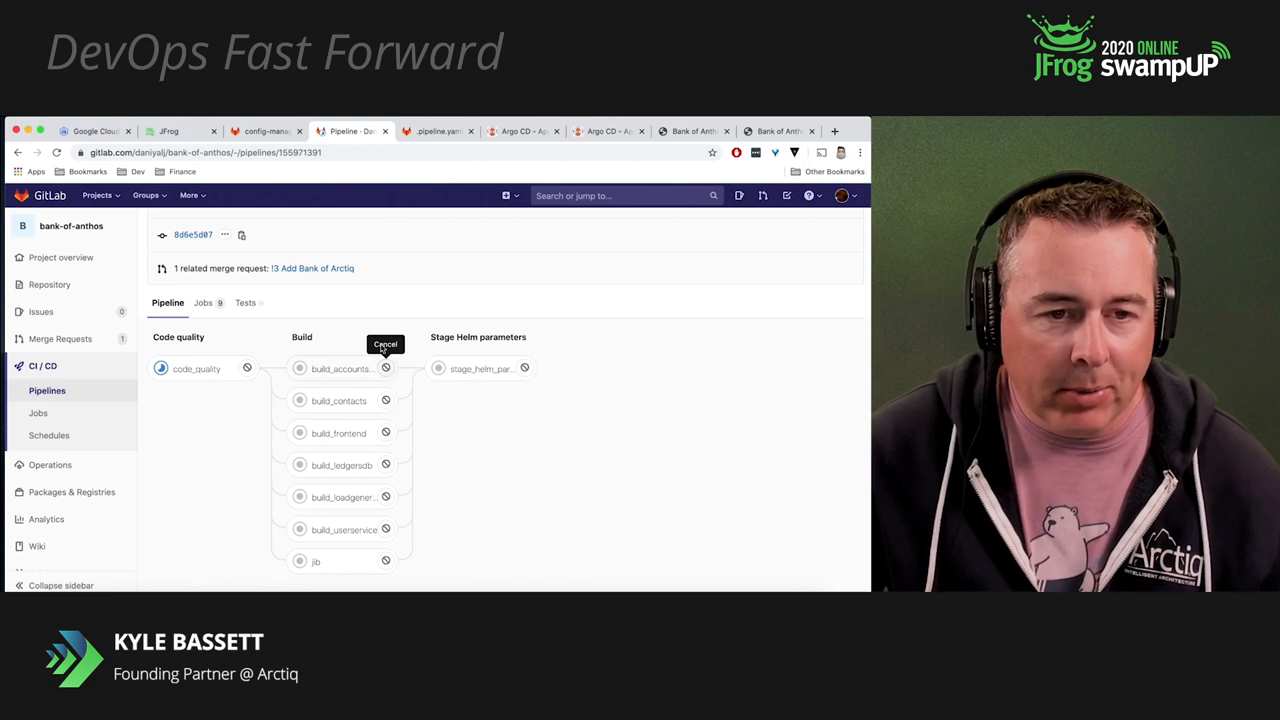
mouse_move(405, 331)
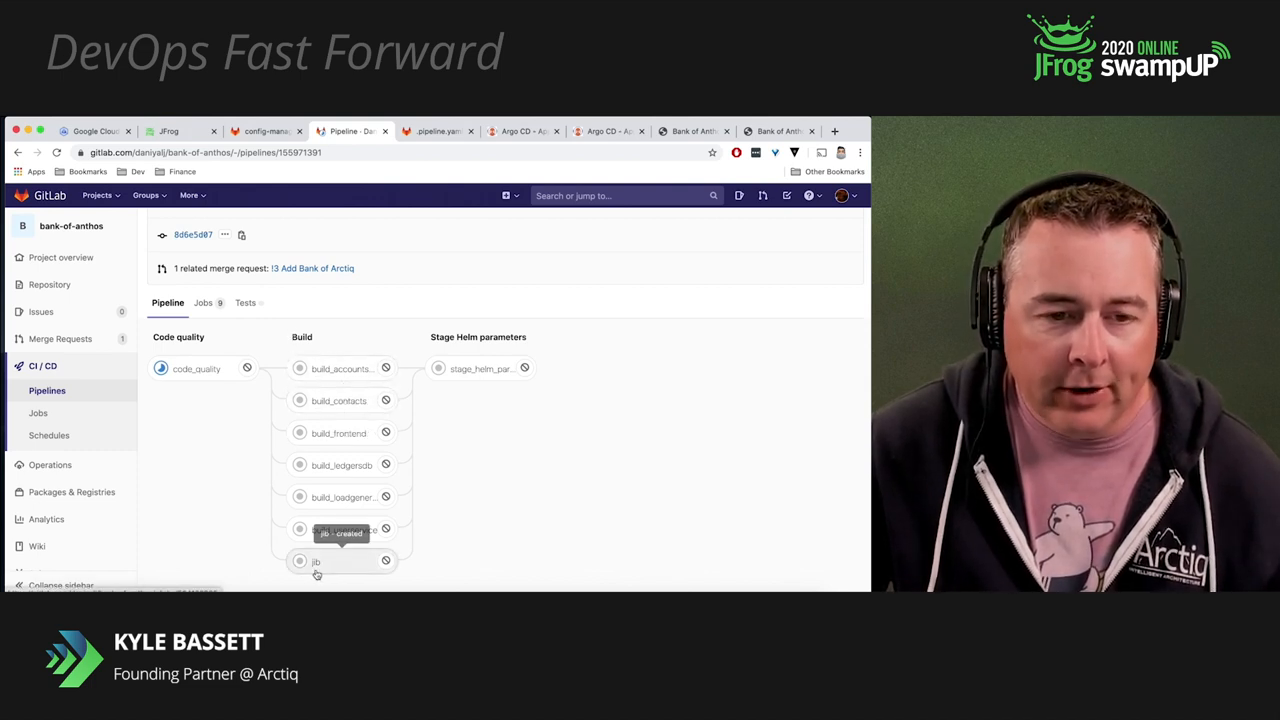
mouse_move(316, 561)
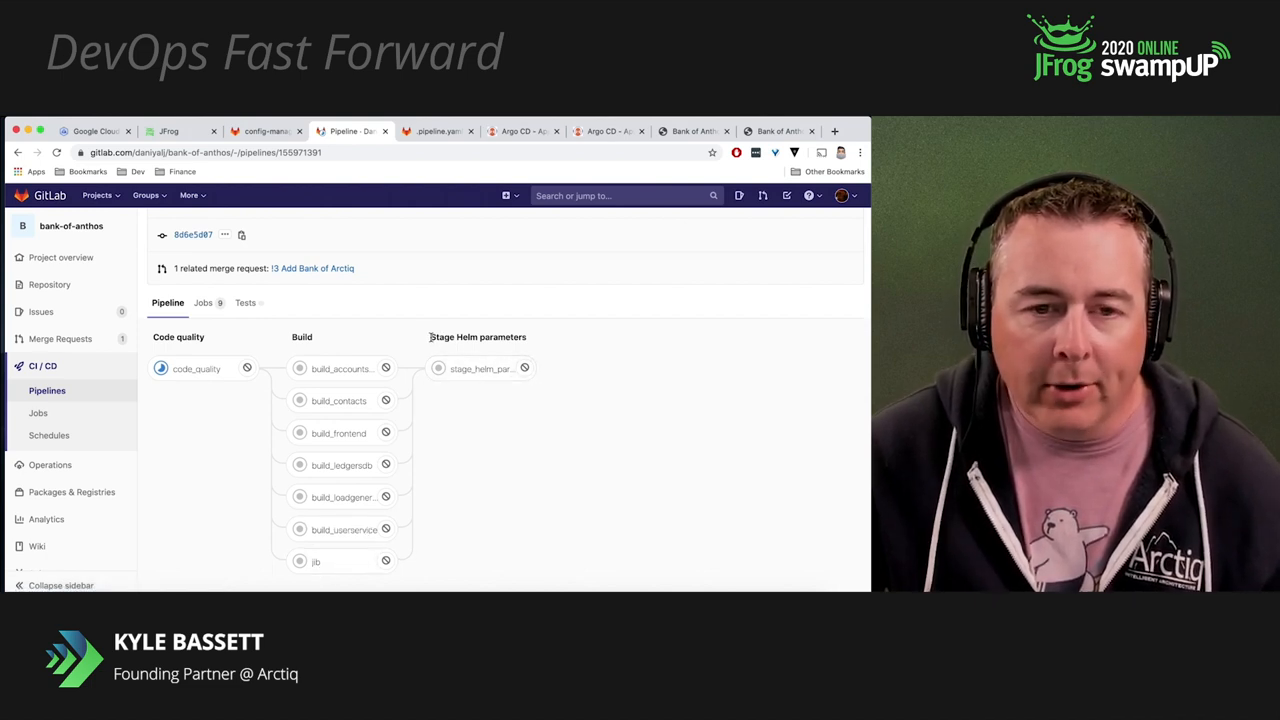
mouse_move(482, 368)
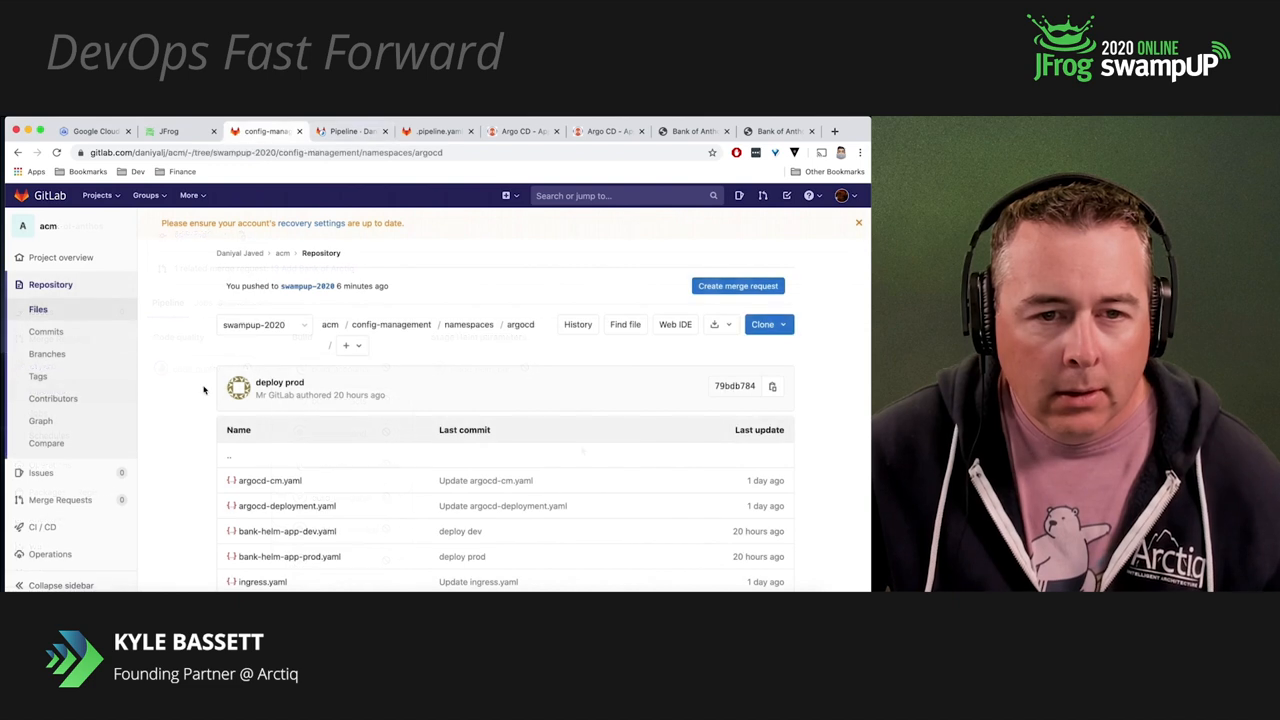
Open acm pipeline-staging/bank-helm-app.yaml and highlight the CI_ENVIRONMENT_NAME and imageTag parameters
click(468, 324)
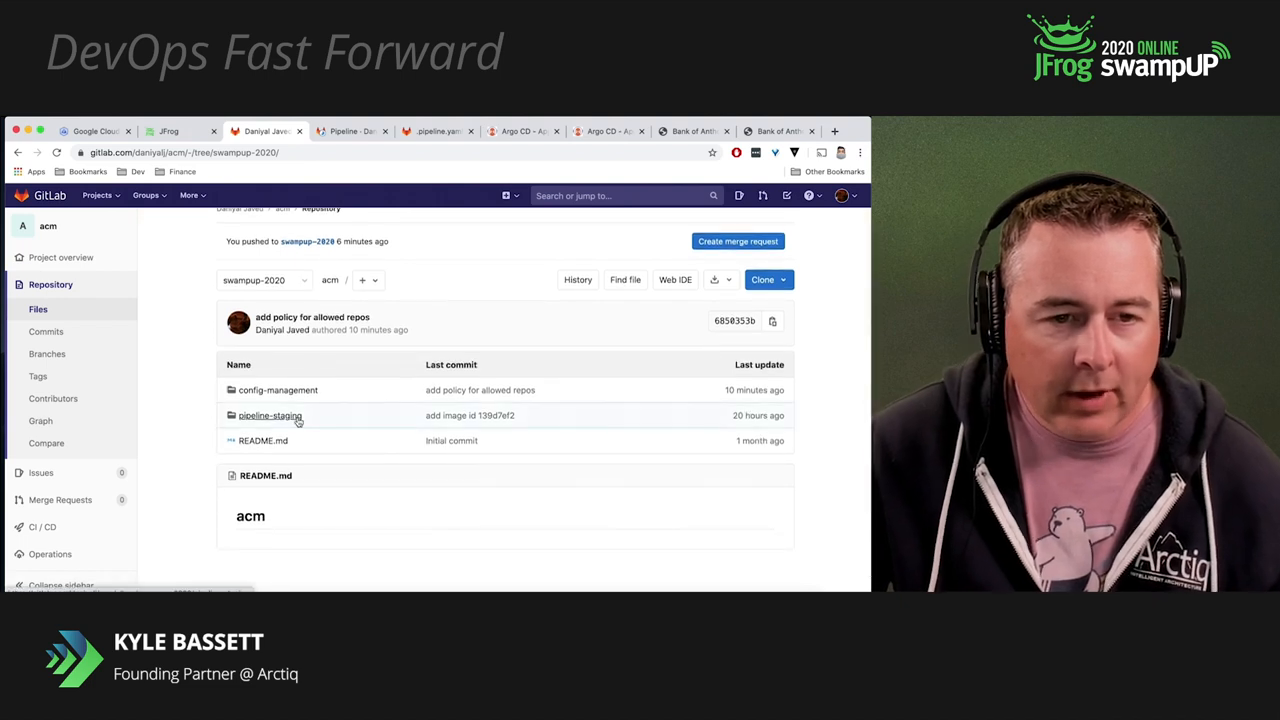
click(270, 415)
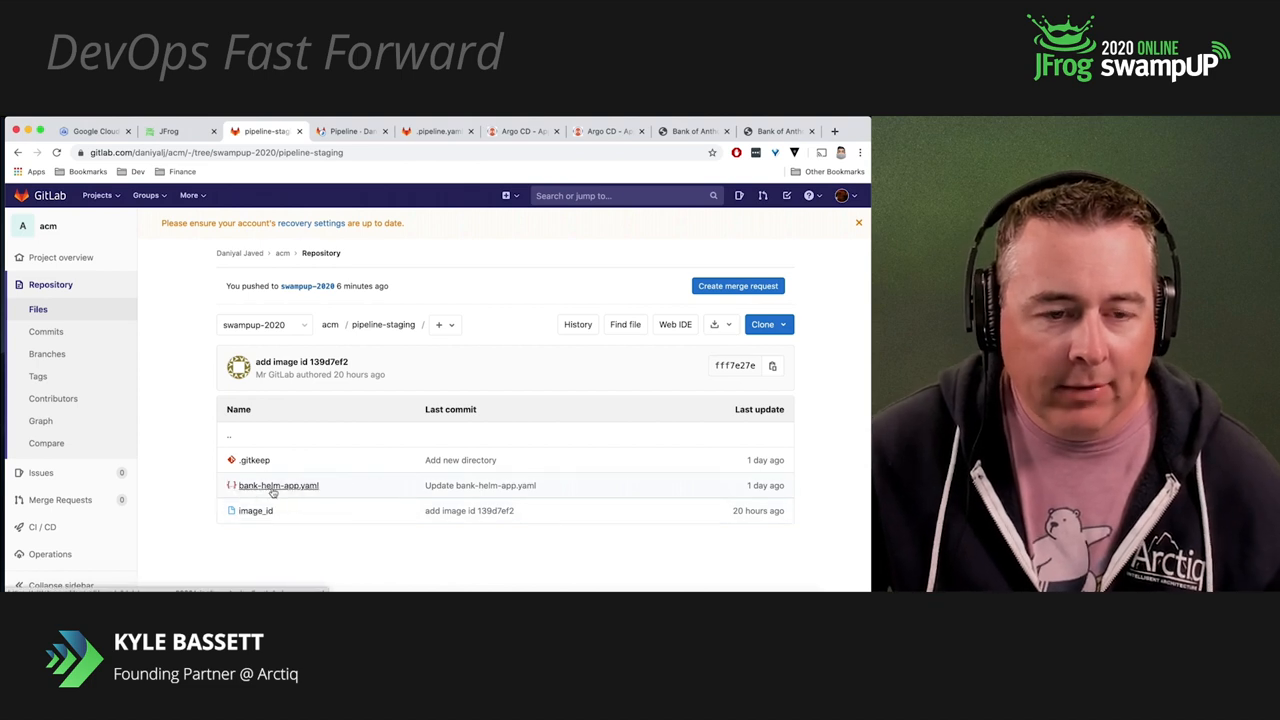
click(278, 485)
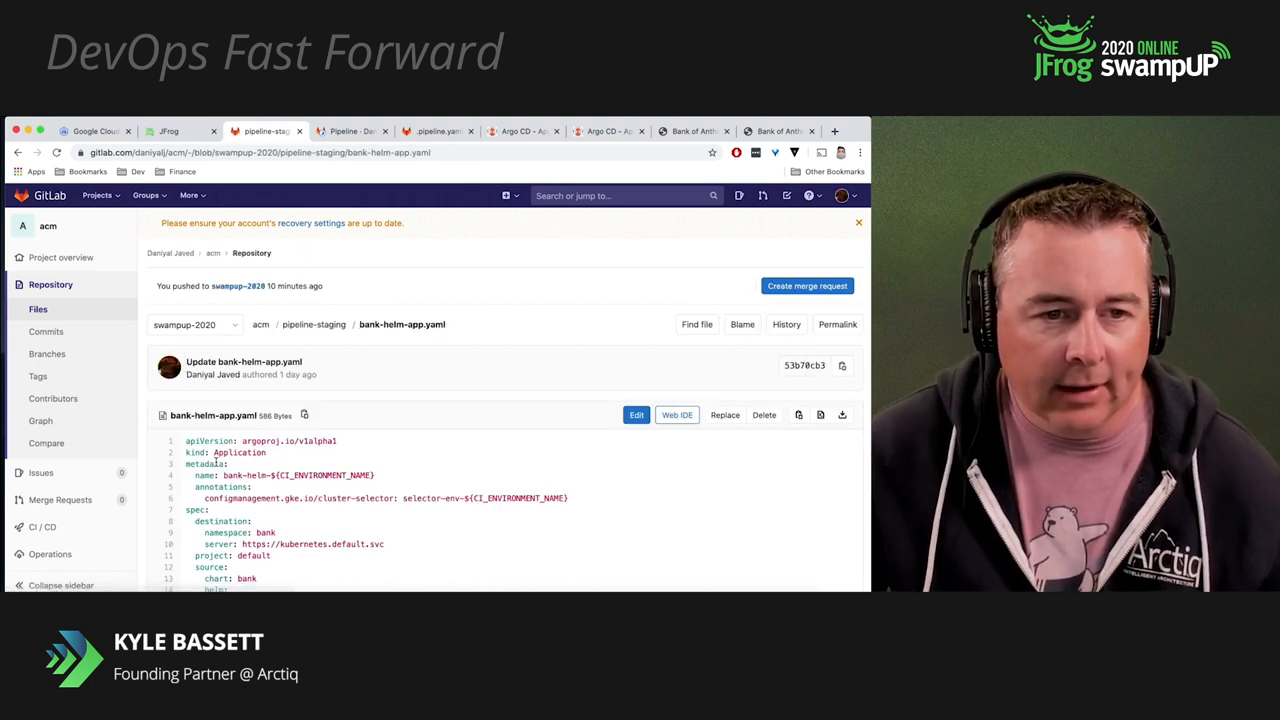
scroll(down, 3)
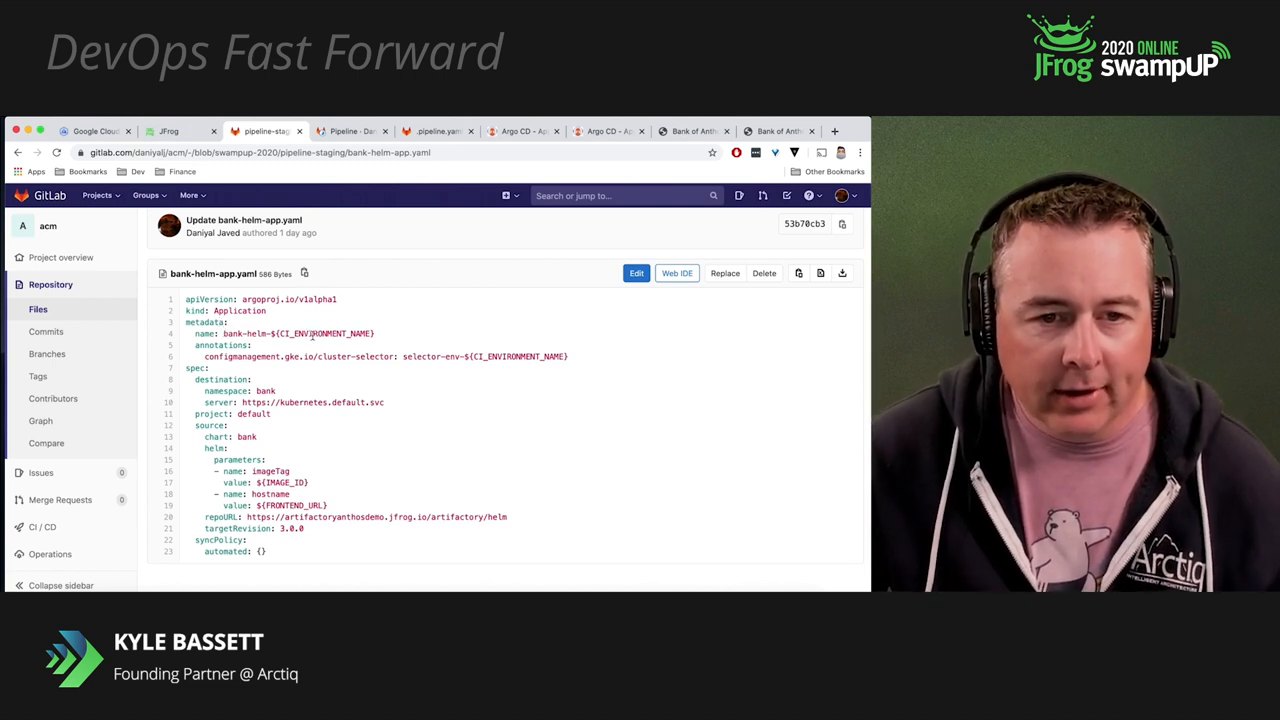
double_click(322, 333)
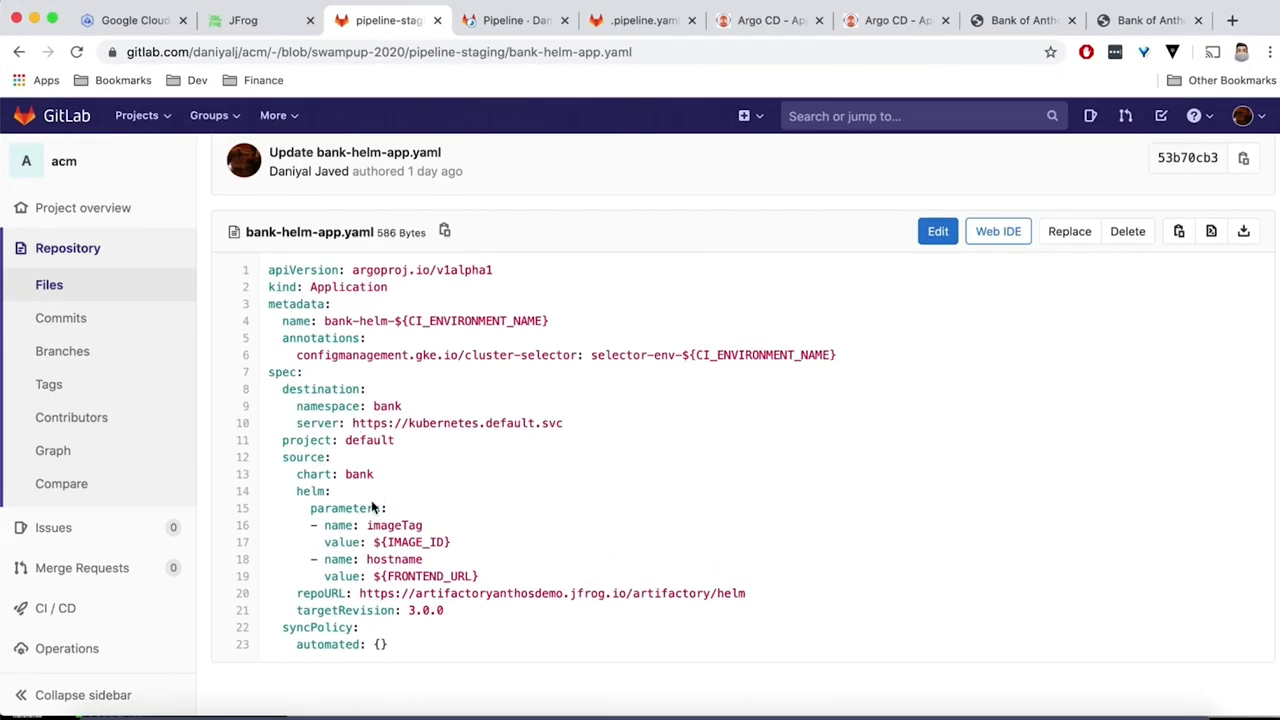
mouse_move(398, 547)
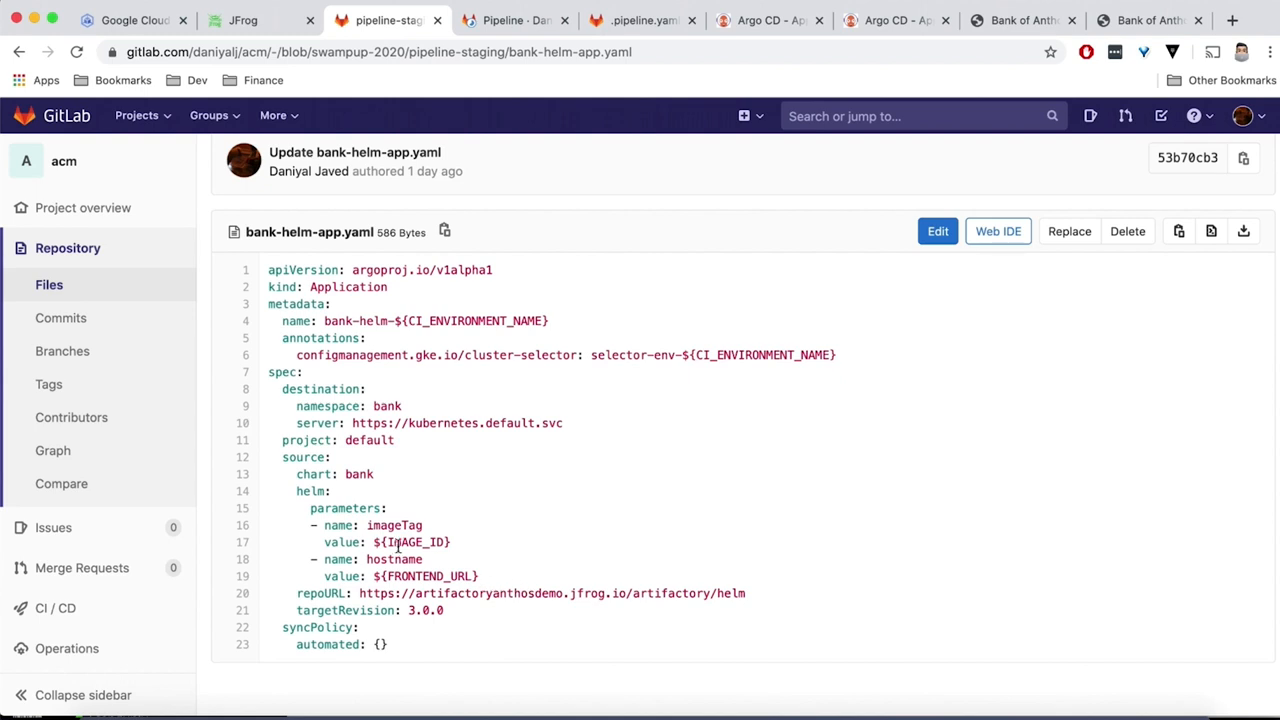
double_click(394, 525)
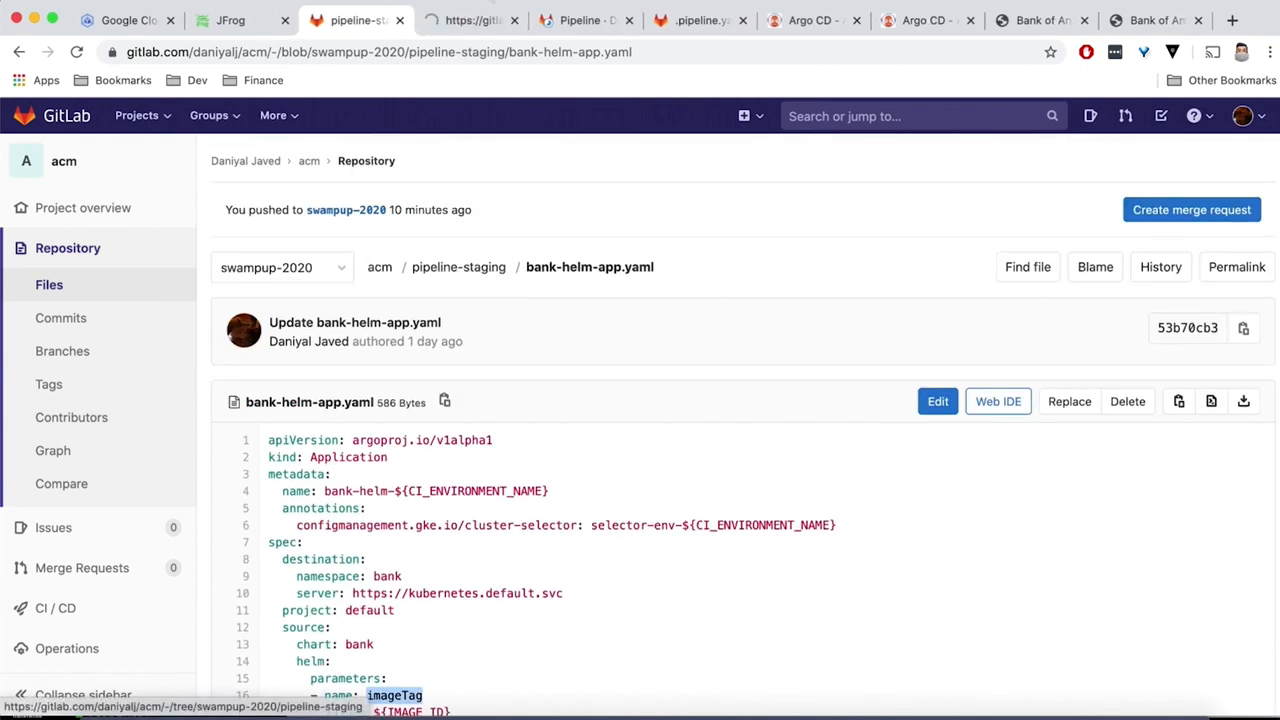
Open pipeline-staging in a new tab, then return to the bank-of-anthos pipeline
click(458, 267)
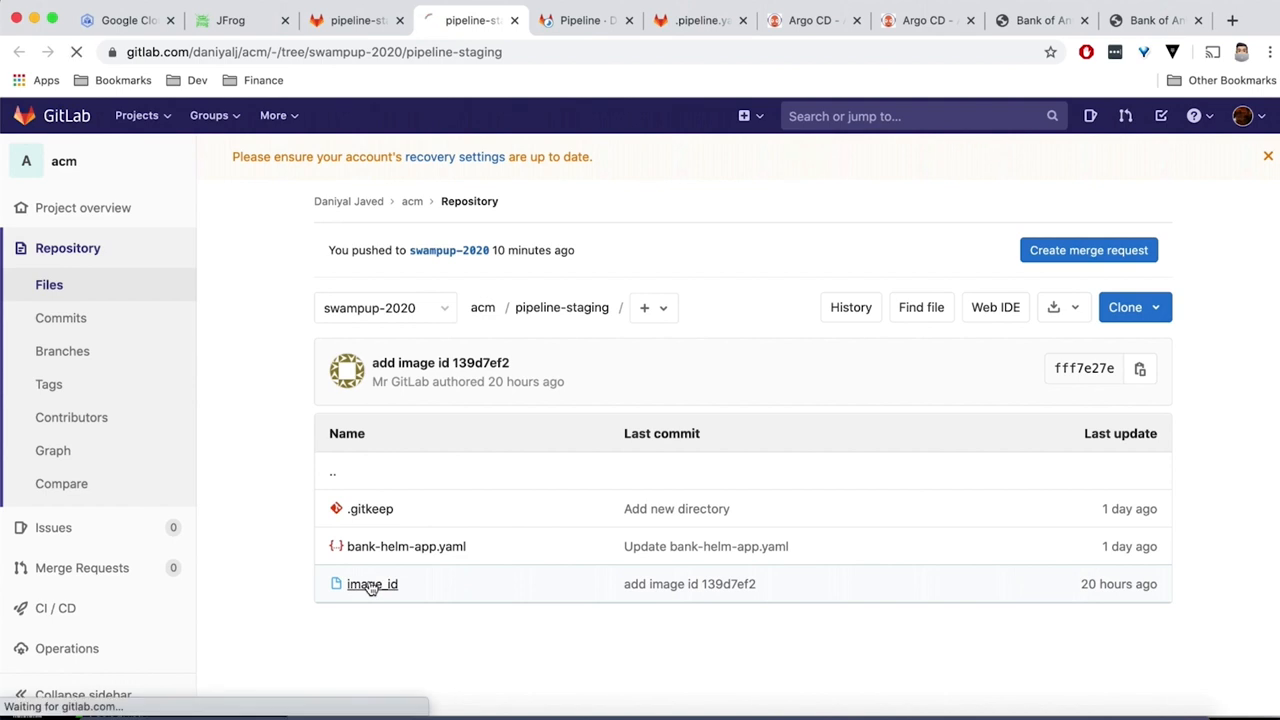
click(372, 584)
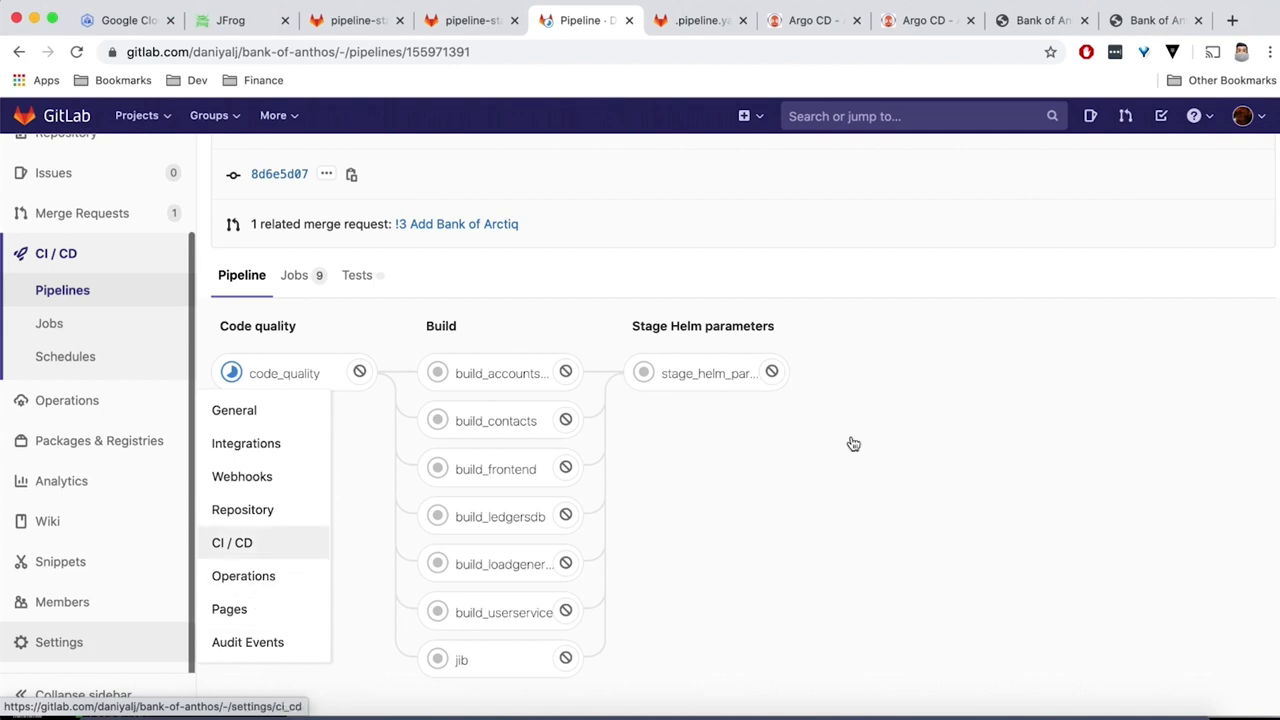
Expand Settings > CI/CD Variables and inspect the dev FRONTEND_URL entry without saving changes
click(231, 542)
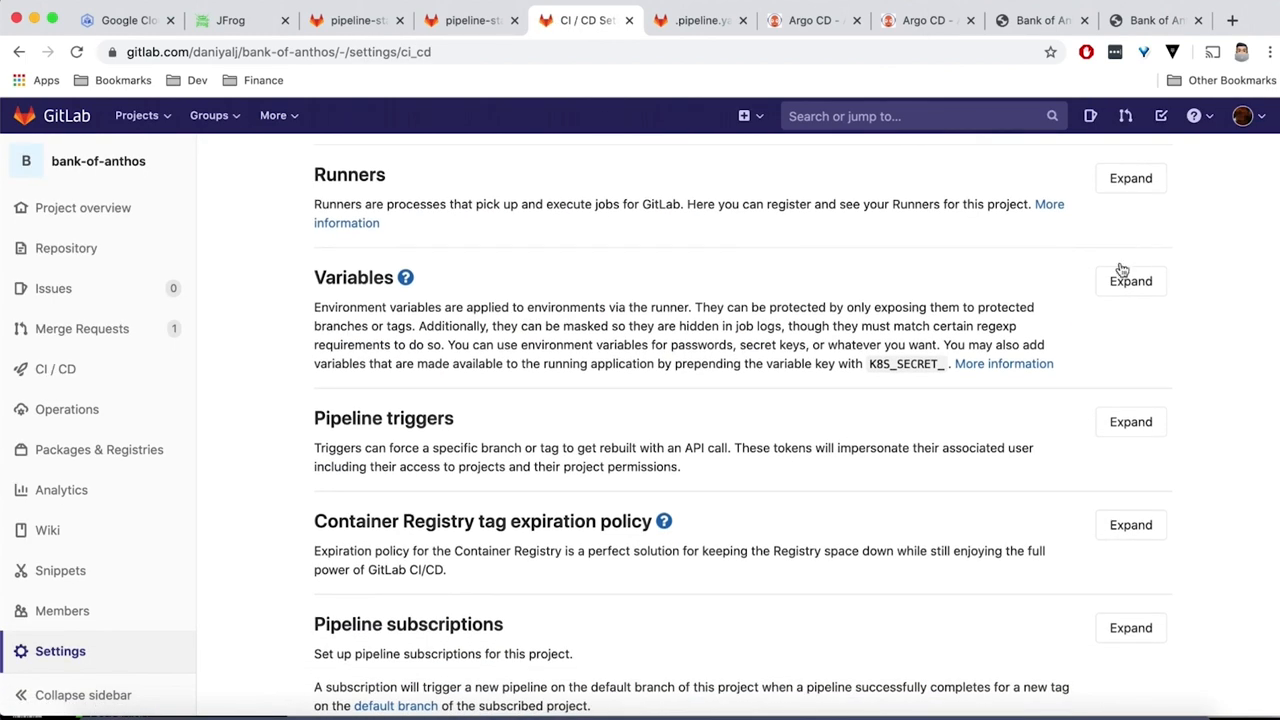
click(1130, 280)
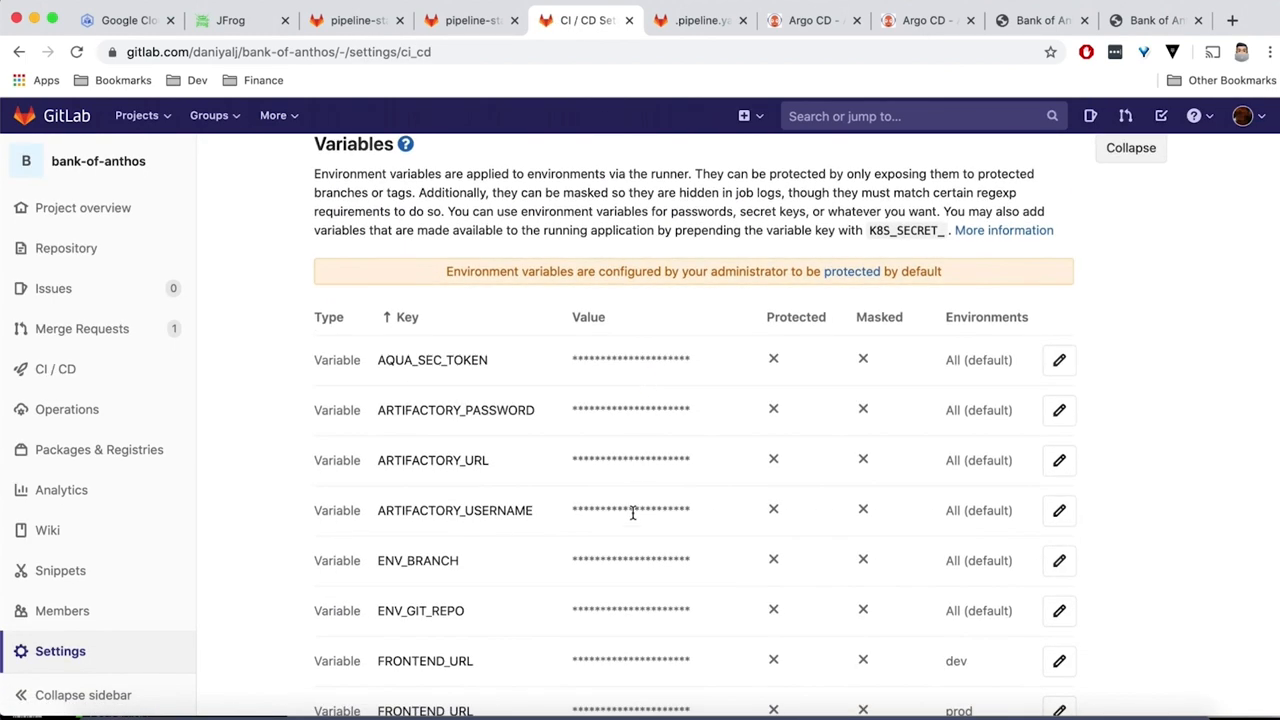
scroll(down, 3)
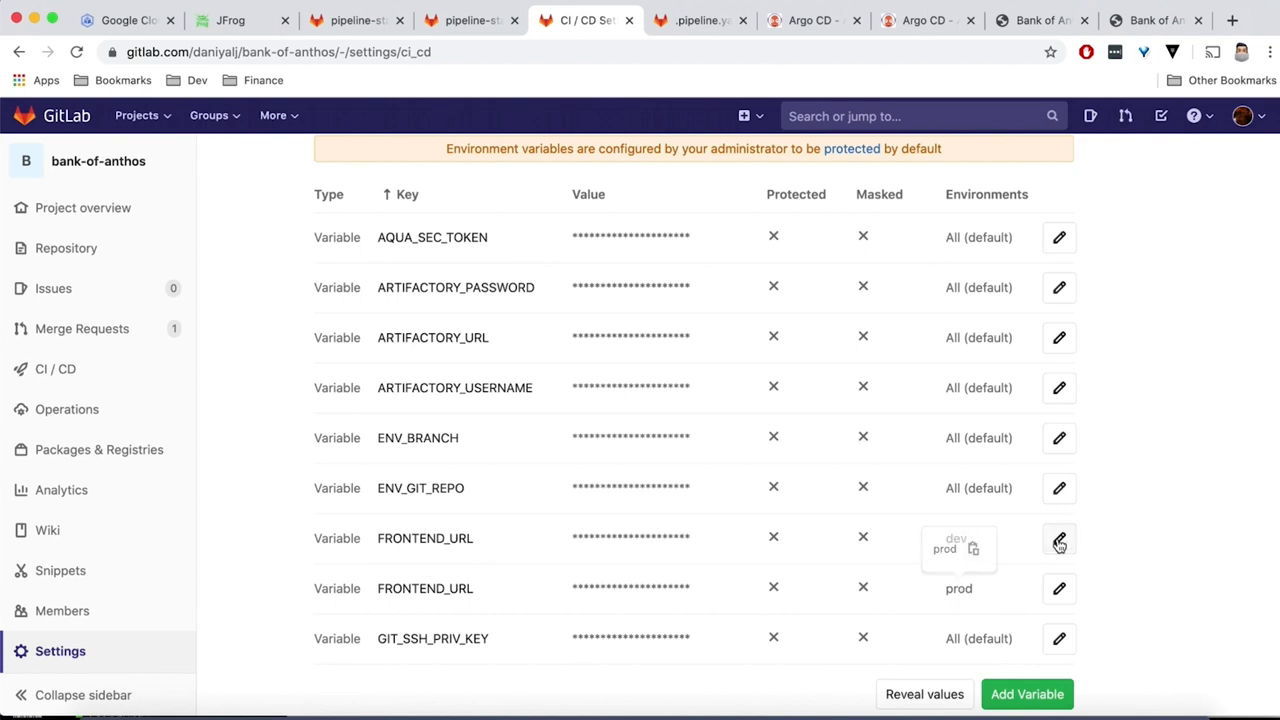
click(1059, 538)
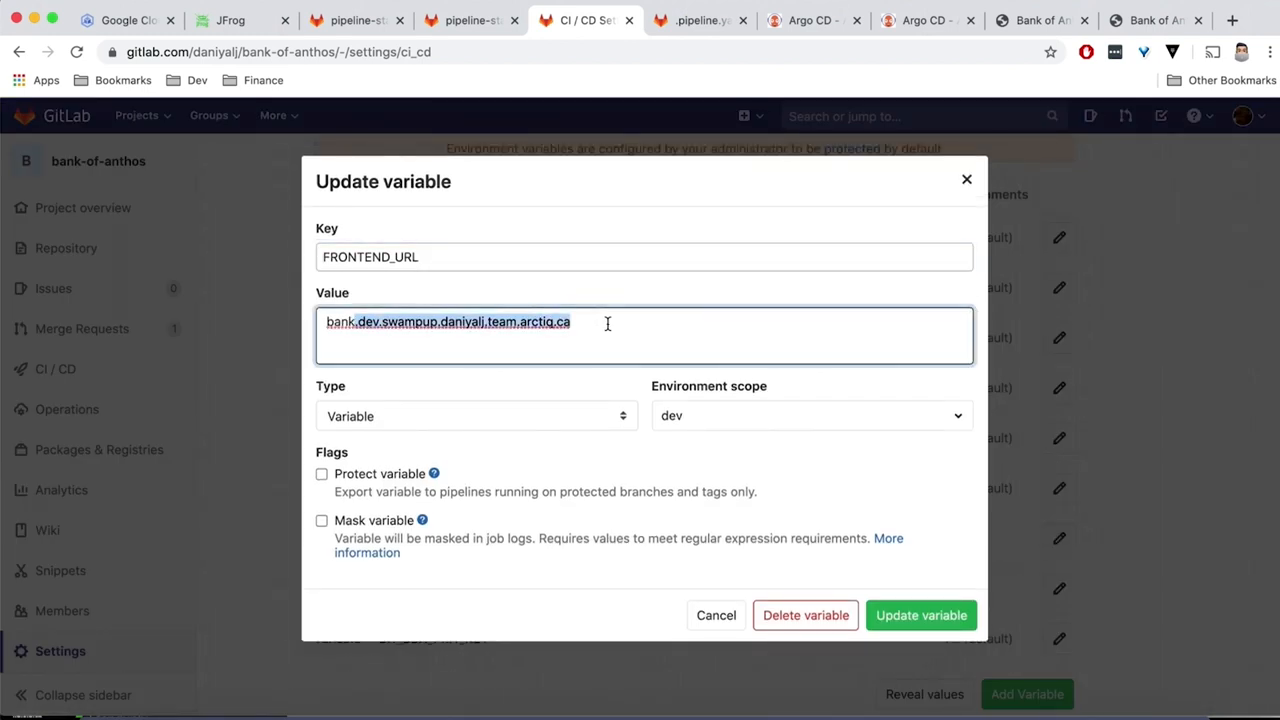
click(919, 615)
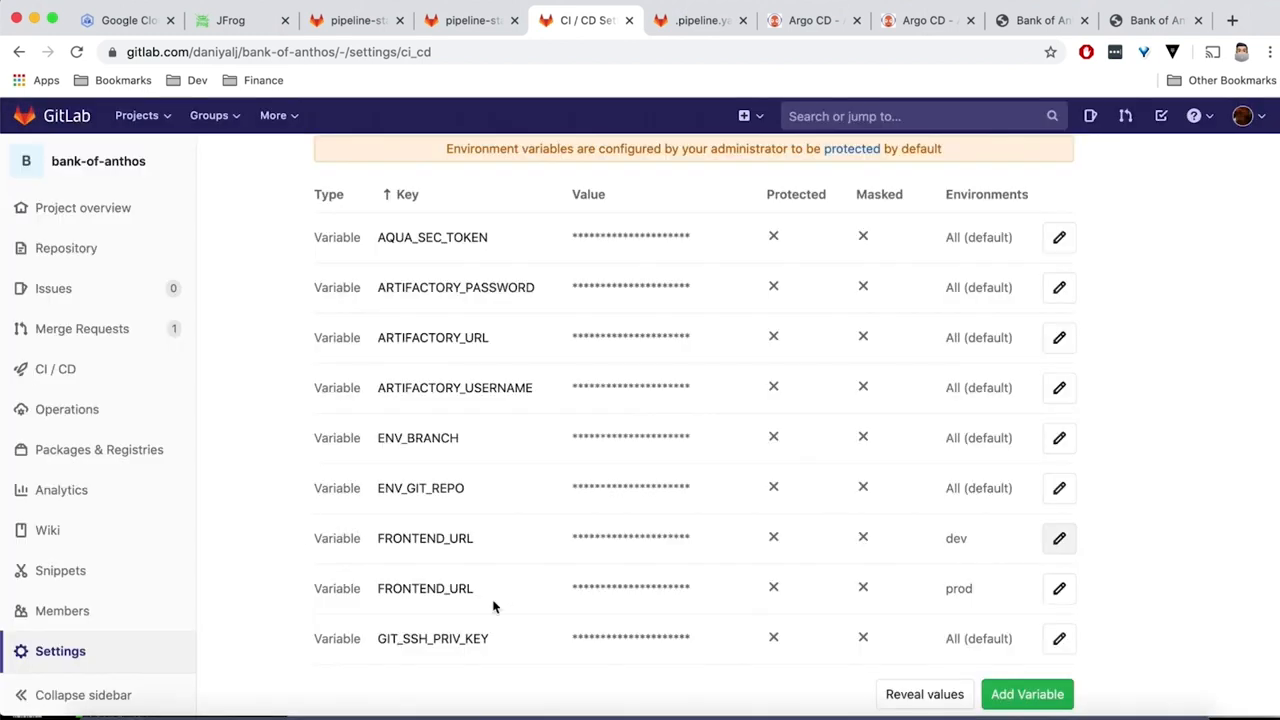
click(1059, 588)
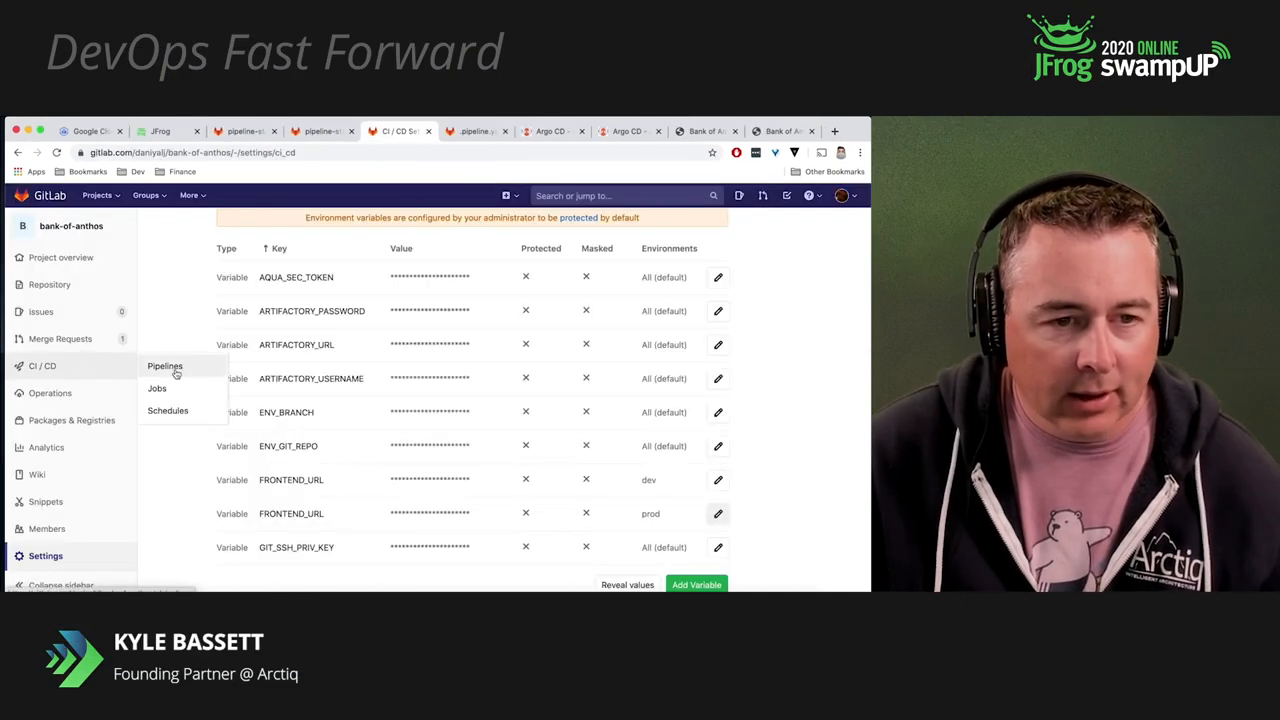
Check the bank-of-anthos pipeline's build progress, then open the repository files in a new tab
click(165, 366)
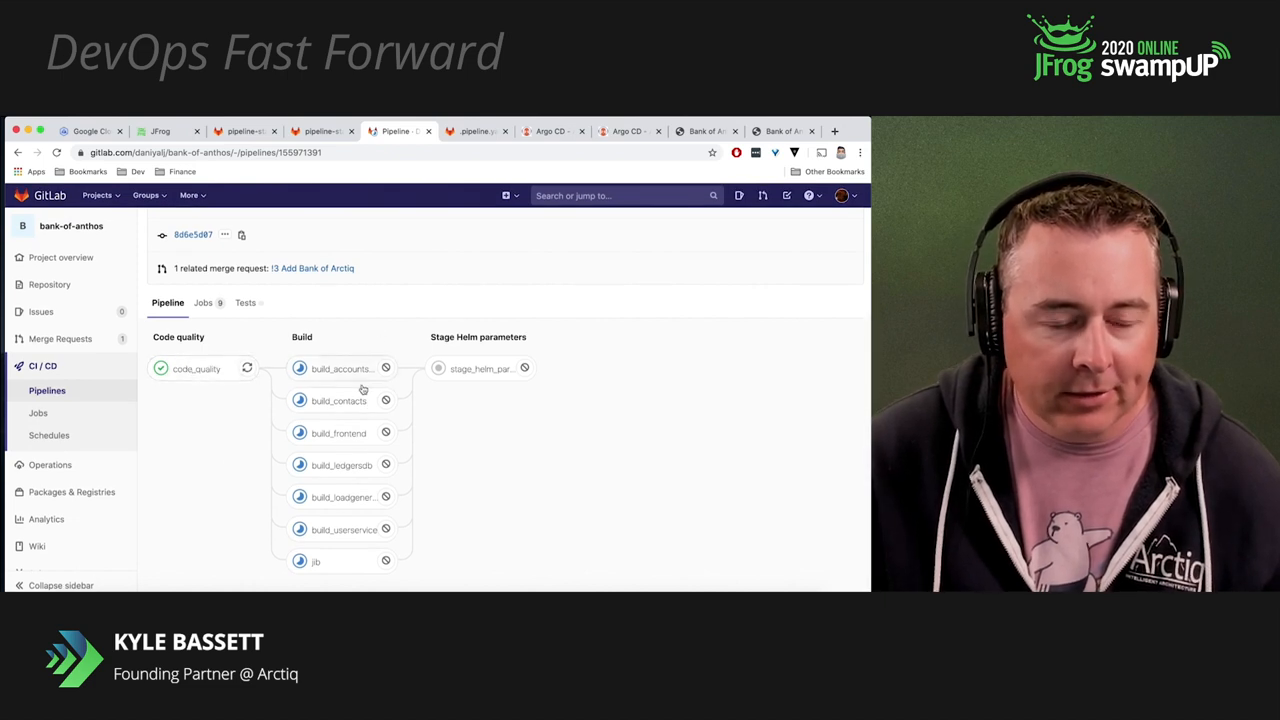
mouse_move(535, 500)
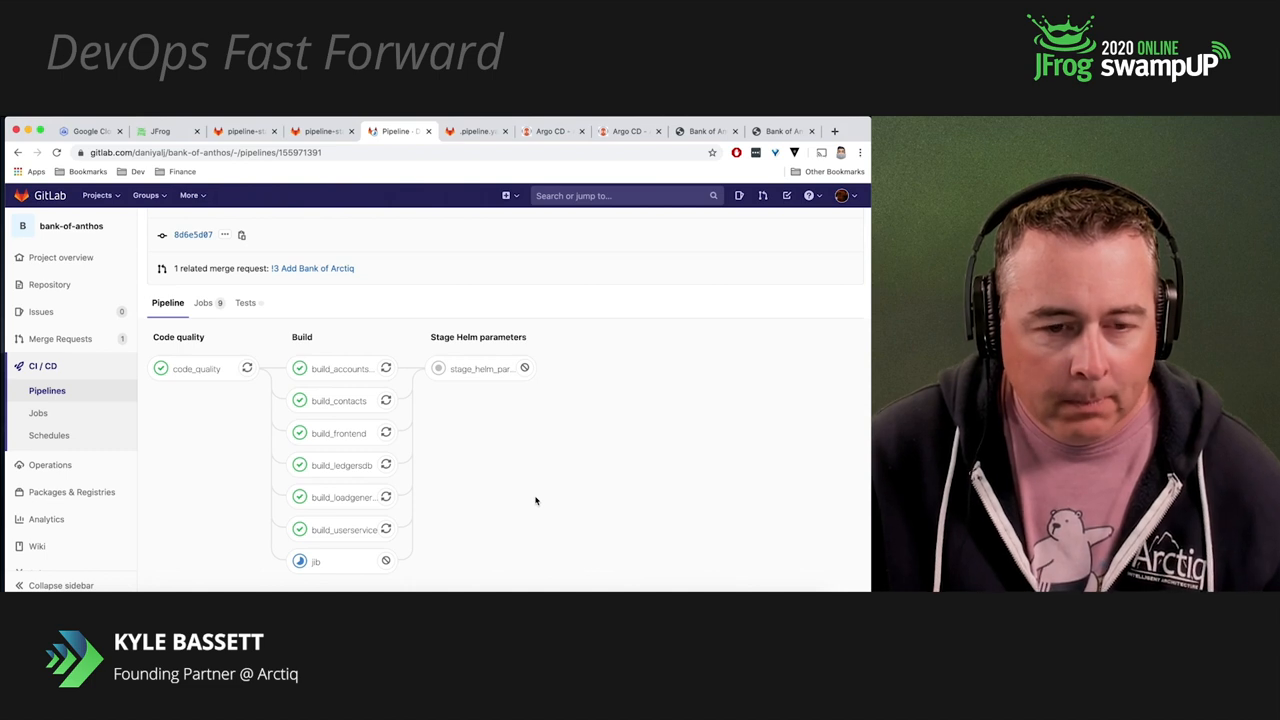
mouse_move(212, 280)
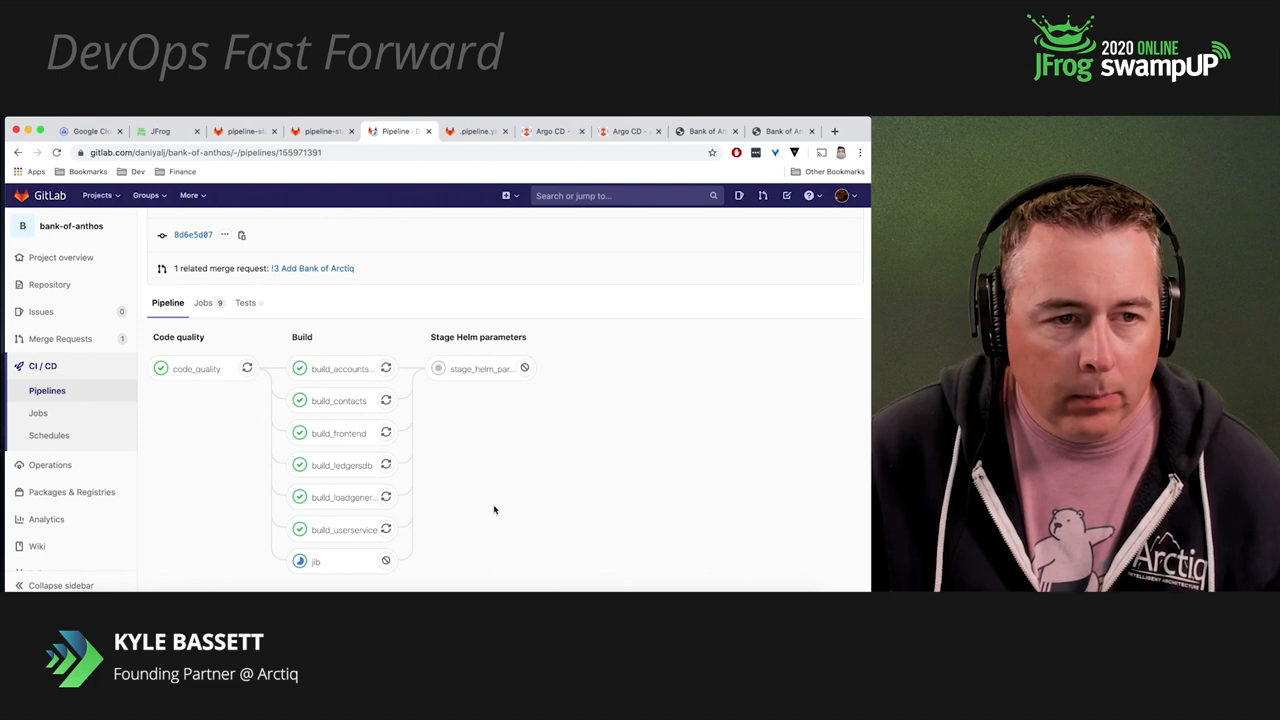
click(49, 284)
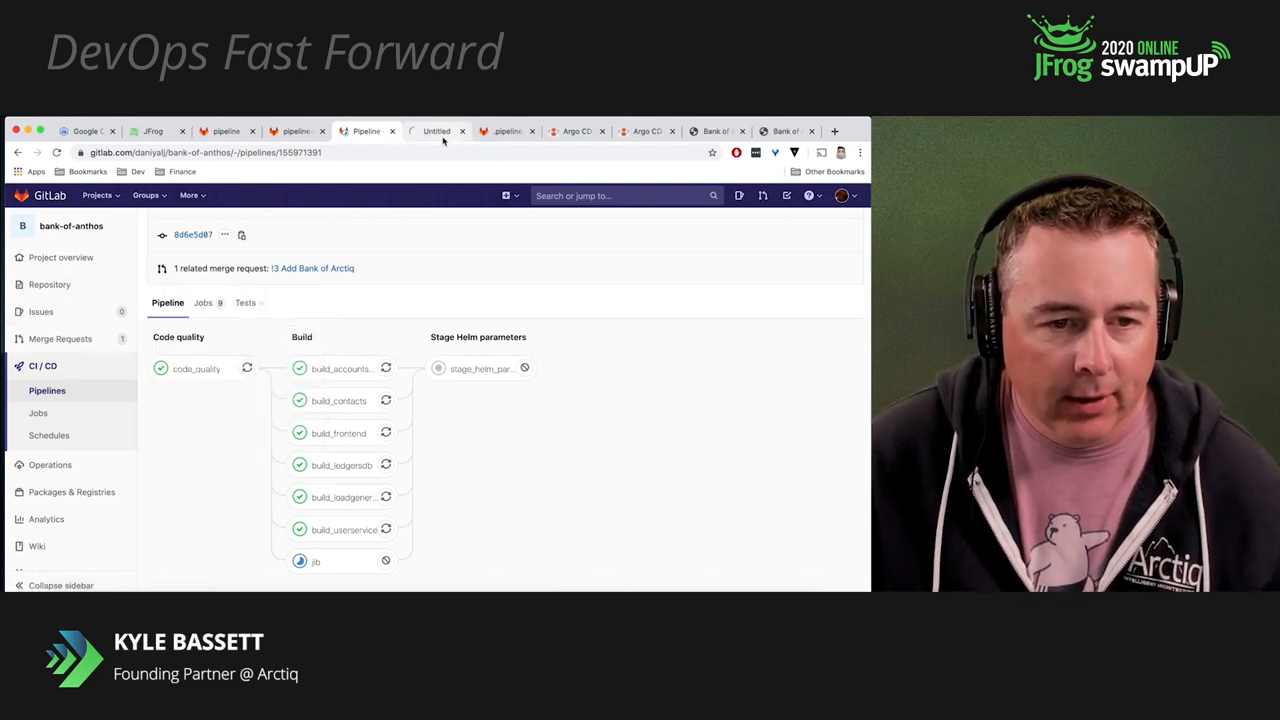
Review helm_deploy_dev and helm_deploy_prod in .pipeline.yaml, highlighting the config-management output path
click(435, 131)
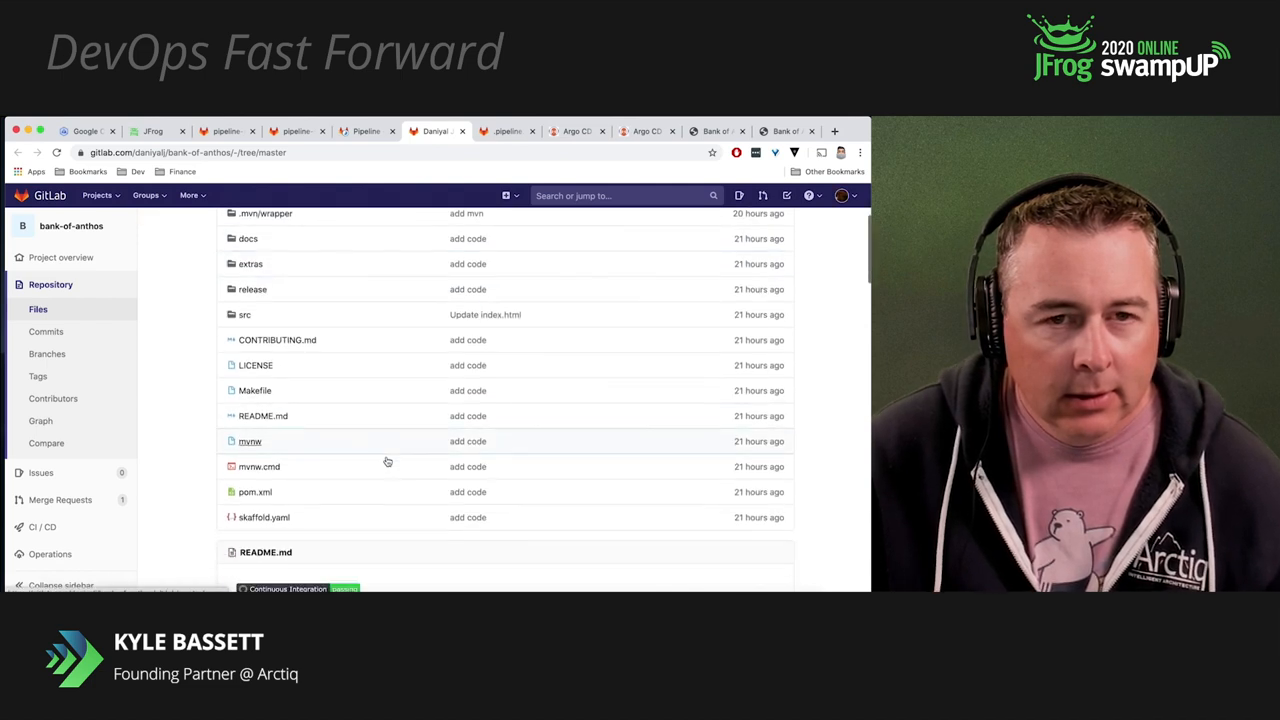
scroll(down, 3)
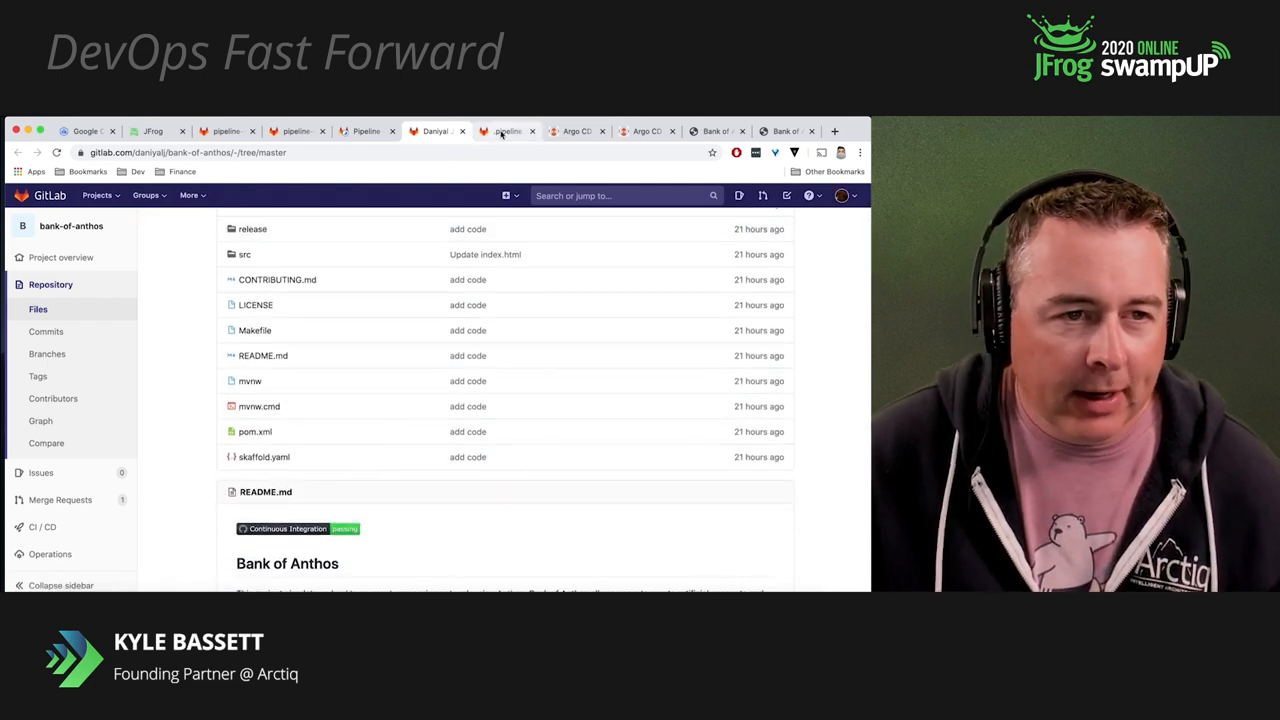
click(507, 131)
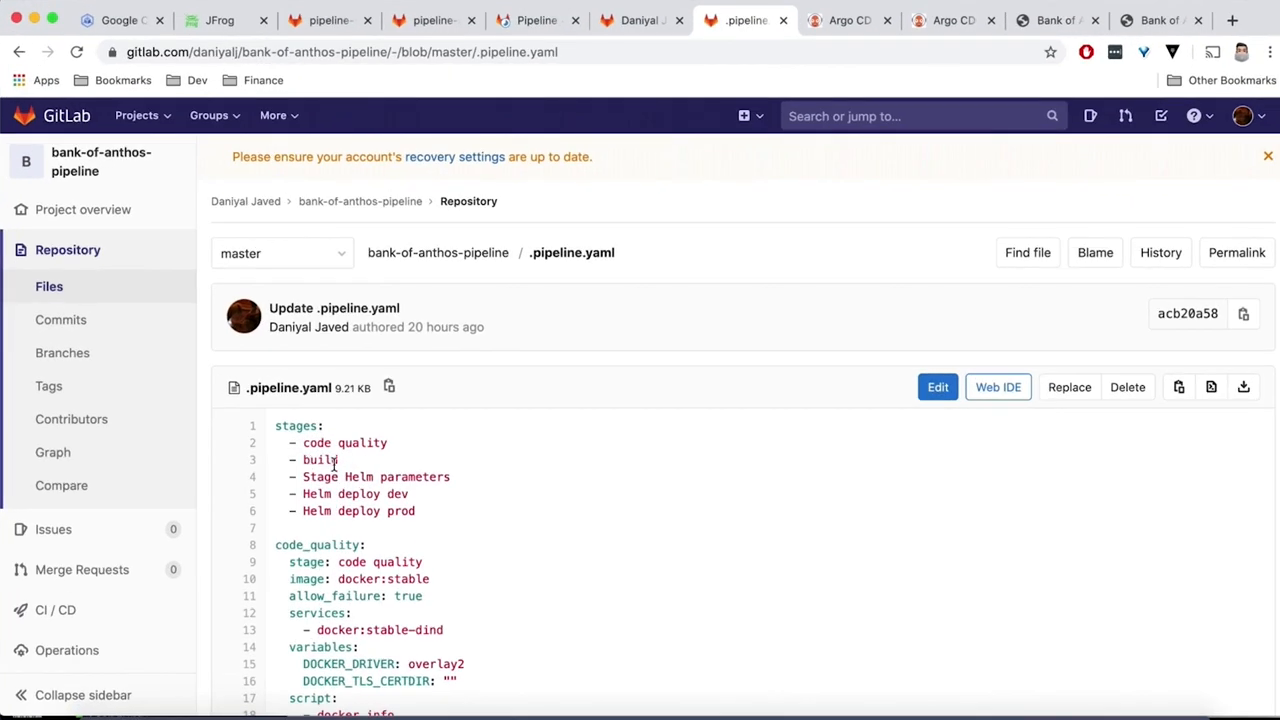
scroll(down, 3)
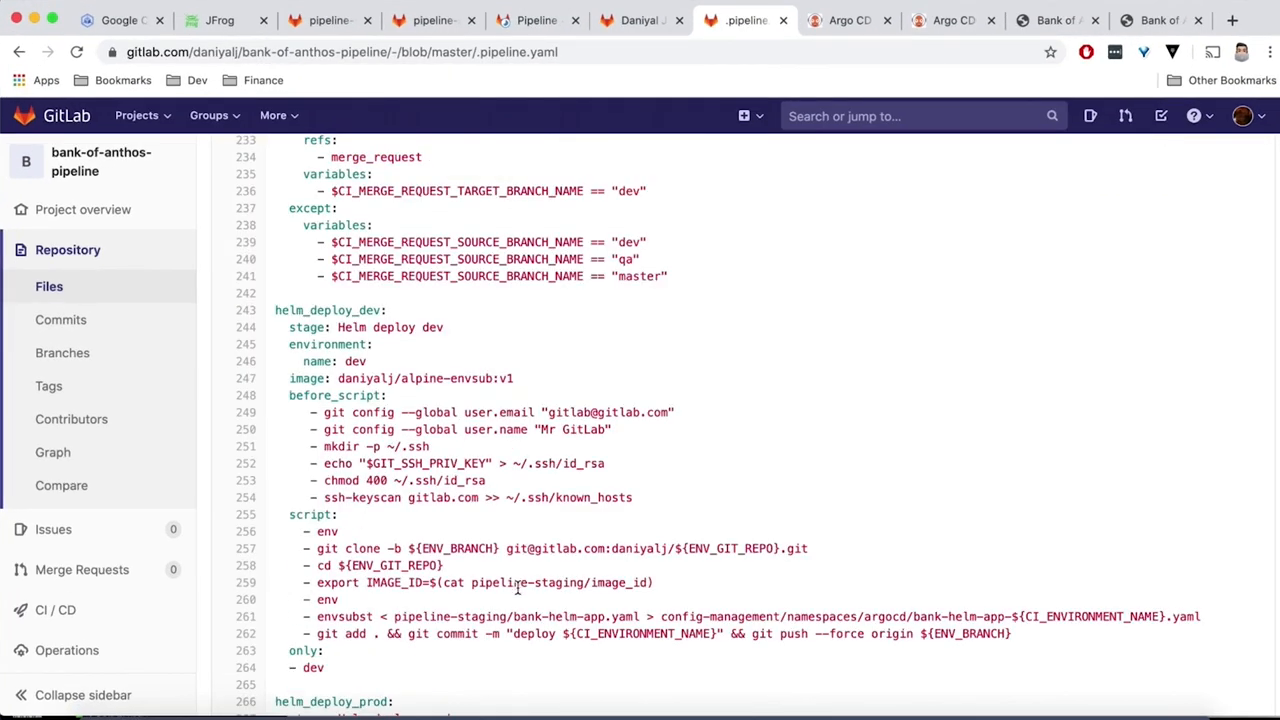
mouse_move(574, 616)
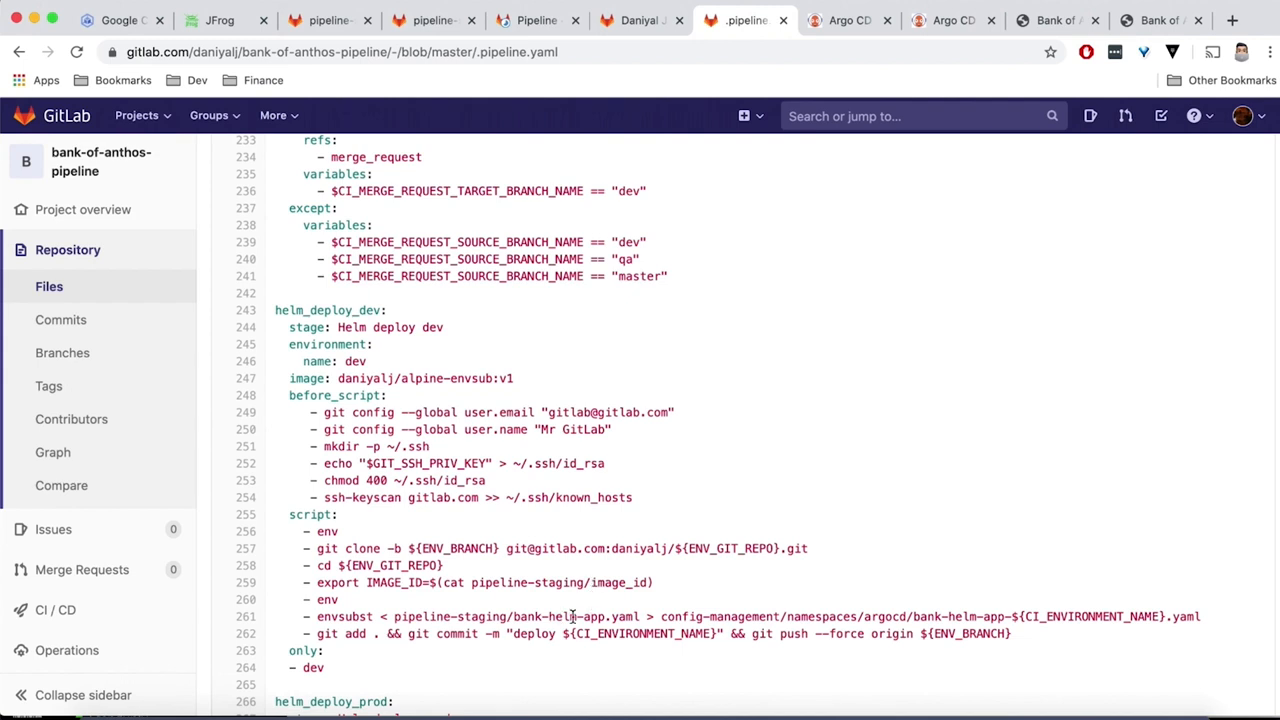
drag(660, 616, 1040, 616)
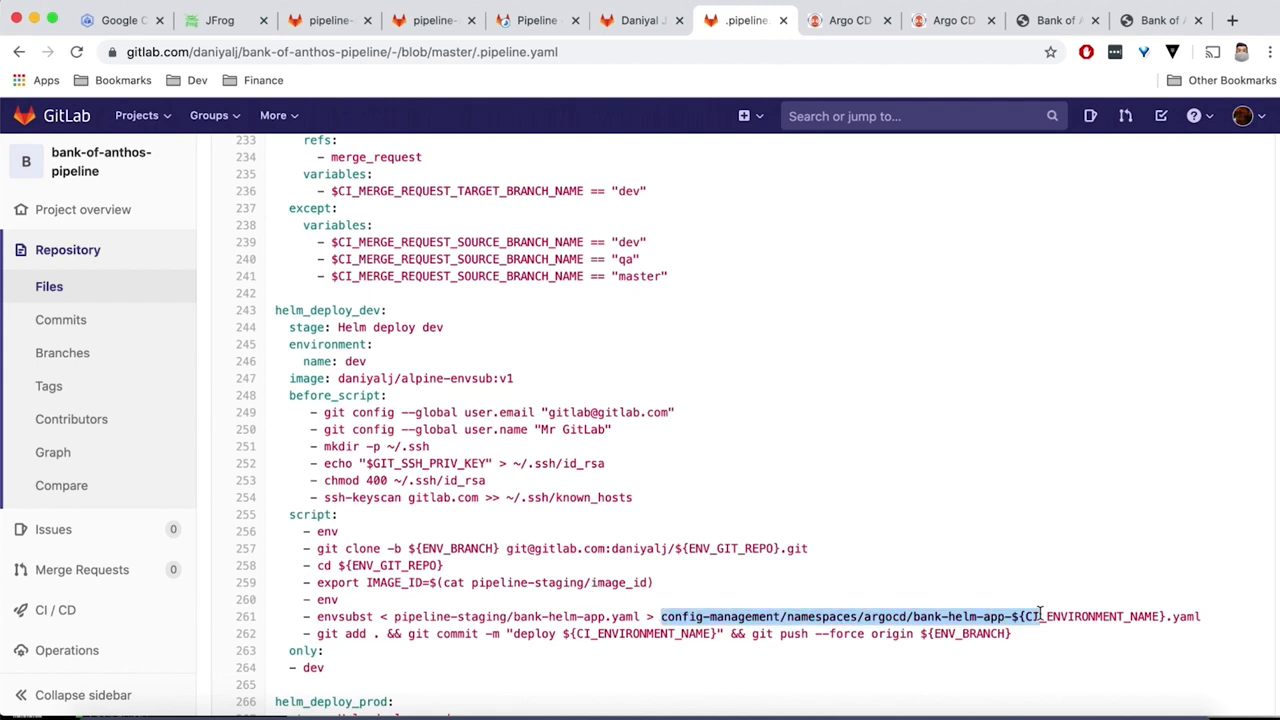
scroll(down, 3)
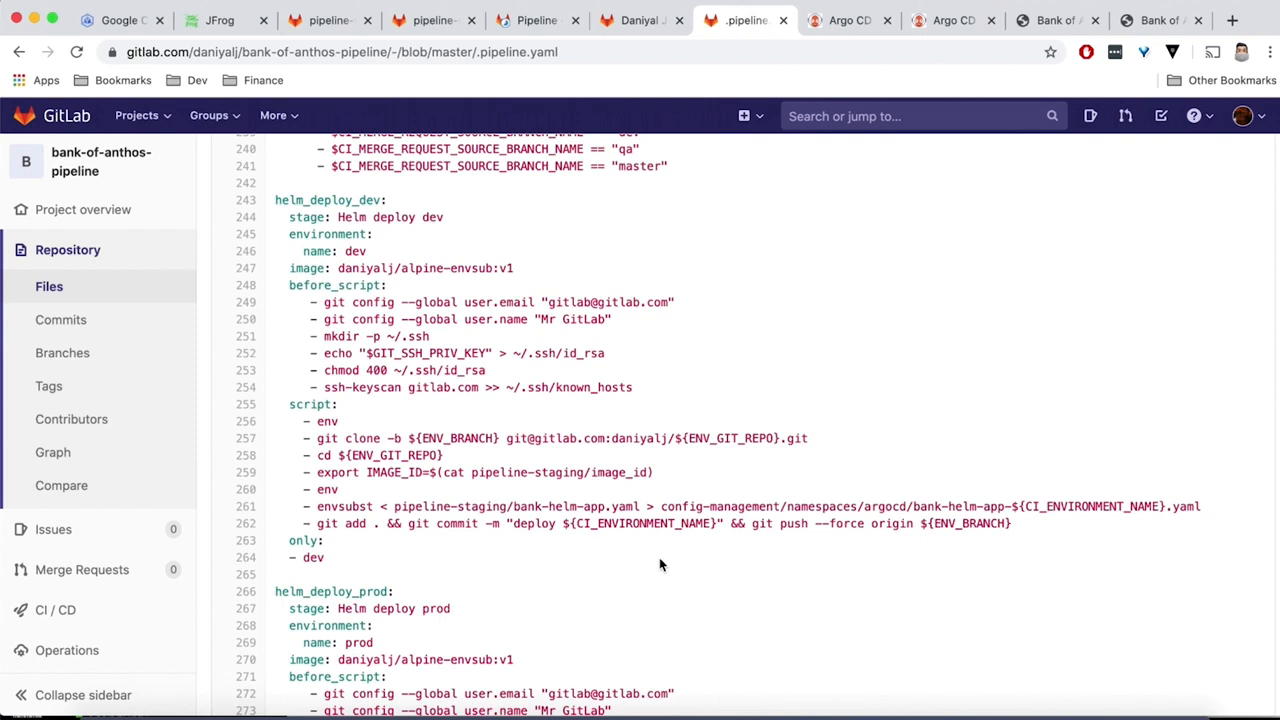
scroll(down, 3)
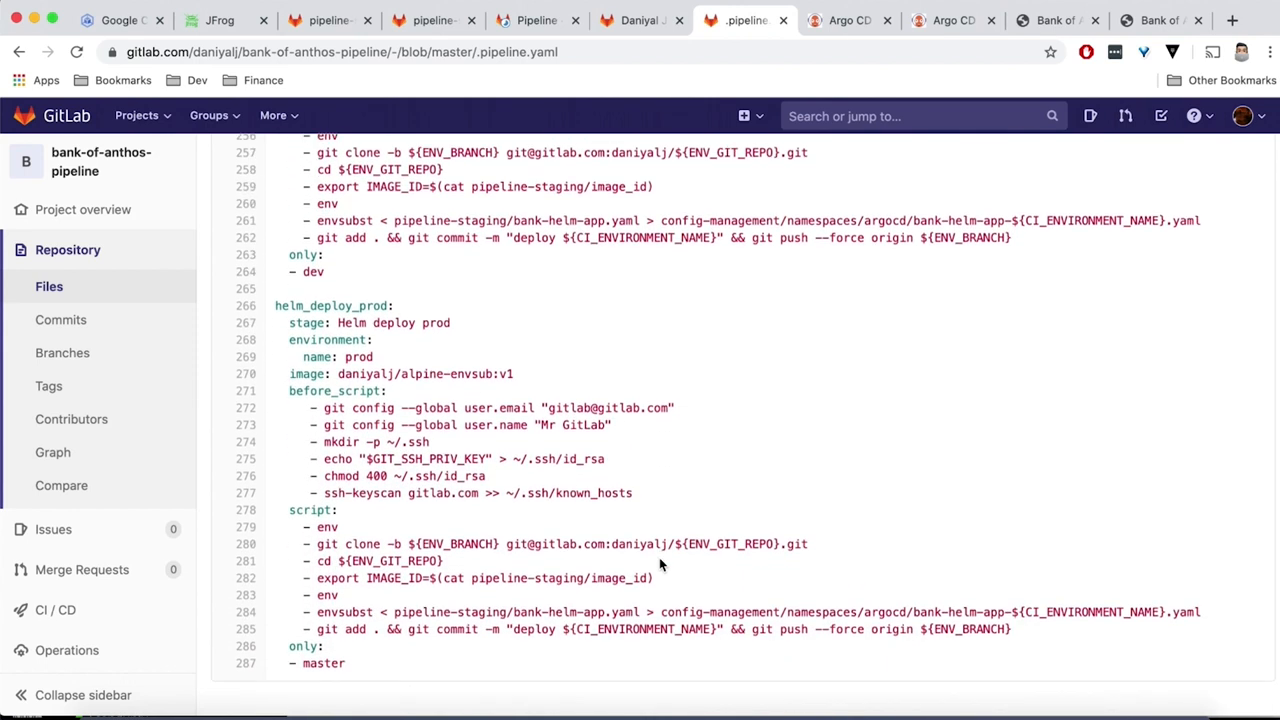
scroll(down, 3)
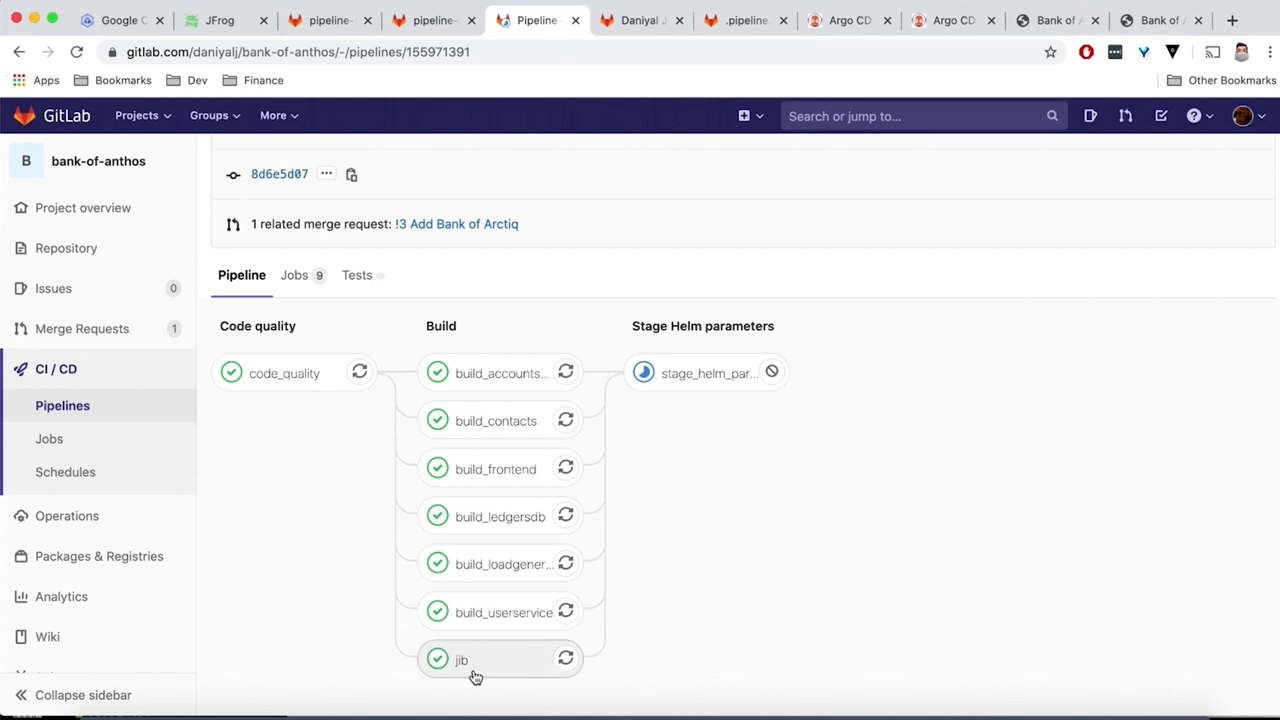
mouse_move(803, 547)
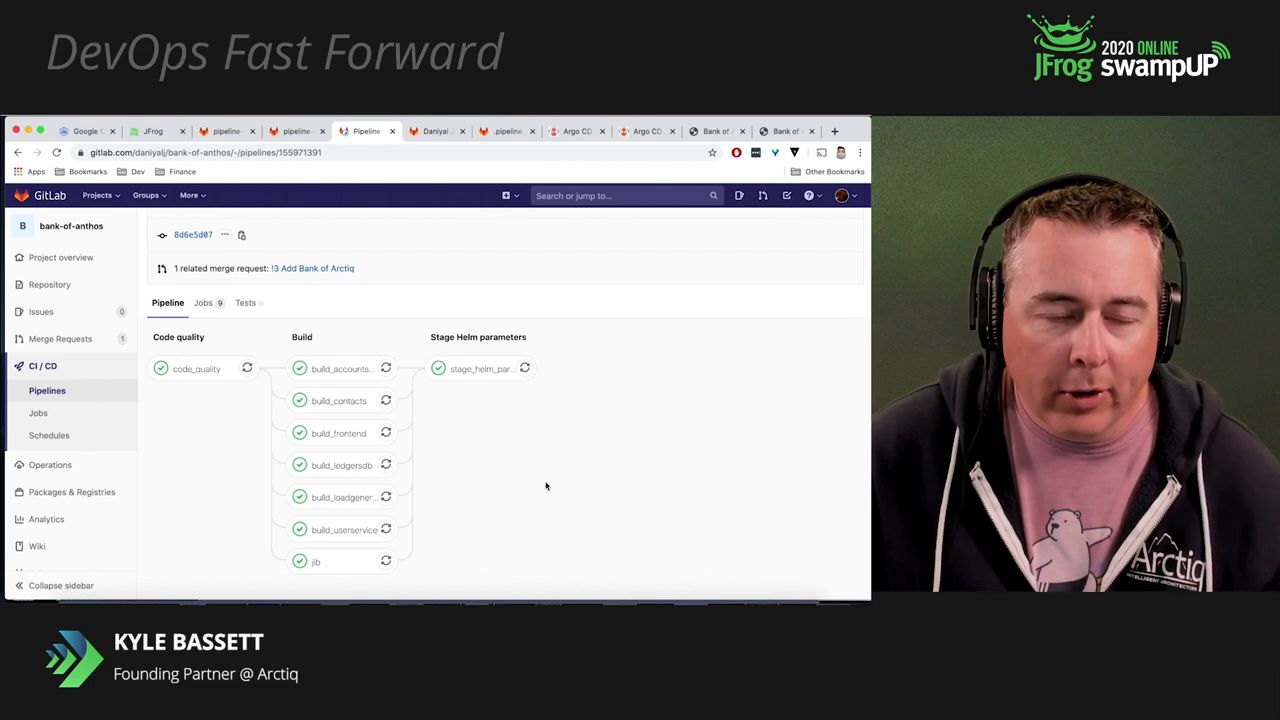
mouse_move(481, 368)
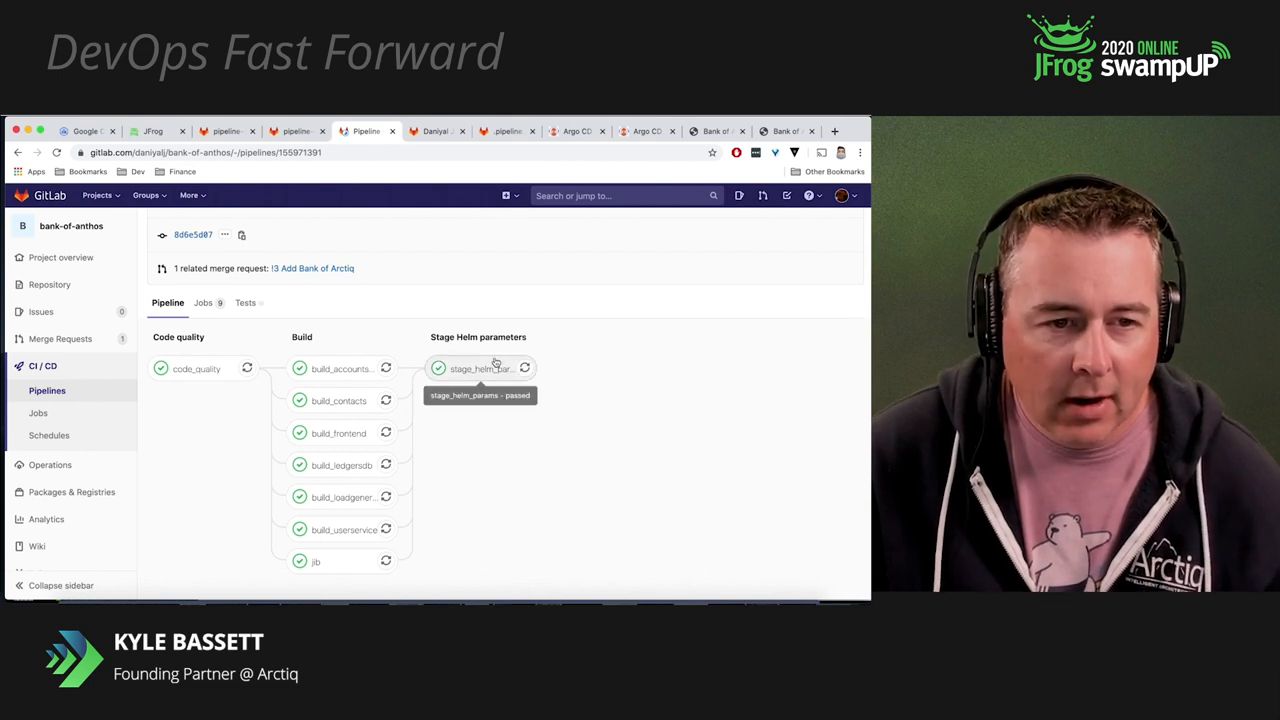
mouse_move(300, 320)
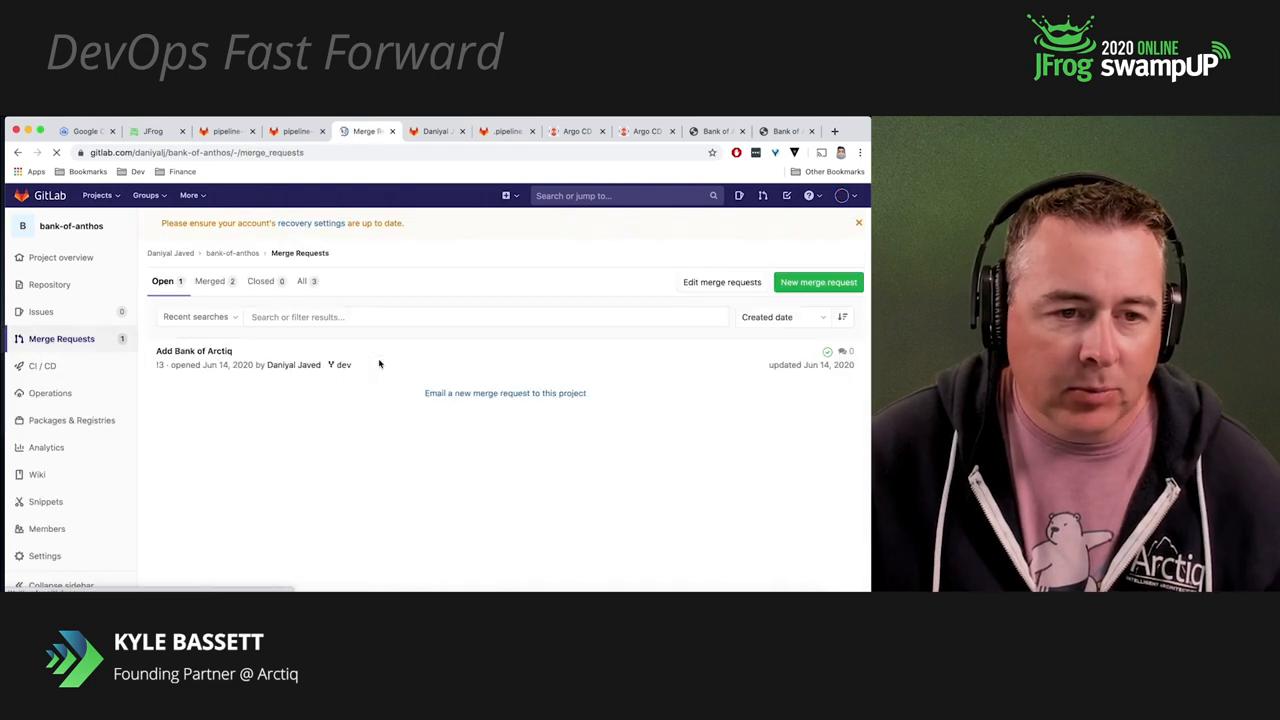
Merge request !3 'Add Bank of Arctiq' into dev and open the pipeline it triggers
click(194, 351)
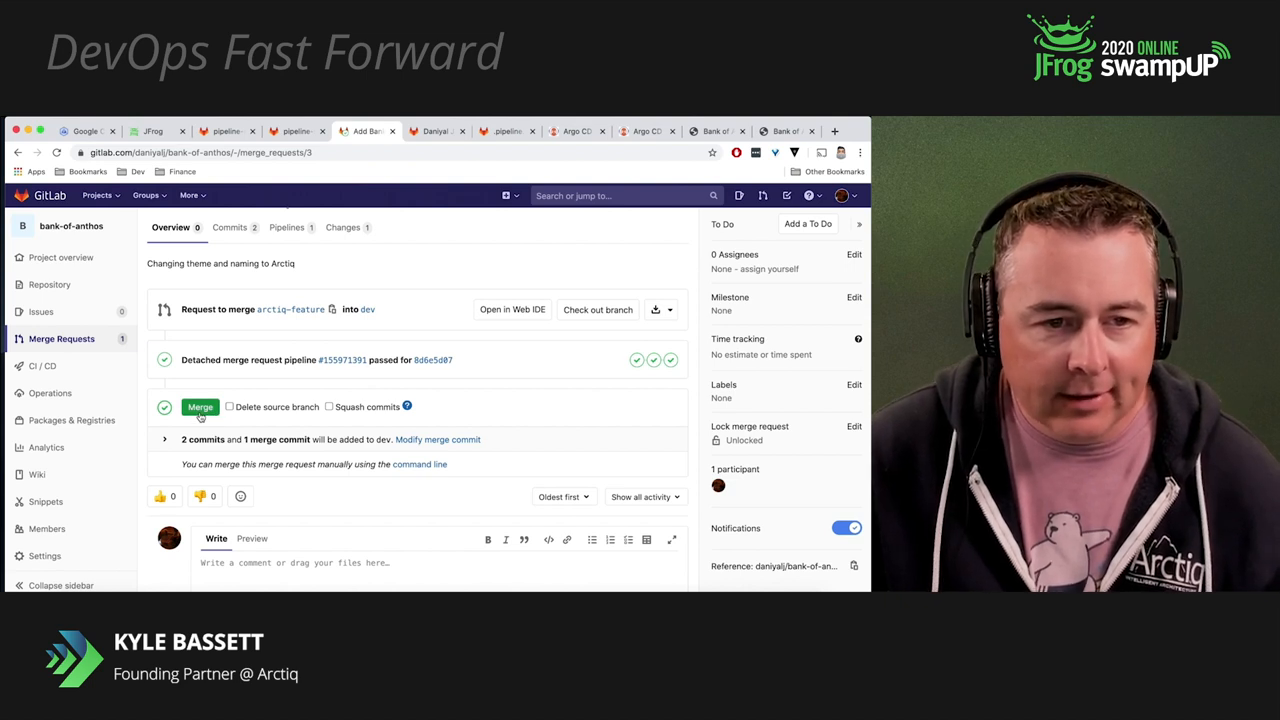
click(200, 407)
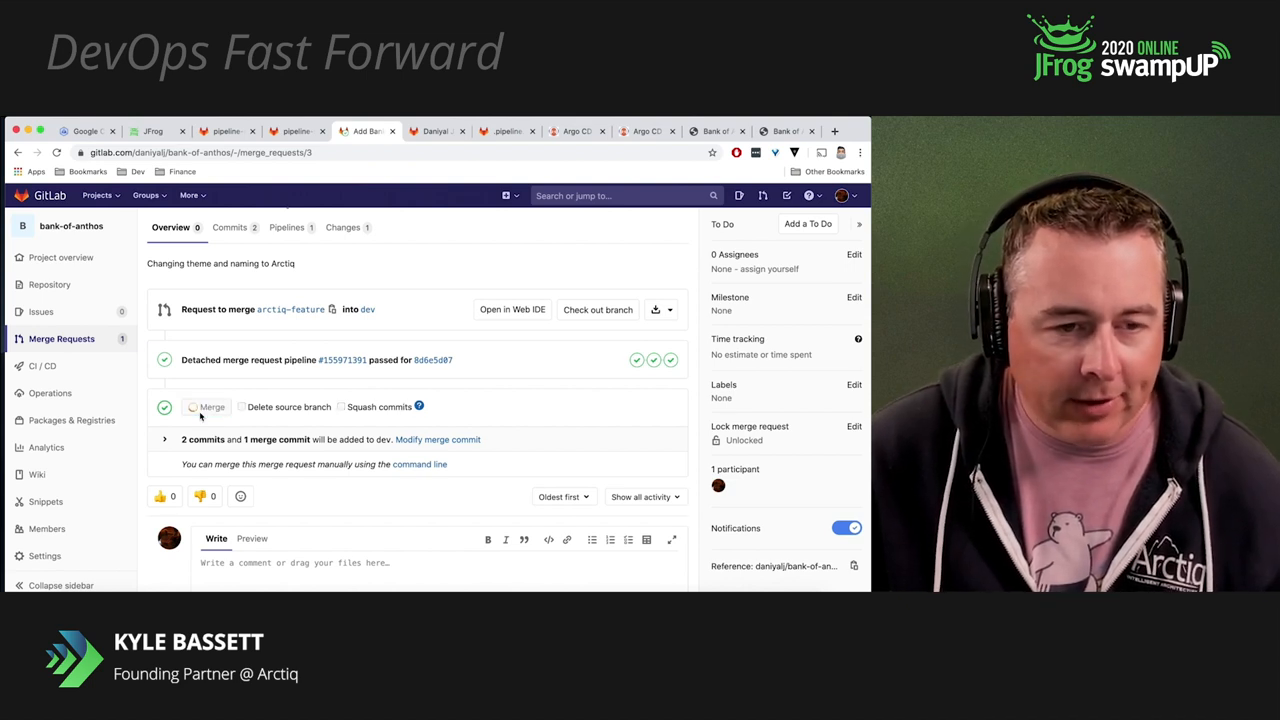
click(211, 406)
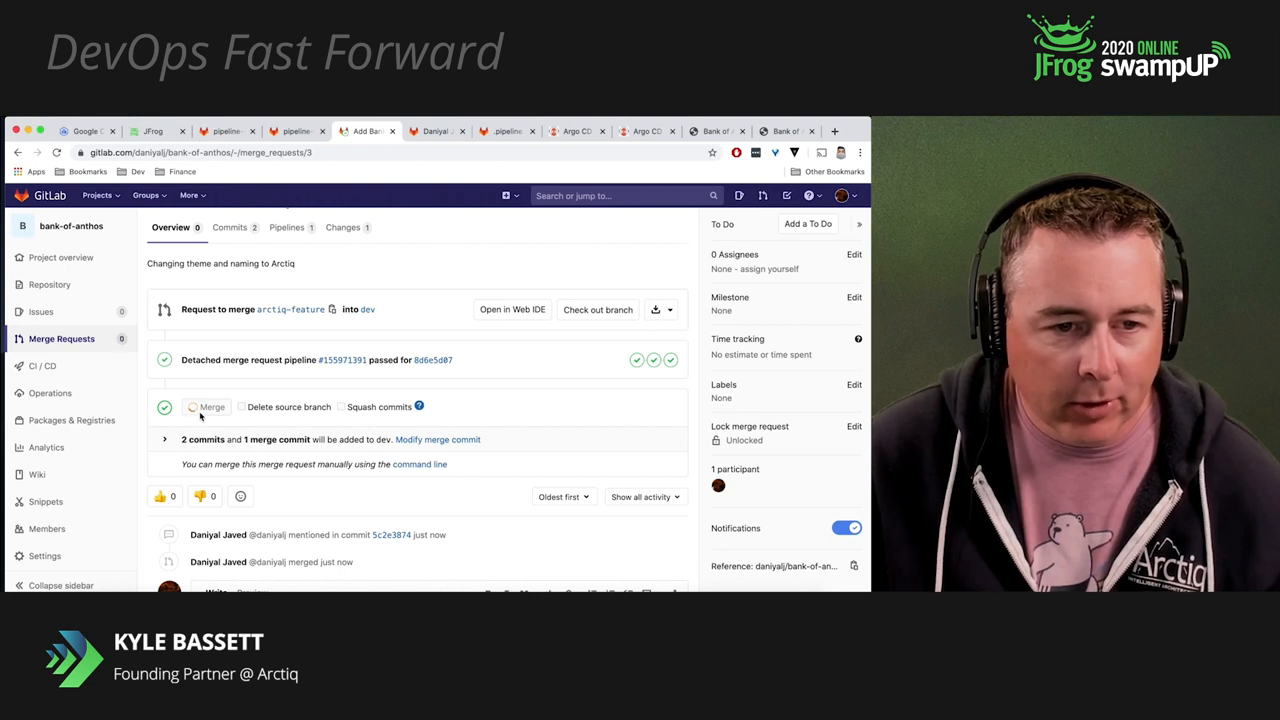
click(211, 406)
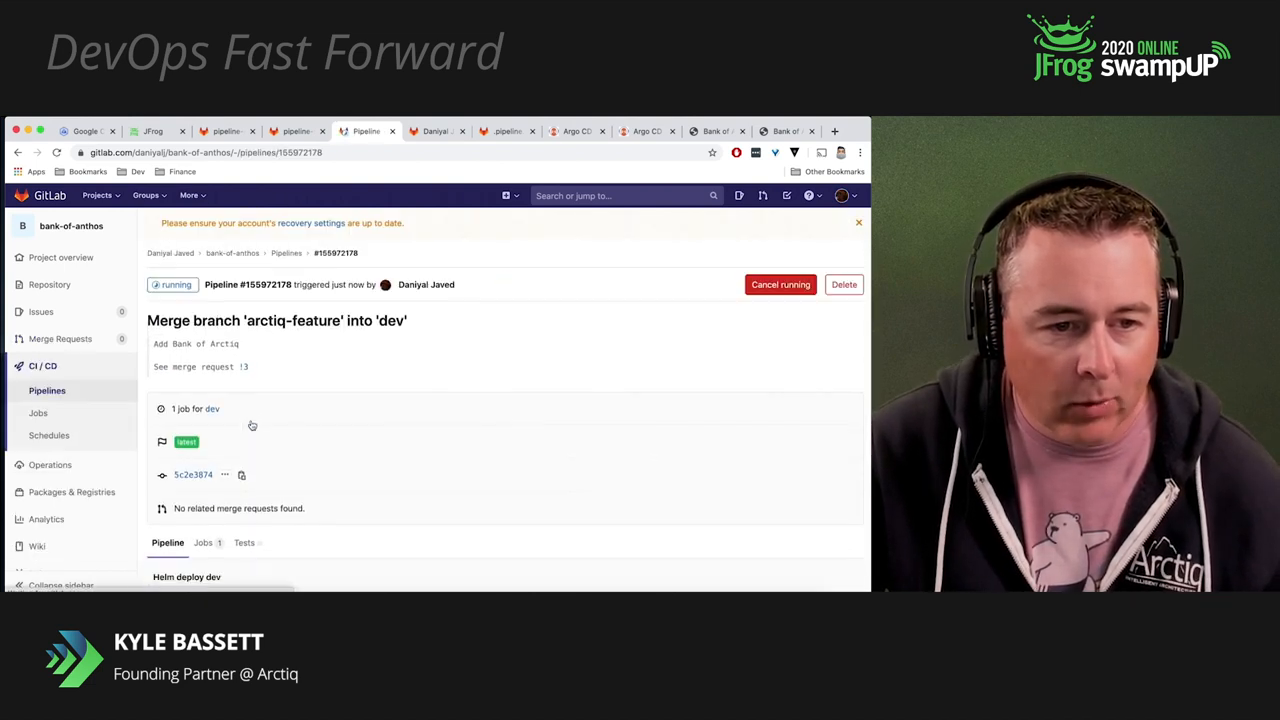
Open the running helm_deploy_dev job log, then bring up Argo CD's bank-helm-dev app
scroll(down, 3)
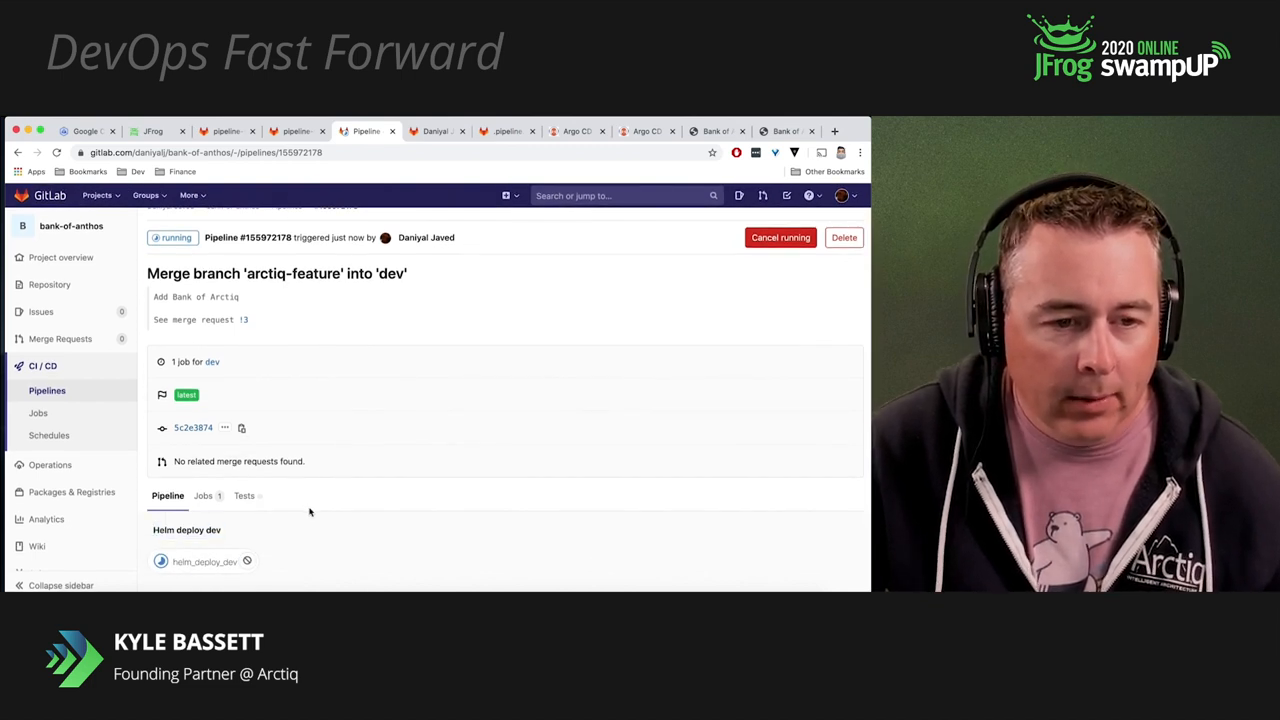
mouse_move(185, 561)
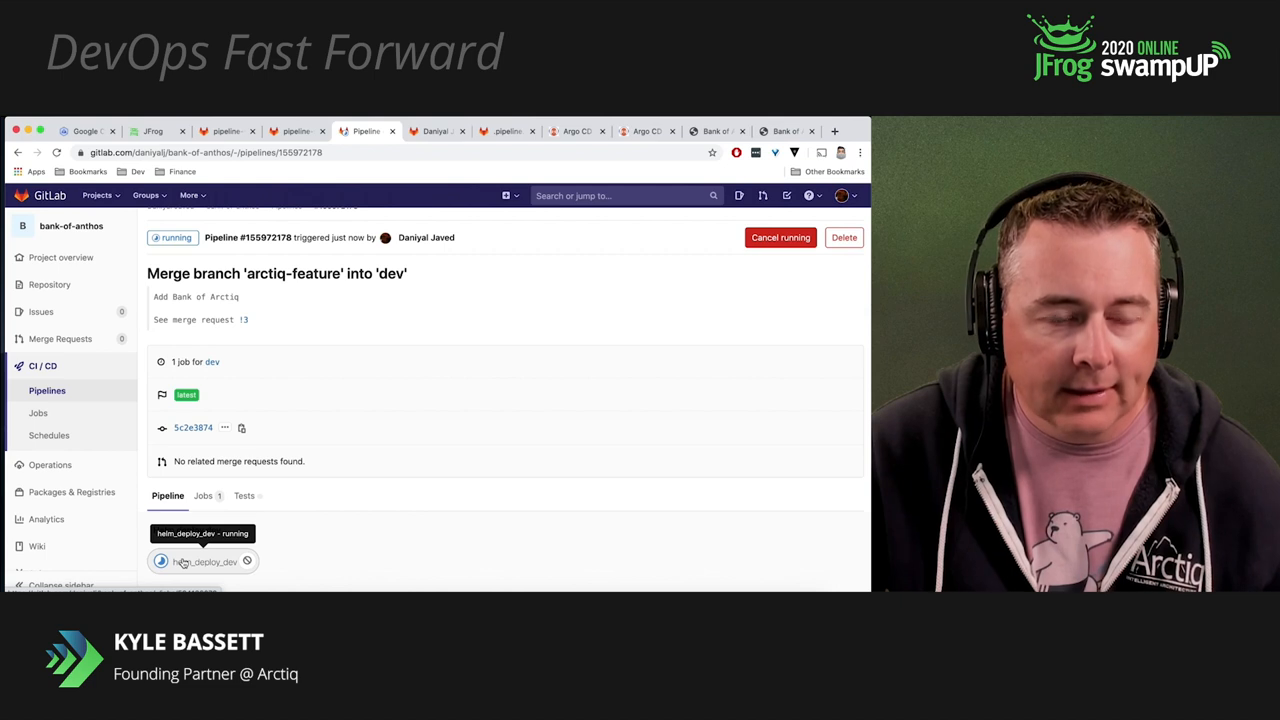
click(204, 561)
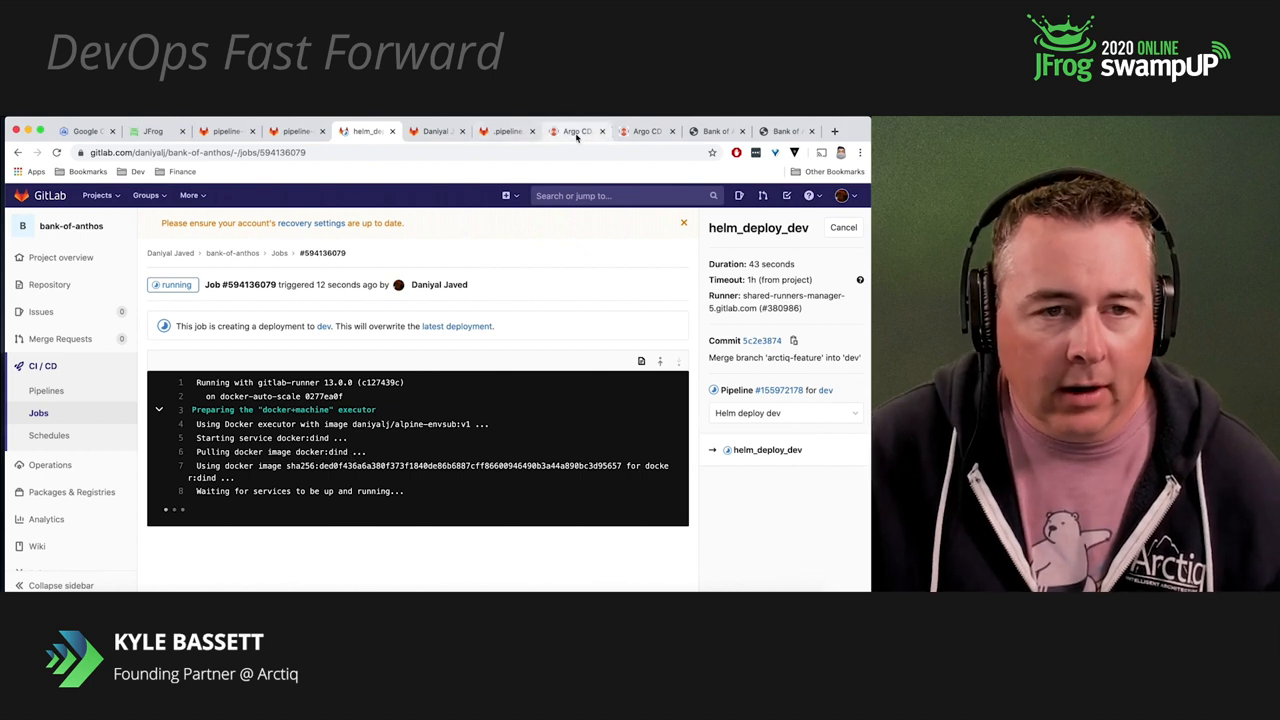
click(577, 131)
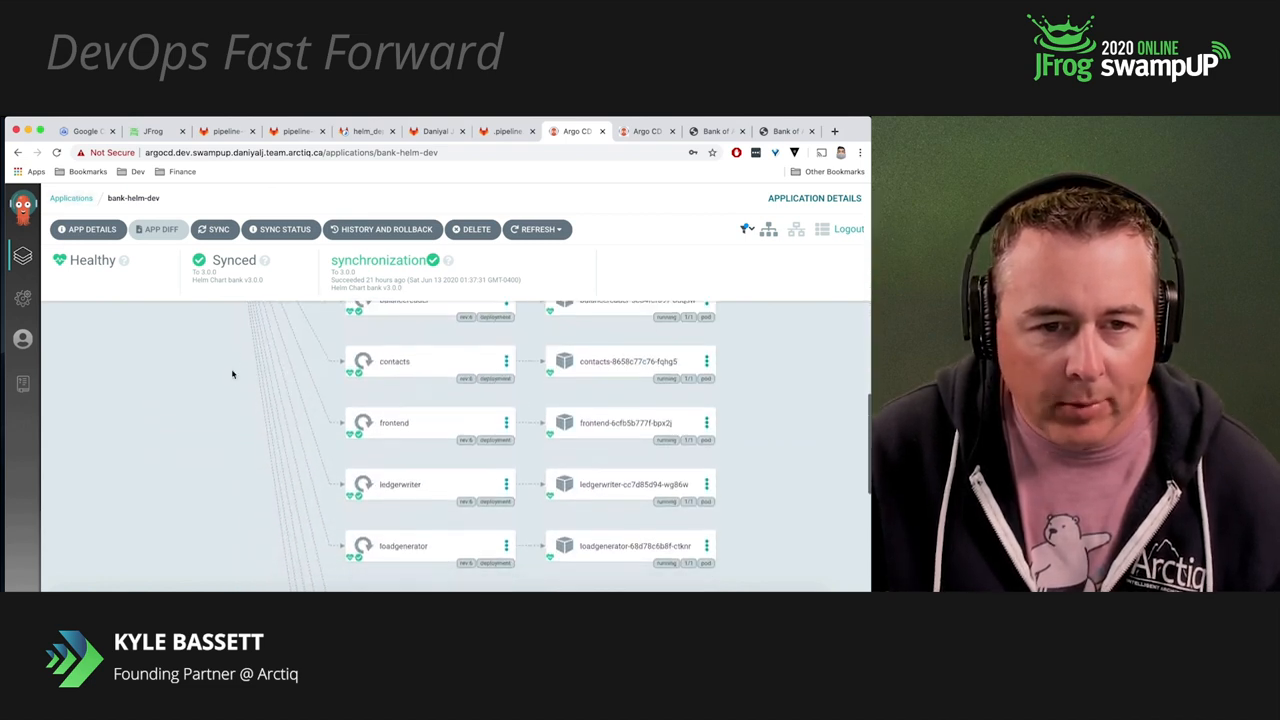
Inspect bank-helm-dev's Healthy, Synced resource tree, then return to the acm repository
scroll(up, 3)
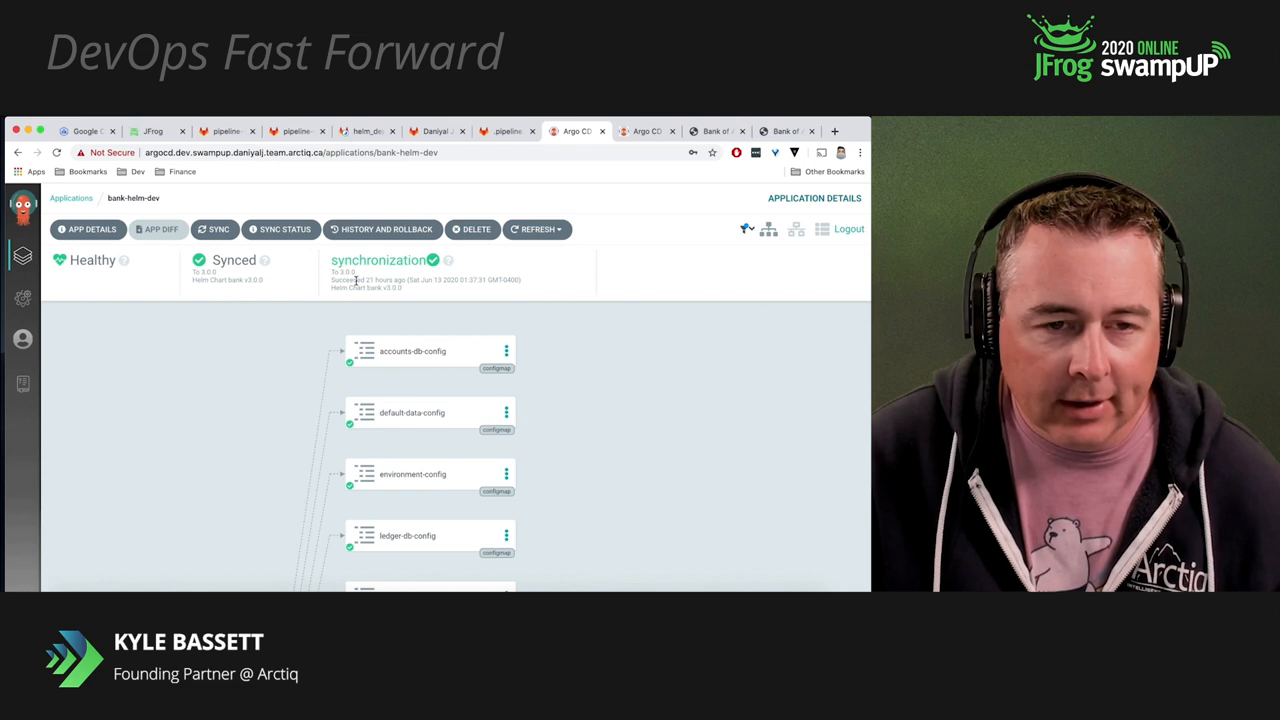
click(225, 131)
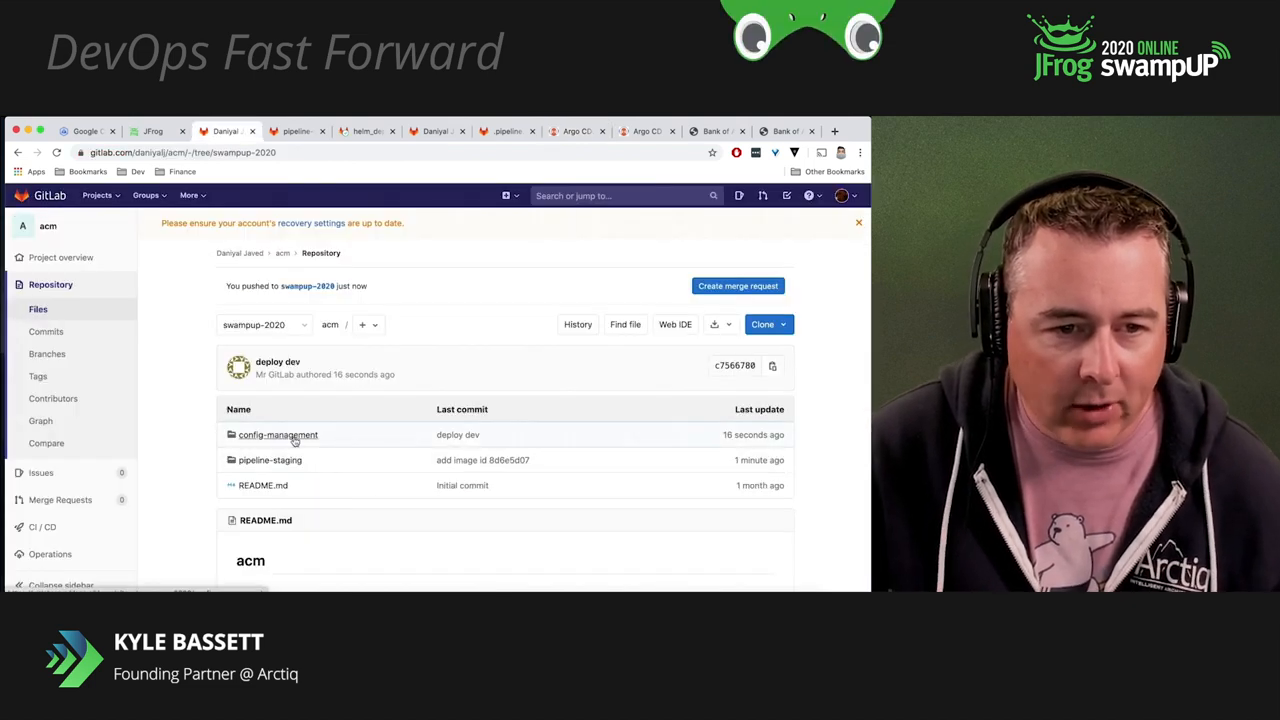
Browse config-management/namespaces/argocd and view the newly committed bank-helm-app-dev.yaml
click(277, 434)
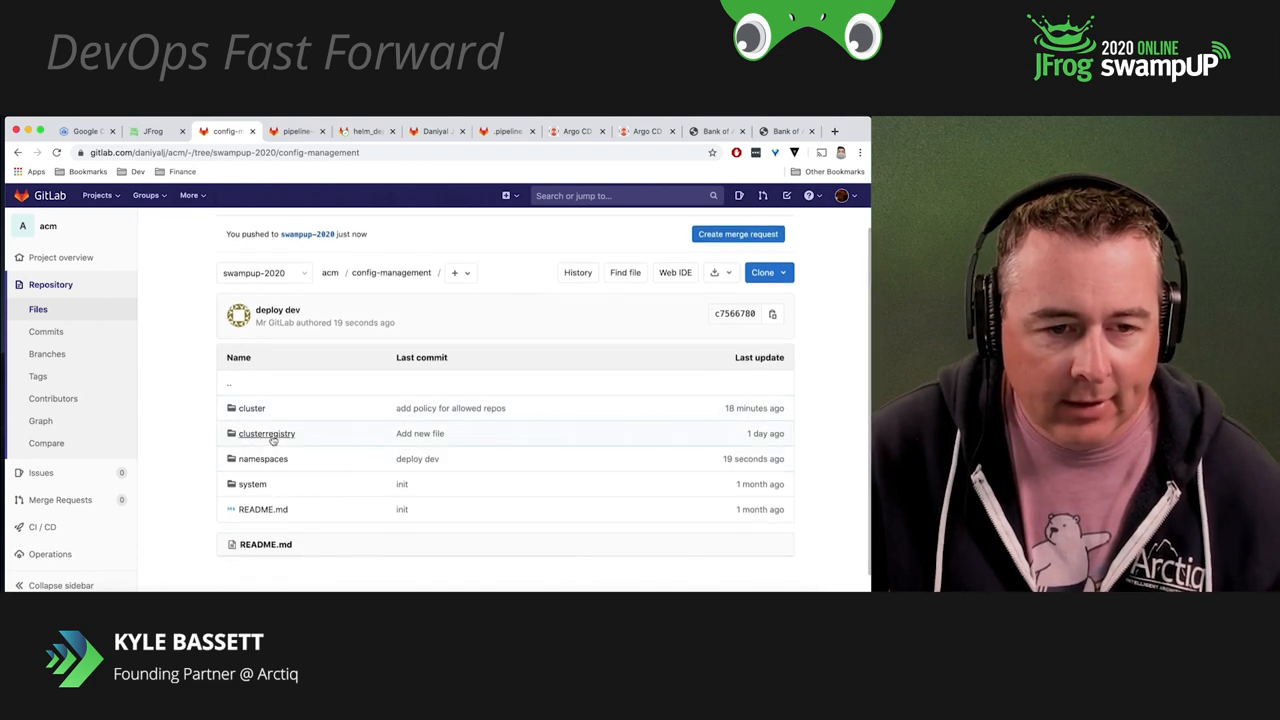
click(262, 458)
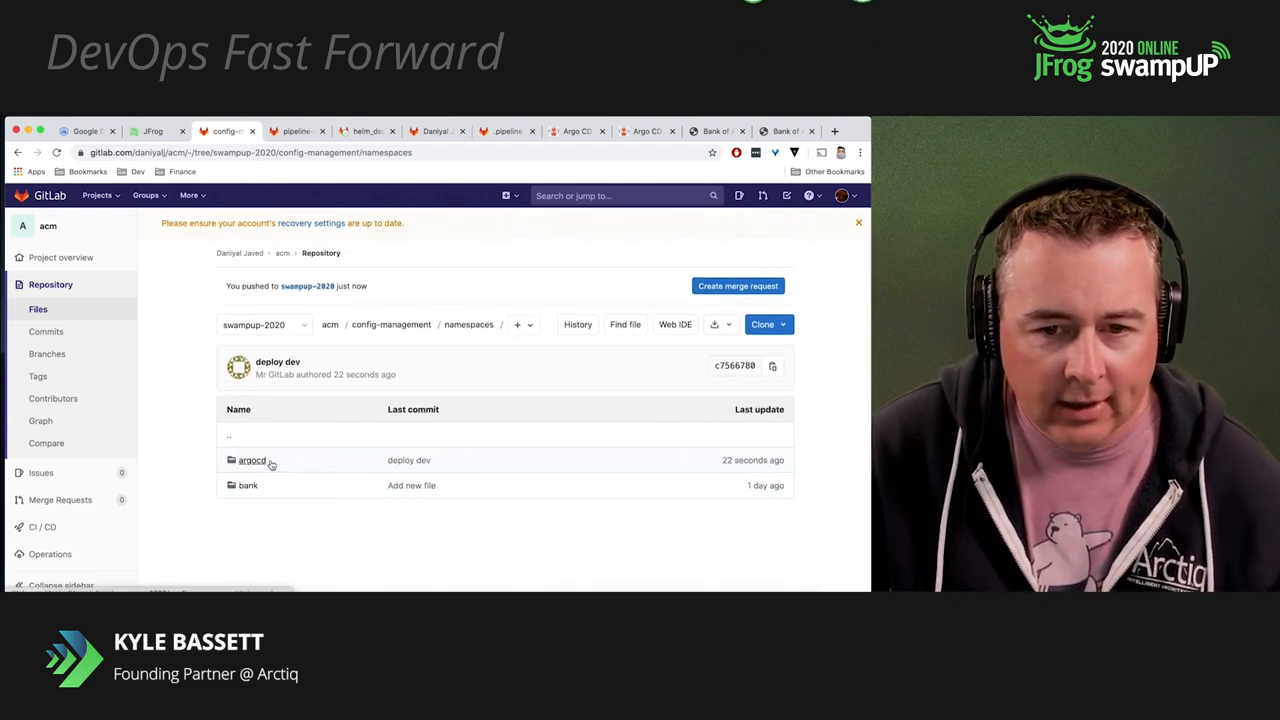
click(252, 460)
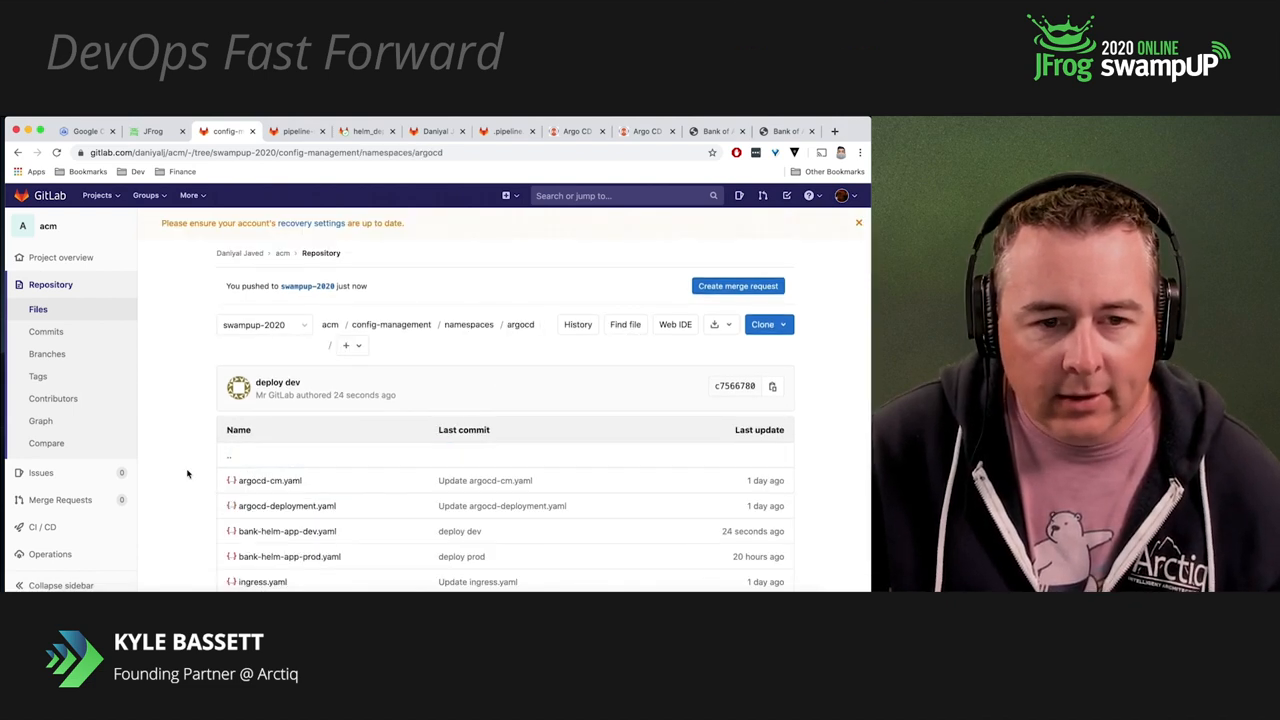
scroll(down, 3)
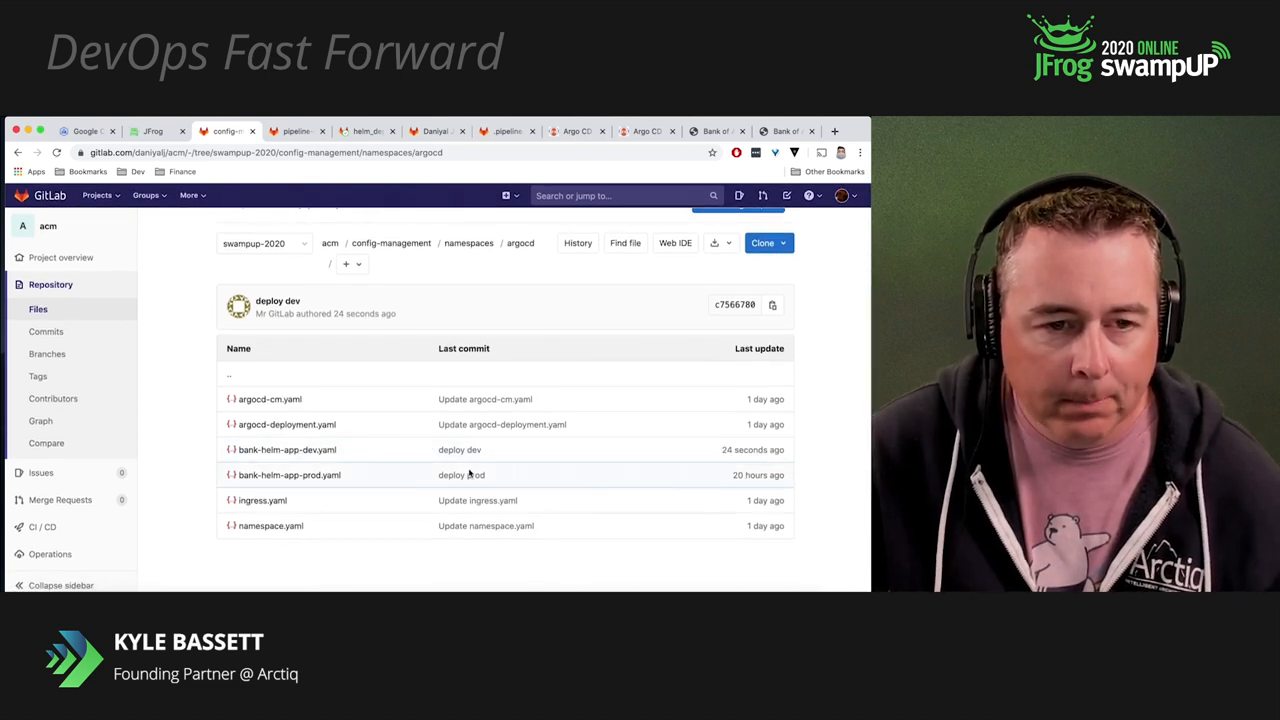
click(287, 449)
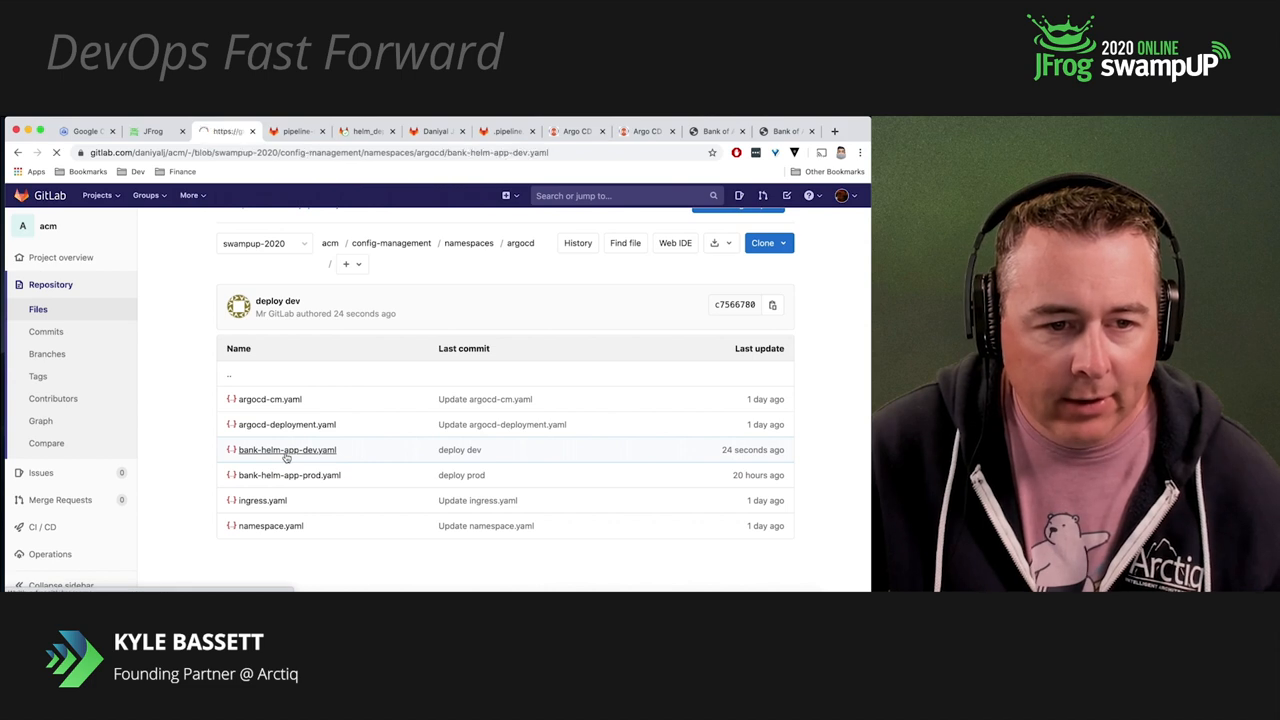
click(287, 449)
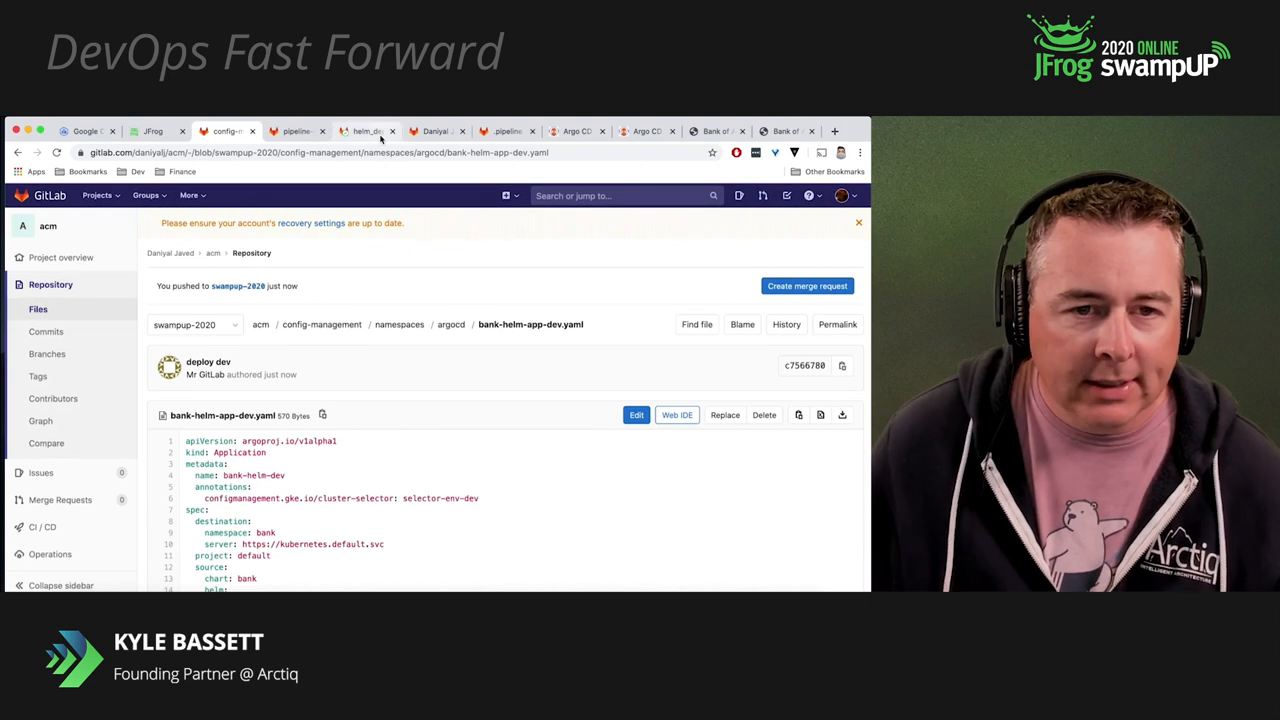
click(576, 131)
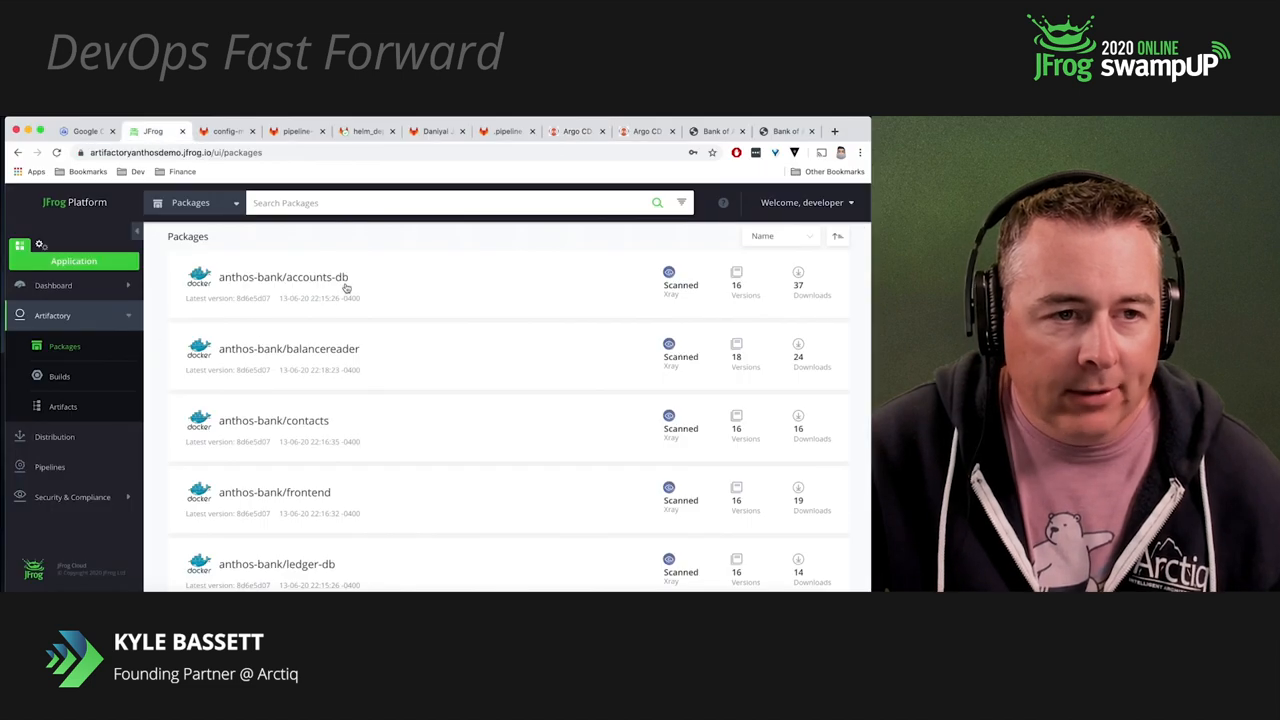
Sort accounts-db versions newest first, open 8d6e5d07, and view its 86 Xray security issues
click(283, 277)
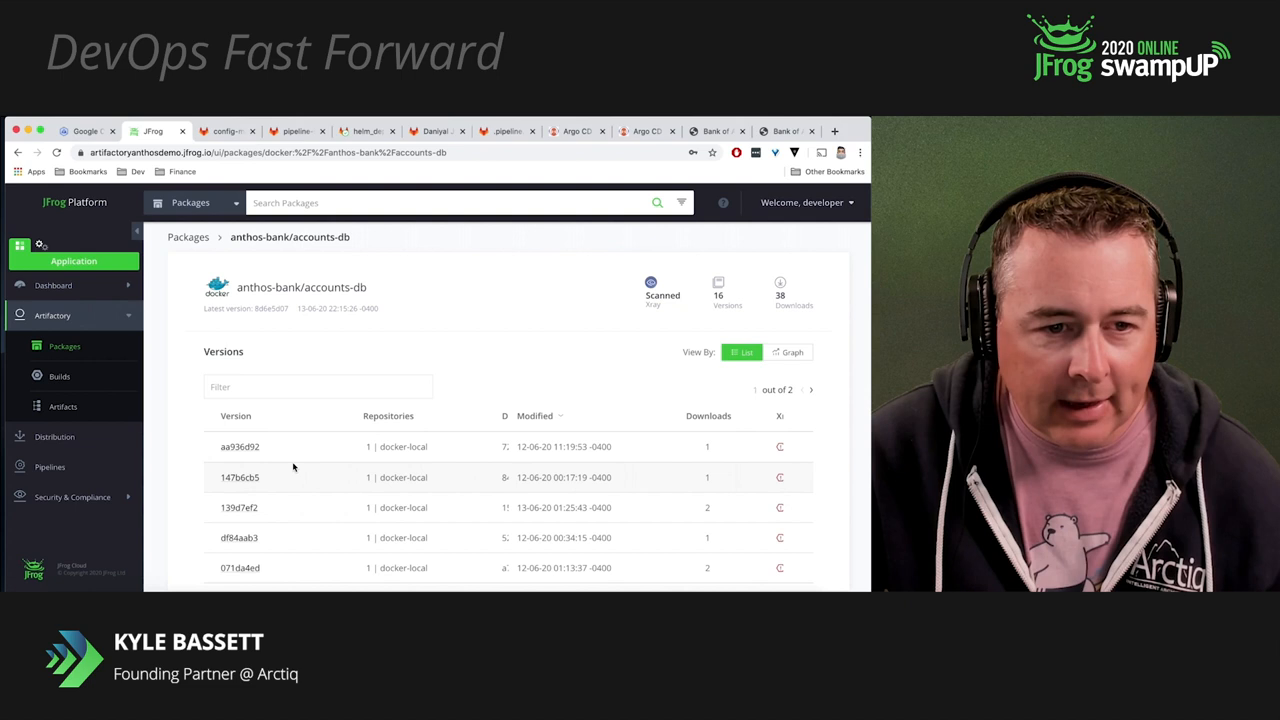
click(535, 416)
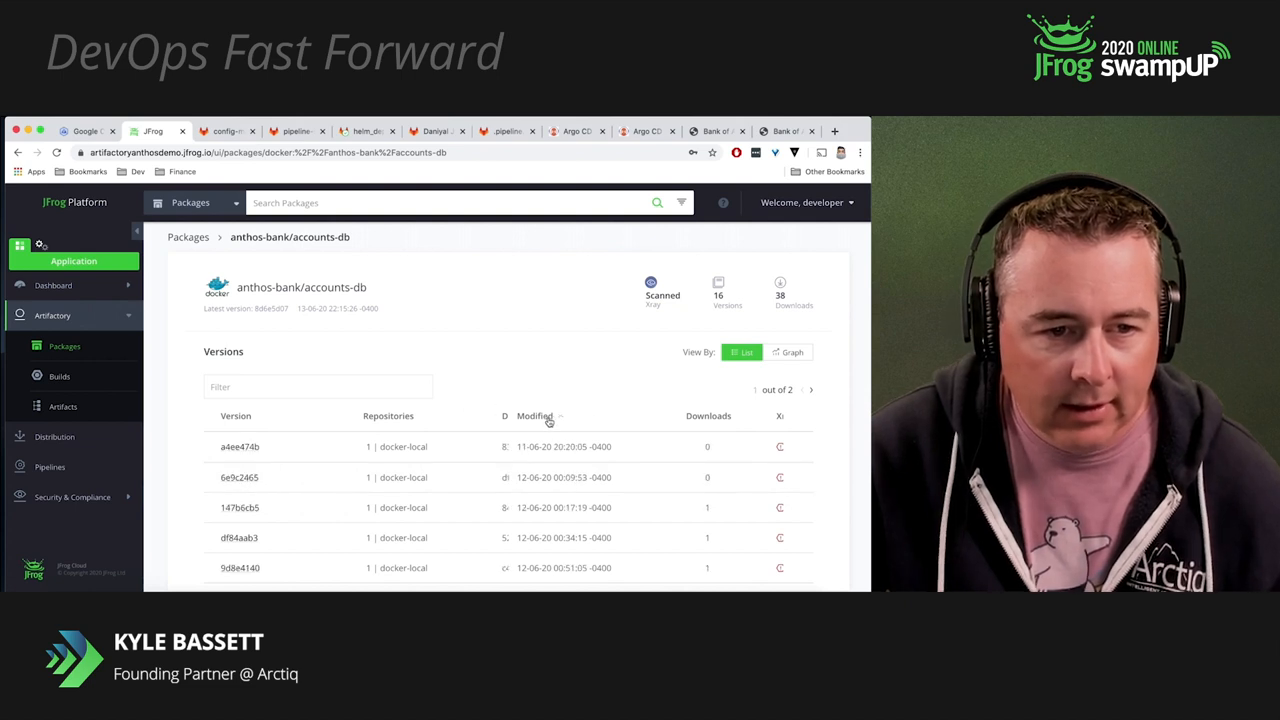
click(535, 416)
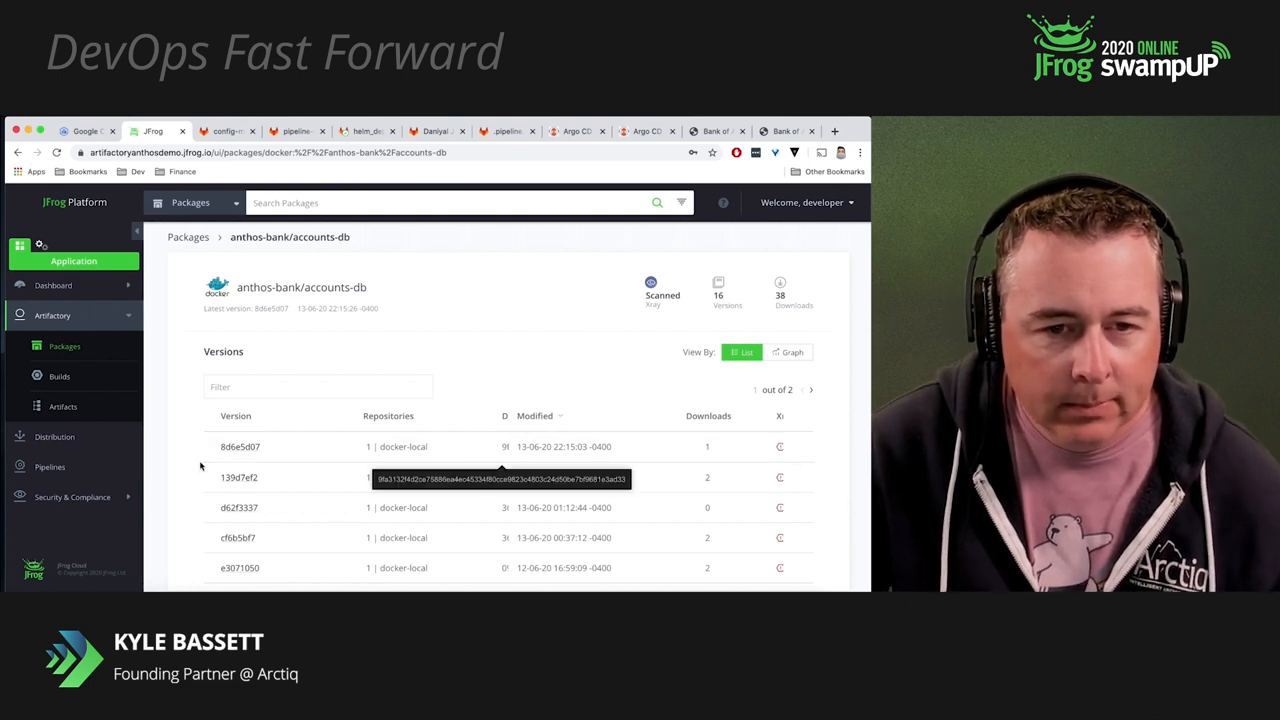
click(240, 446)
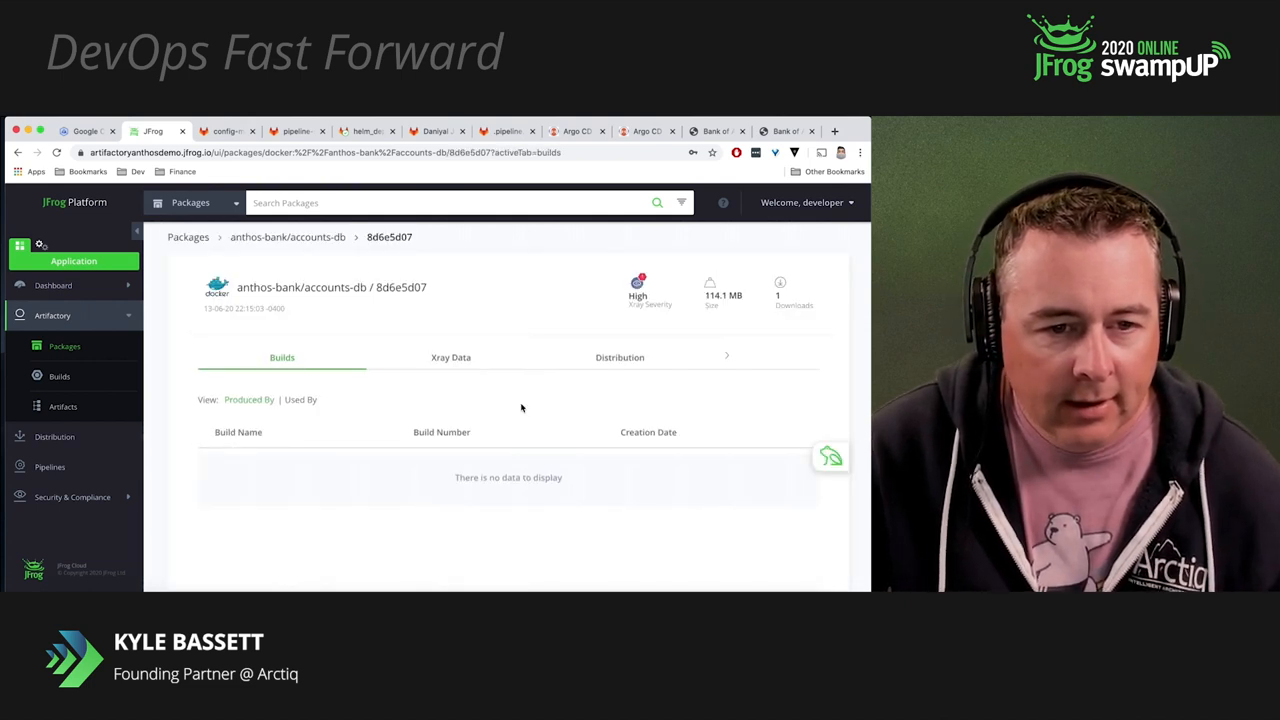
click(450, 357)
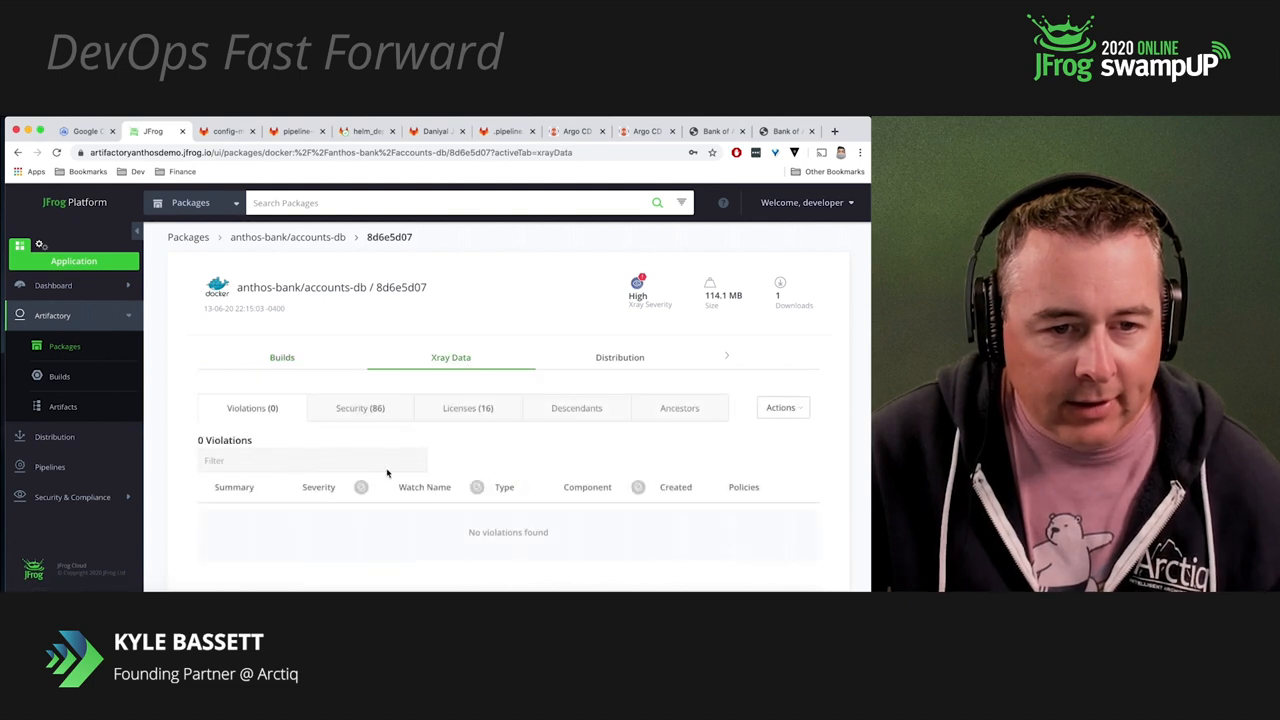
click(360, 408)
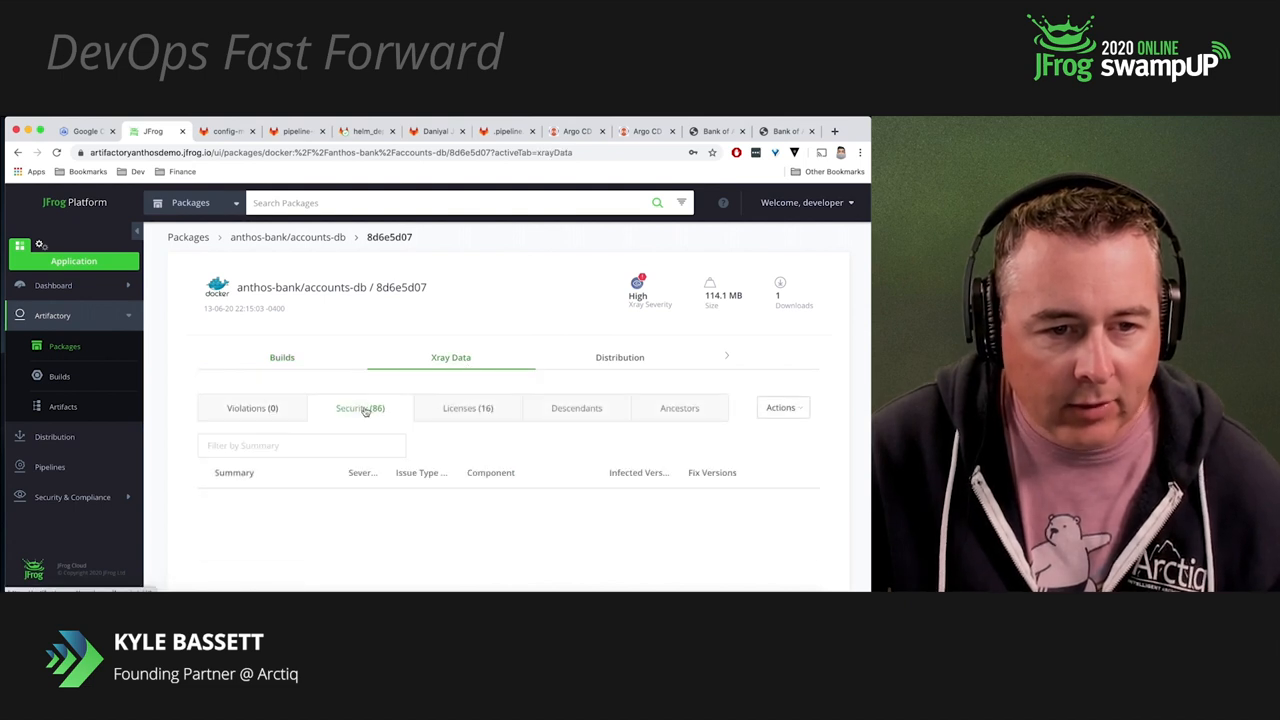
click(360, 408)
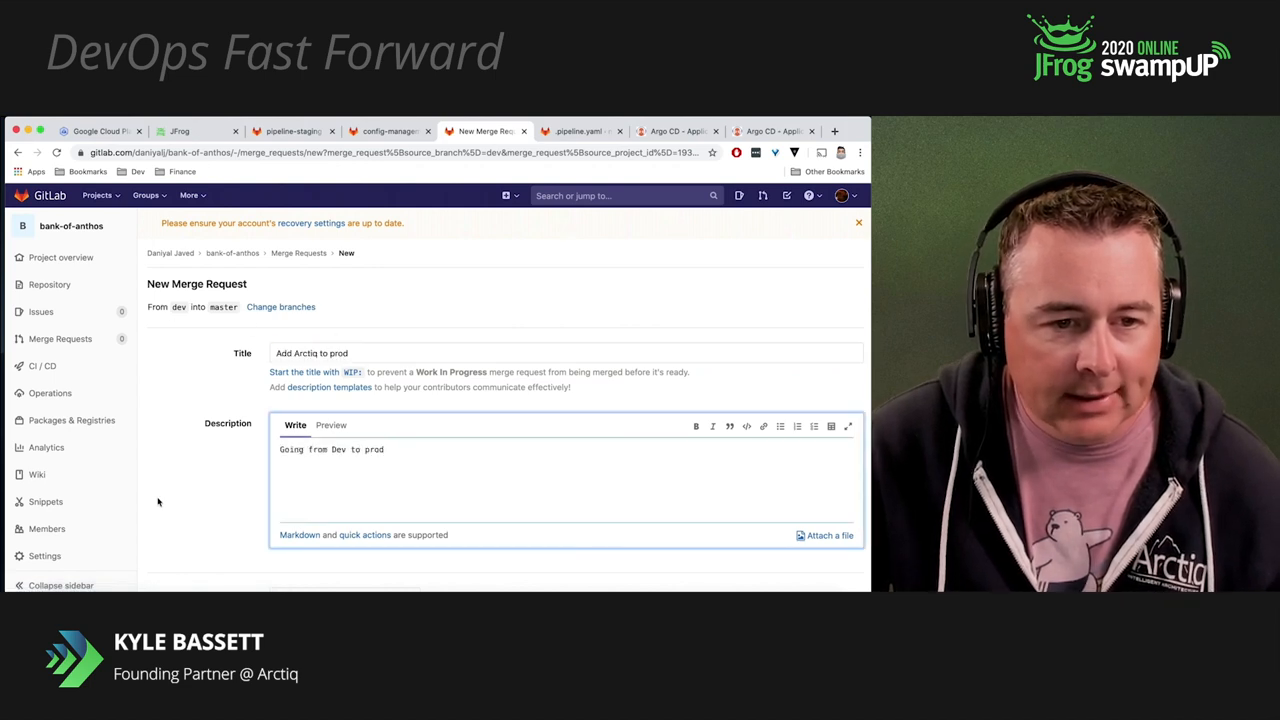
Submit the 'Add Arctiq to prod' dev-to-master merge request, keeping the dev branch
scroll(down, 3)
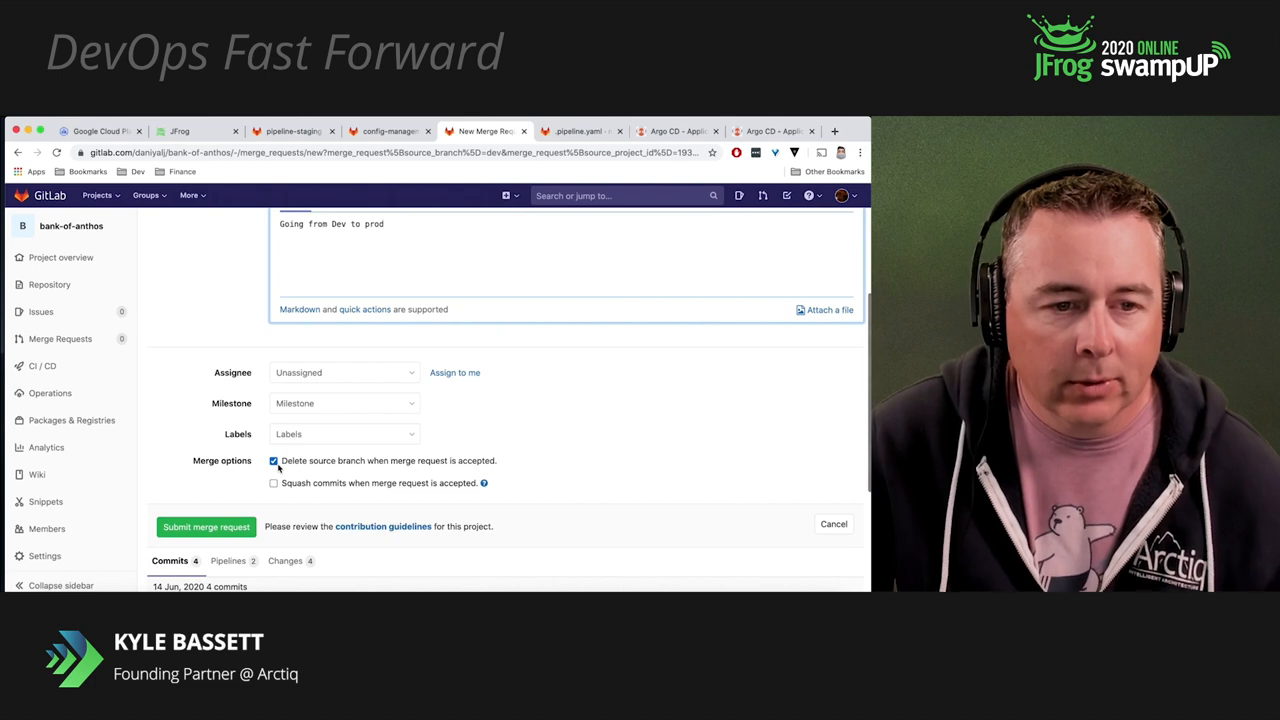
click(274, 460)
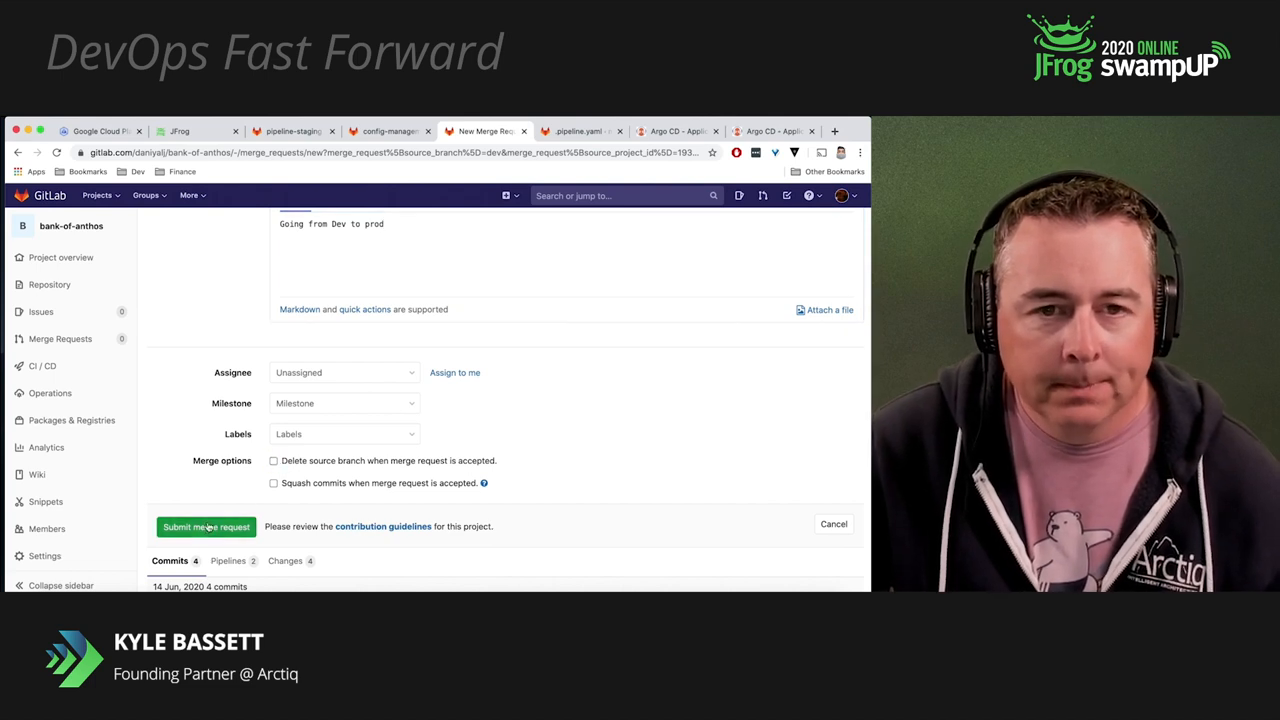
click(206, 526)
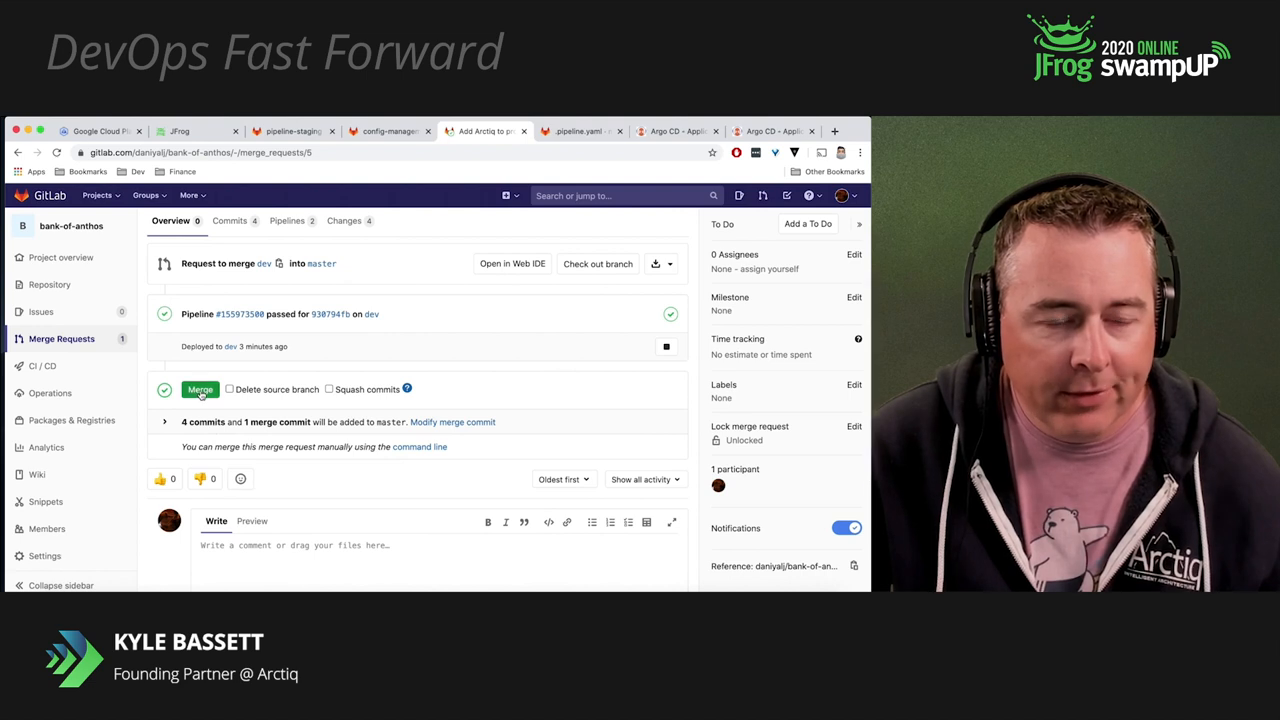
Merge 'Add Arctiq to prod' into master and open the running helm_deploy_prod job
click(200, 389)
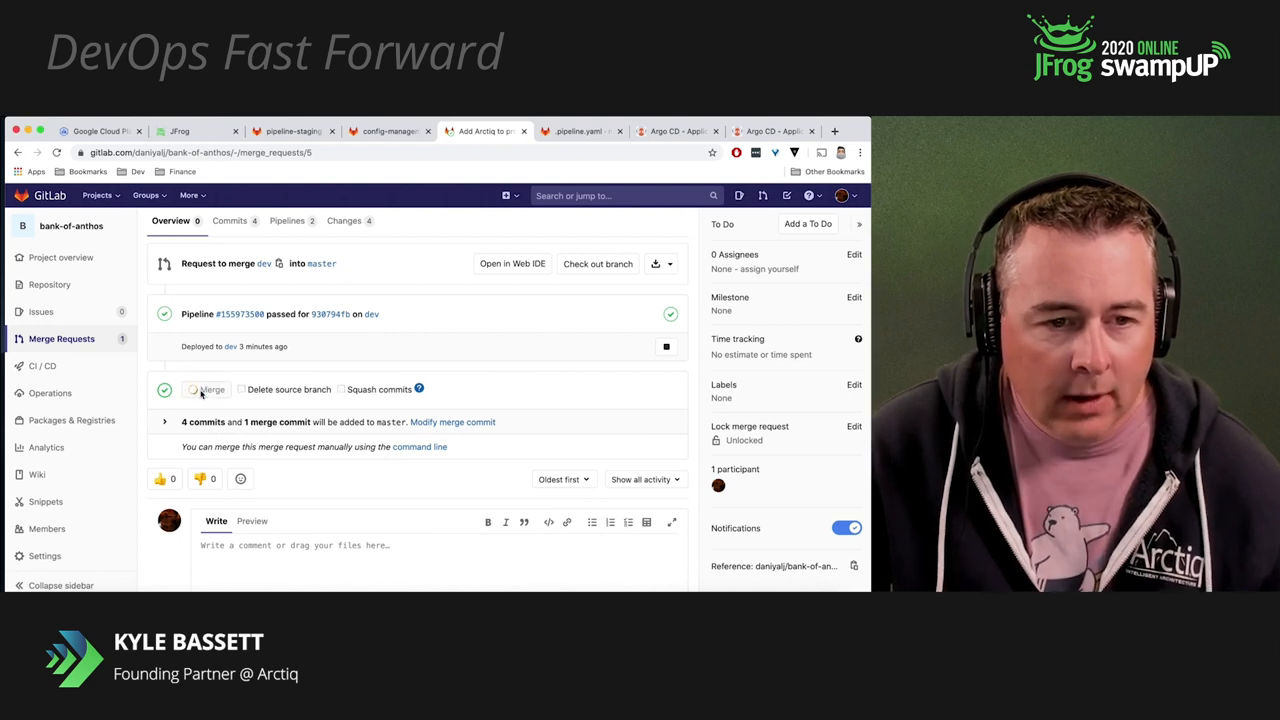
click(211, 389)
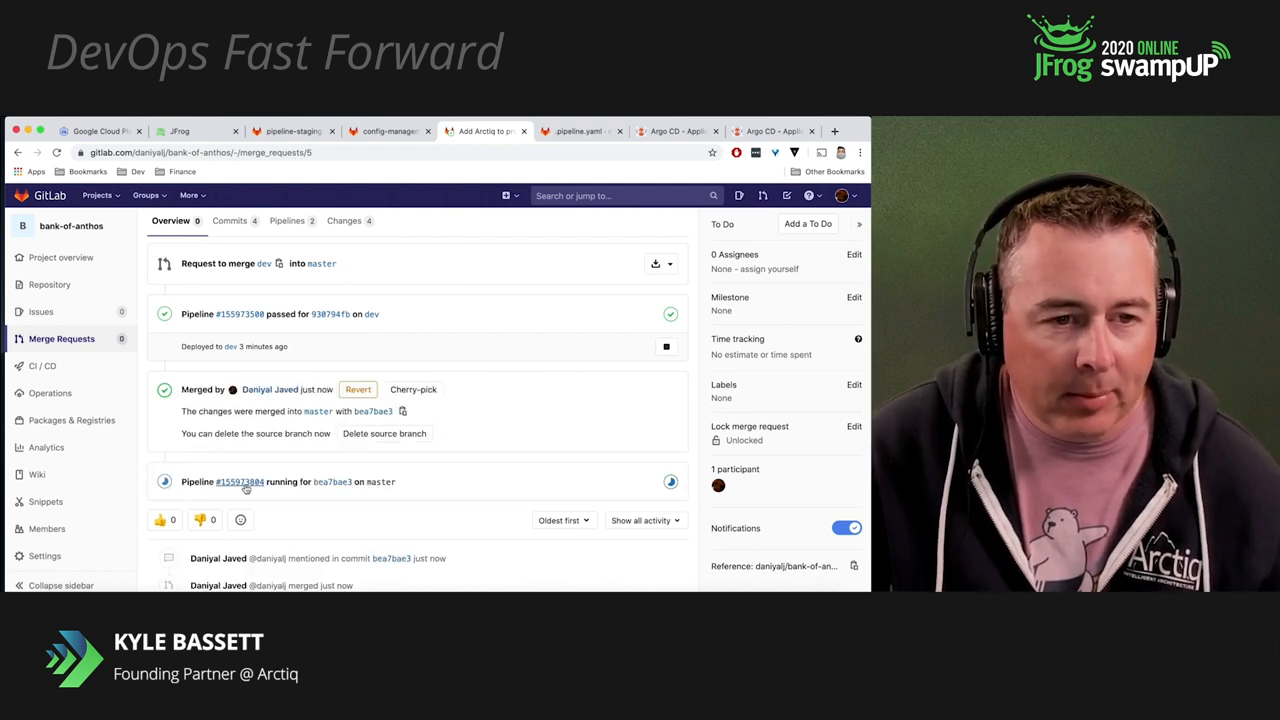
click(238, 481)
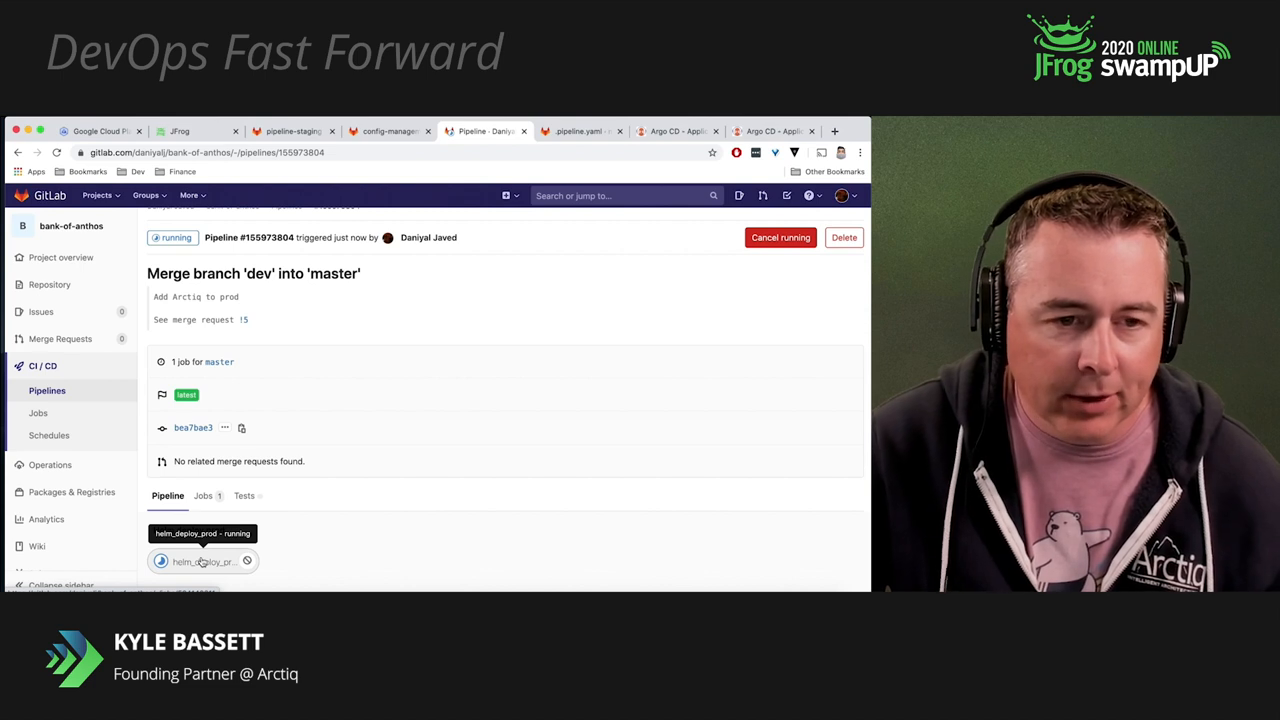
click(200, 561)
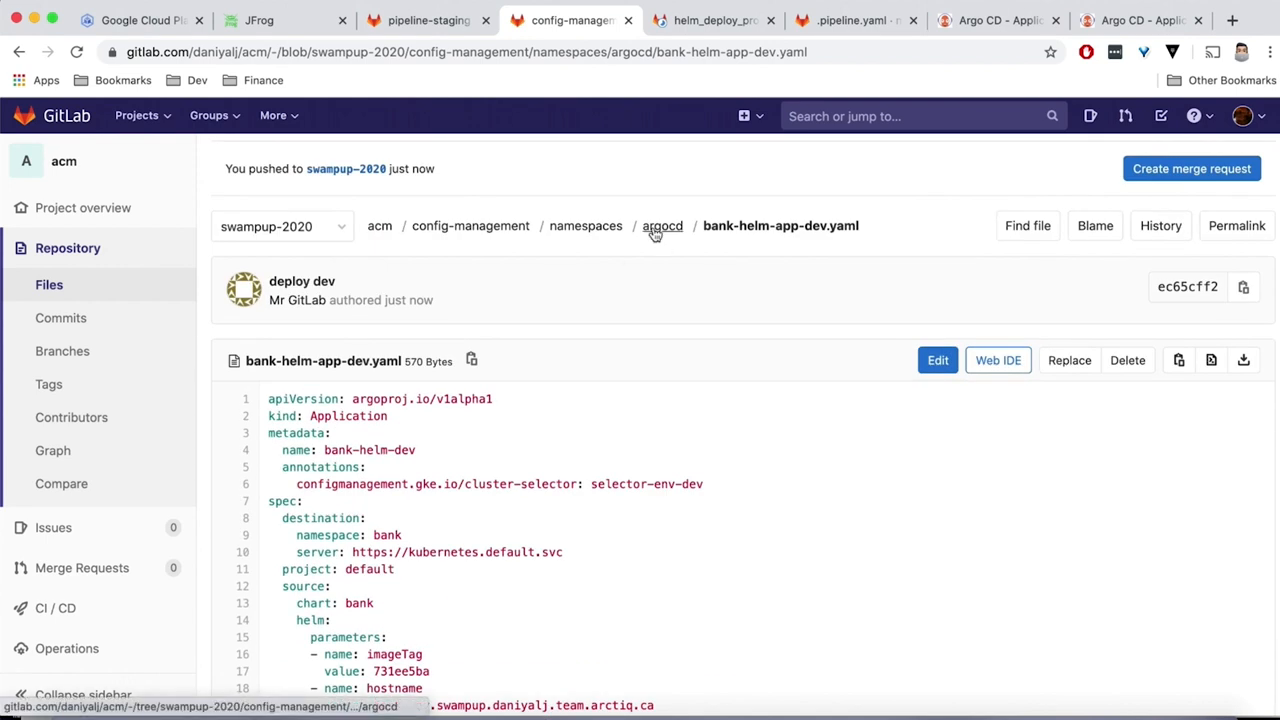
Open bank-helm-app-prod.yaml from the argocd folder, then view Argo CD's bank-helm-prod application
click(662, 225)
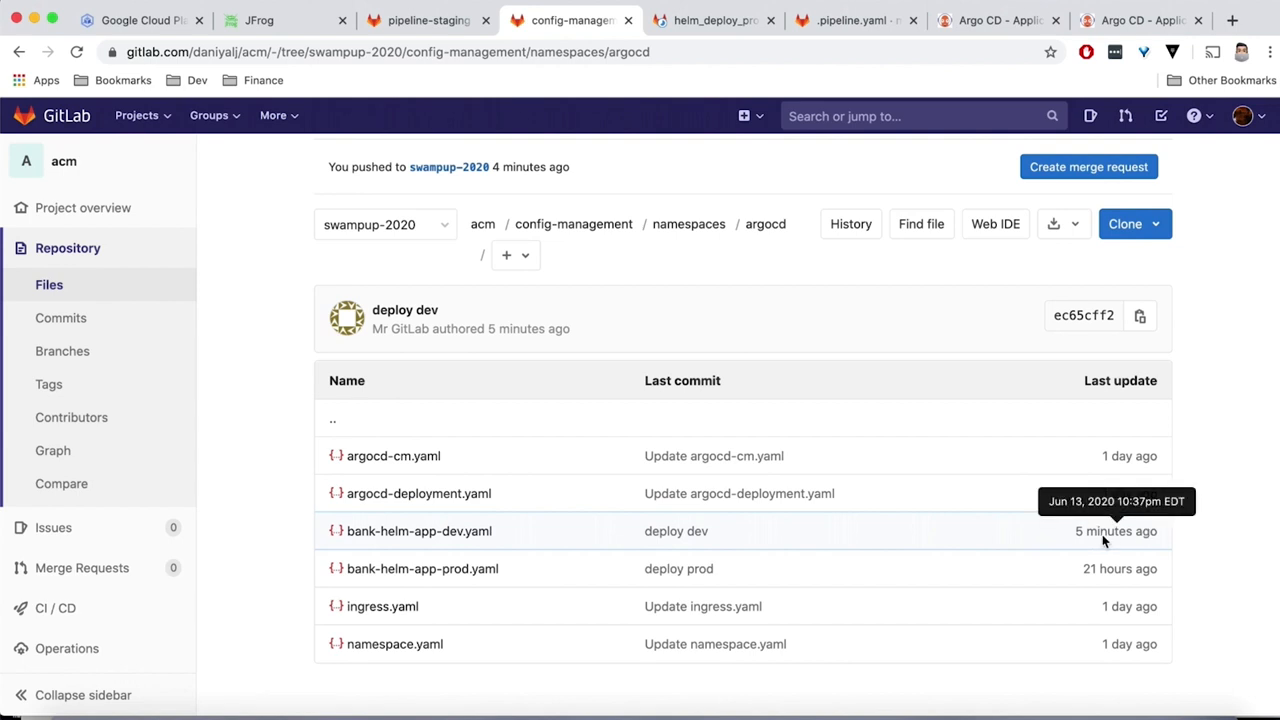
click(422, 568)
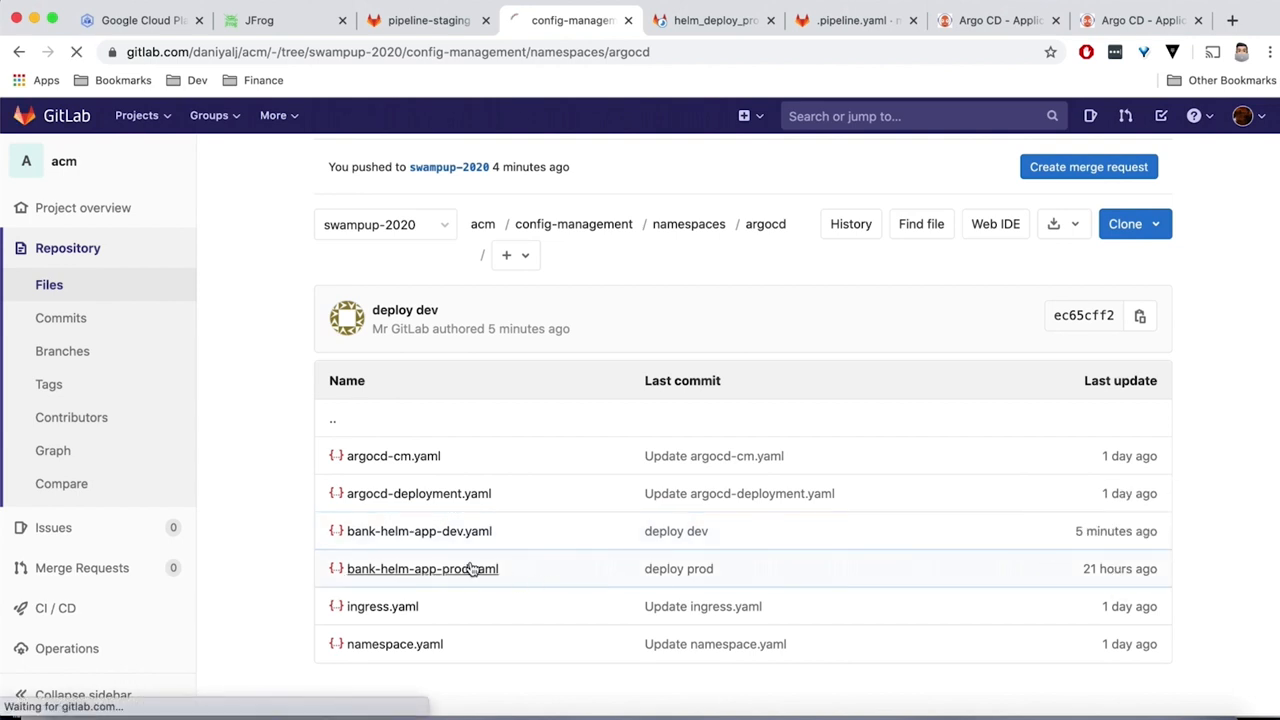
click(422, 568)
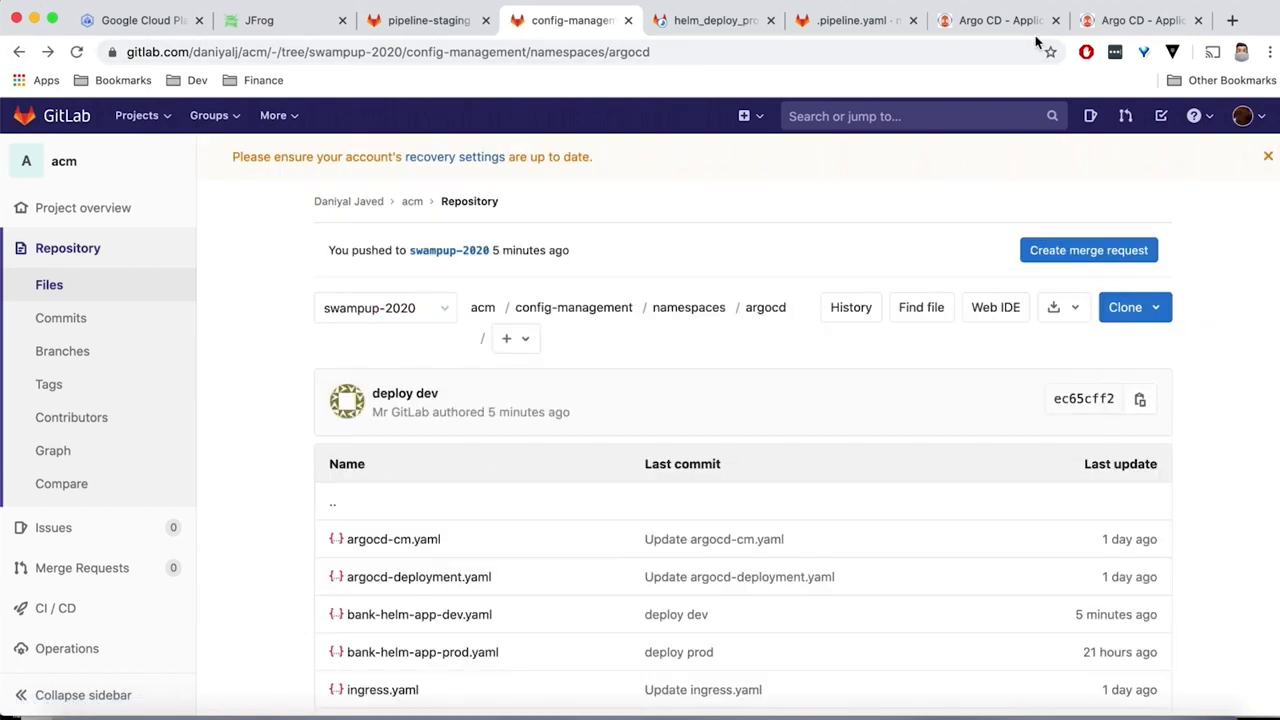
click(1140, 20)
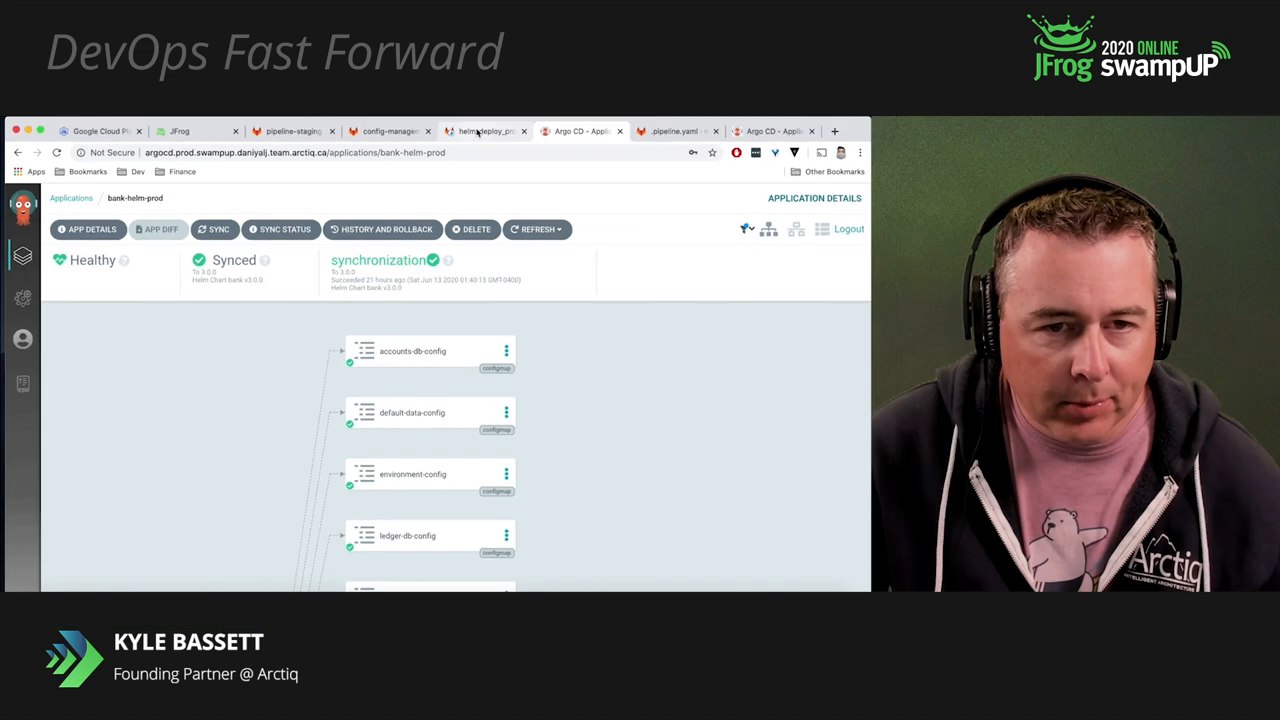
Review the helm_deploy_prod job log confirming the 'deploy prod' commit was pushed
click(485, 131)
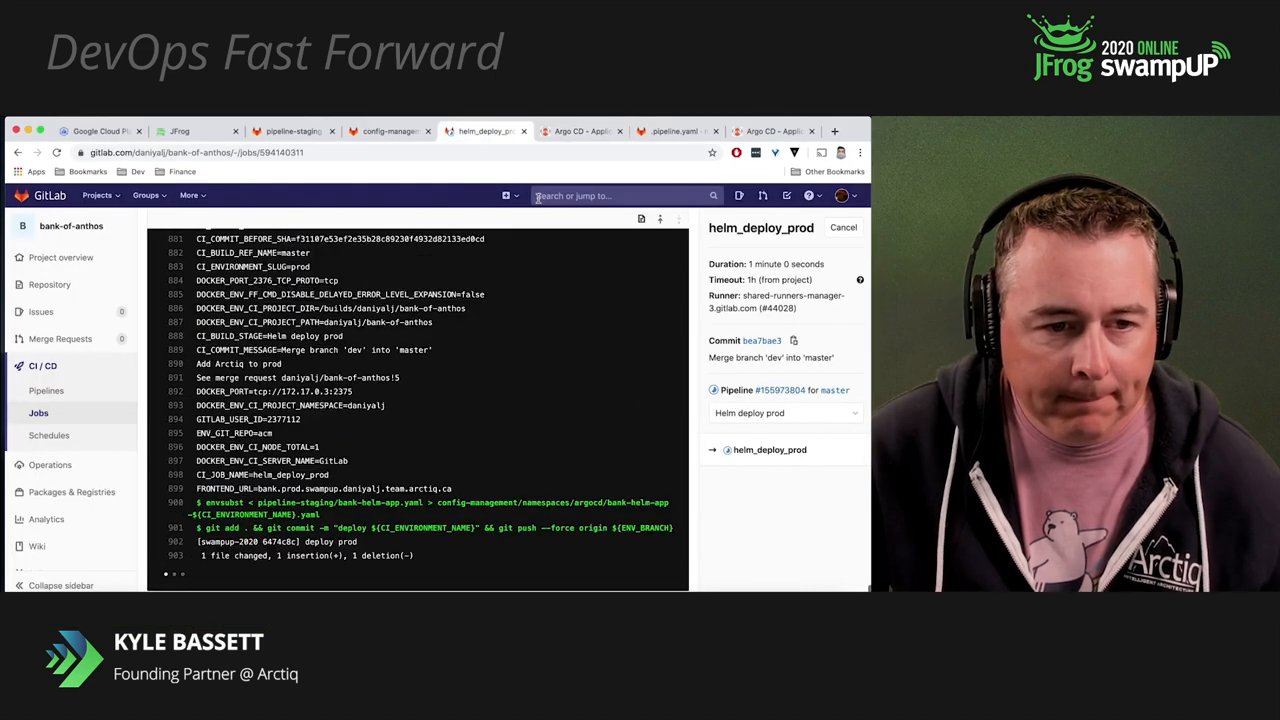
click(580, 131)
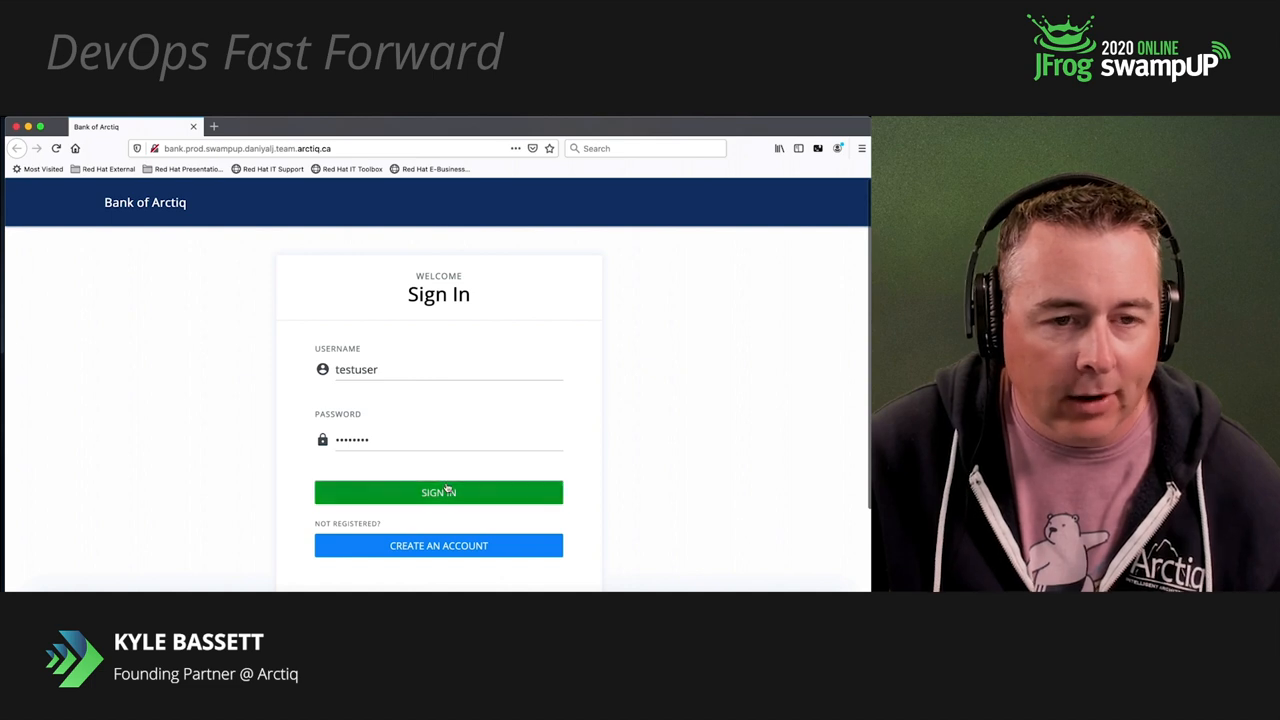
Sign in to the production Bank of Arctiq as testuser and view the checking account
click(438, 491)
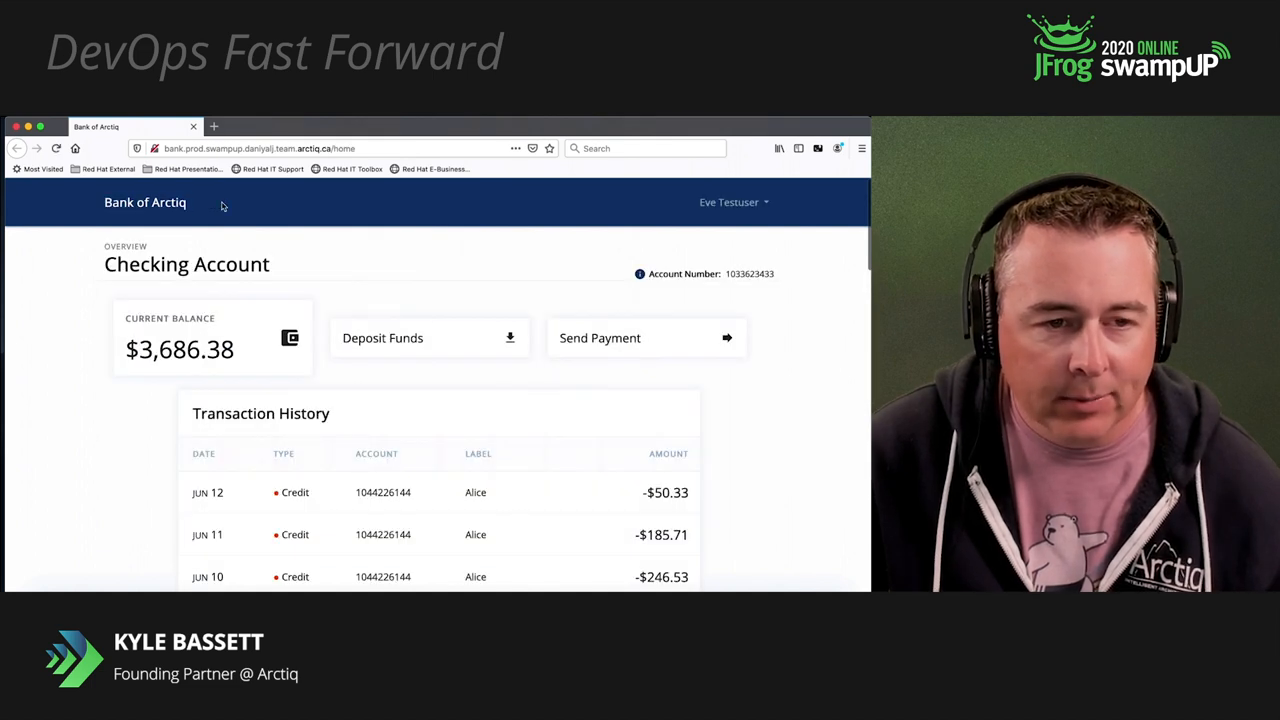
scroll(down, 3)
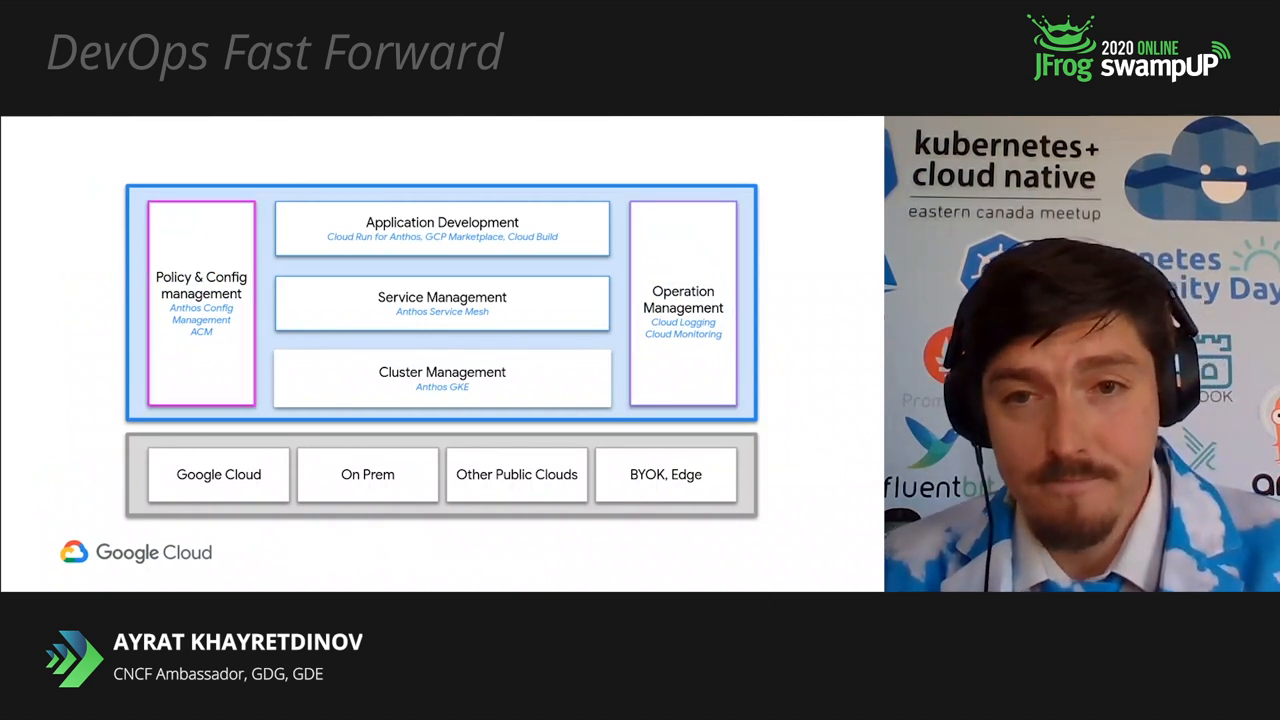
key(Right)
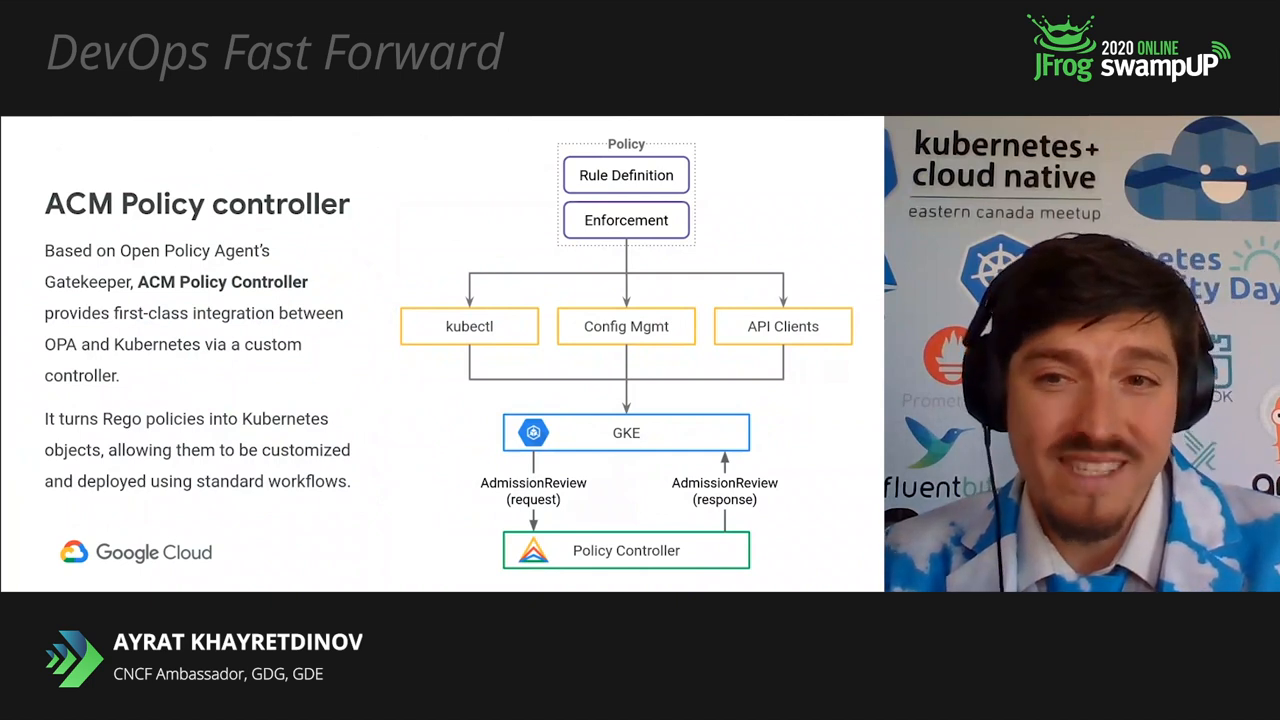